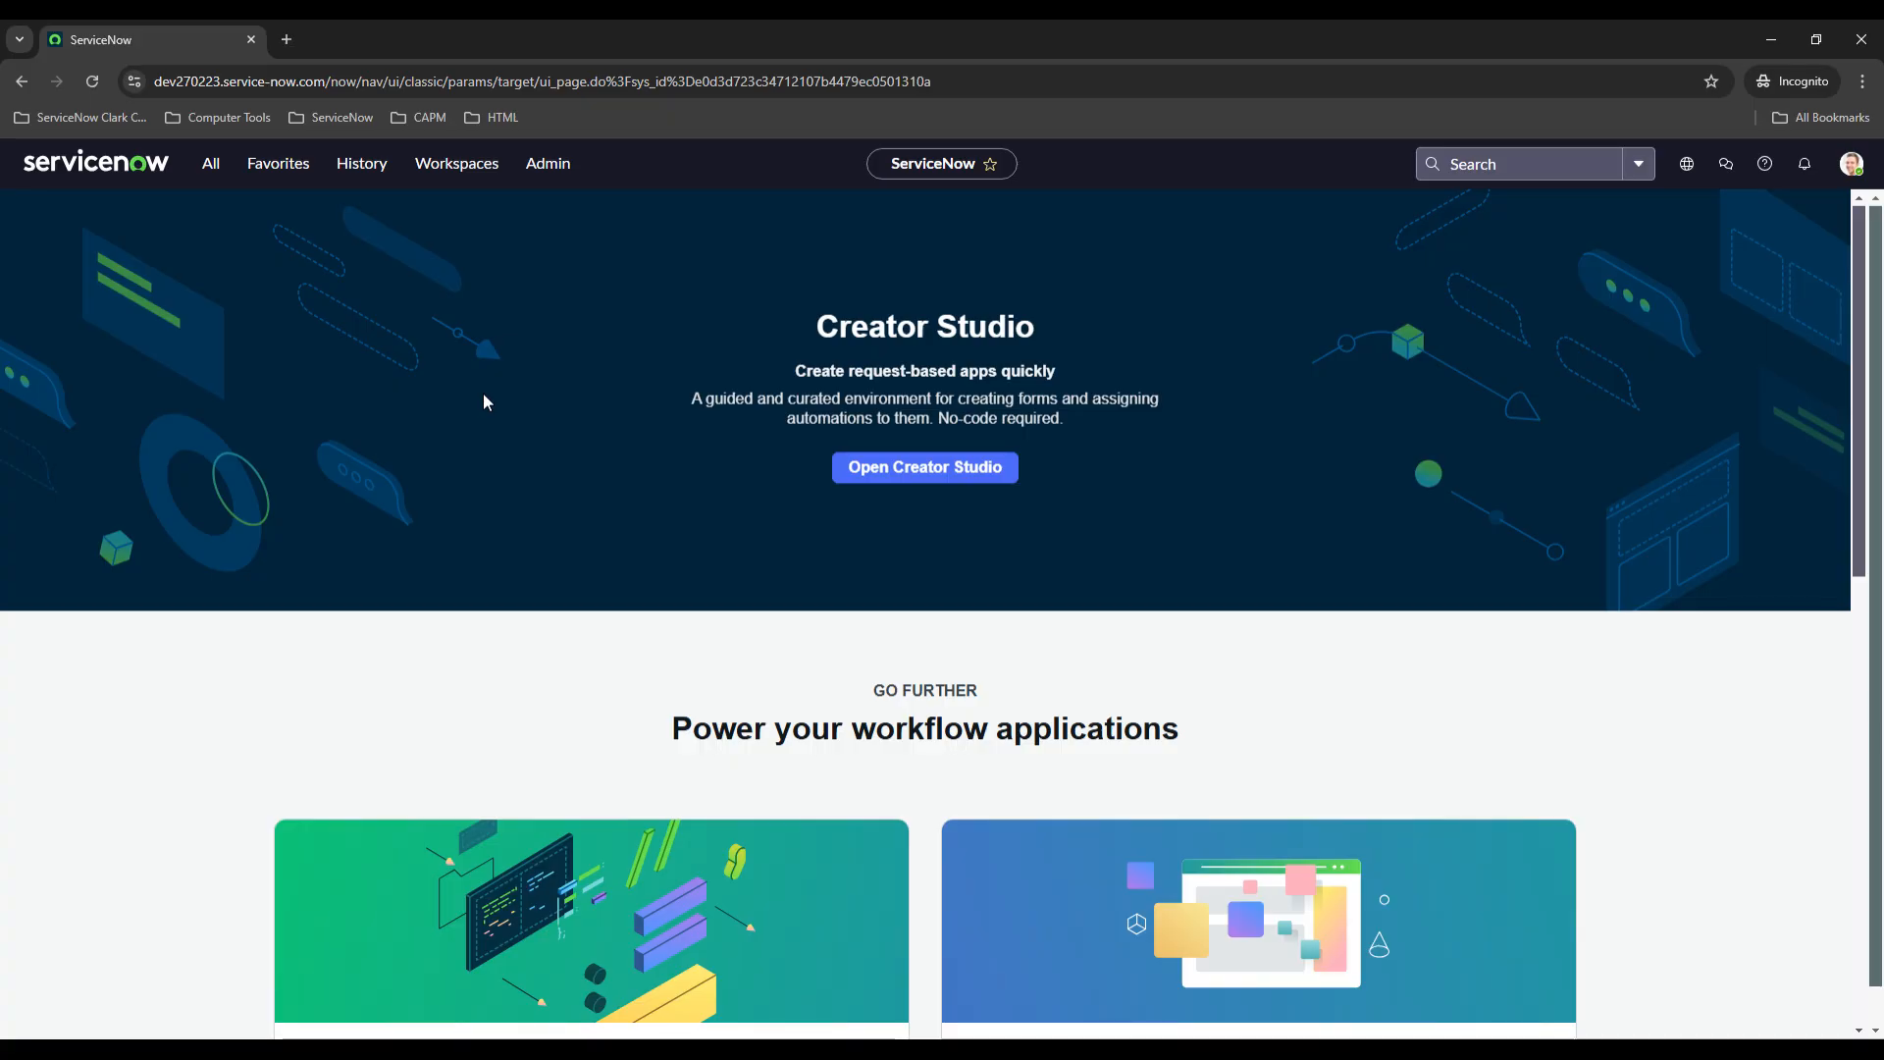
mouse_move(556, 373)
text(maintain item)
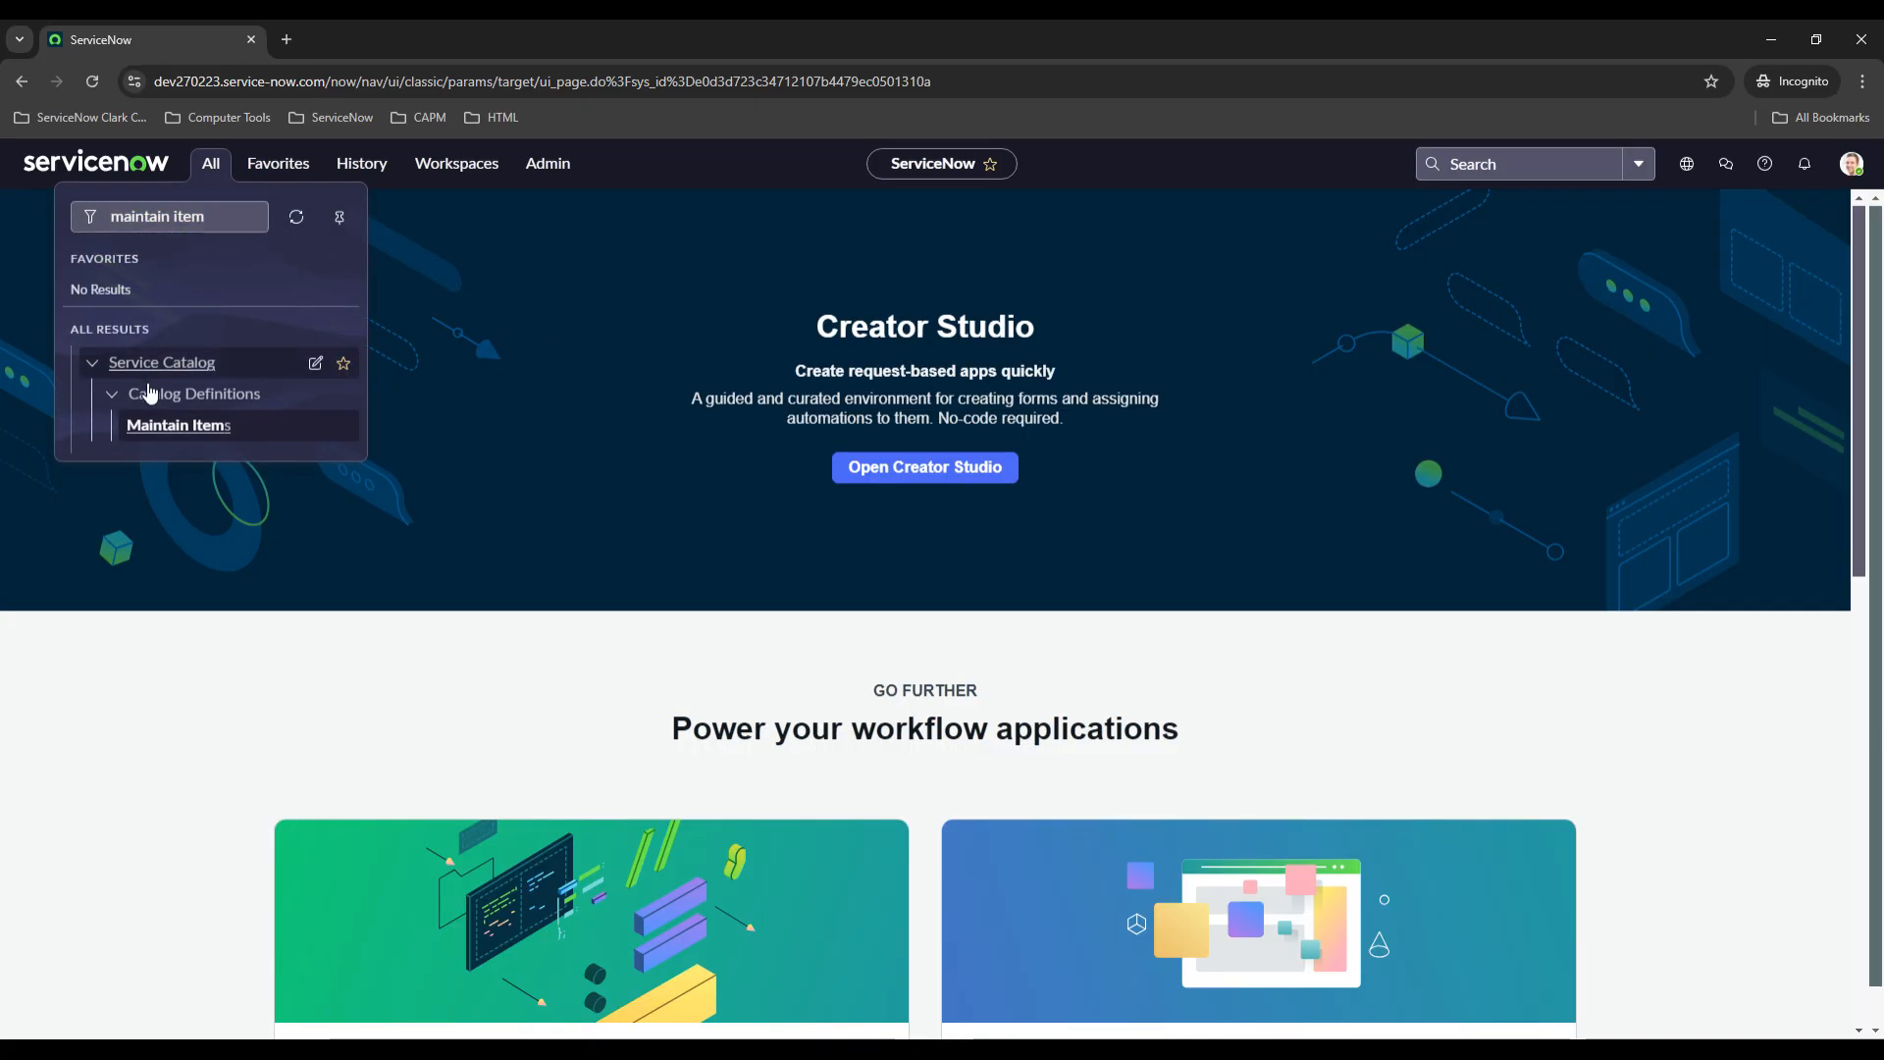
Open the Off-boarding Employees item from the Maintain Items catalog list.
click(178, 425)
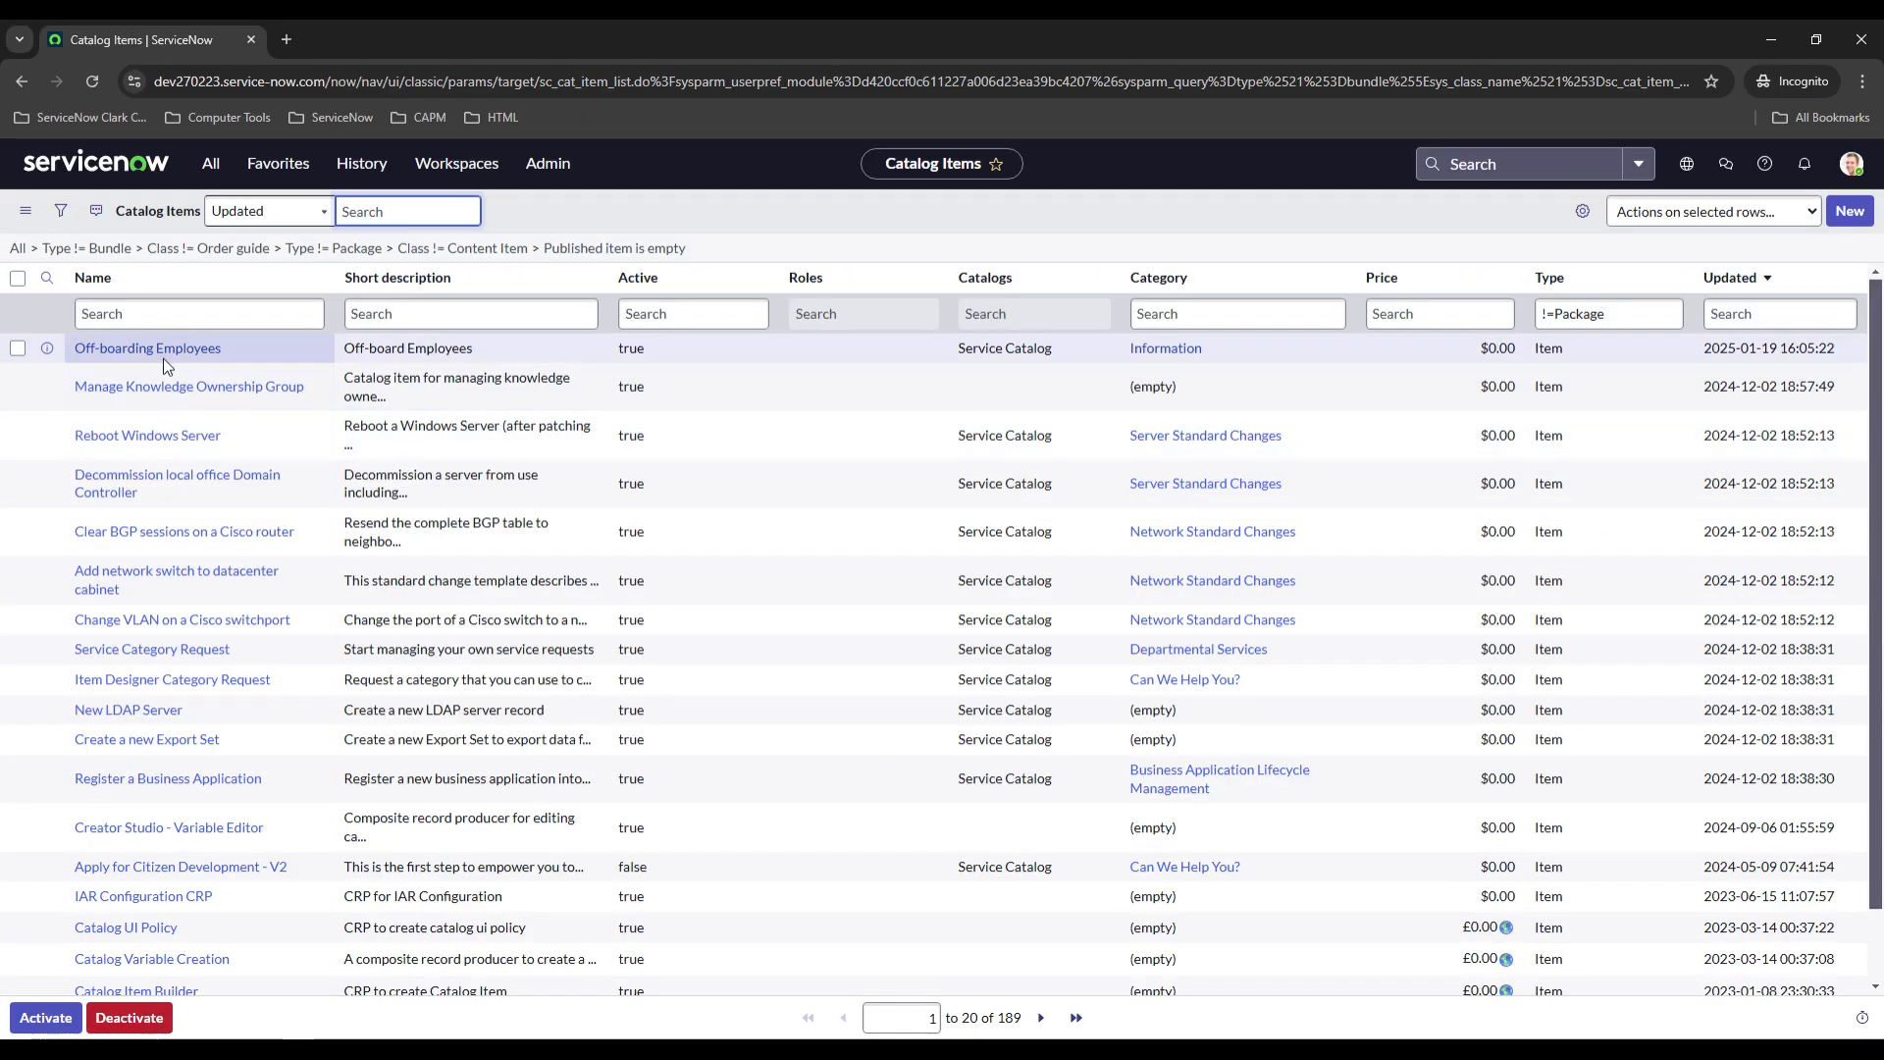
click(145, 348)
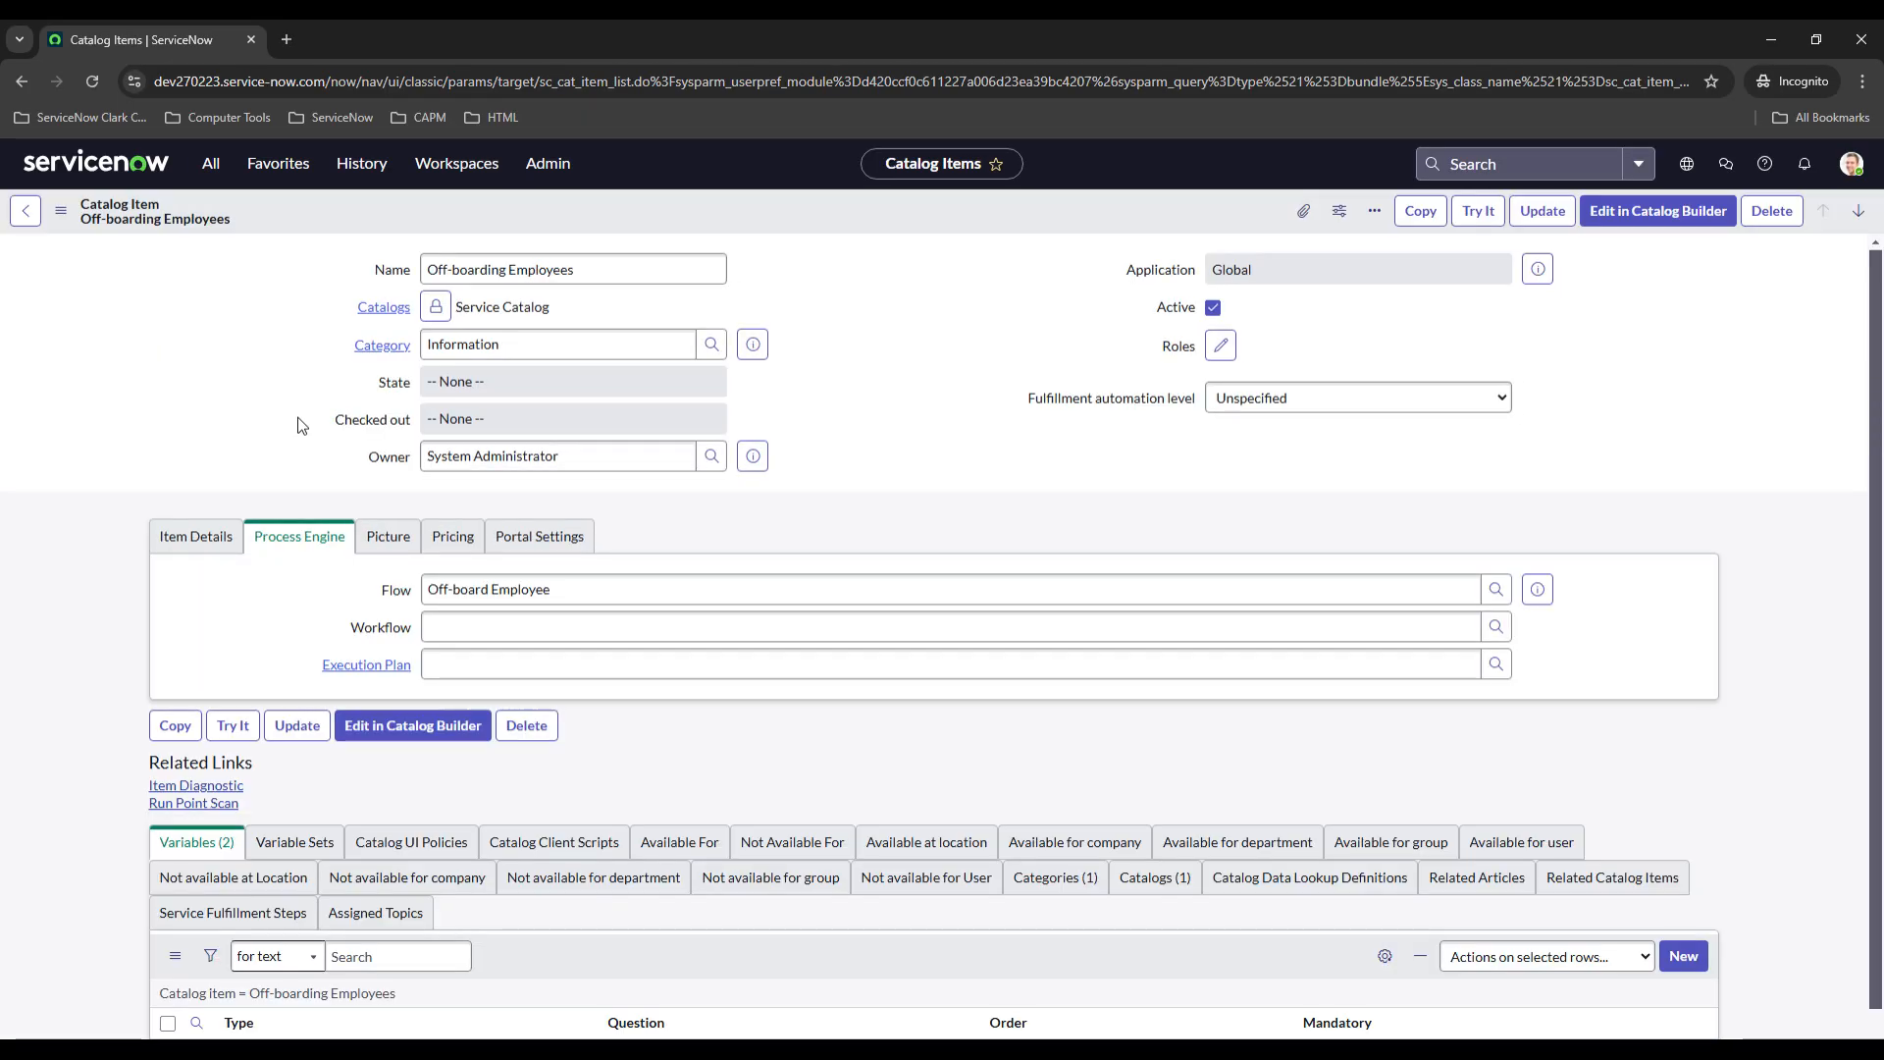
Preview the Off-boarding Employees order form as a requester with Try It.
click(233, 725)
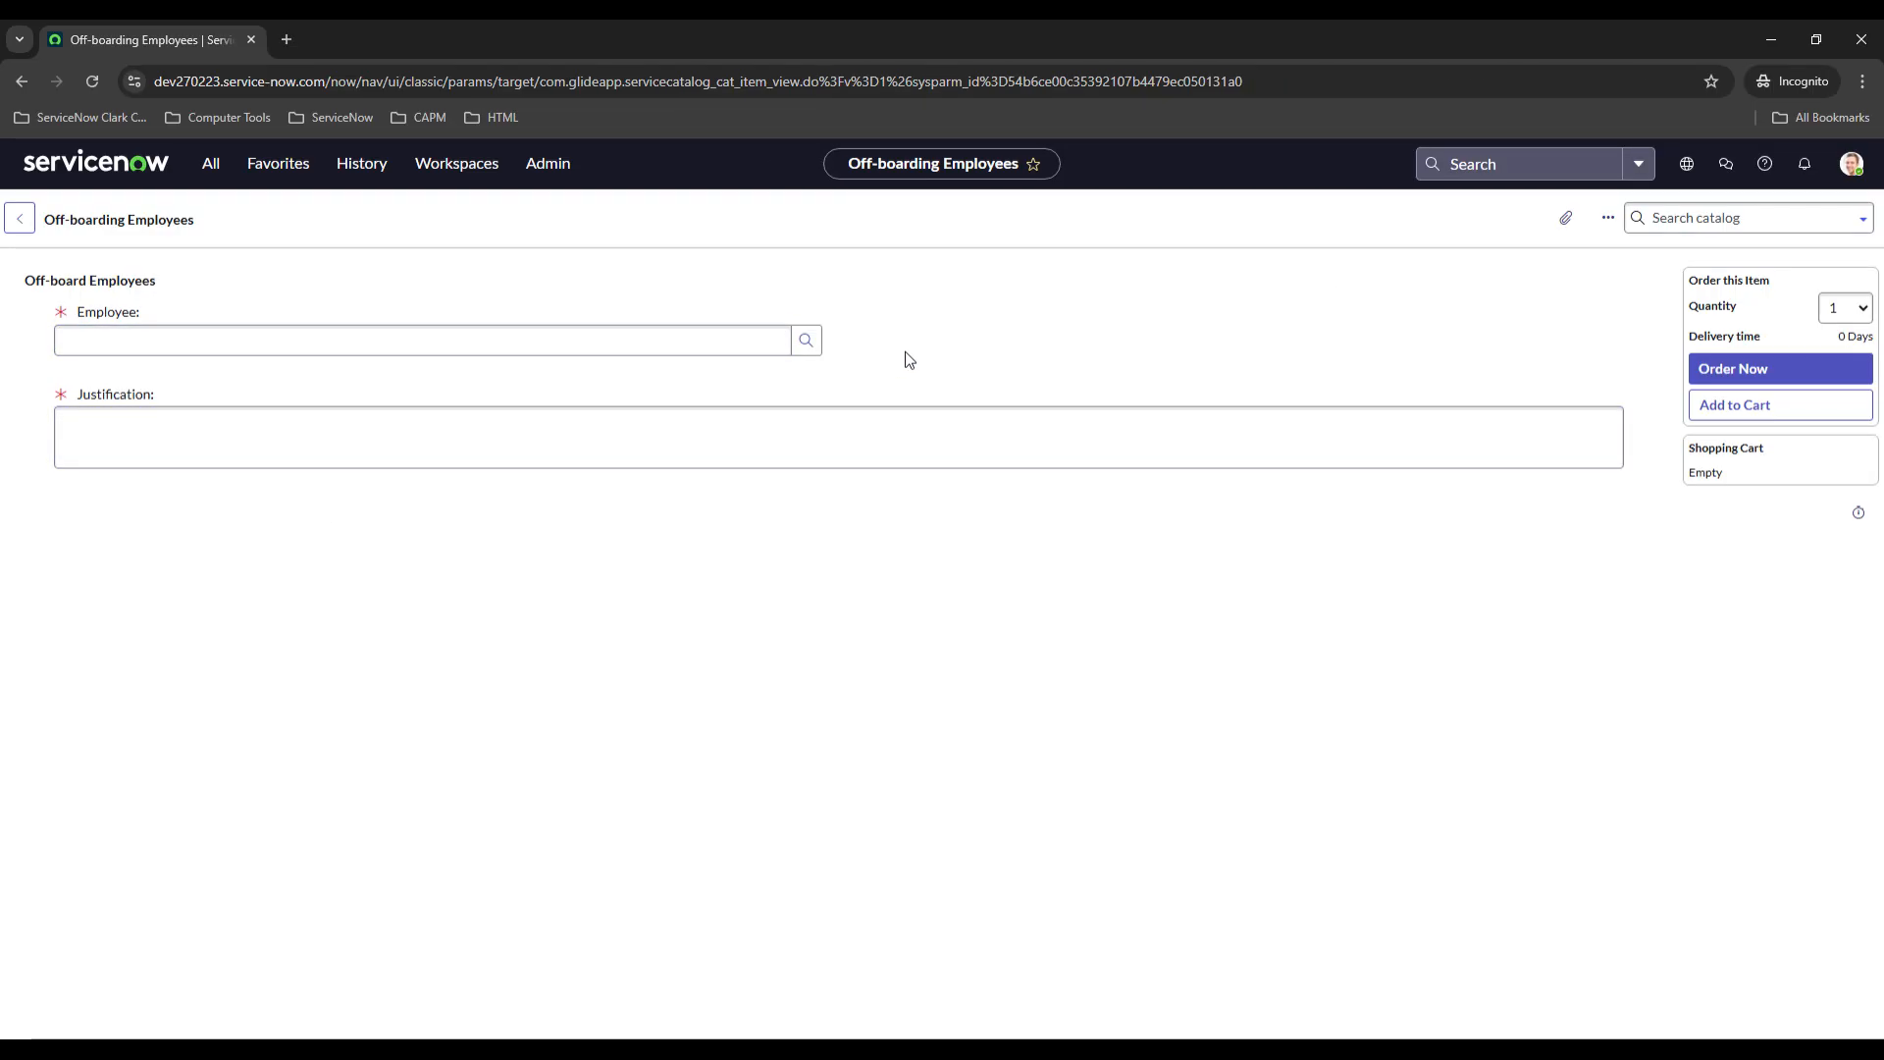
mouse_move(927, 326)
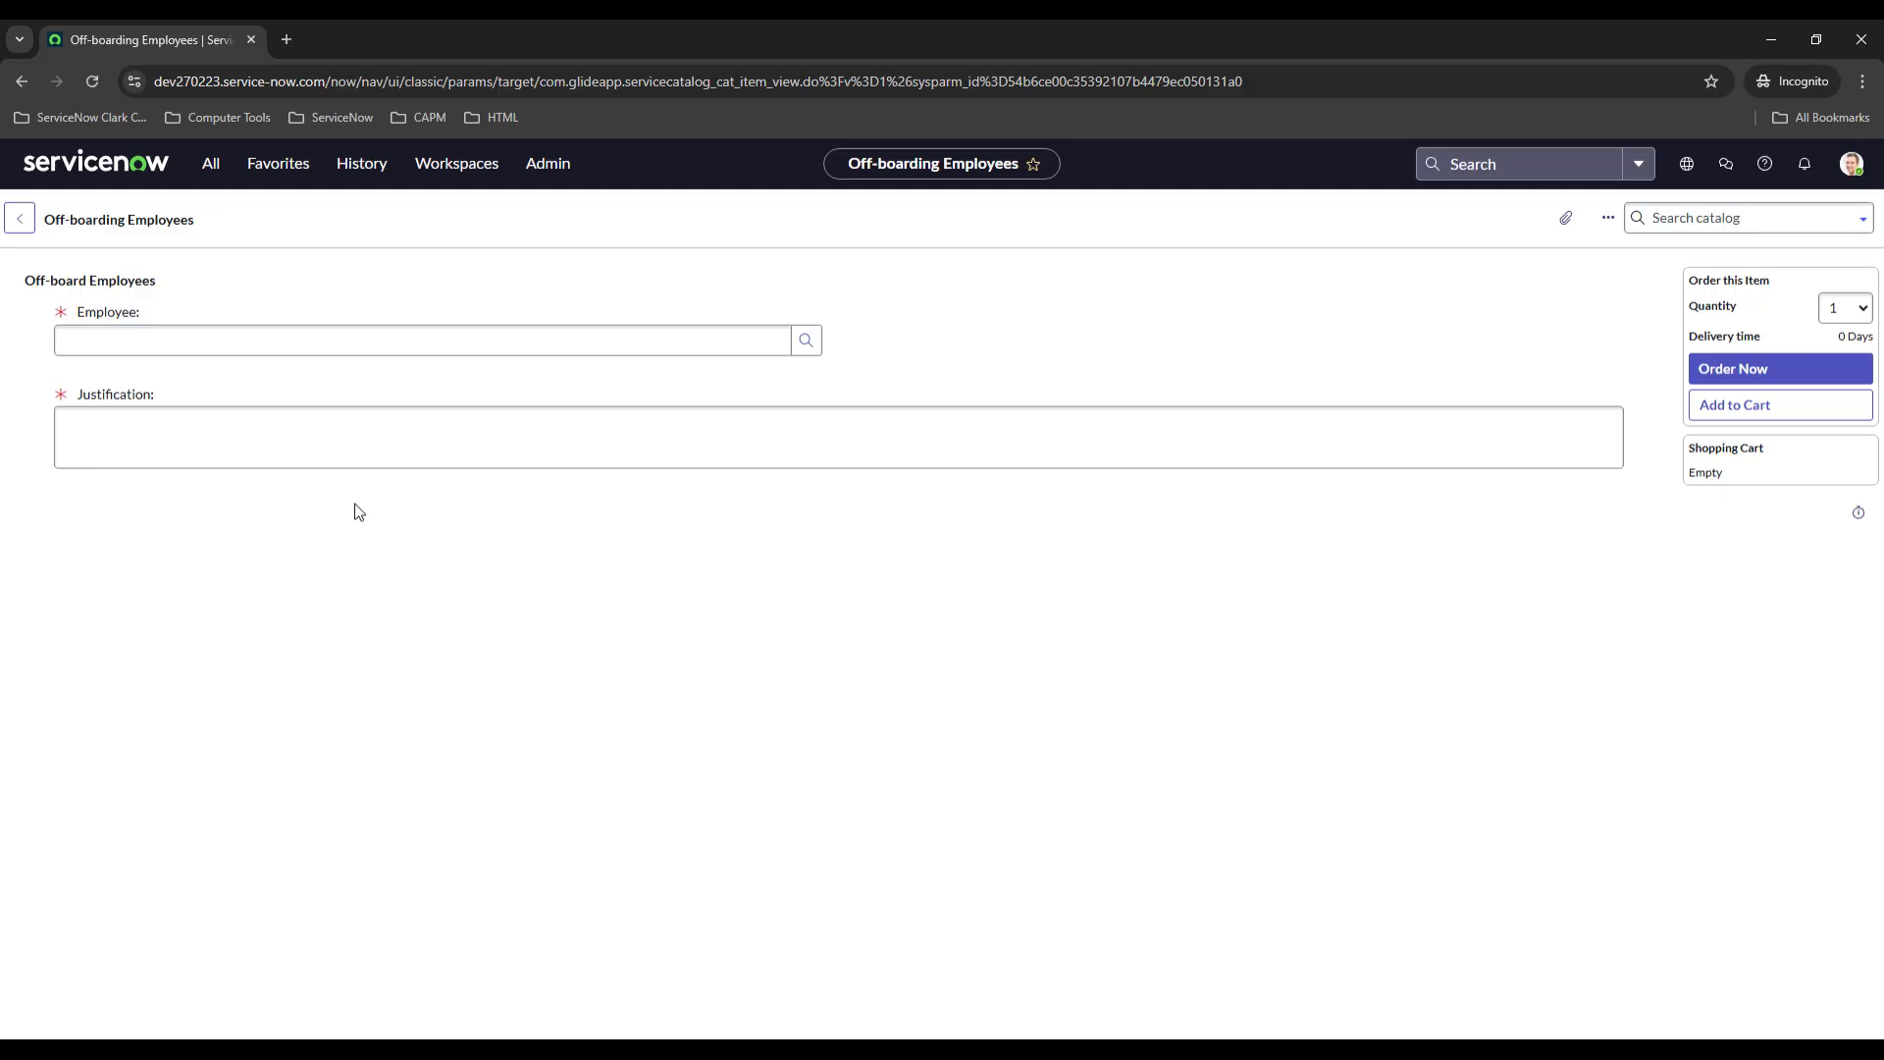
mouse_move(291, 519)
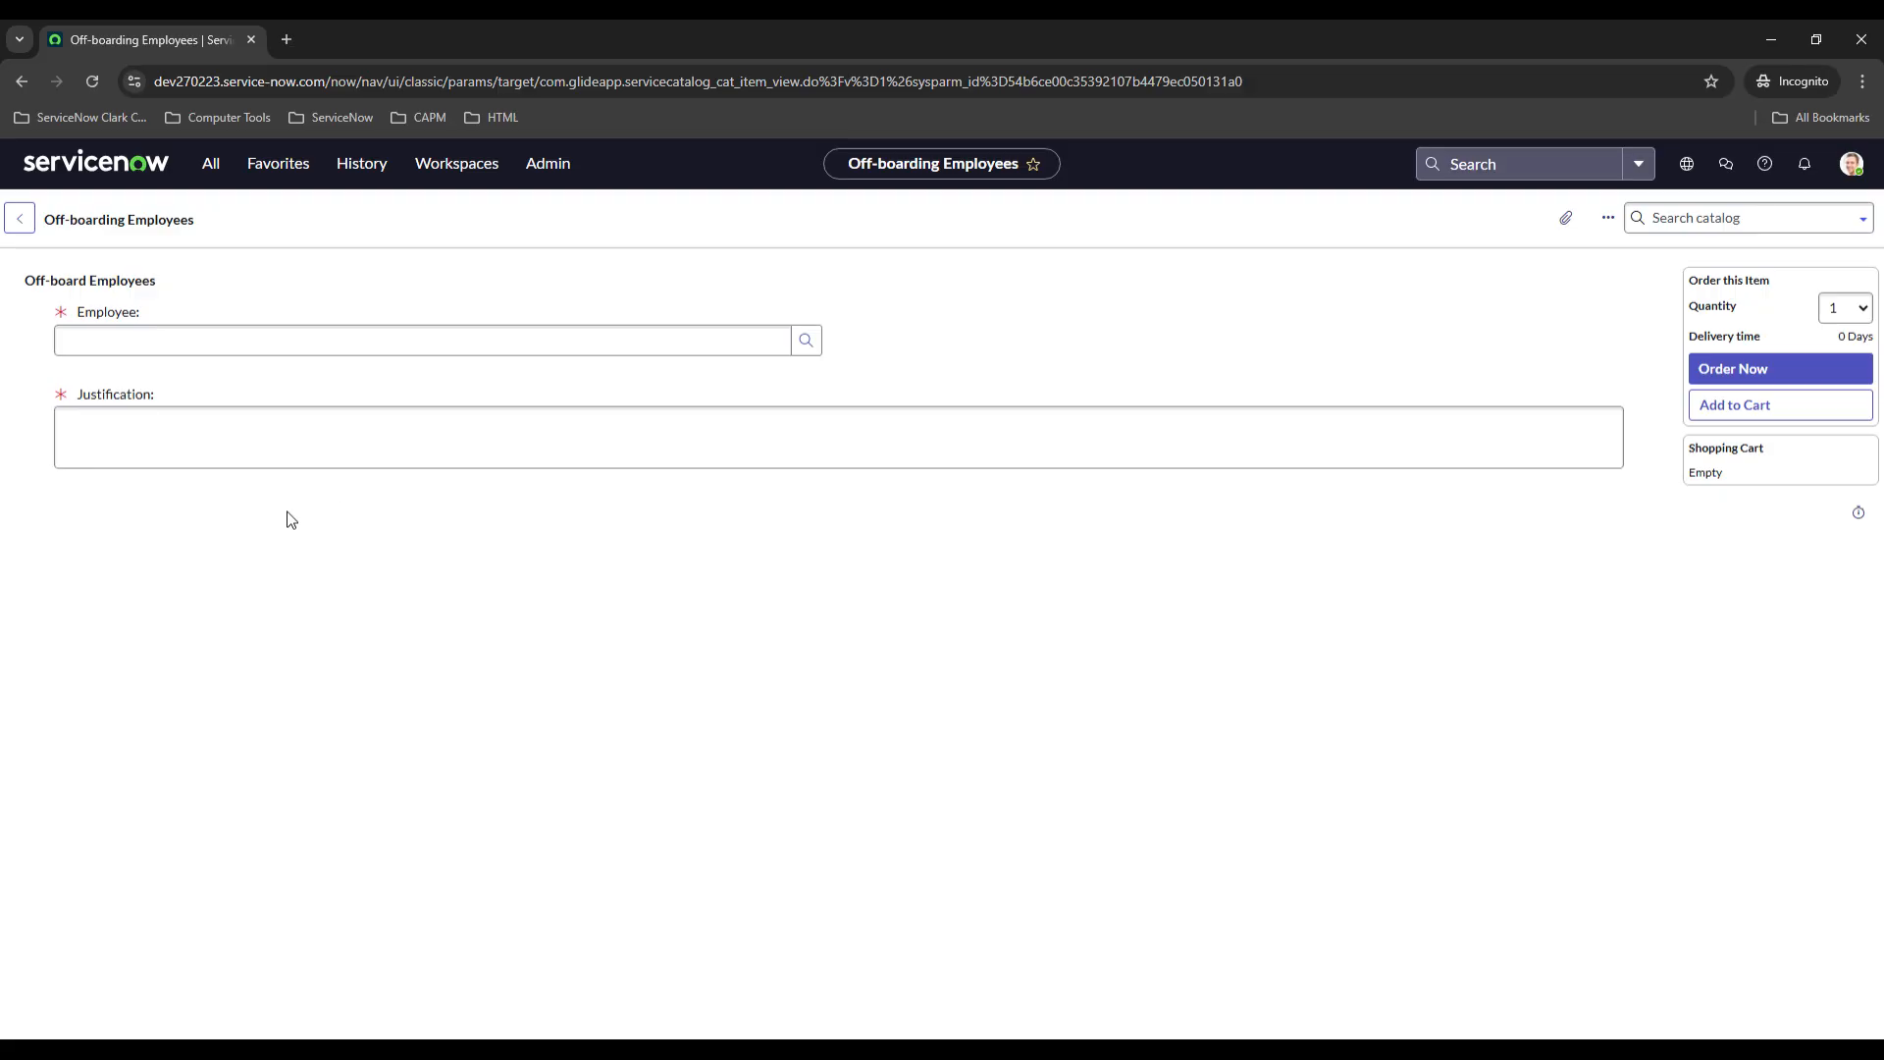
mouse_move(254, 523)
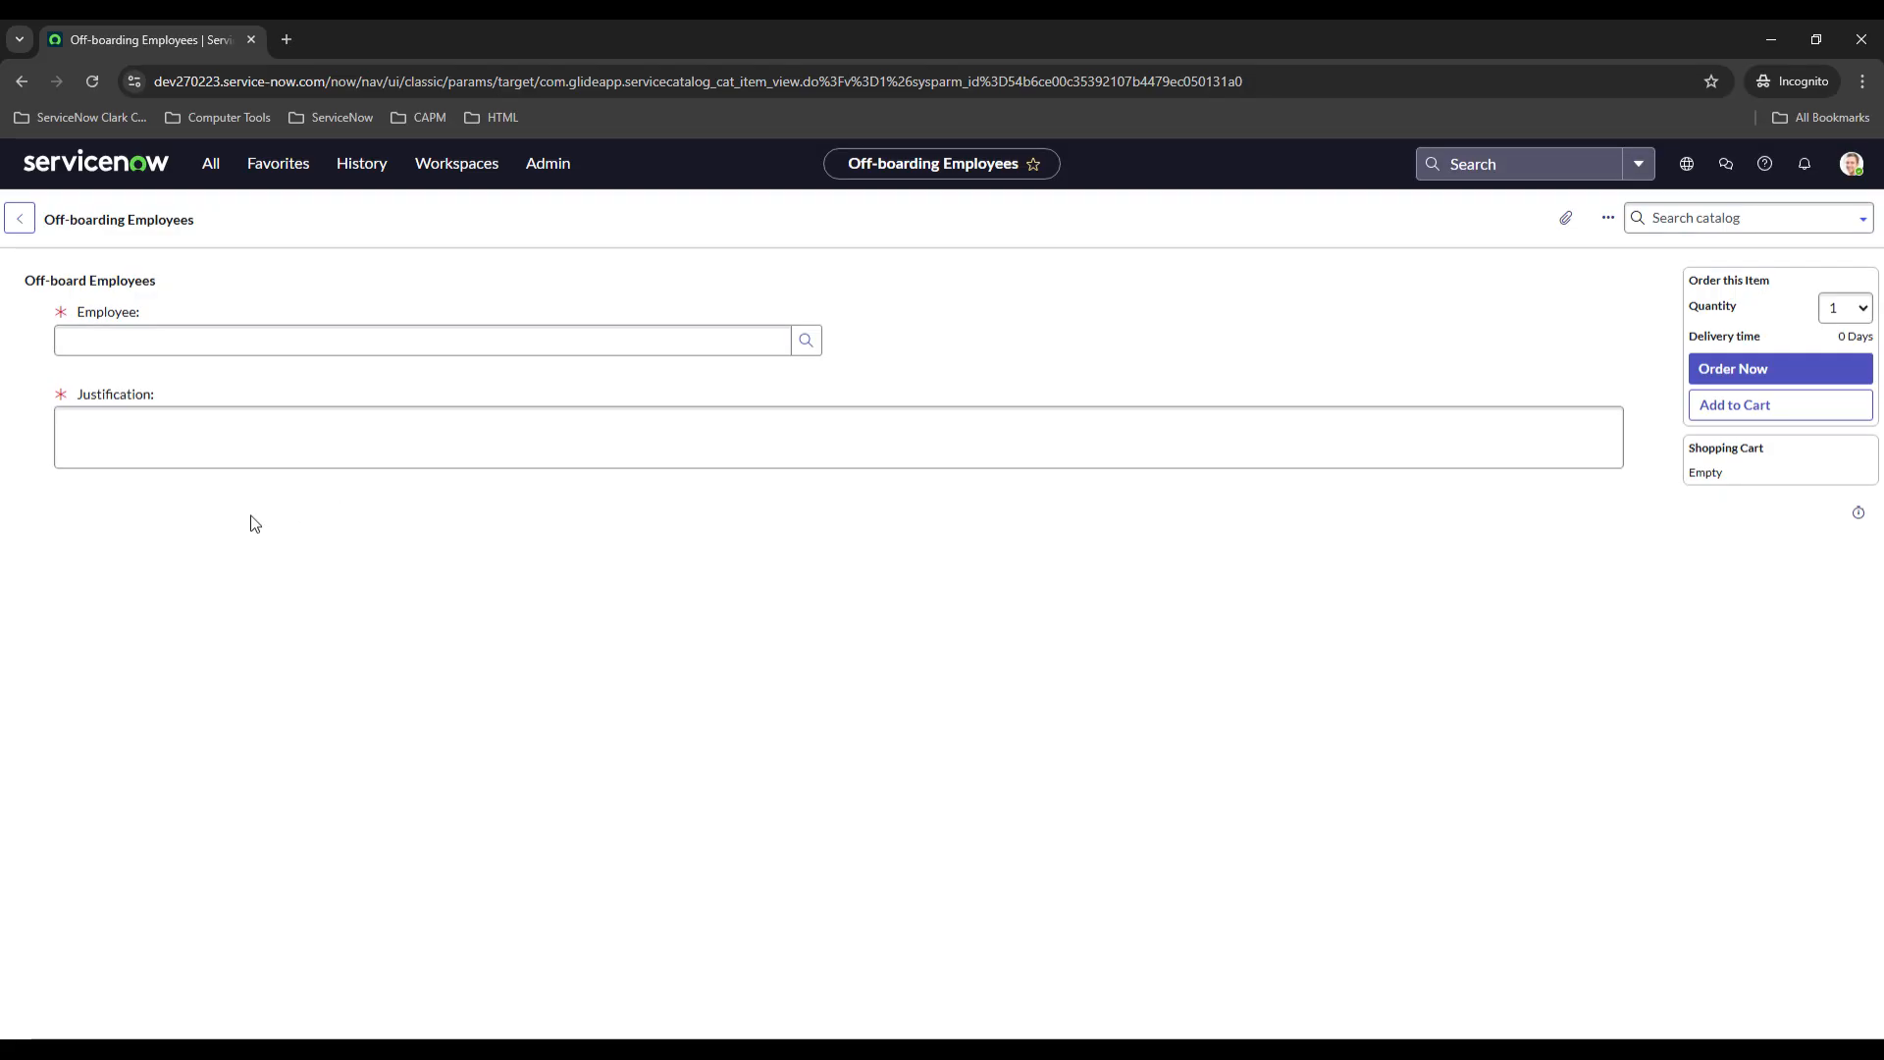
mouse_move(34, 430)
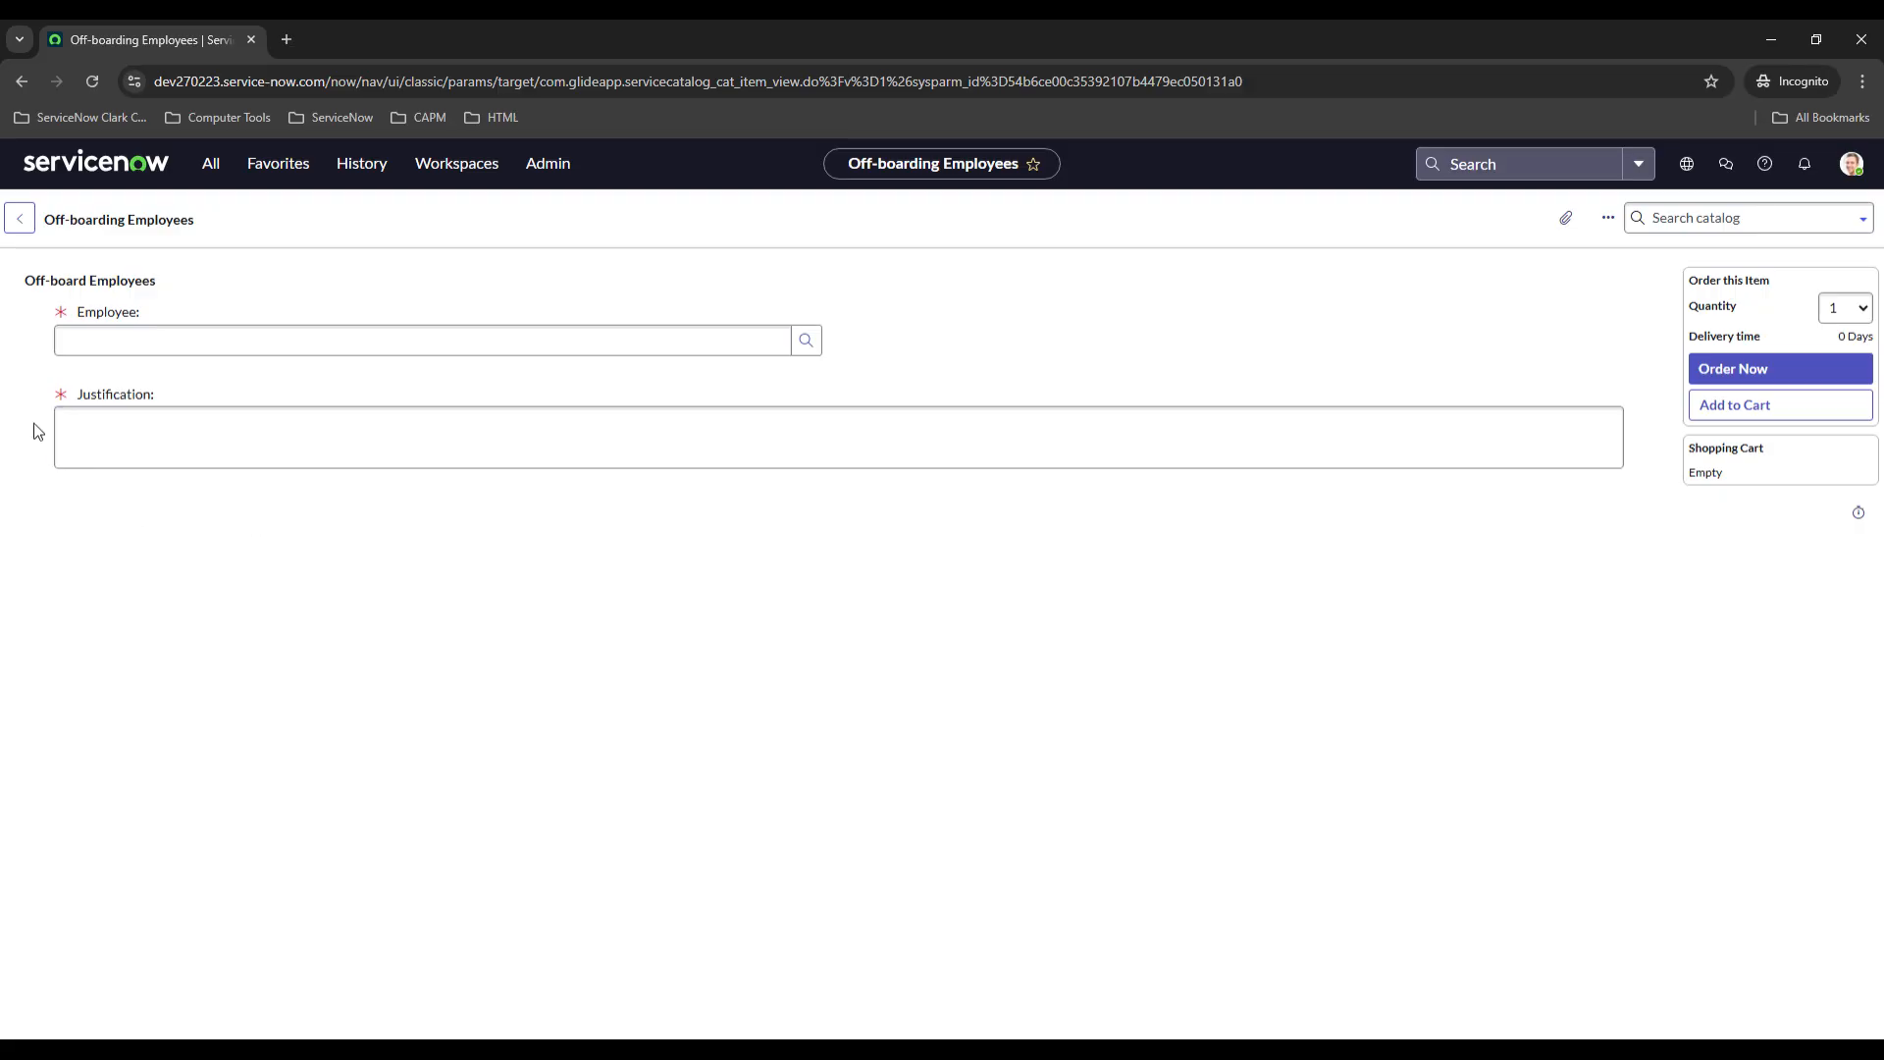
mouse_move(188, 381)
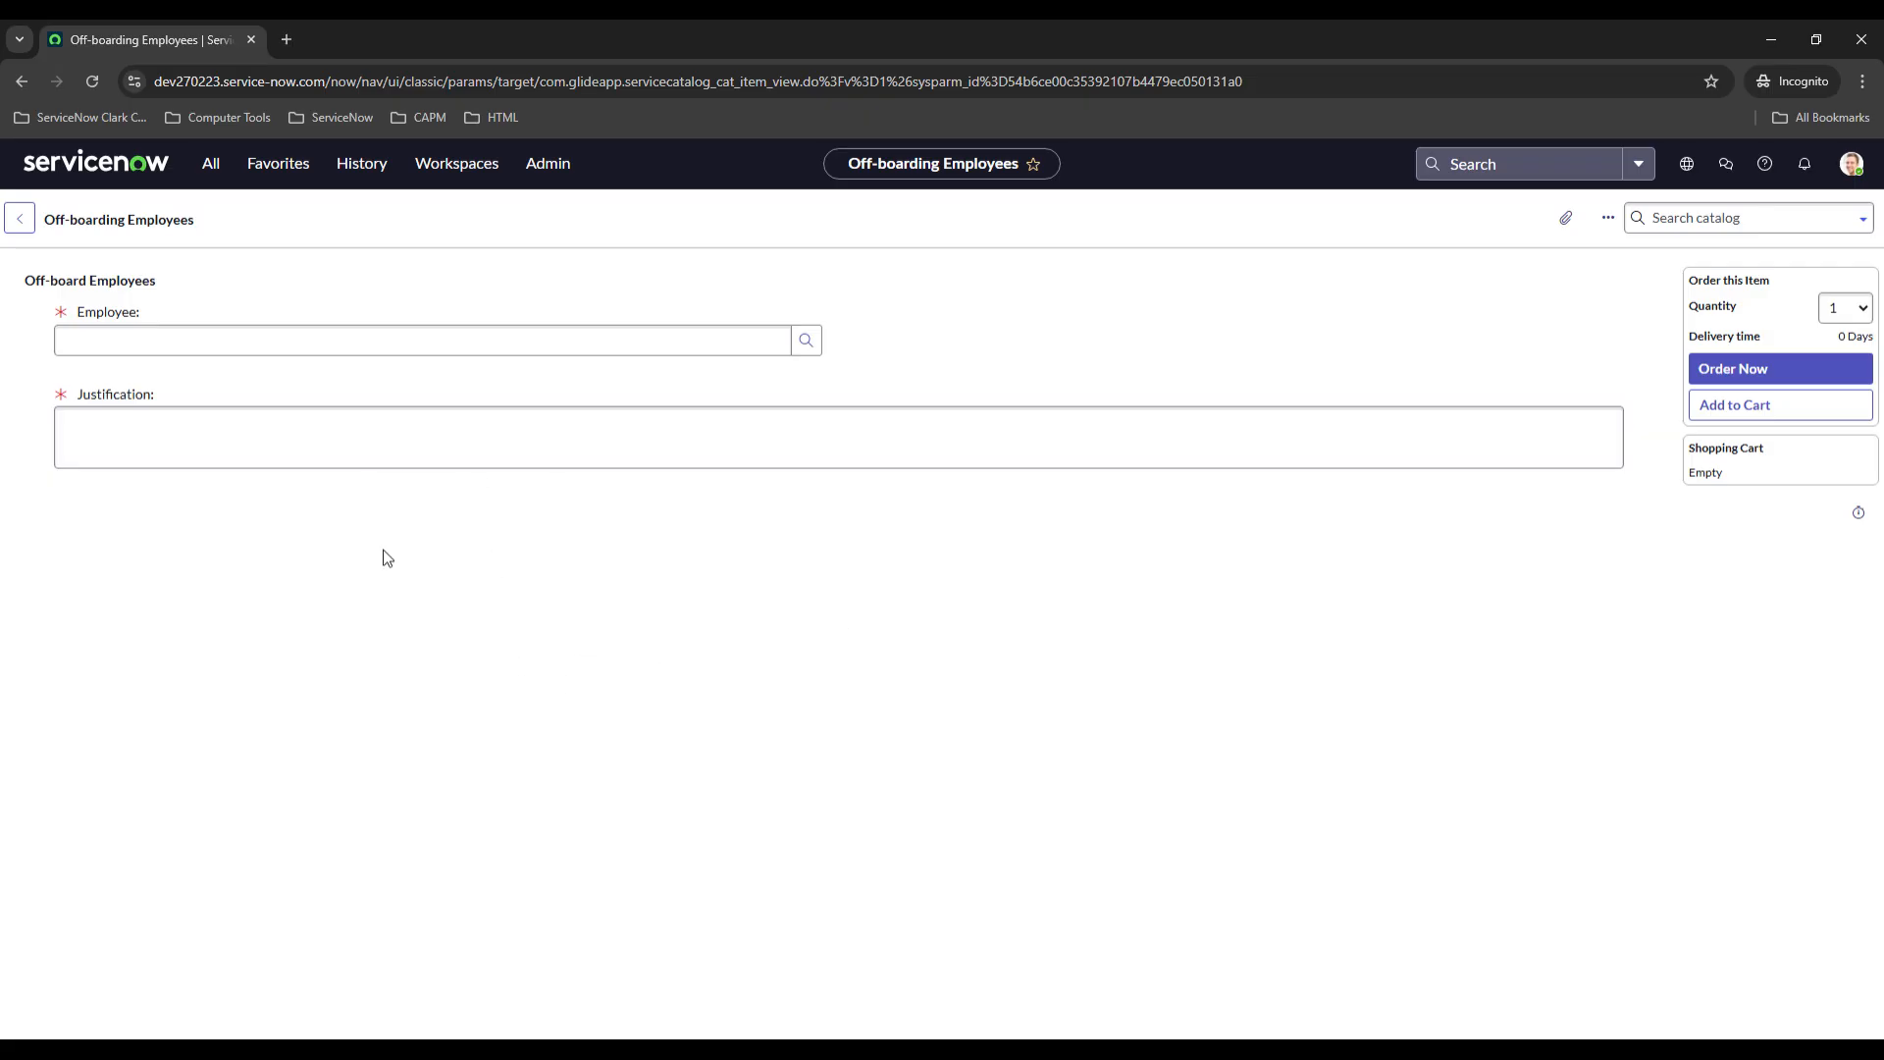
mouse_move(188, 300)
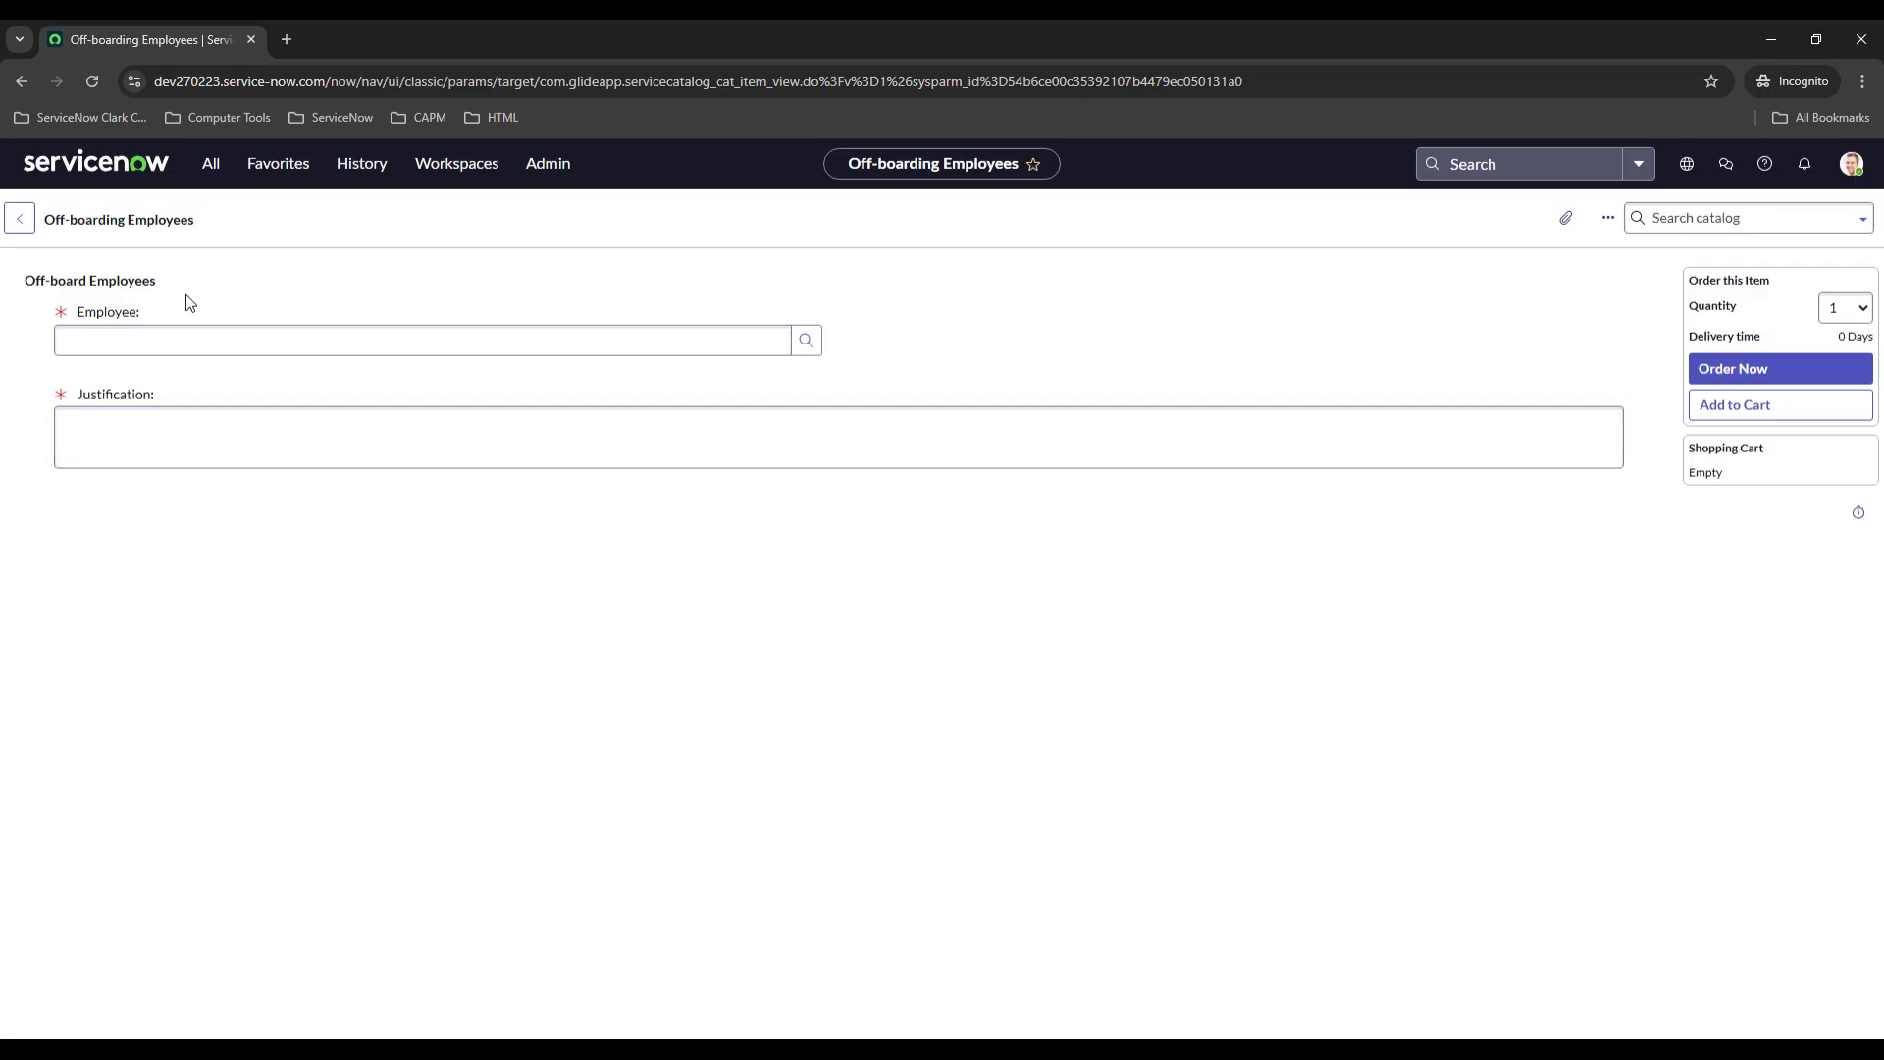
mouse_move(401, 298)
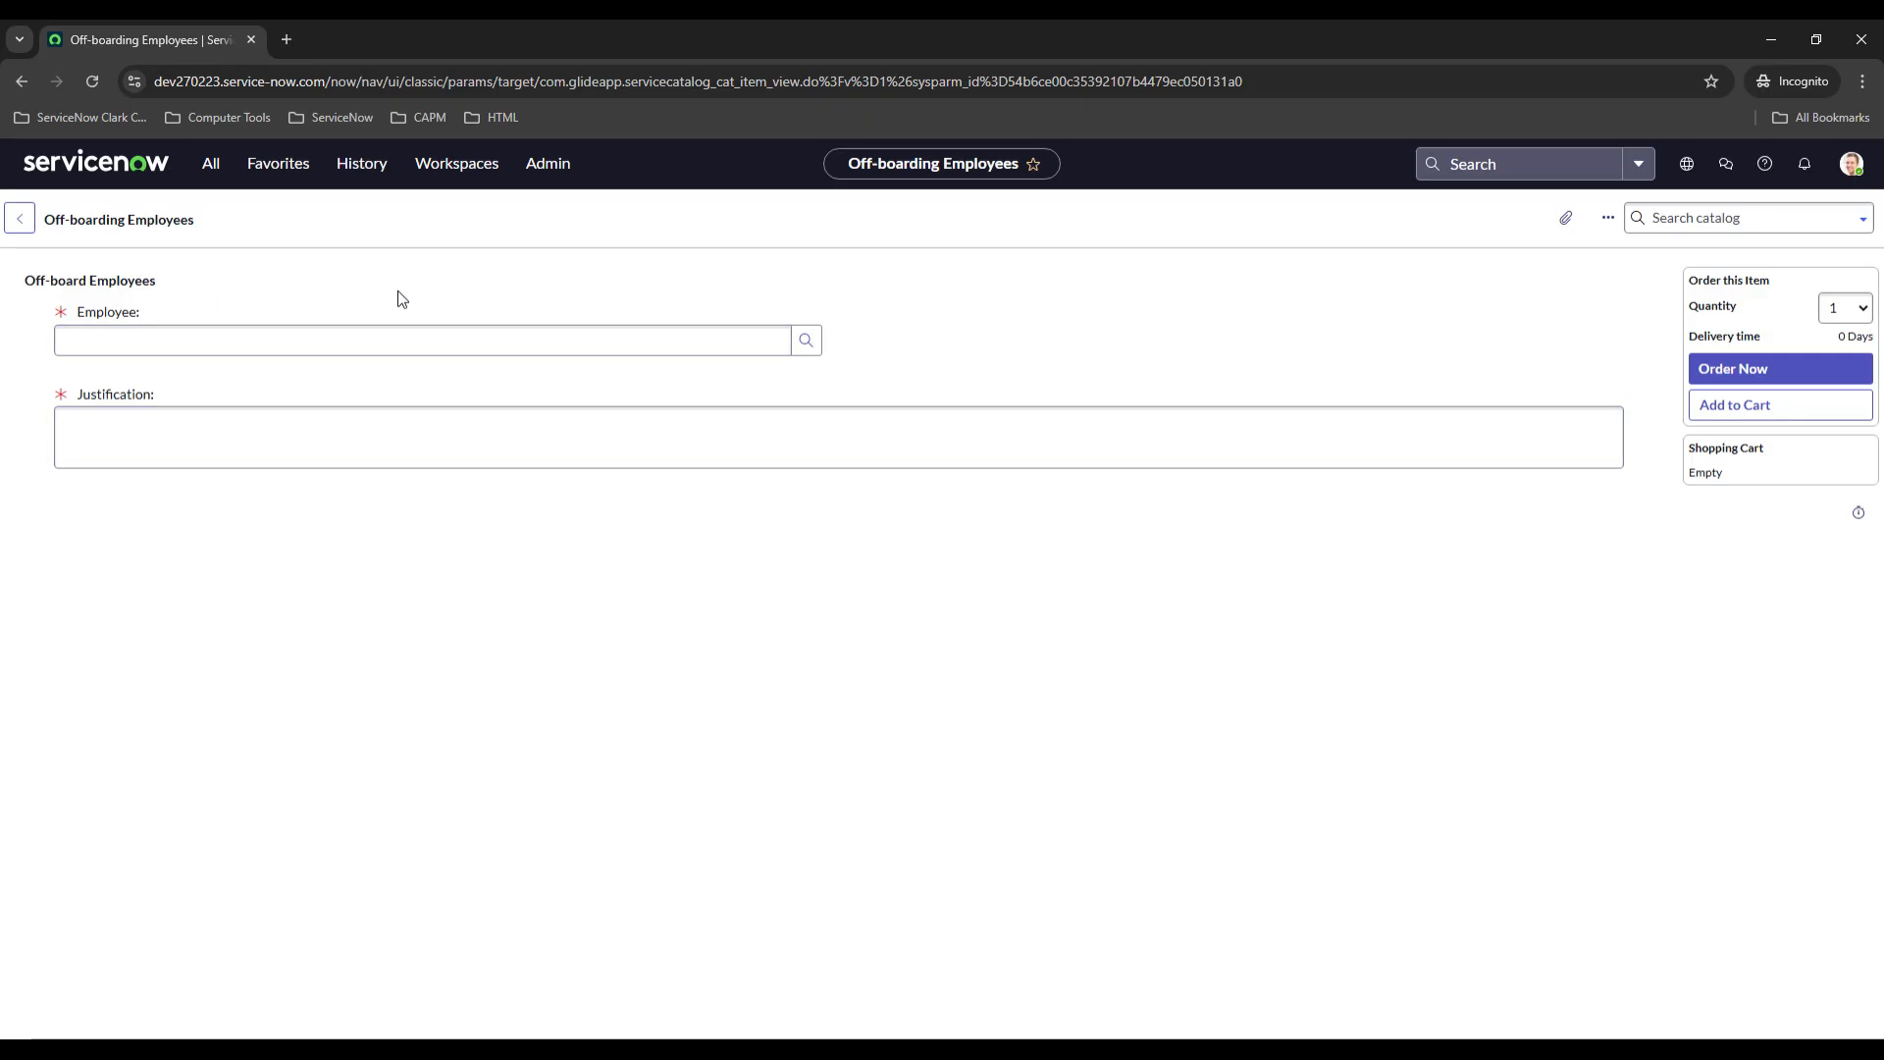
mouse_move(282, 620)
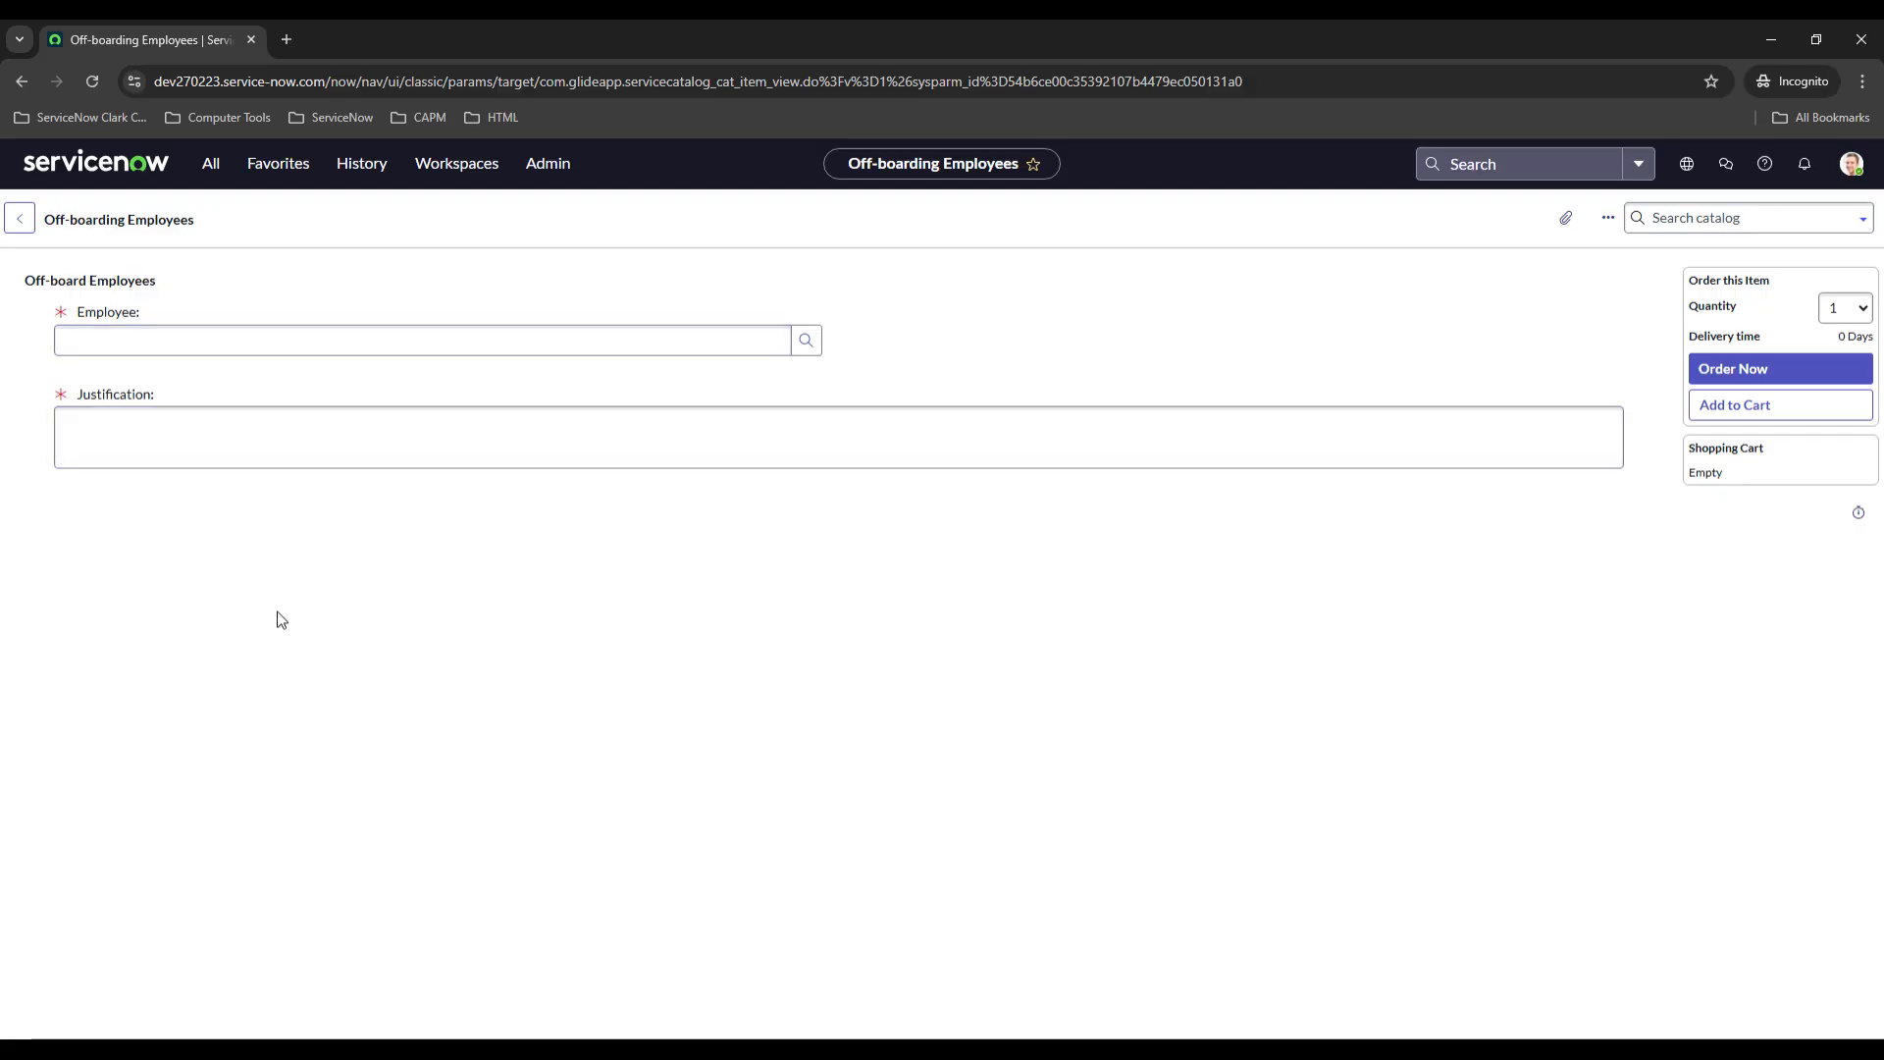
mouse_move(400, 824)
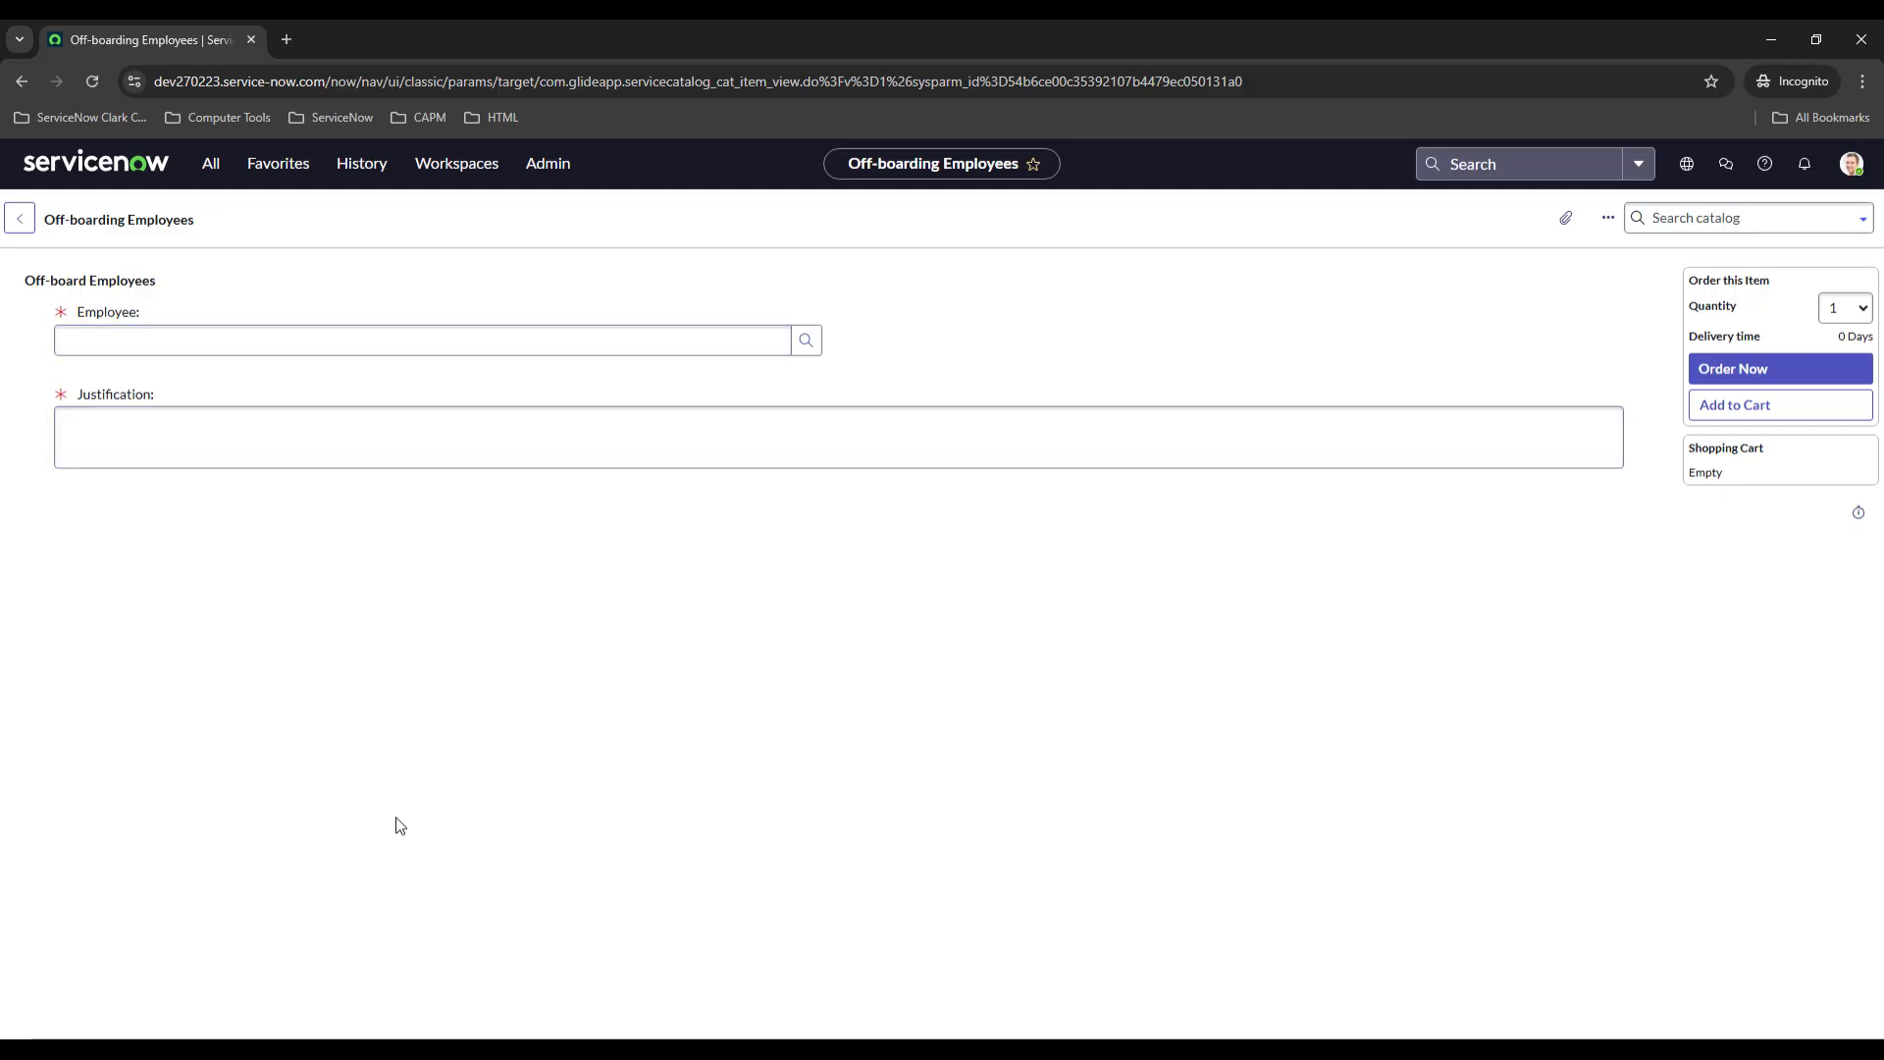
mouse_move(319, 817)
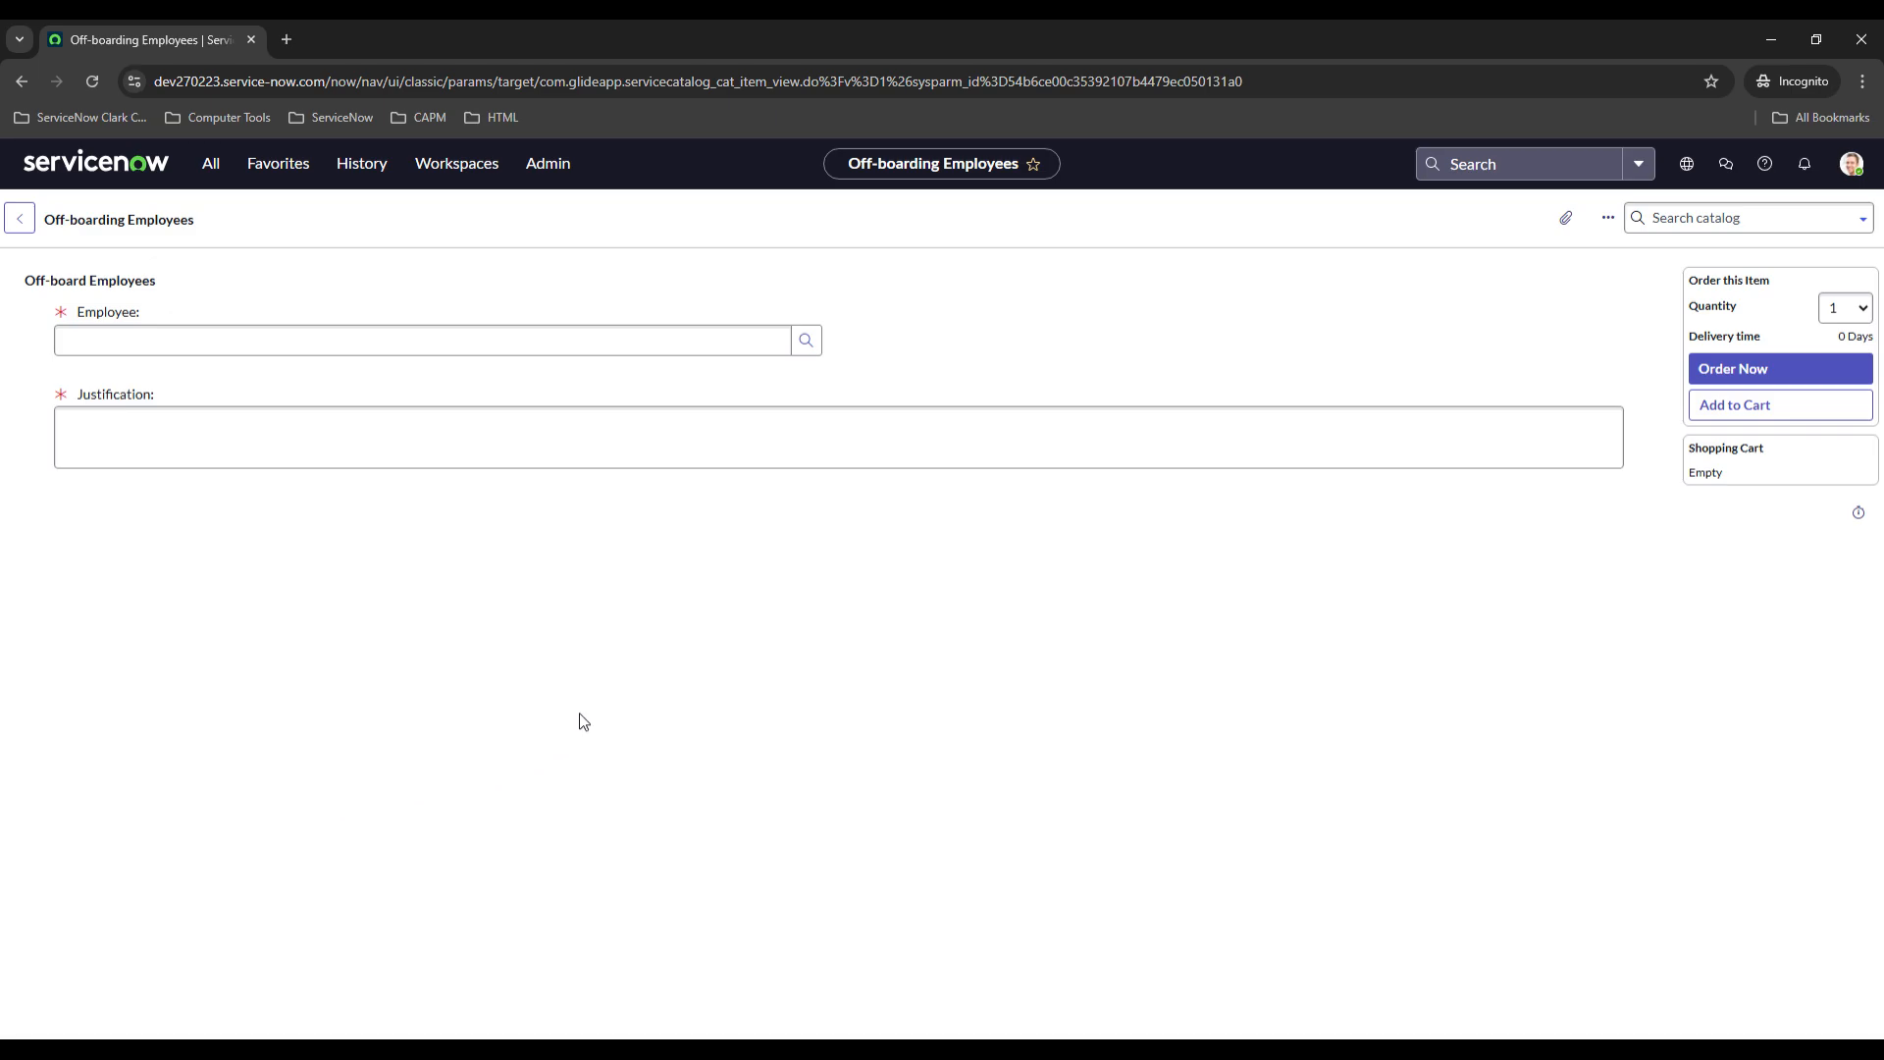
mouse_move(713, 689)
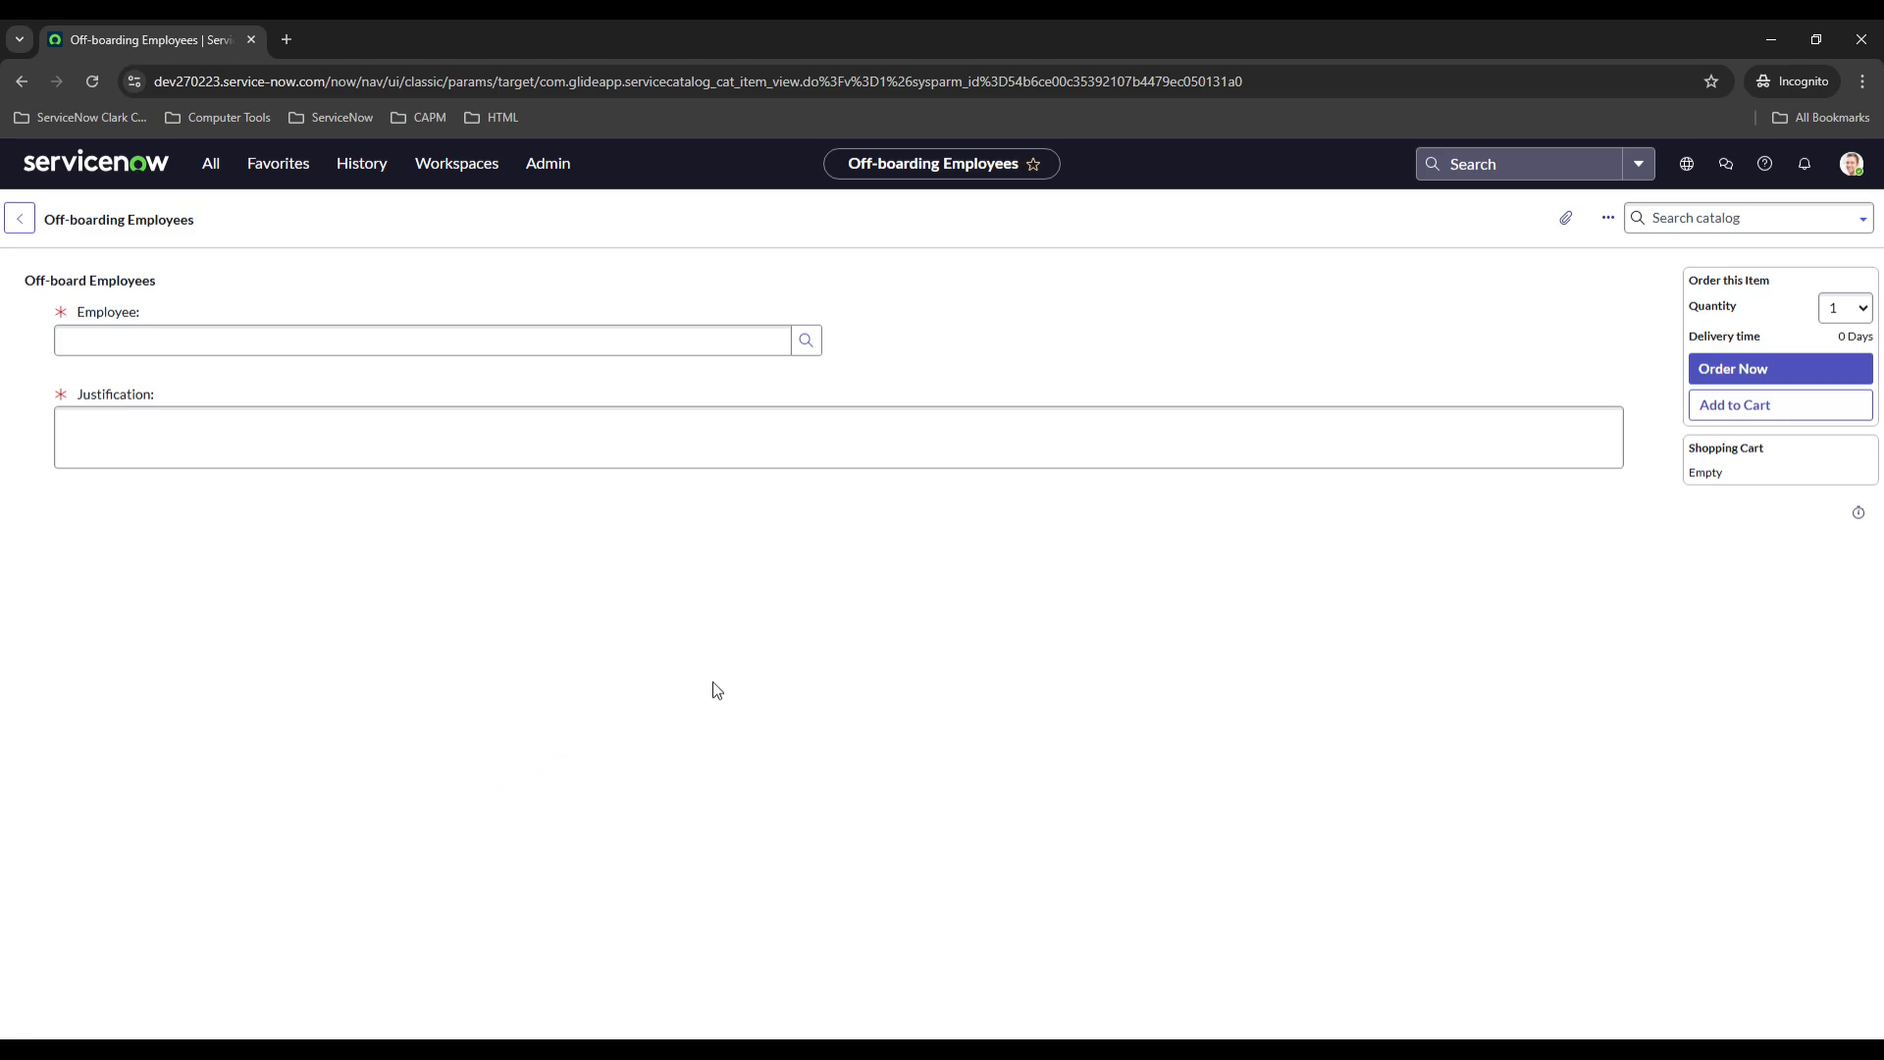
mouse_move(668, 674)
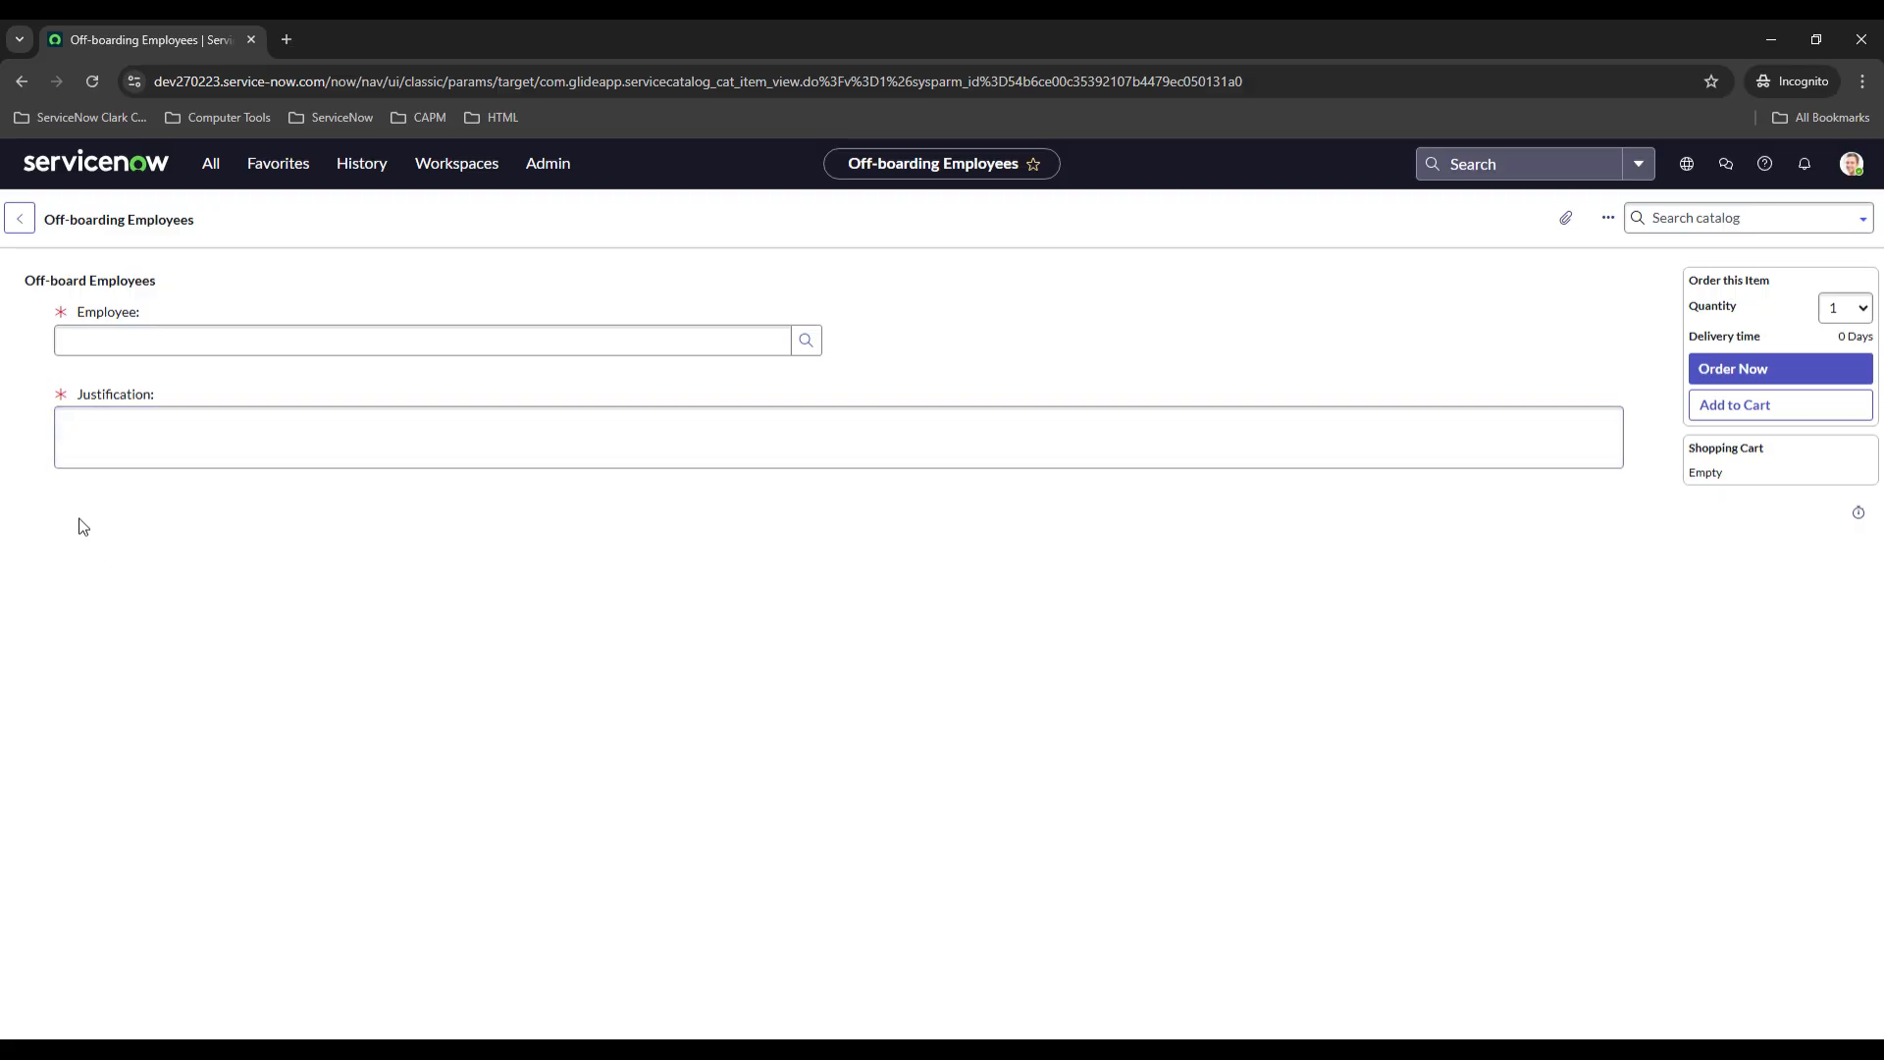
mouse_move(471, 597)
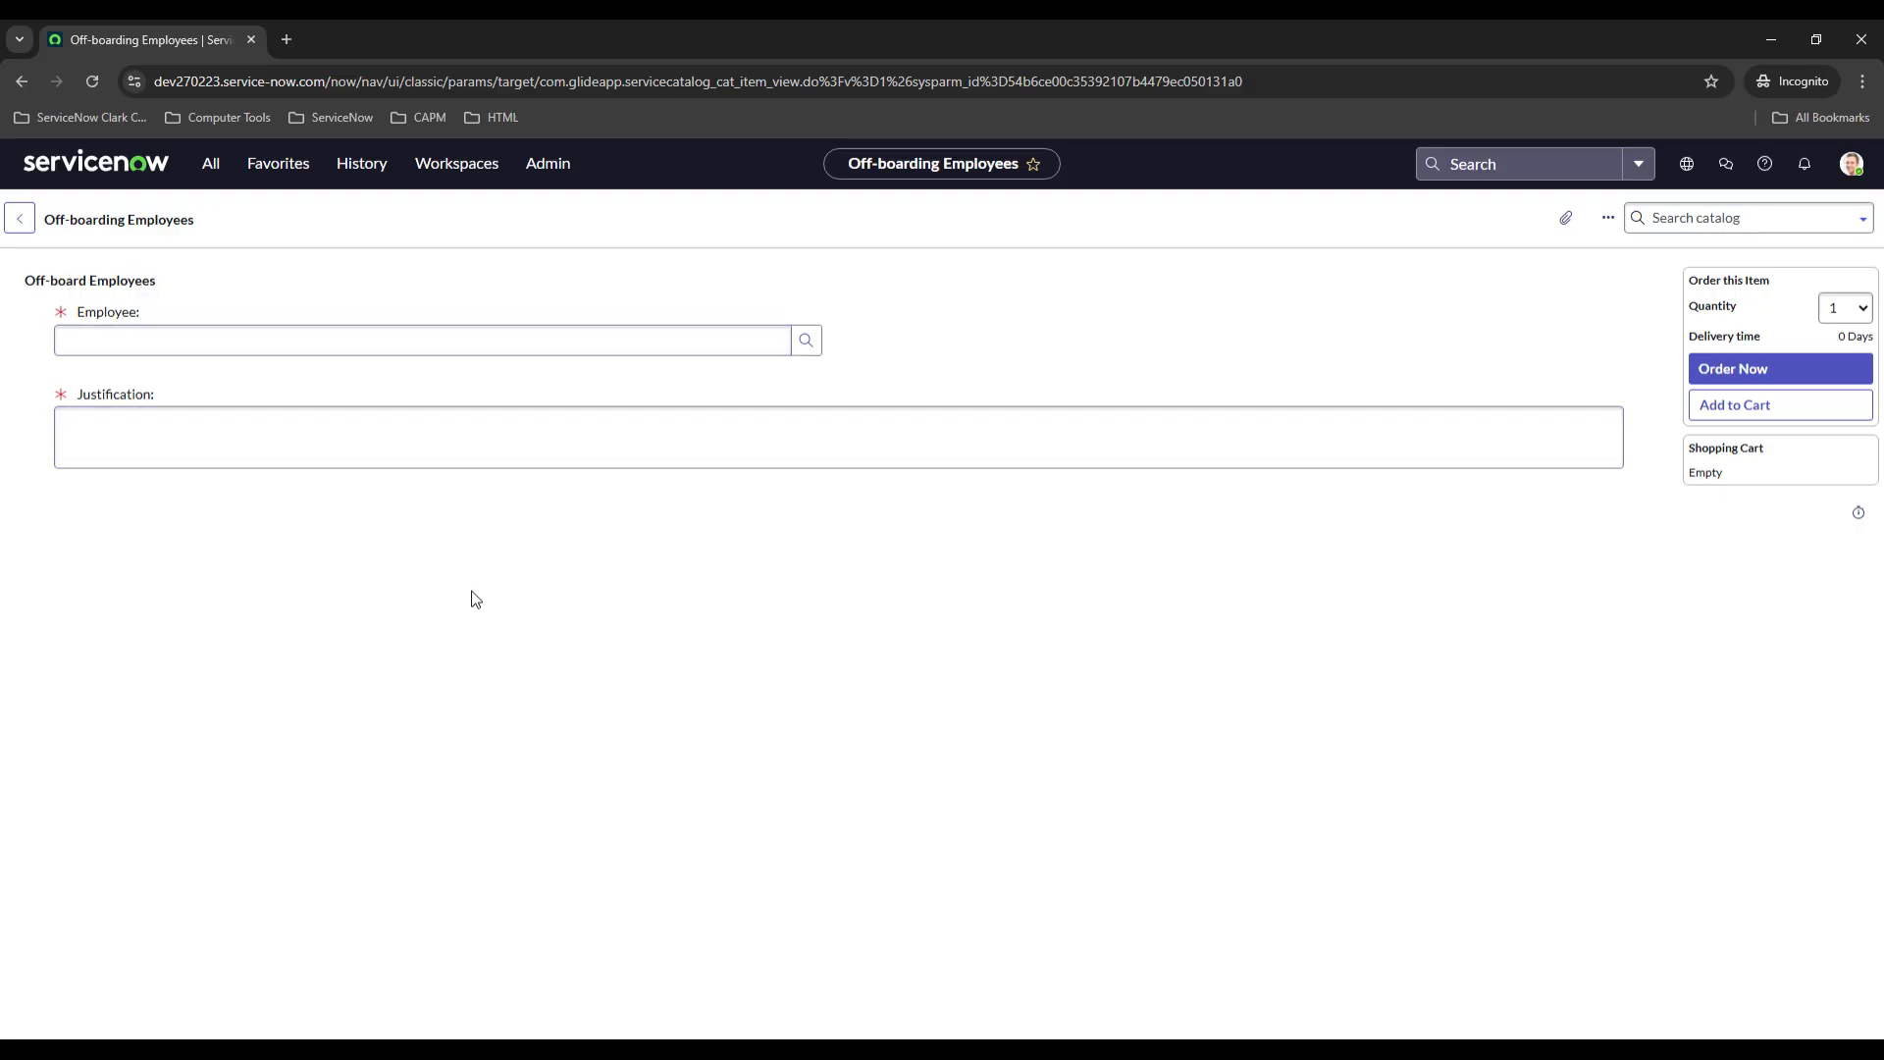
mouse_move(424, 637)
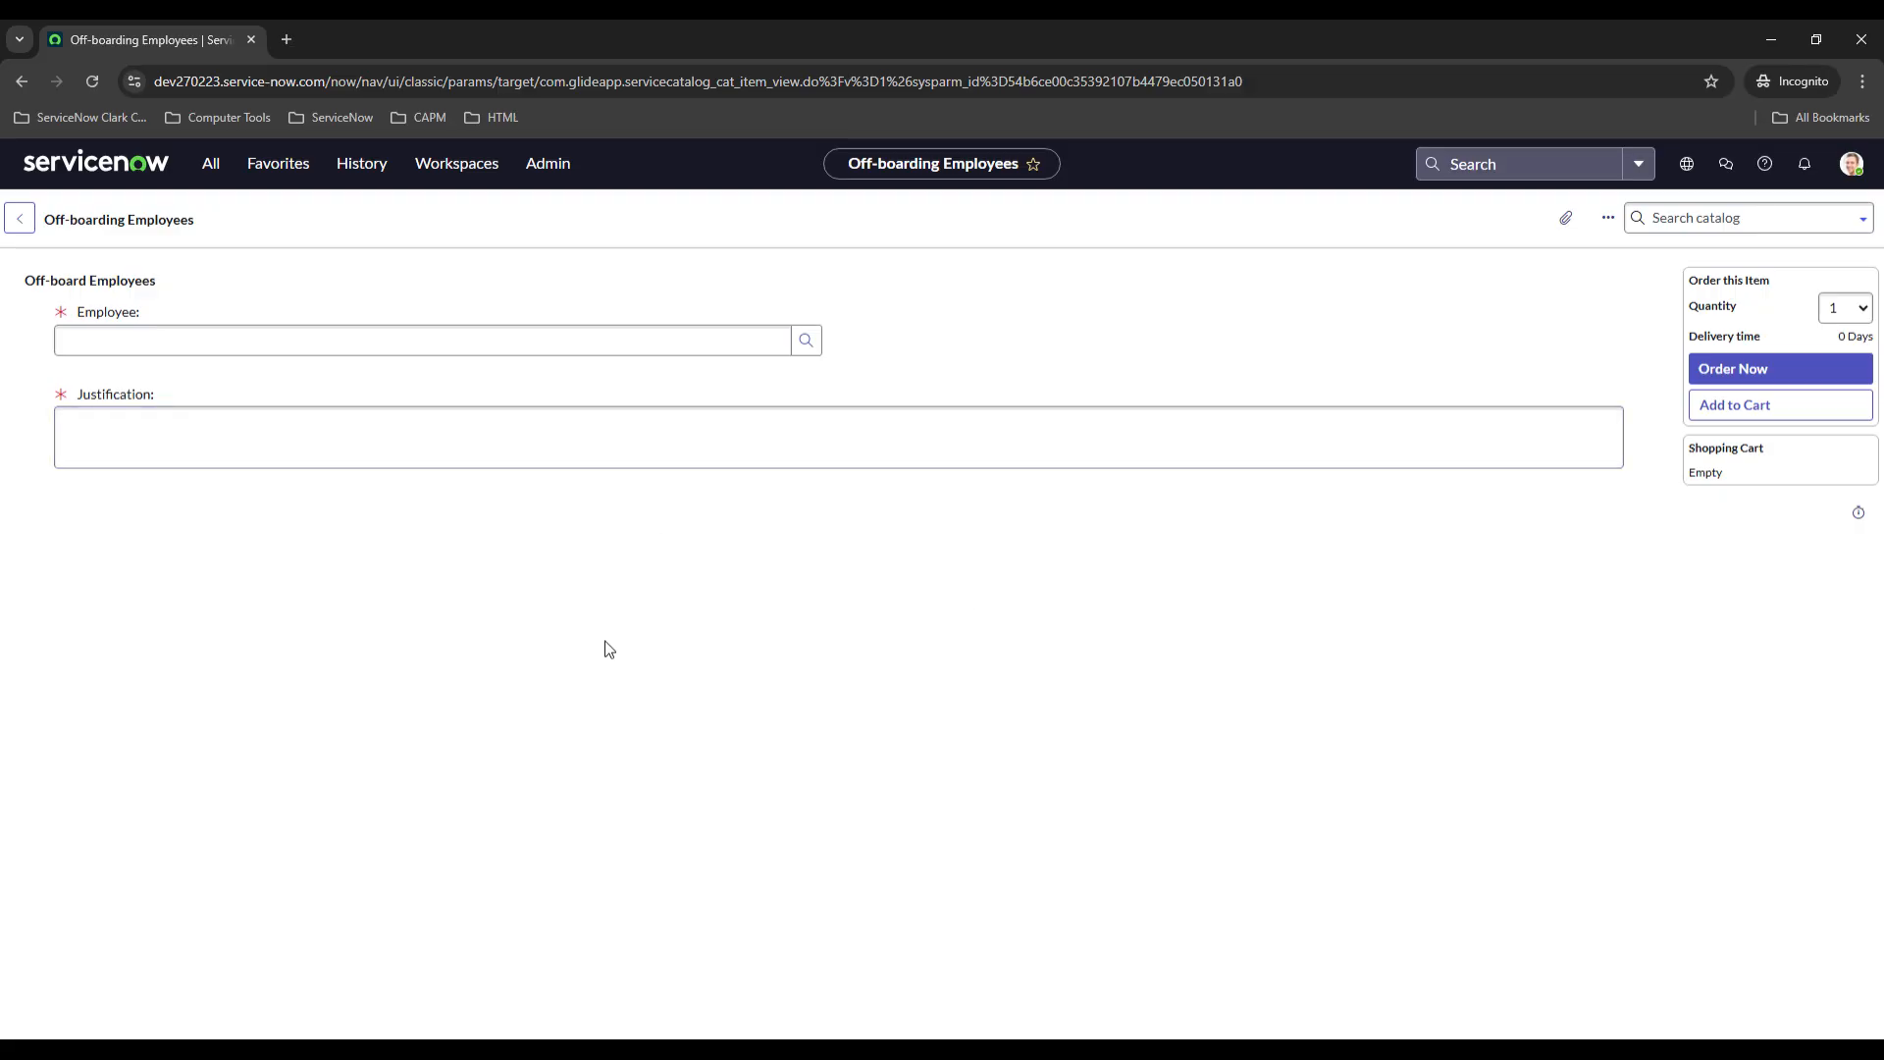
mouse_move(1743, 384)
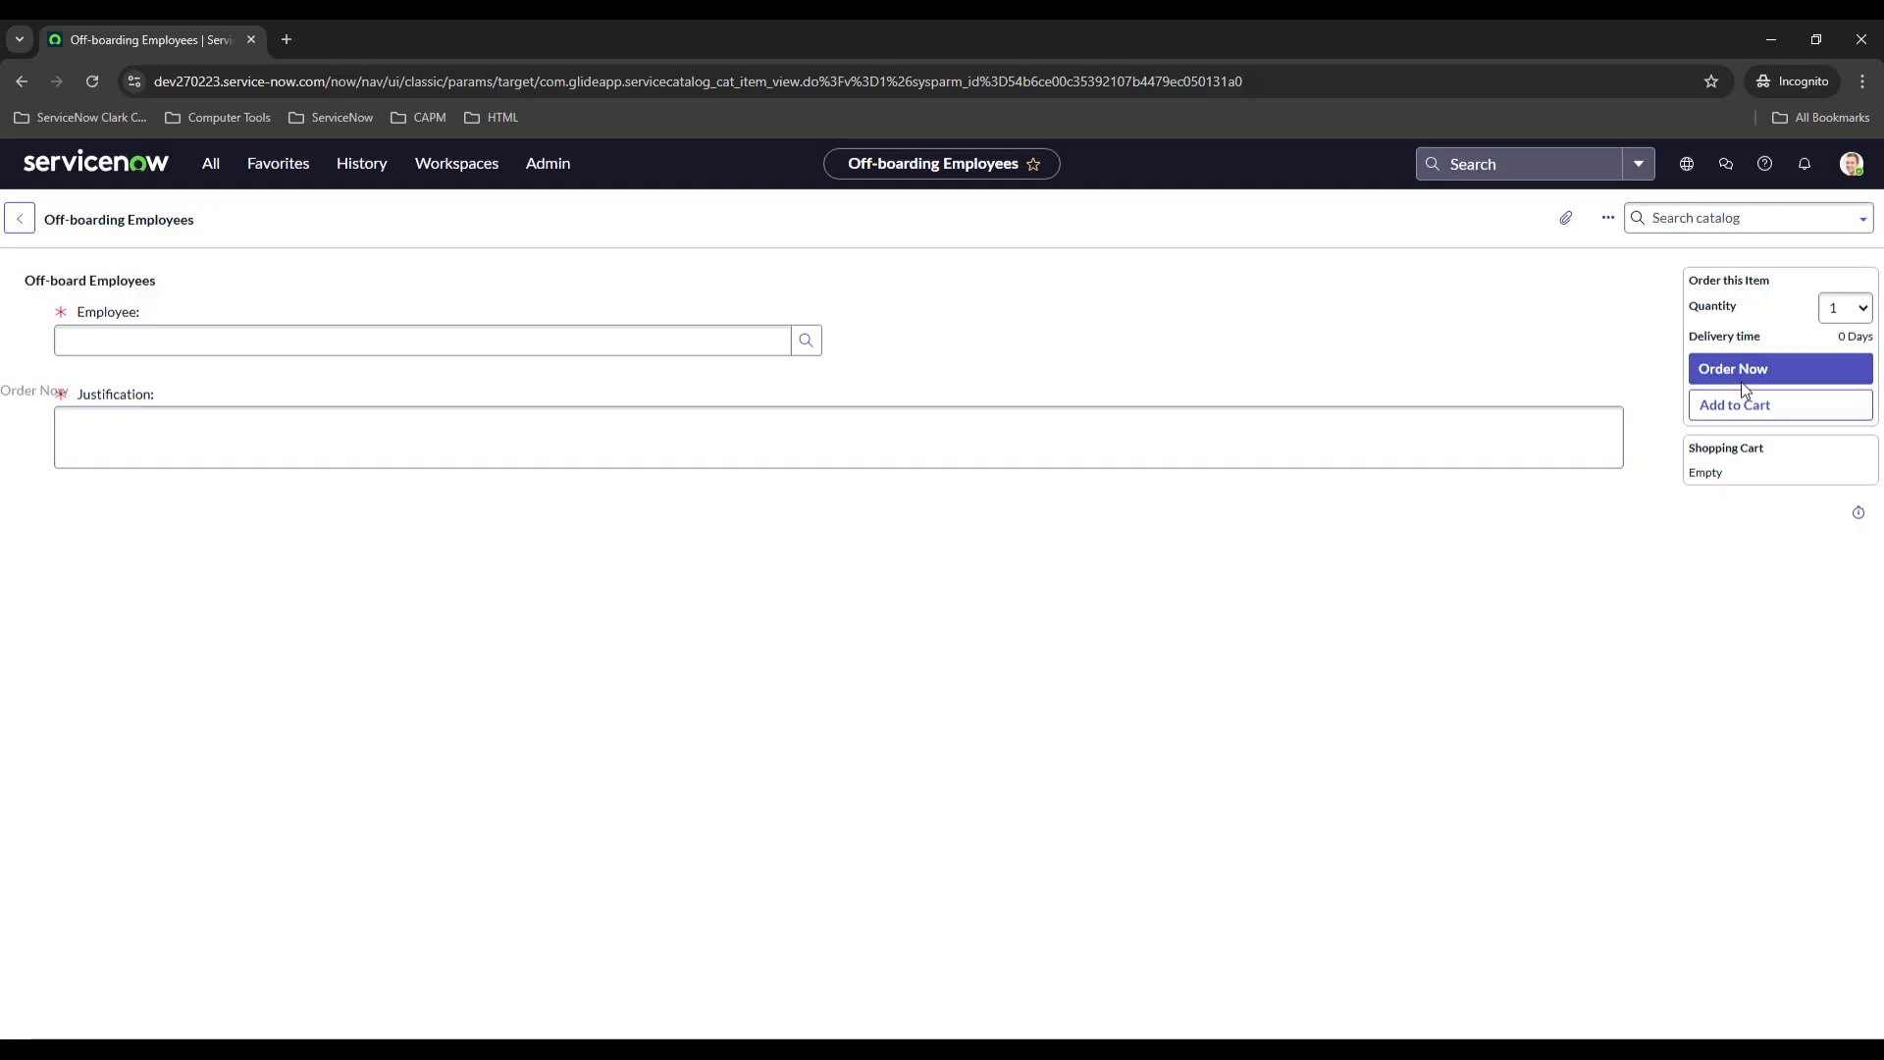
mouse_move(1595, 382)
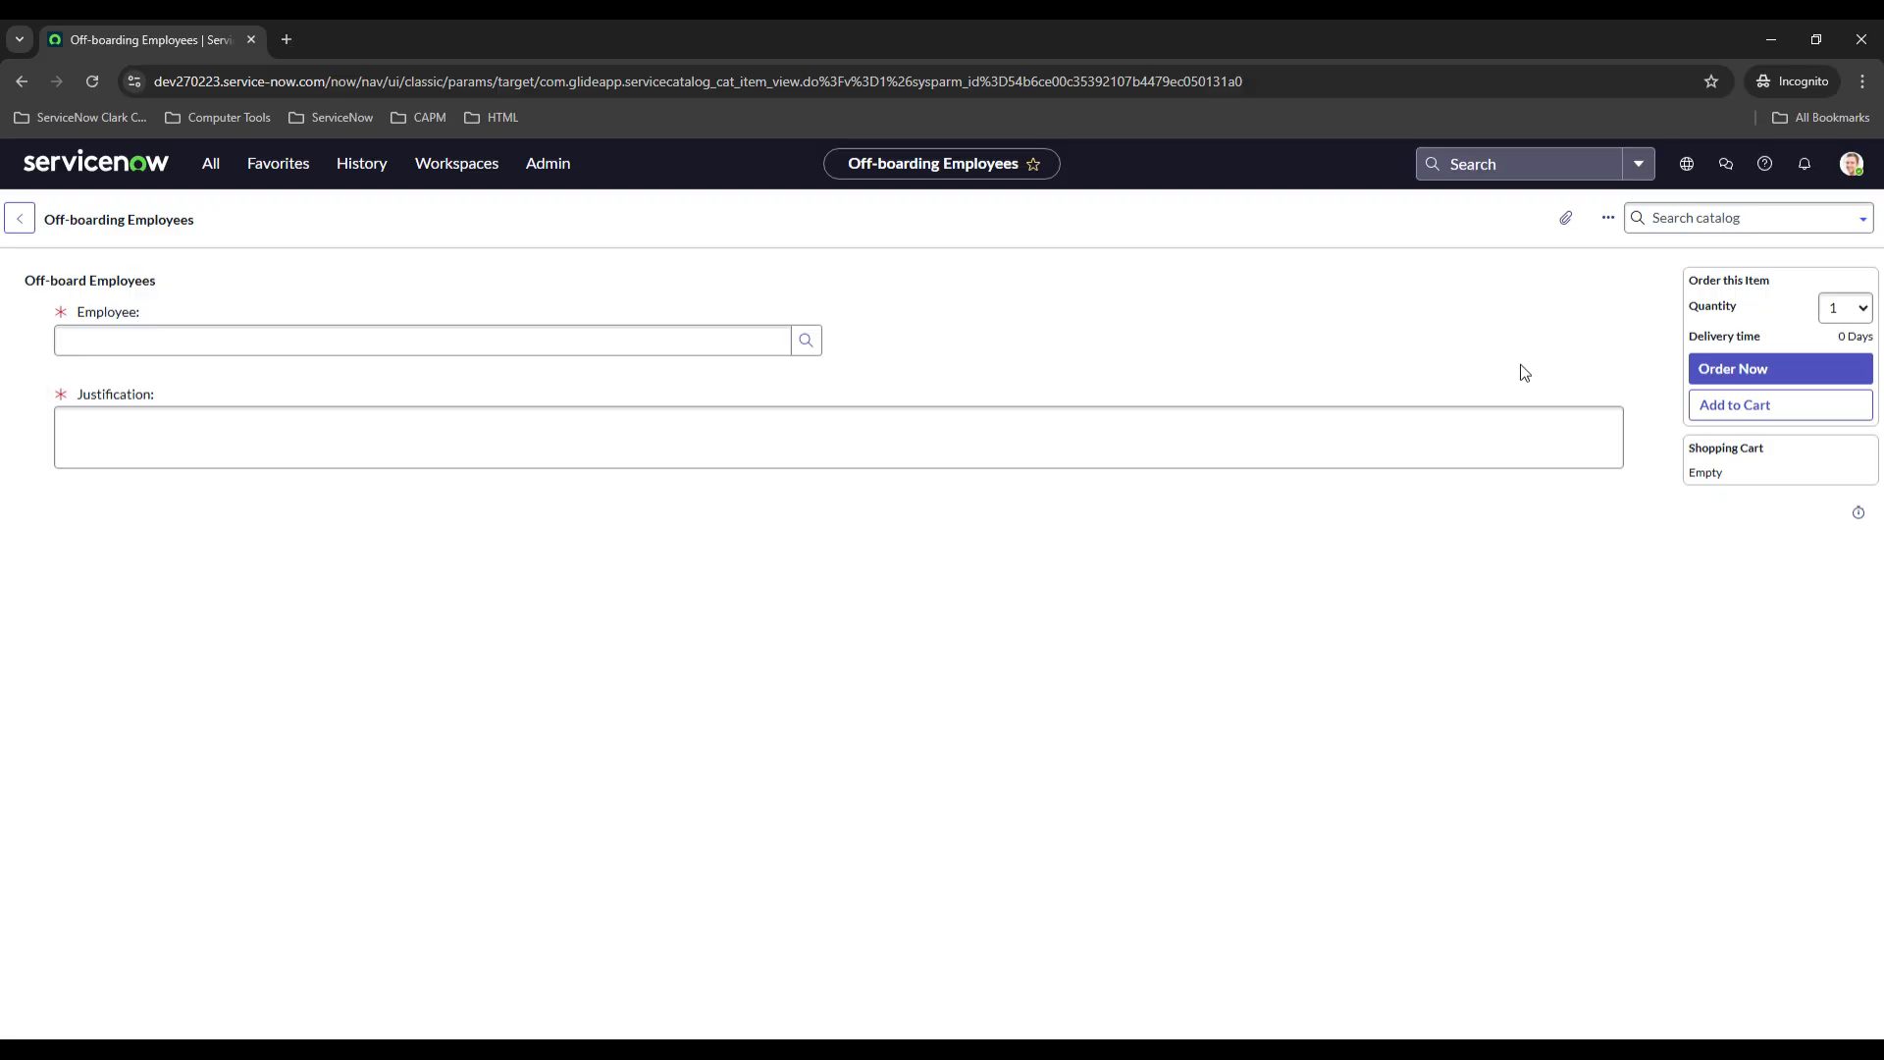
mouse_move(1608, 331)
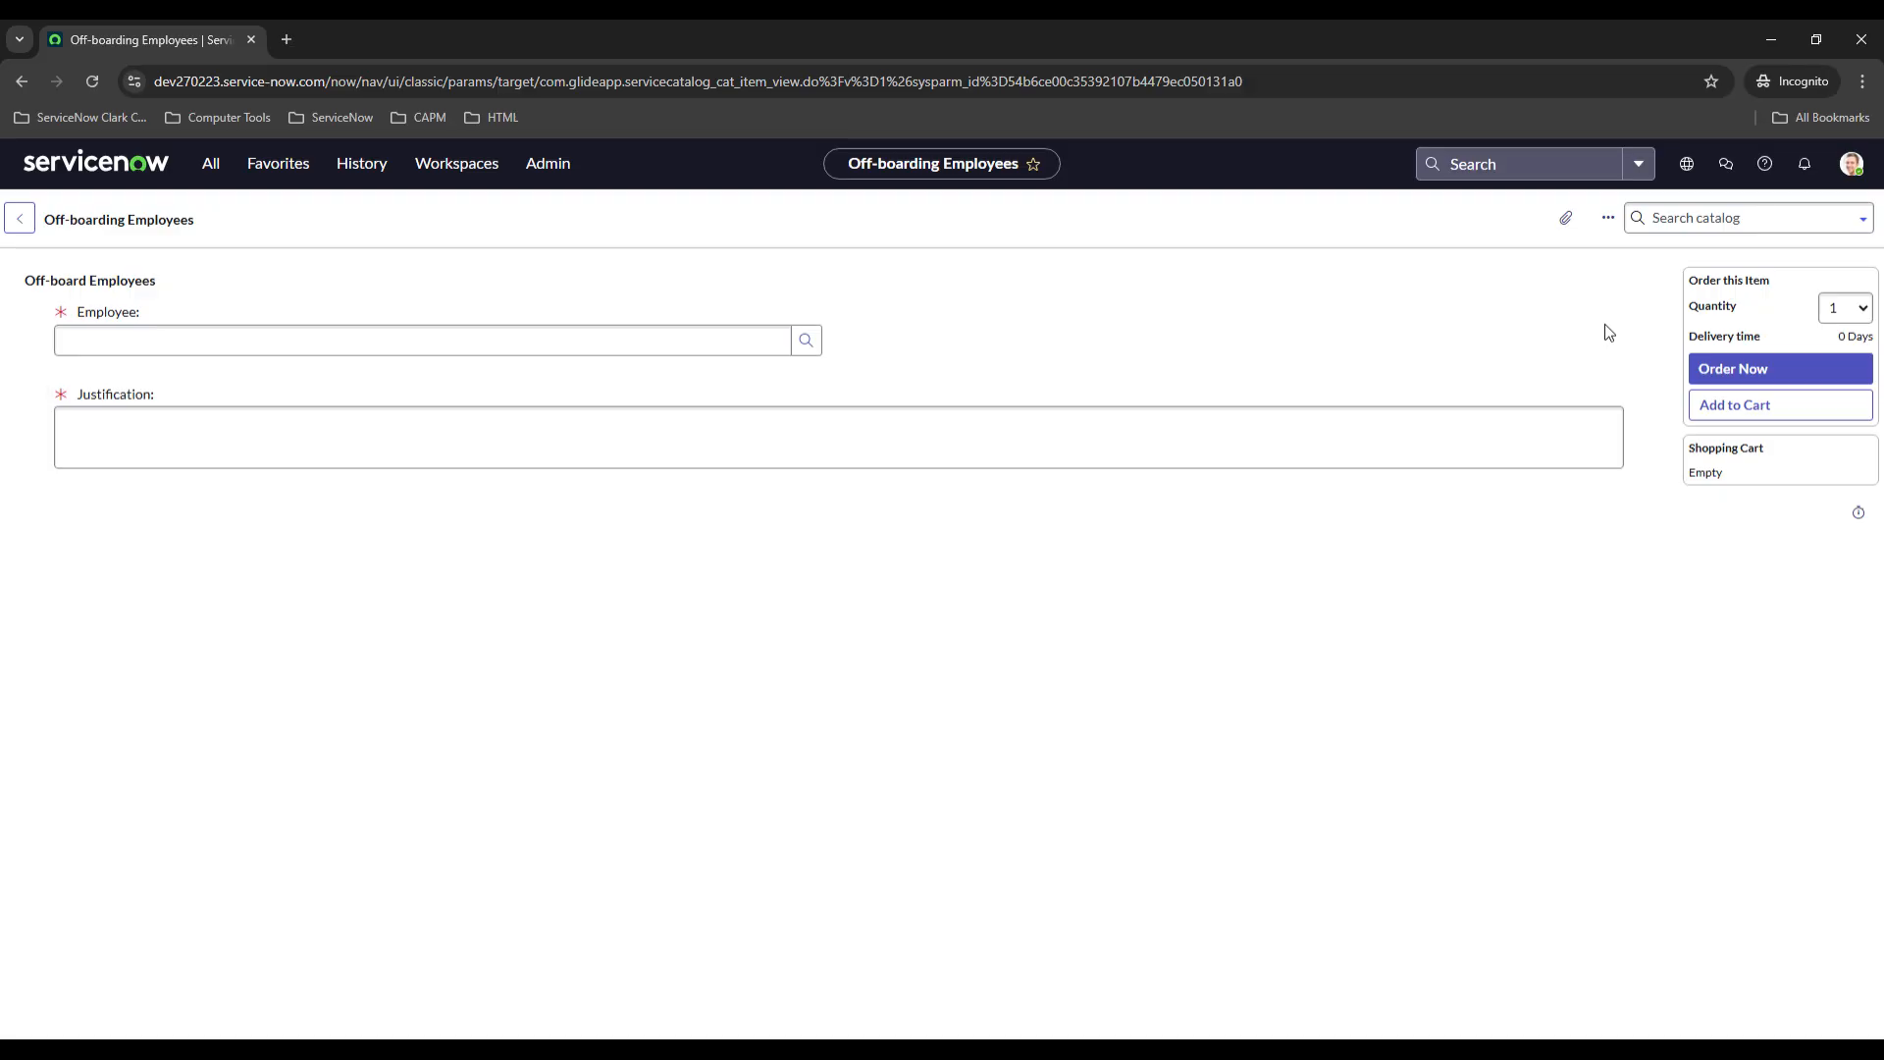
Return to the catalog item record, then launch Flow Designer from the navigator.
click(410, 341)
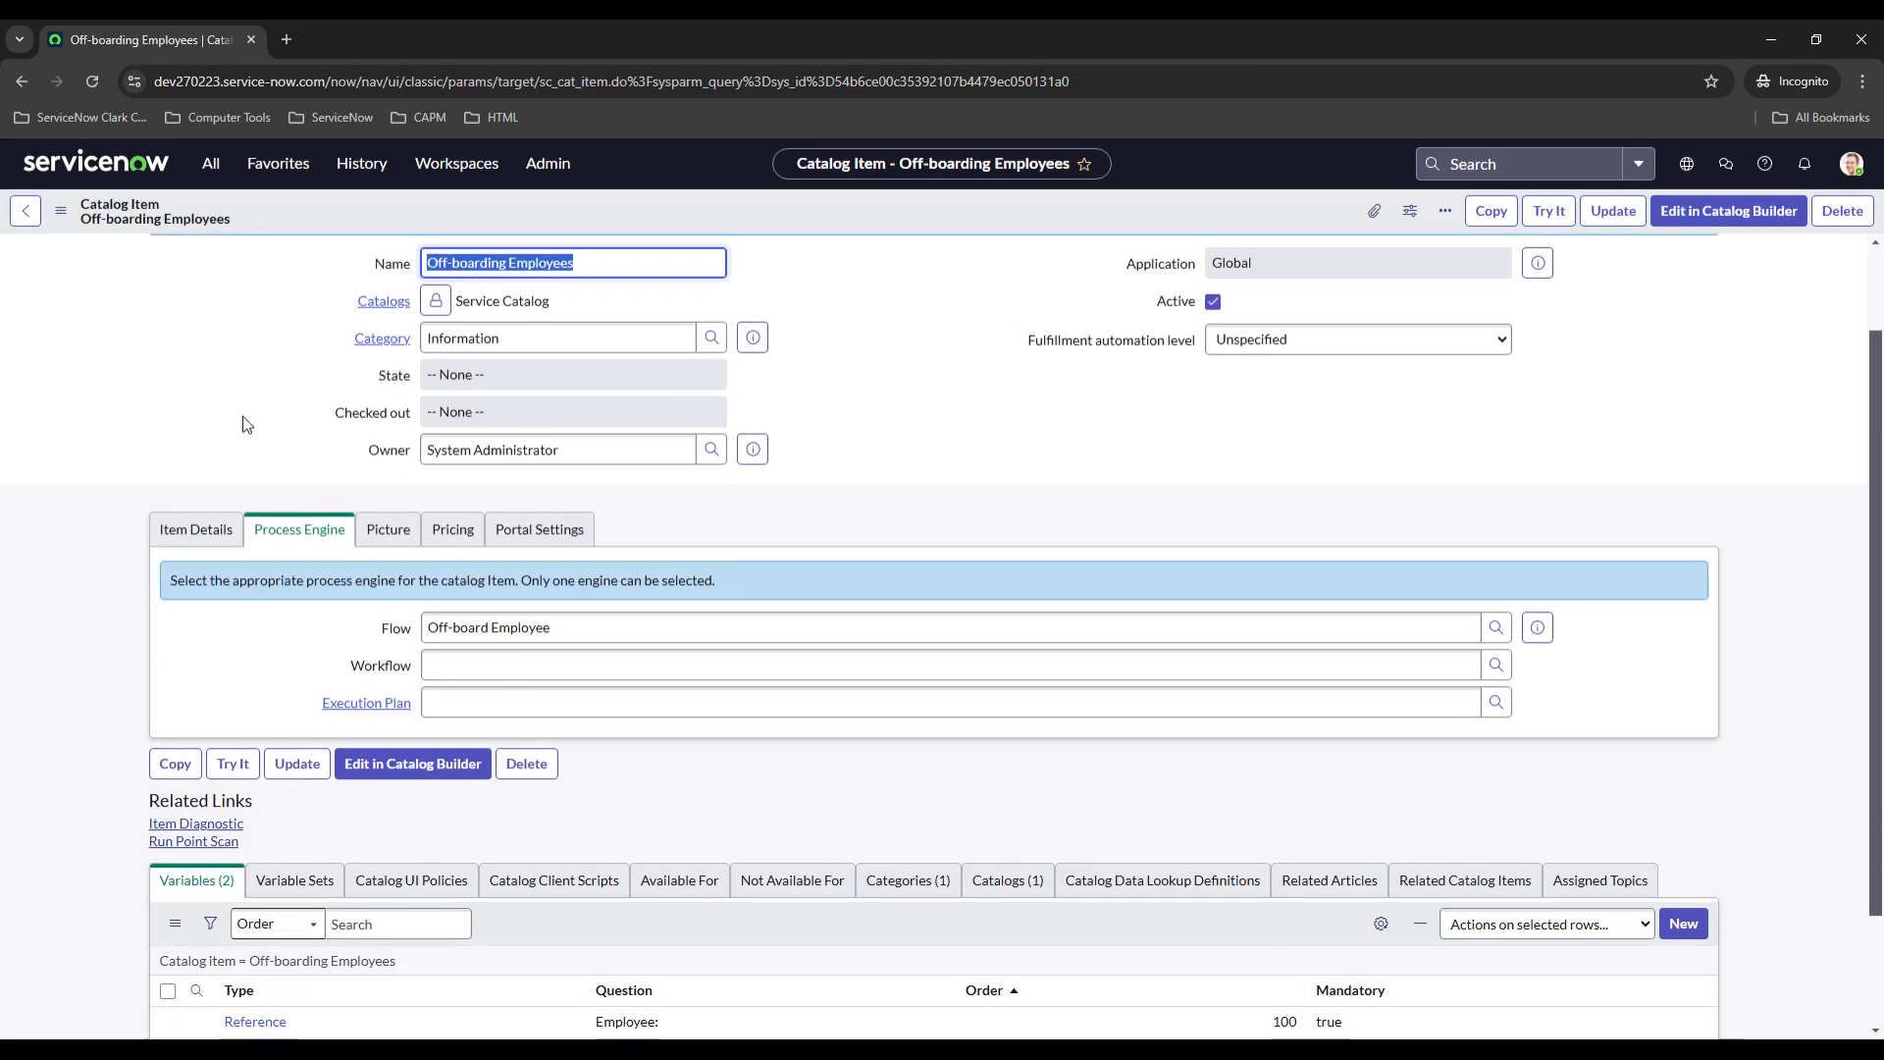
scroll(down, 3)
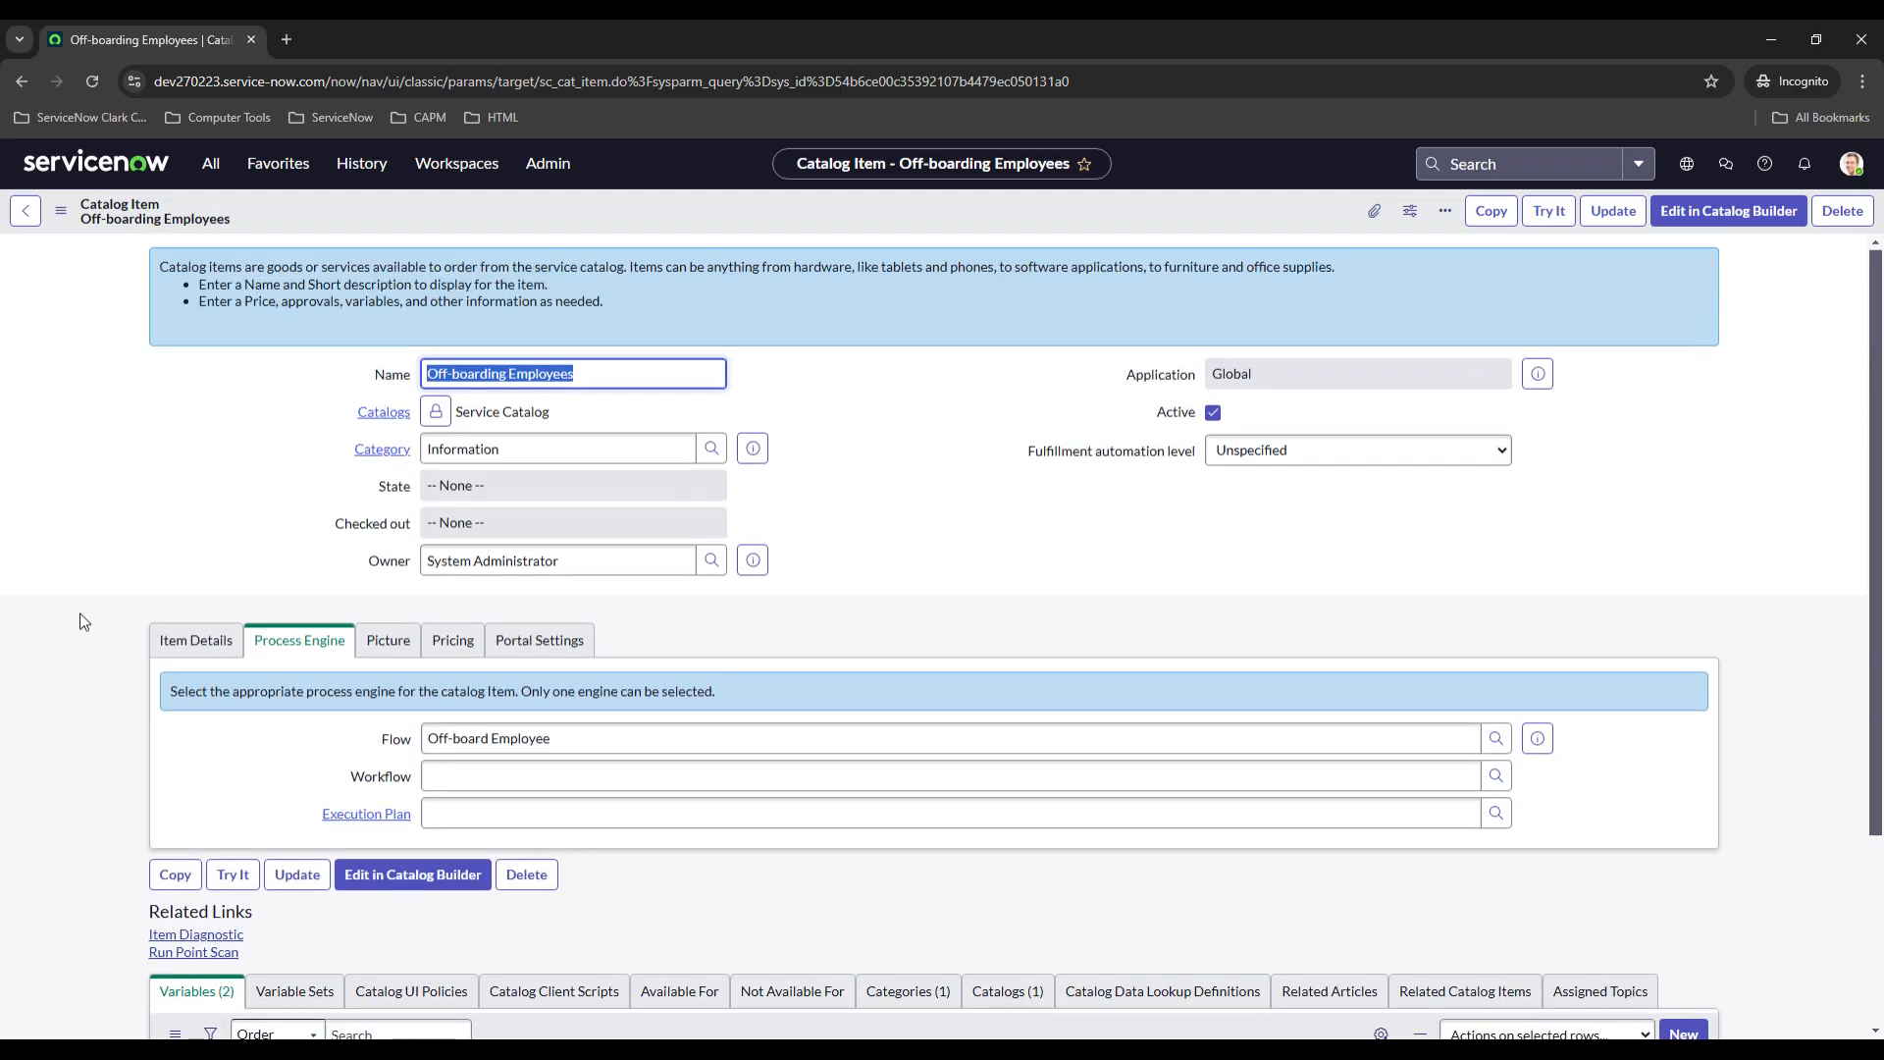
mouse_move(217, 488)
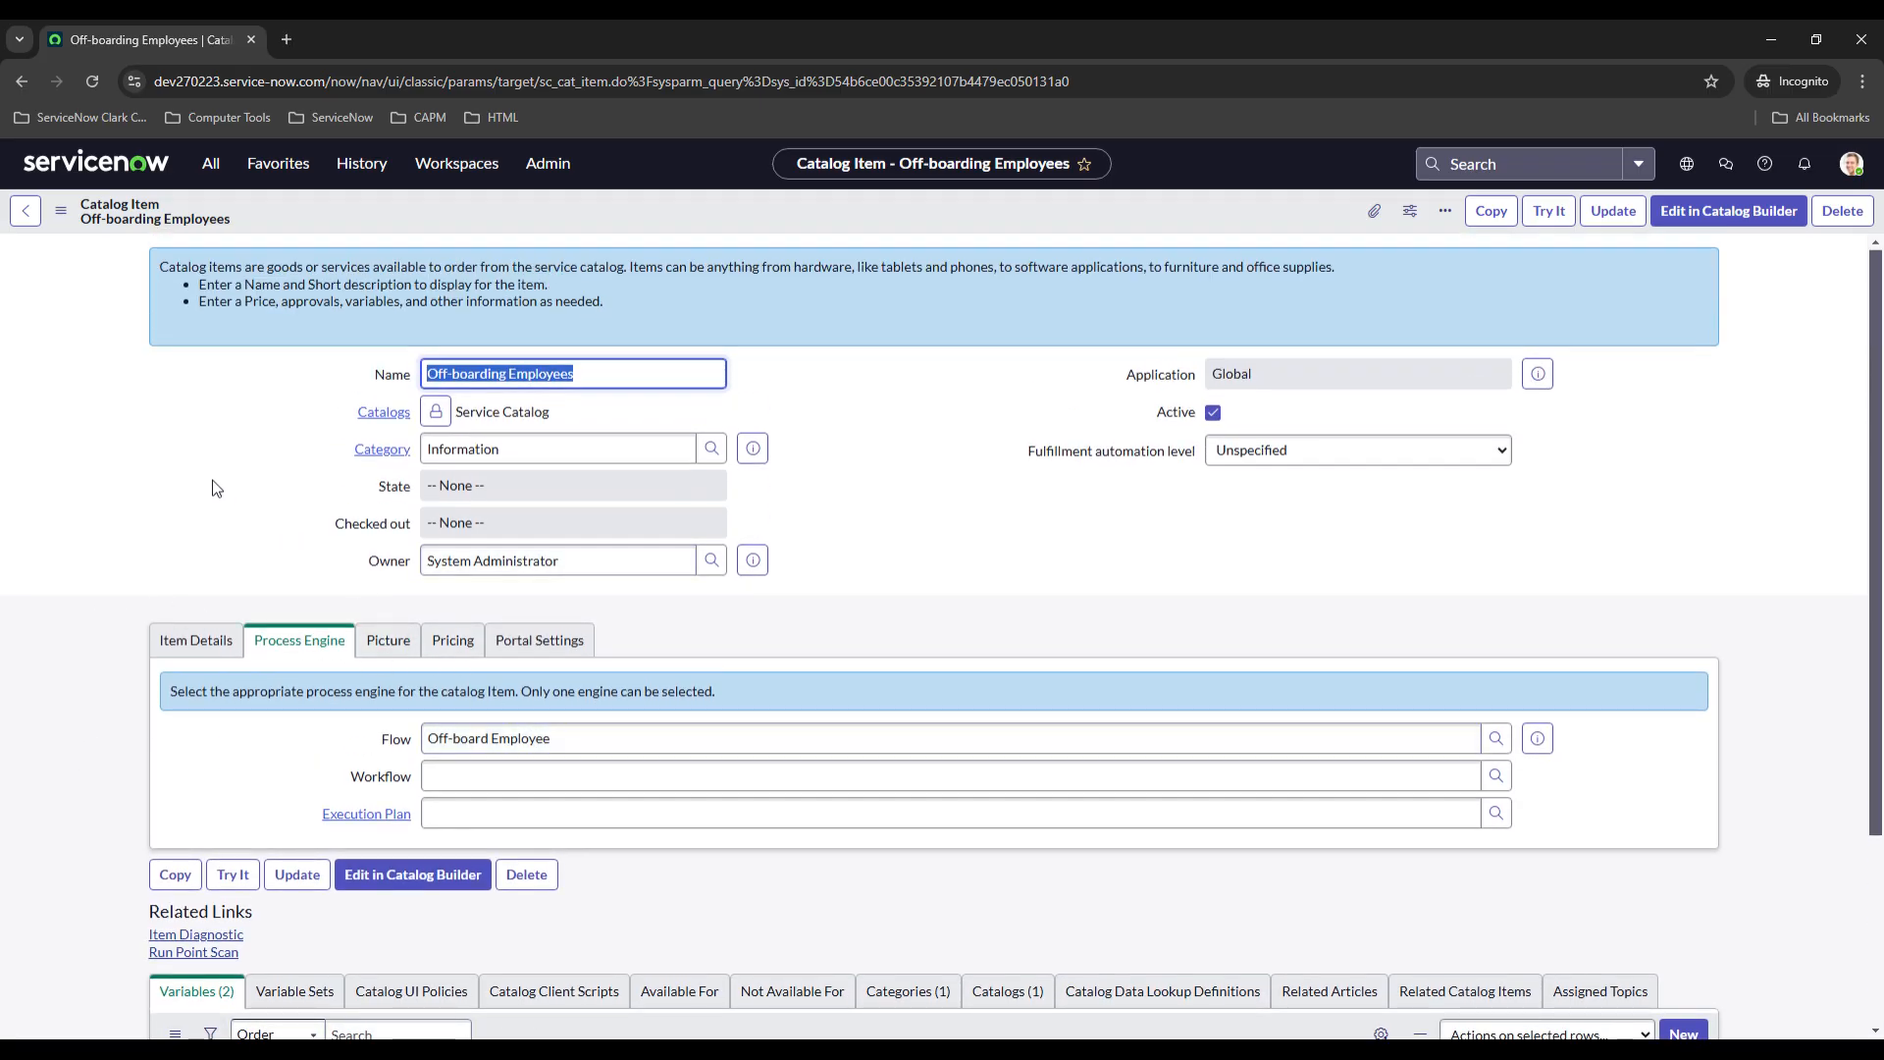
click(210, 163)
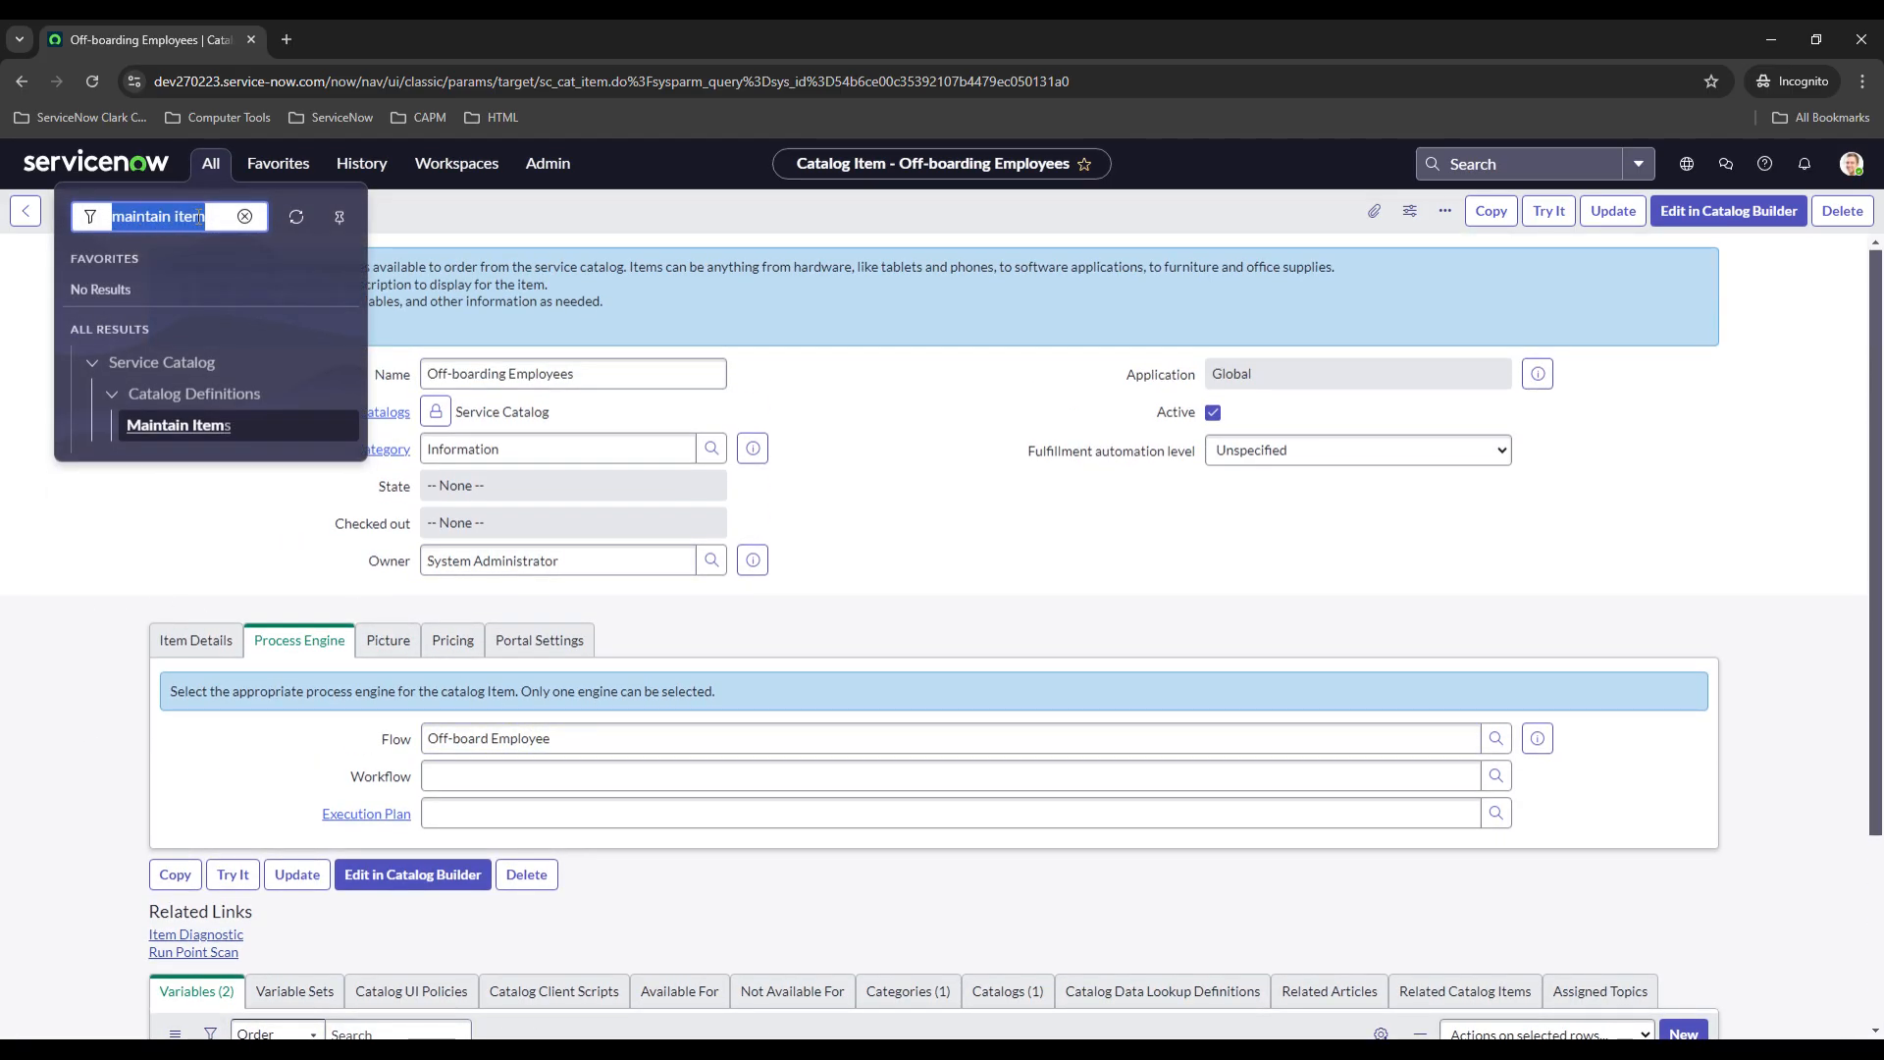
text(flow d)
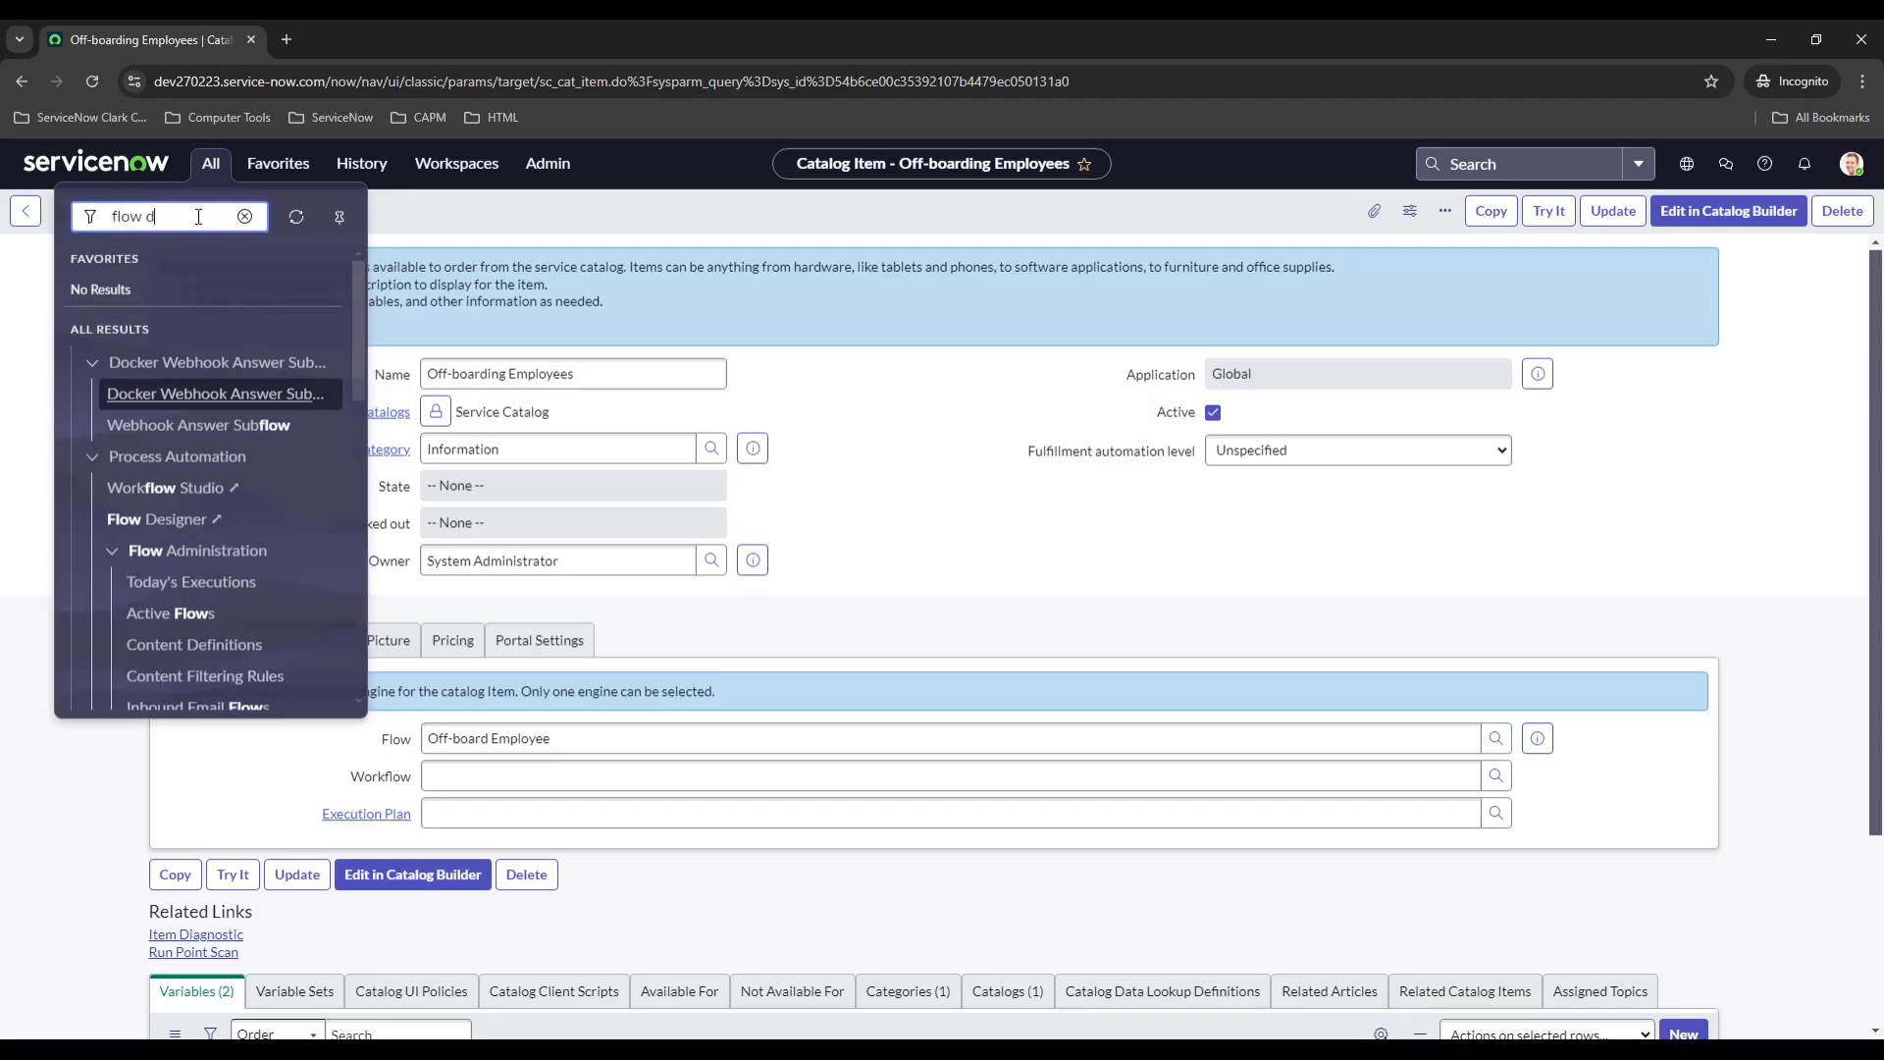
click(160, 488)
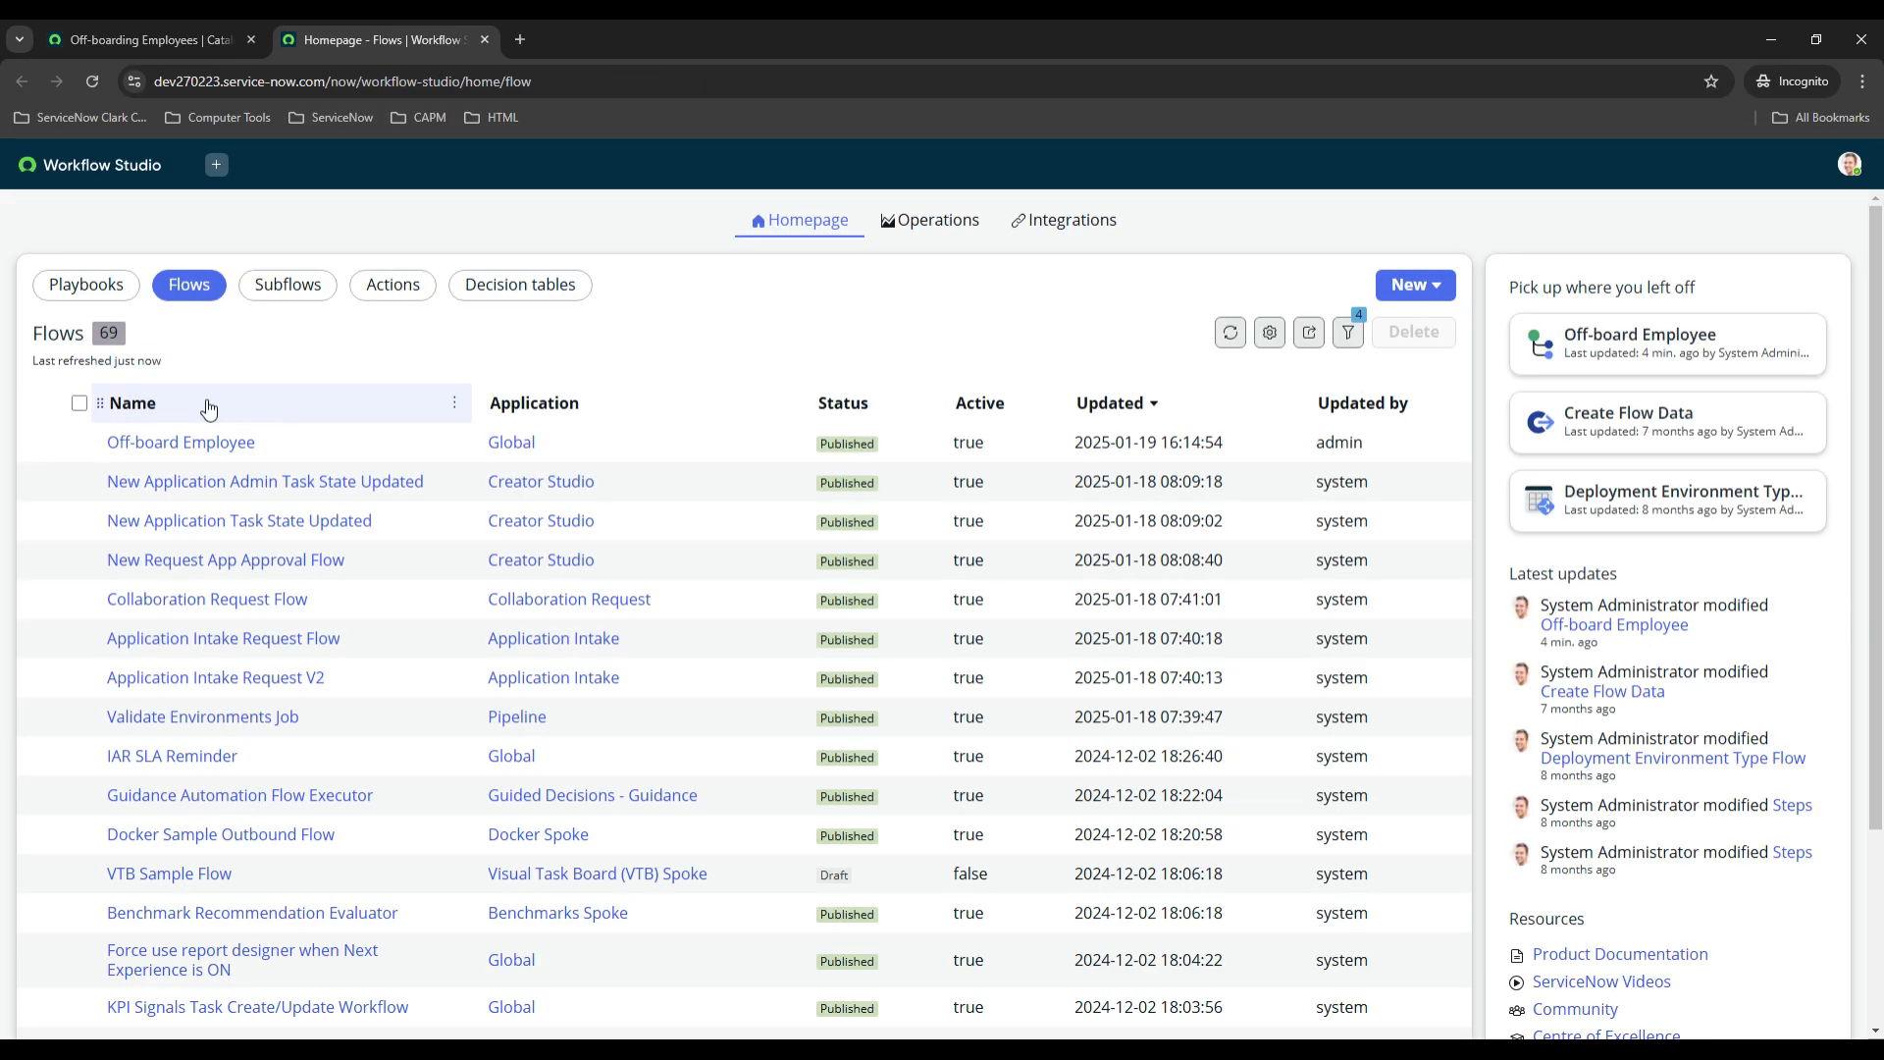
Open the Off-board Employee flow, then glance back at the catalog item tab.
click(181, 441)
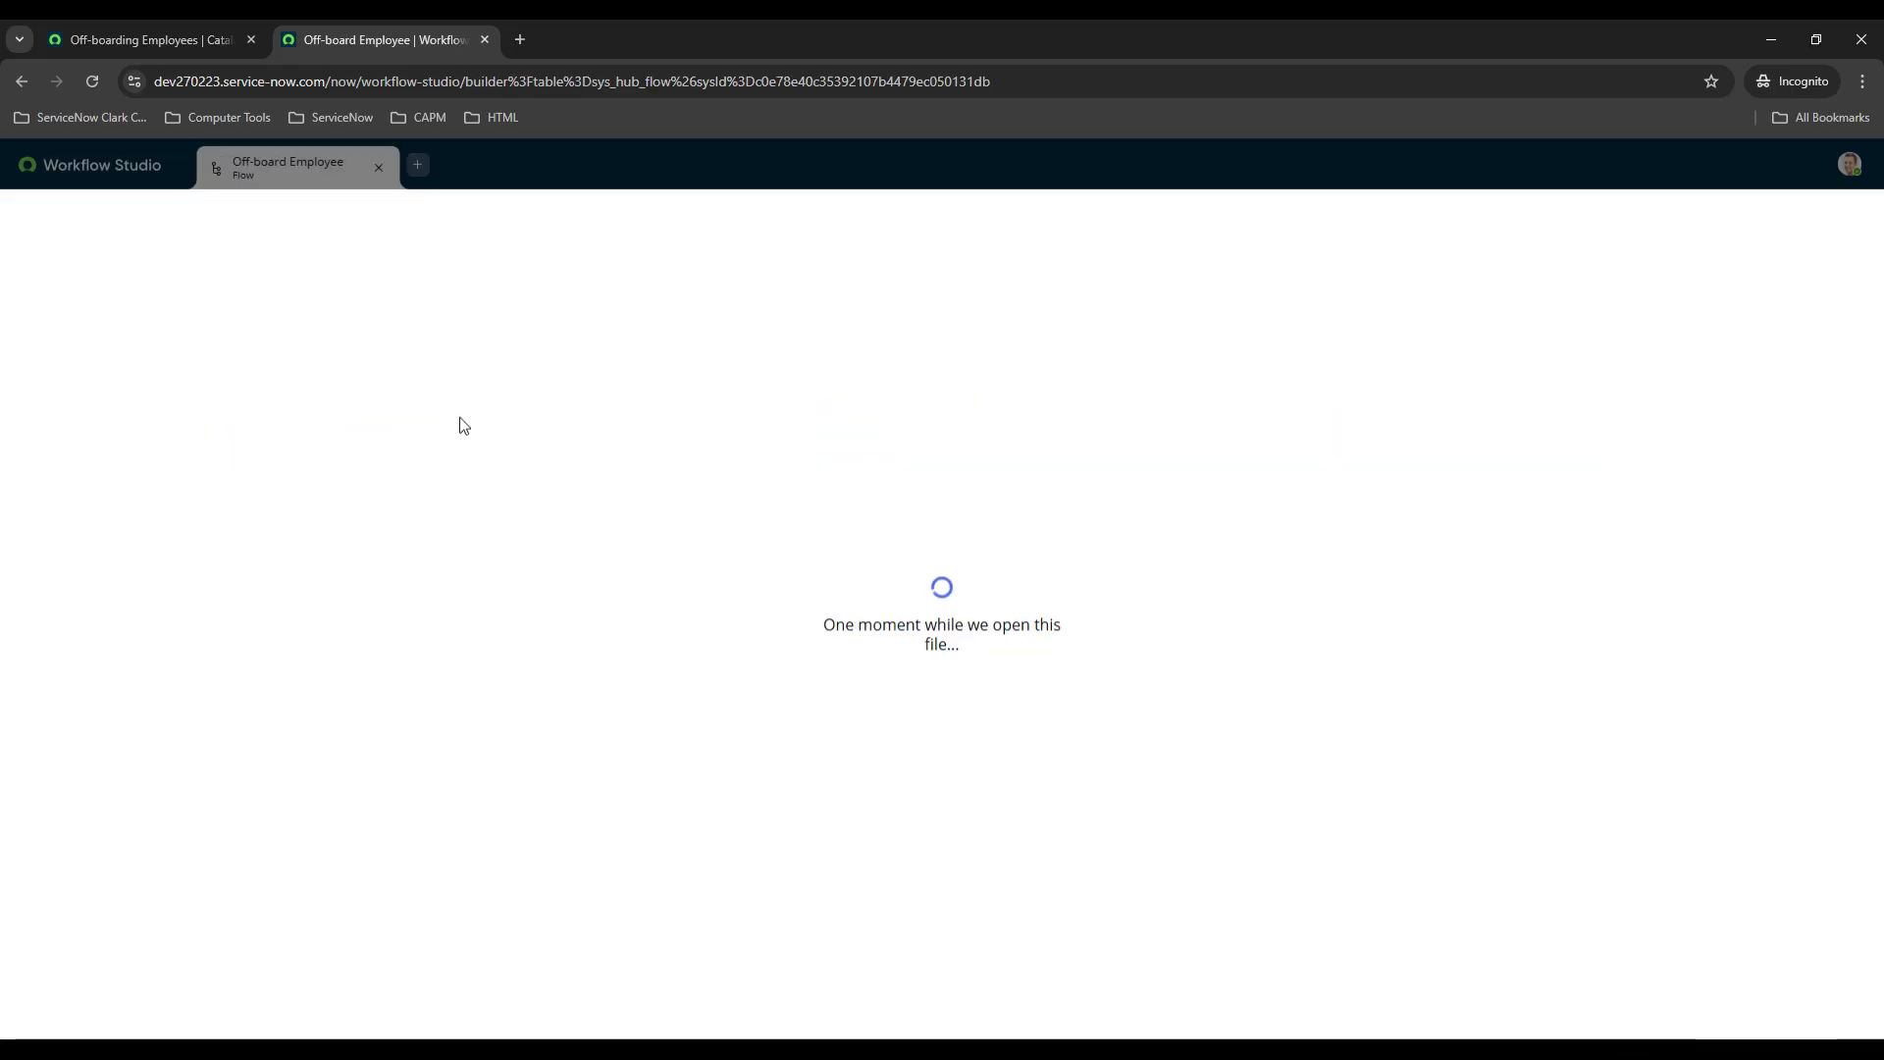
mouse_move(355, 319)
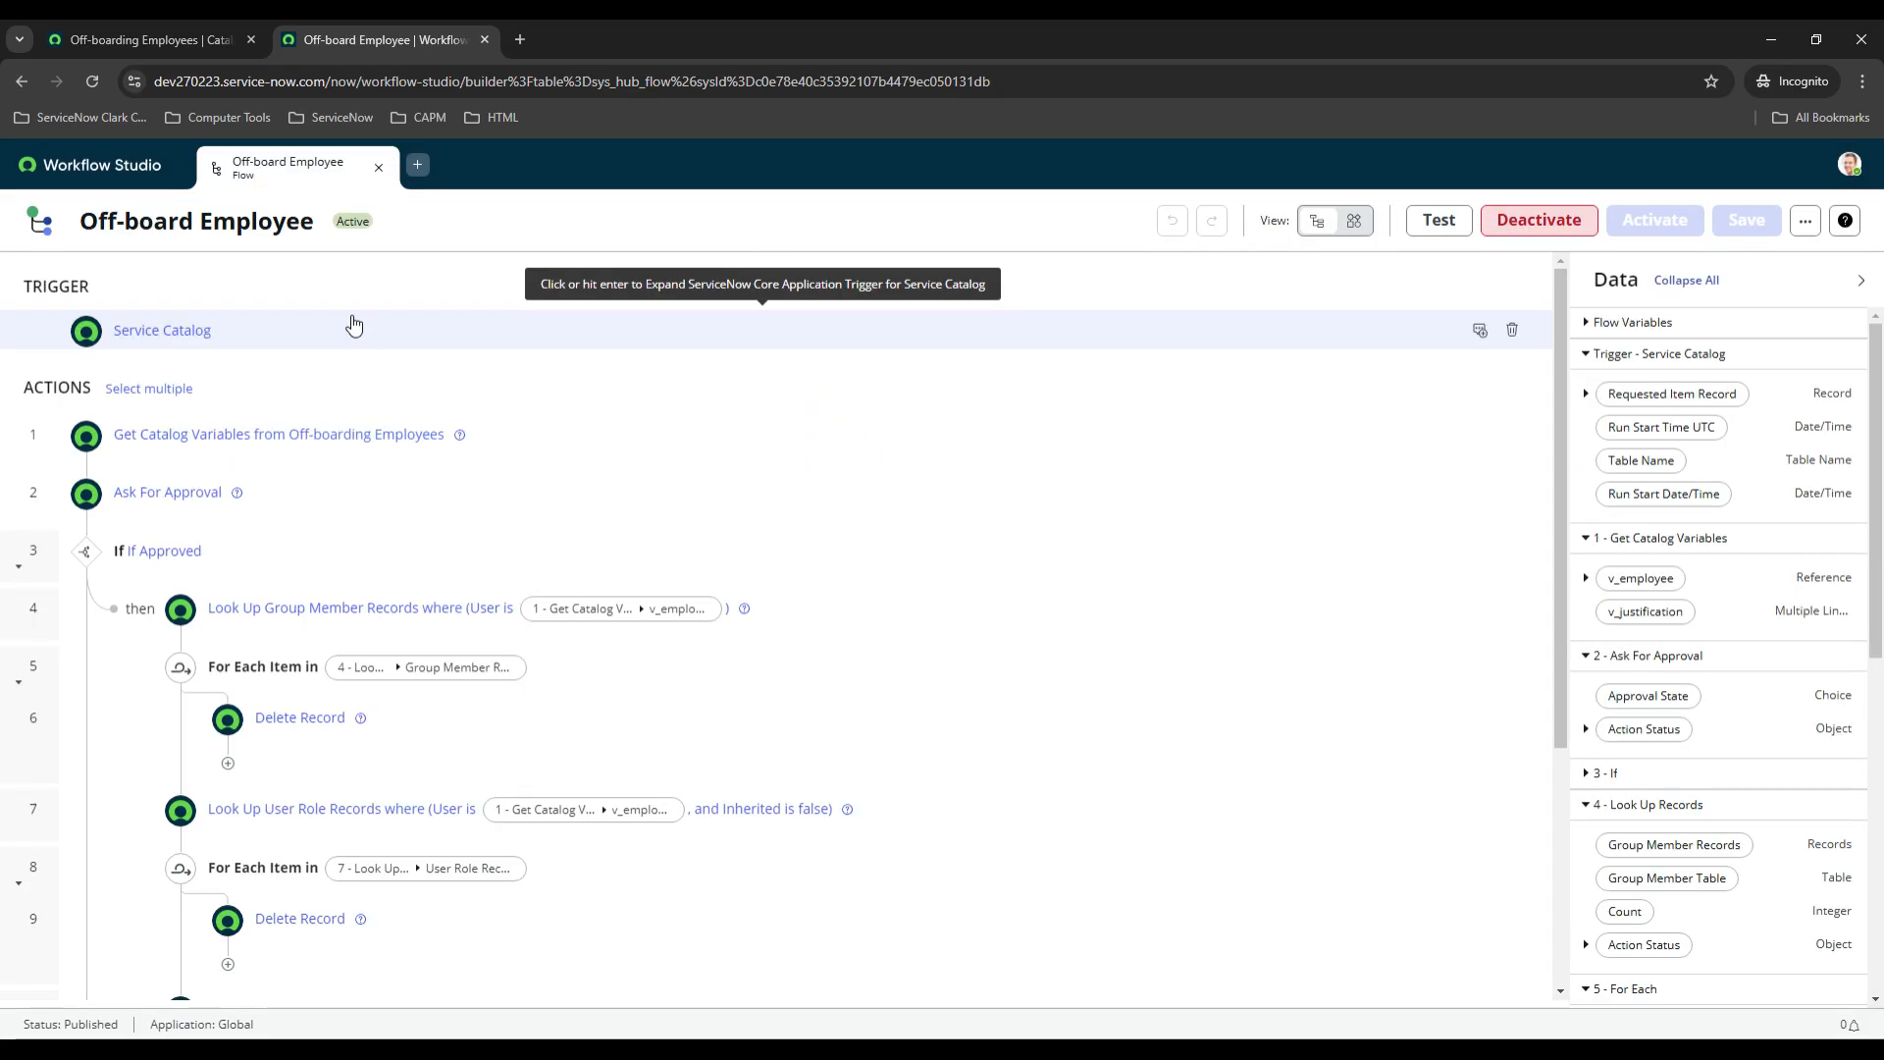
mouse_move(453, 251)
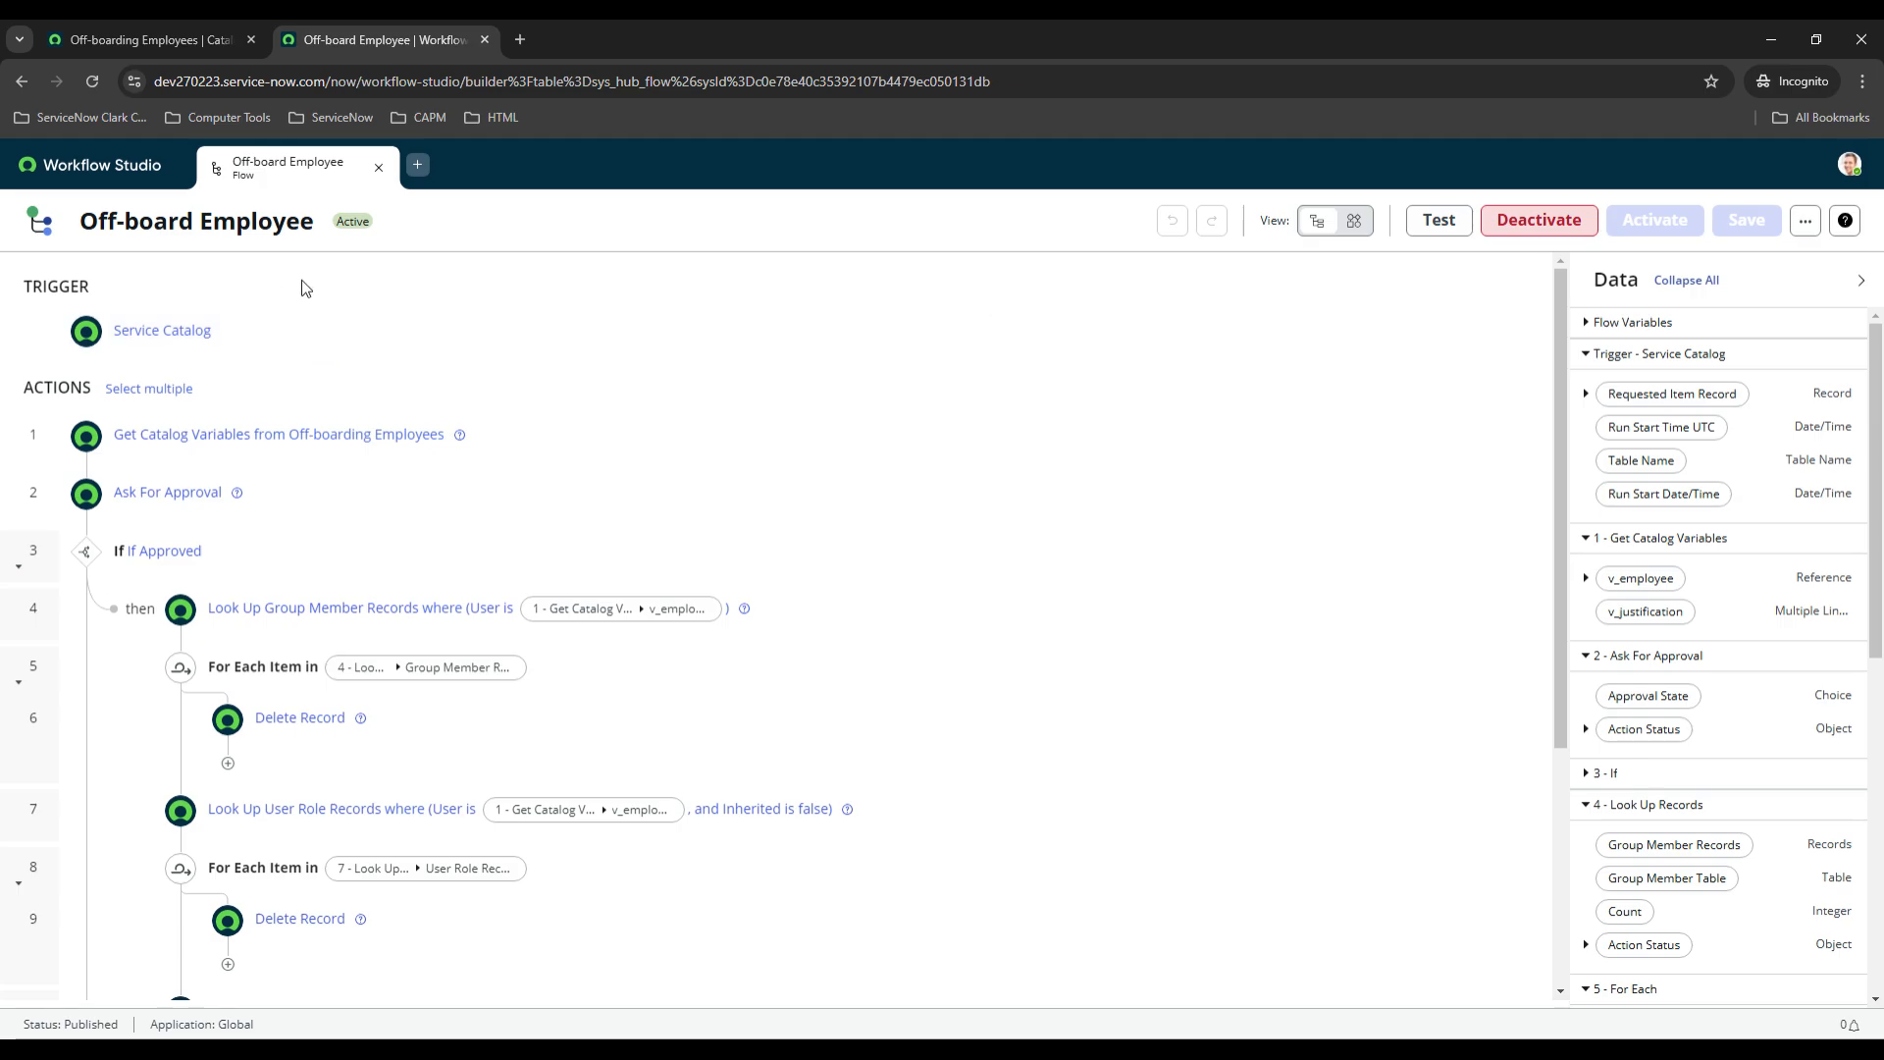
click(147, 39)
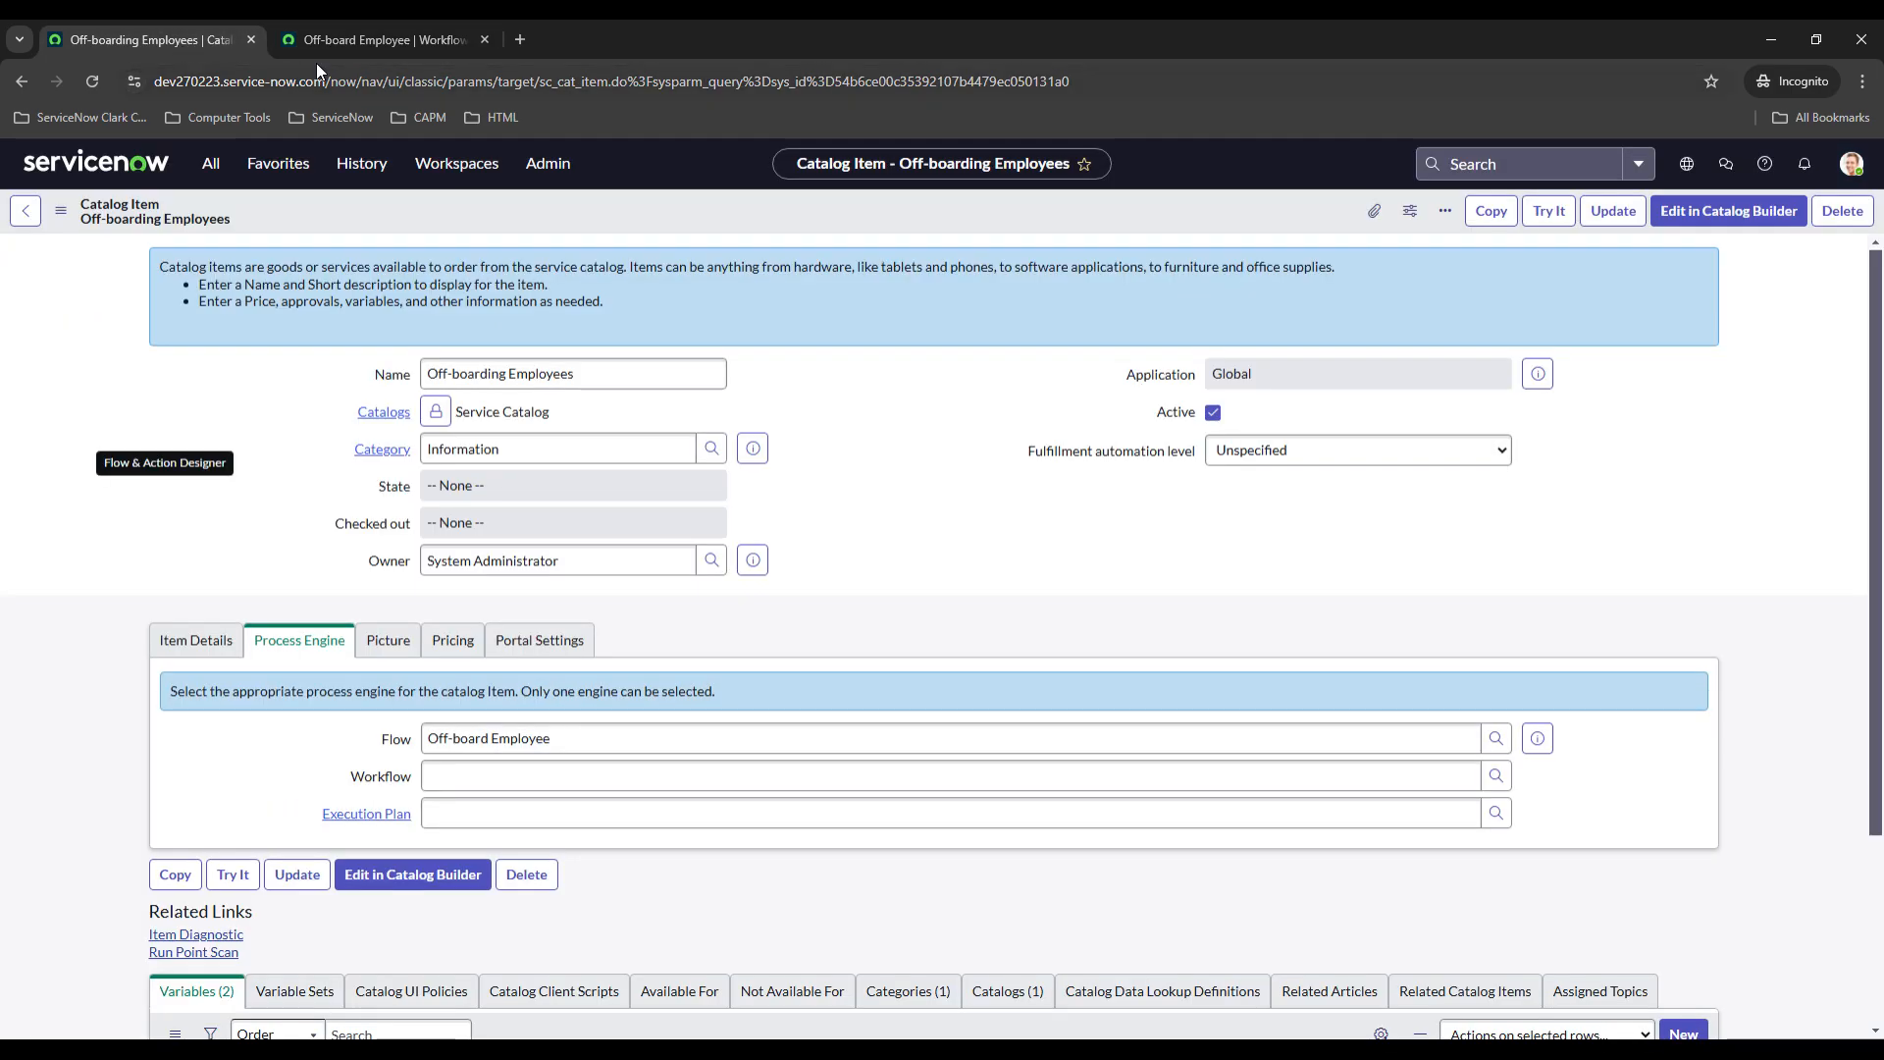
mouse_move(209, 516)
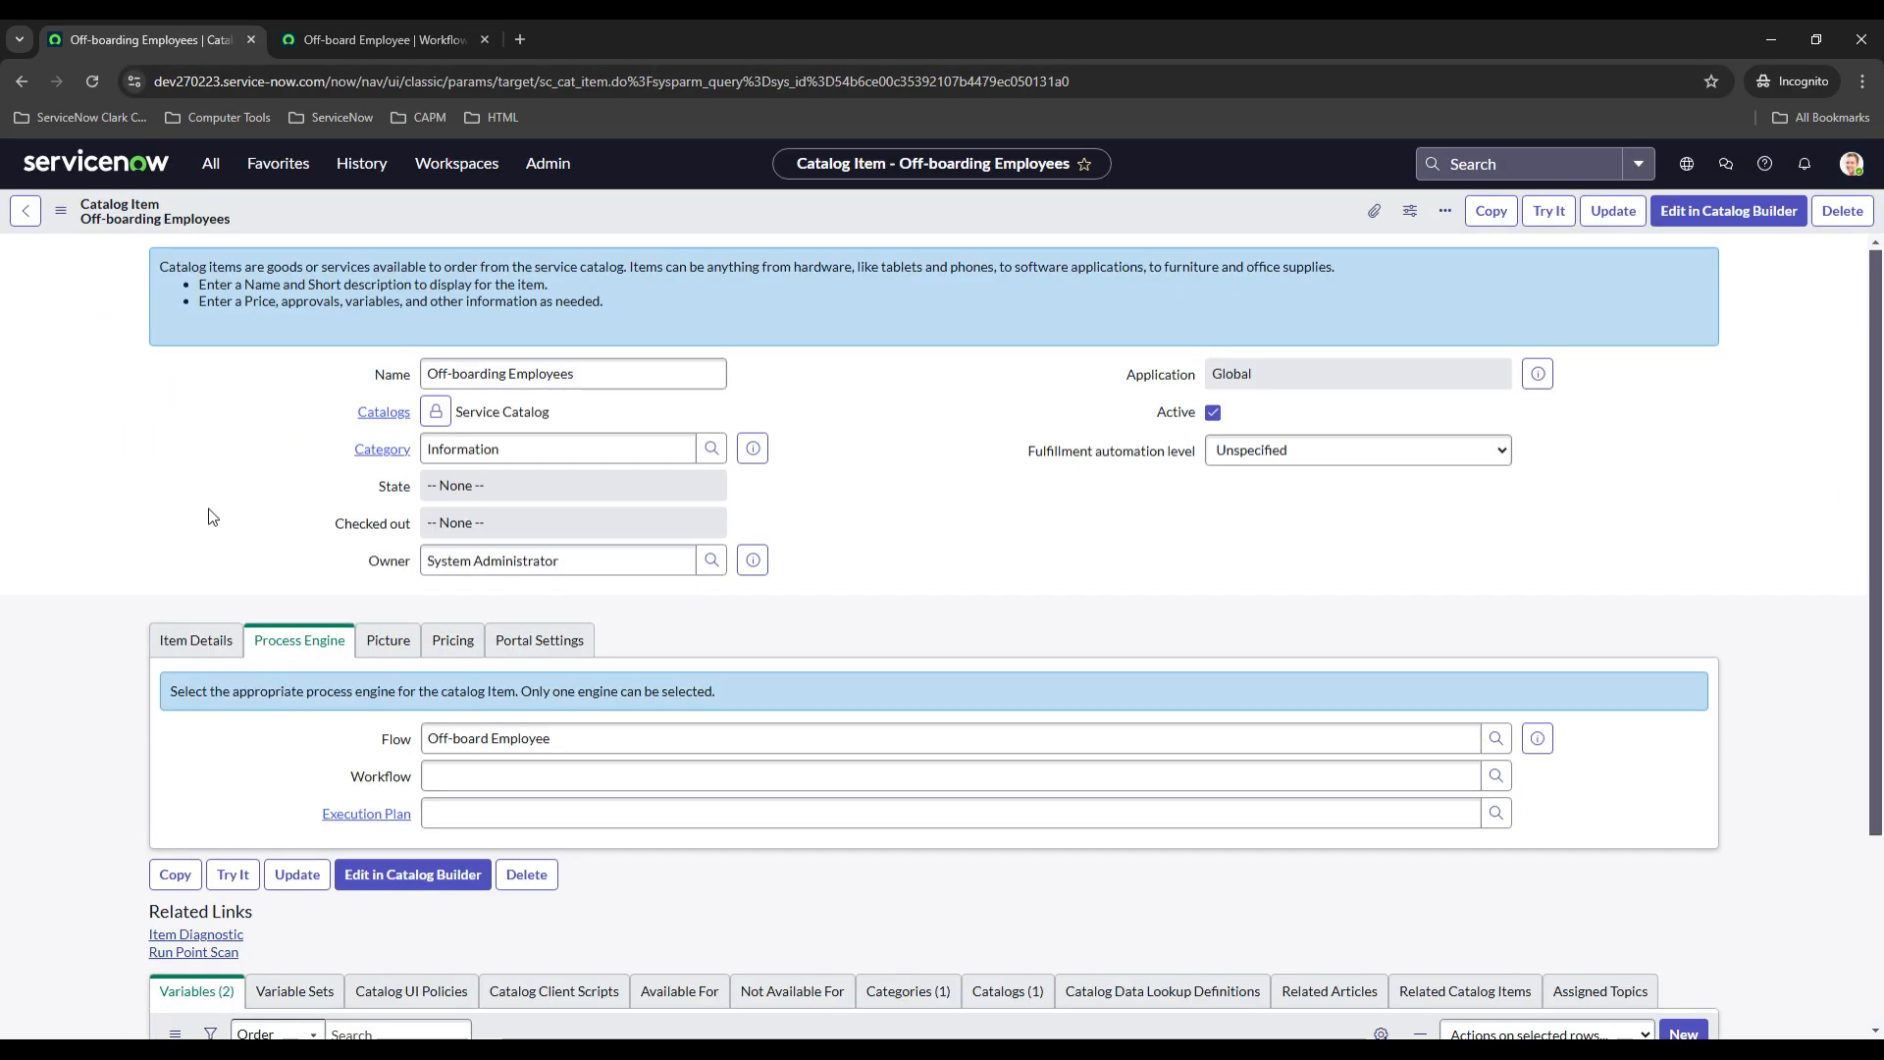
mouse_move(194, 525)
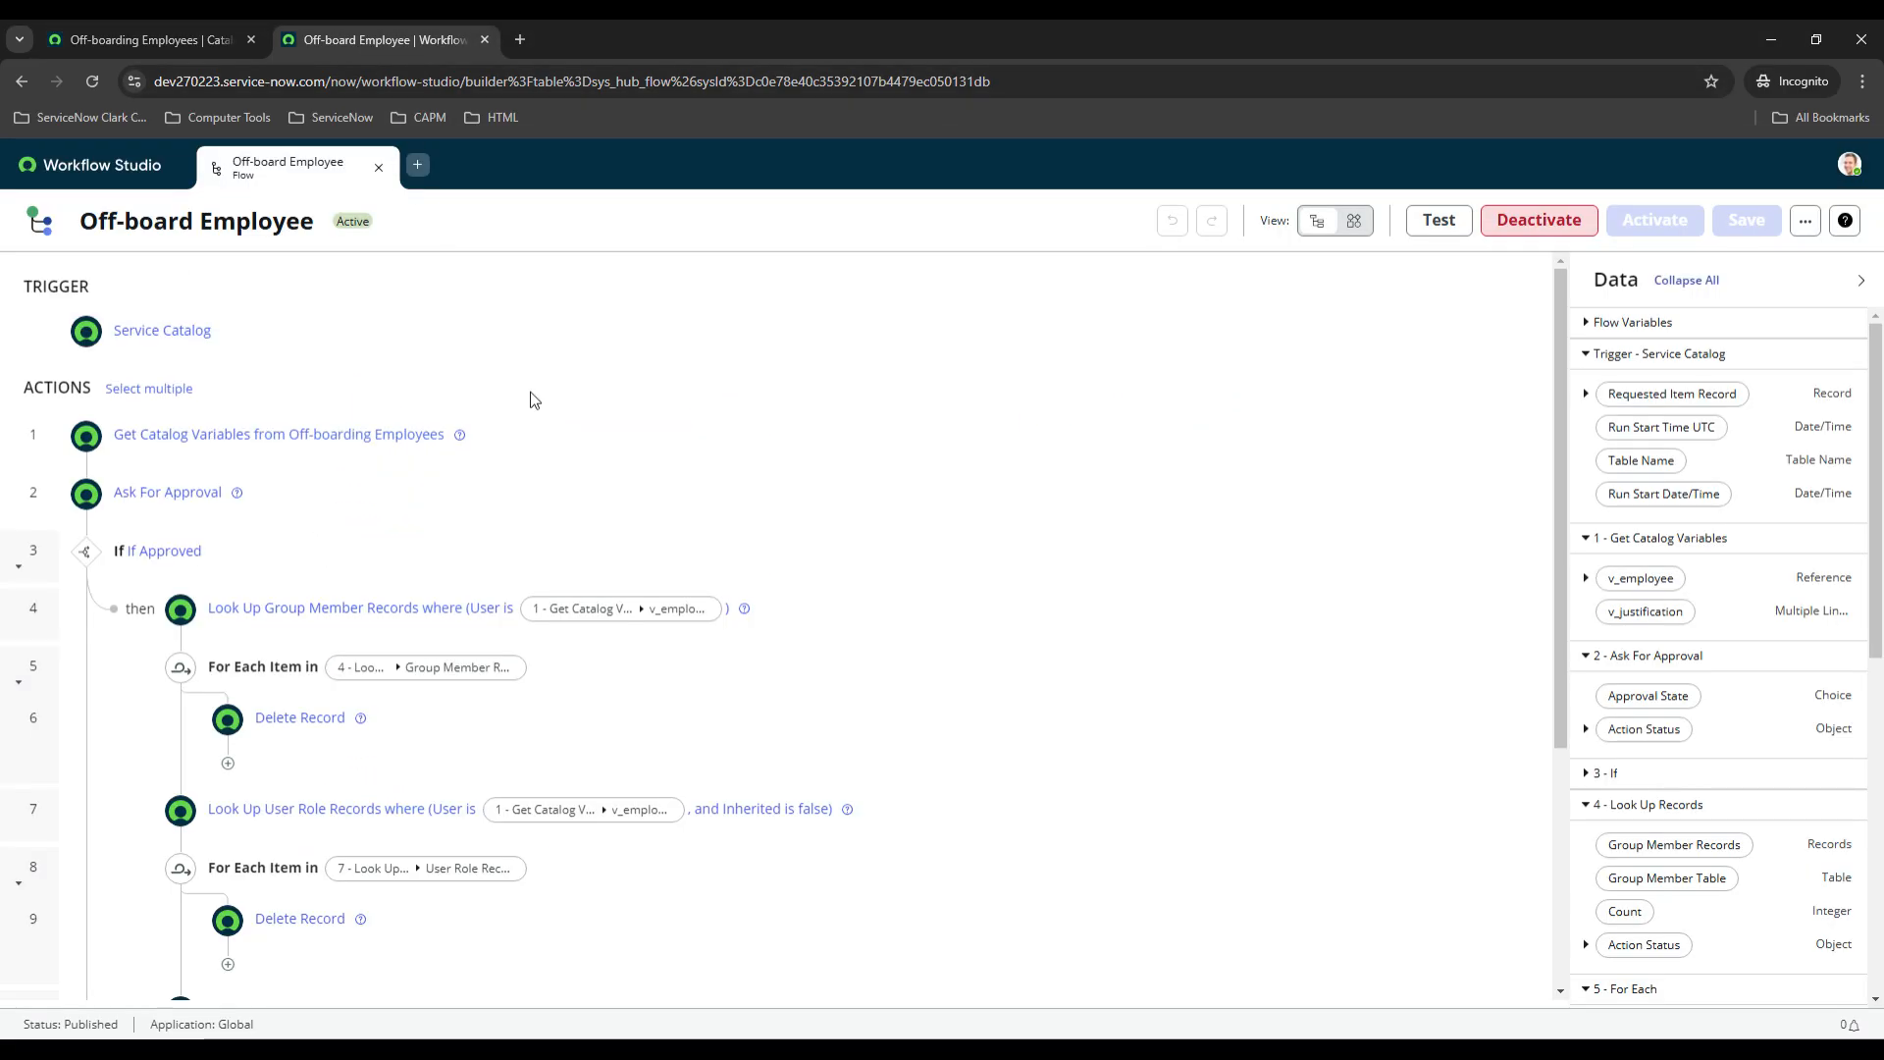
mouse_move(608, 445)
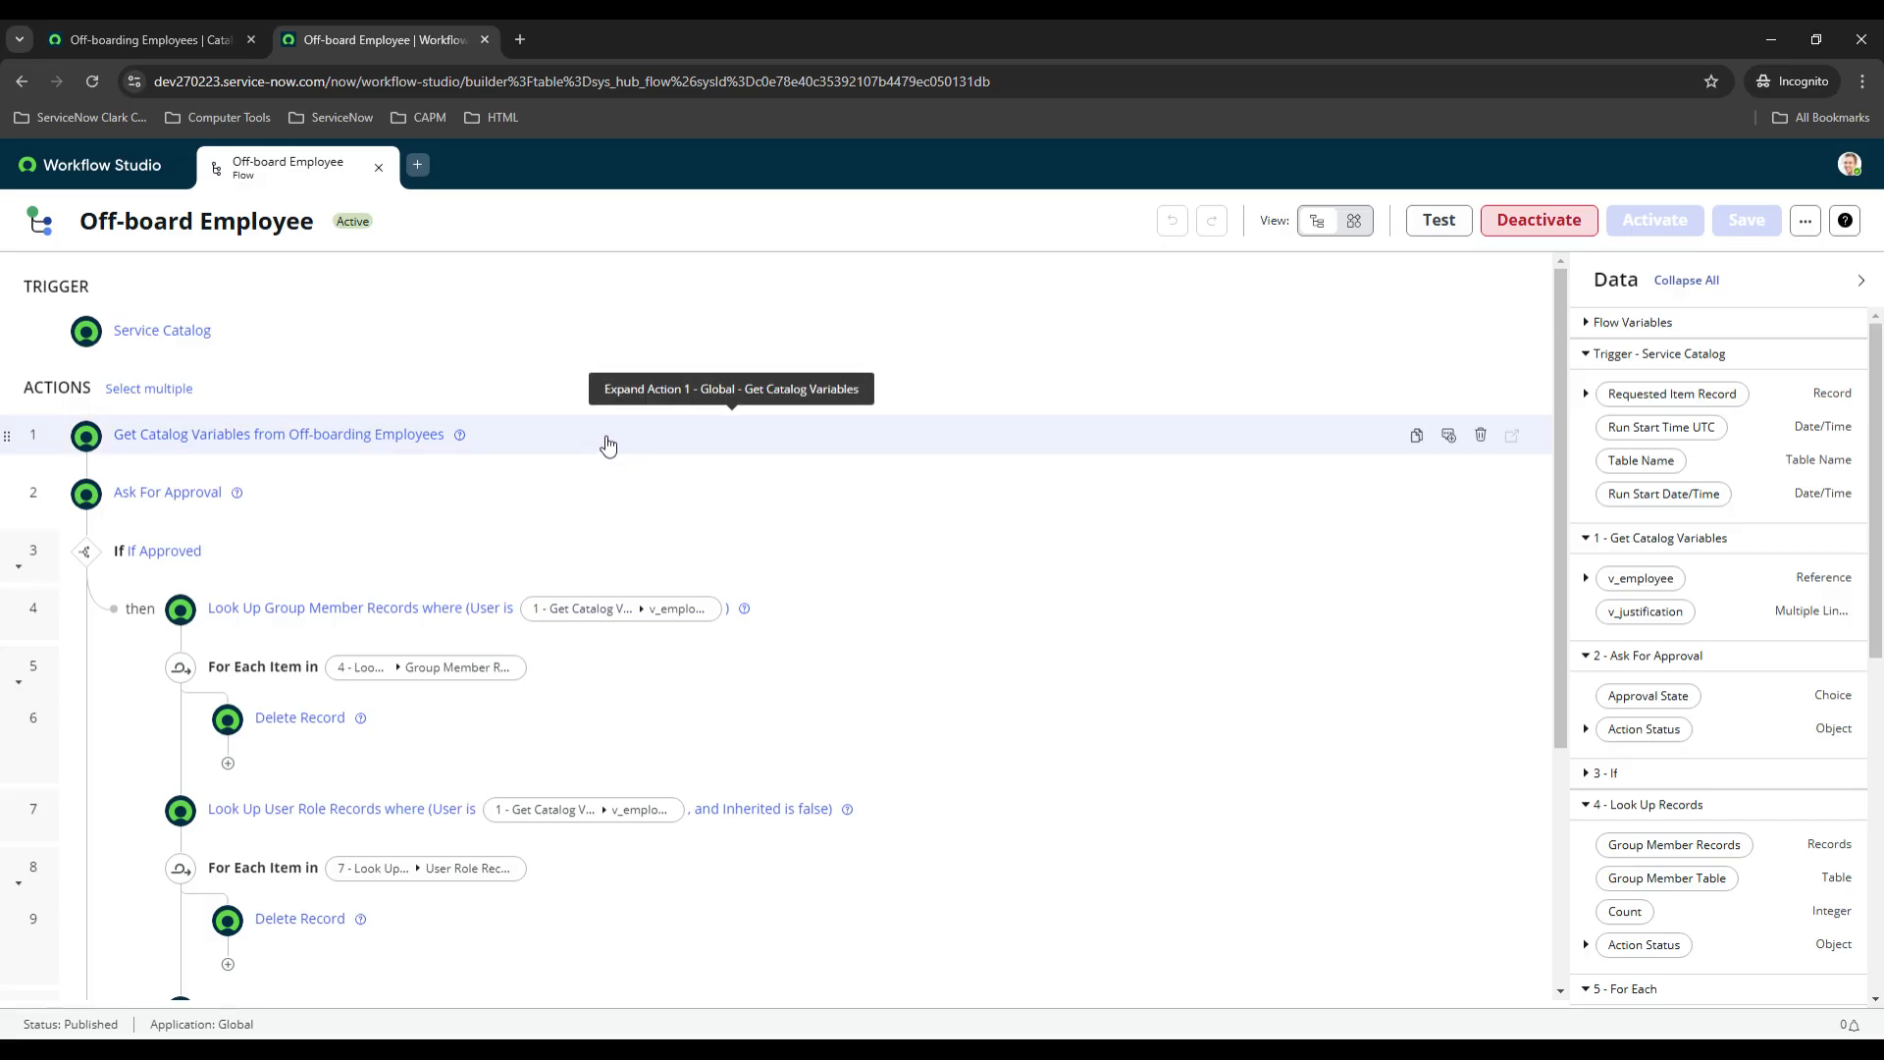
click(278, 433)
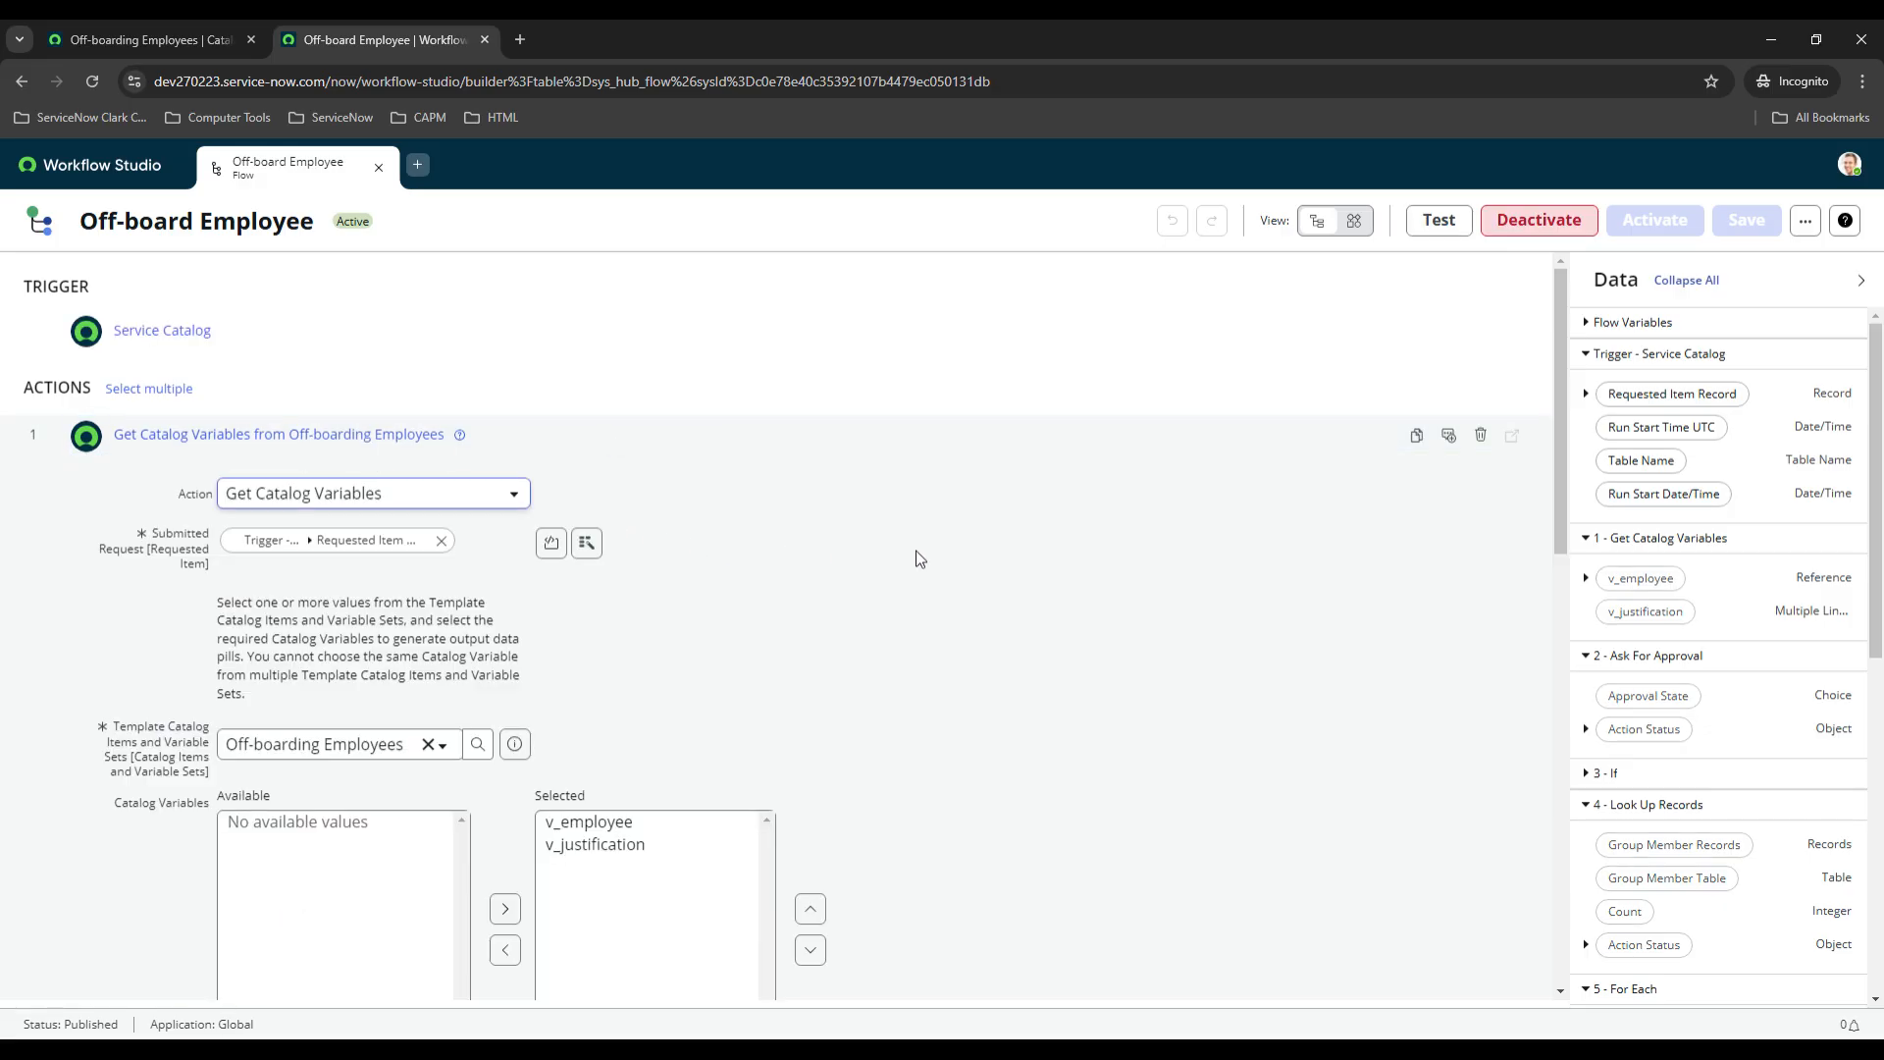
mouse_move(314, 526)
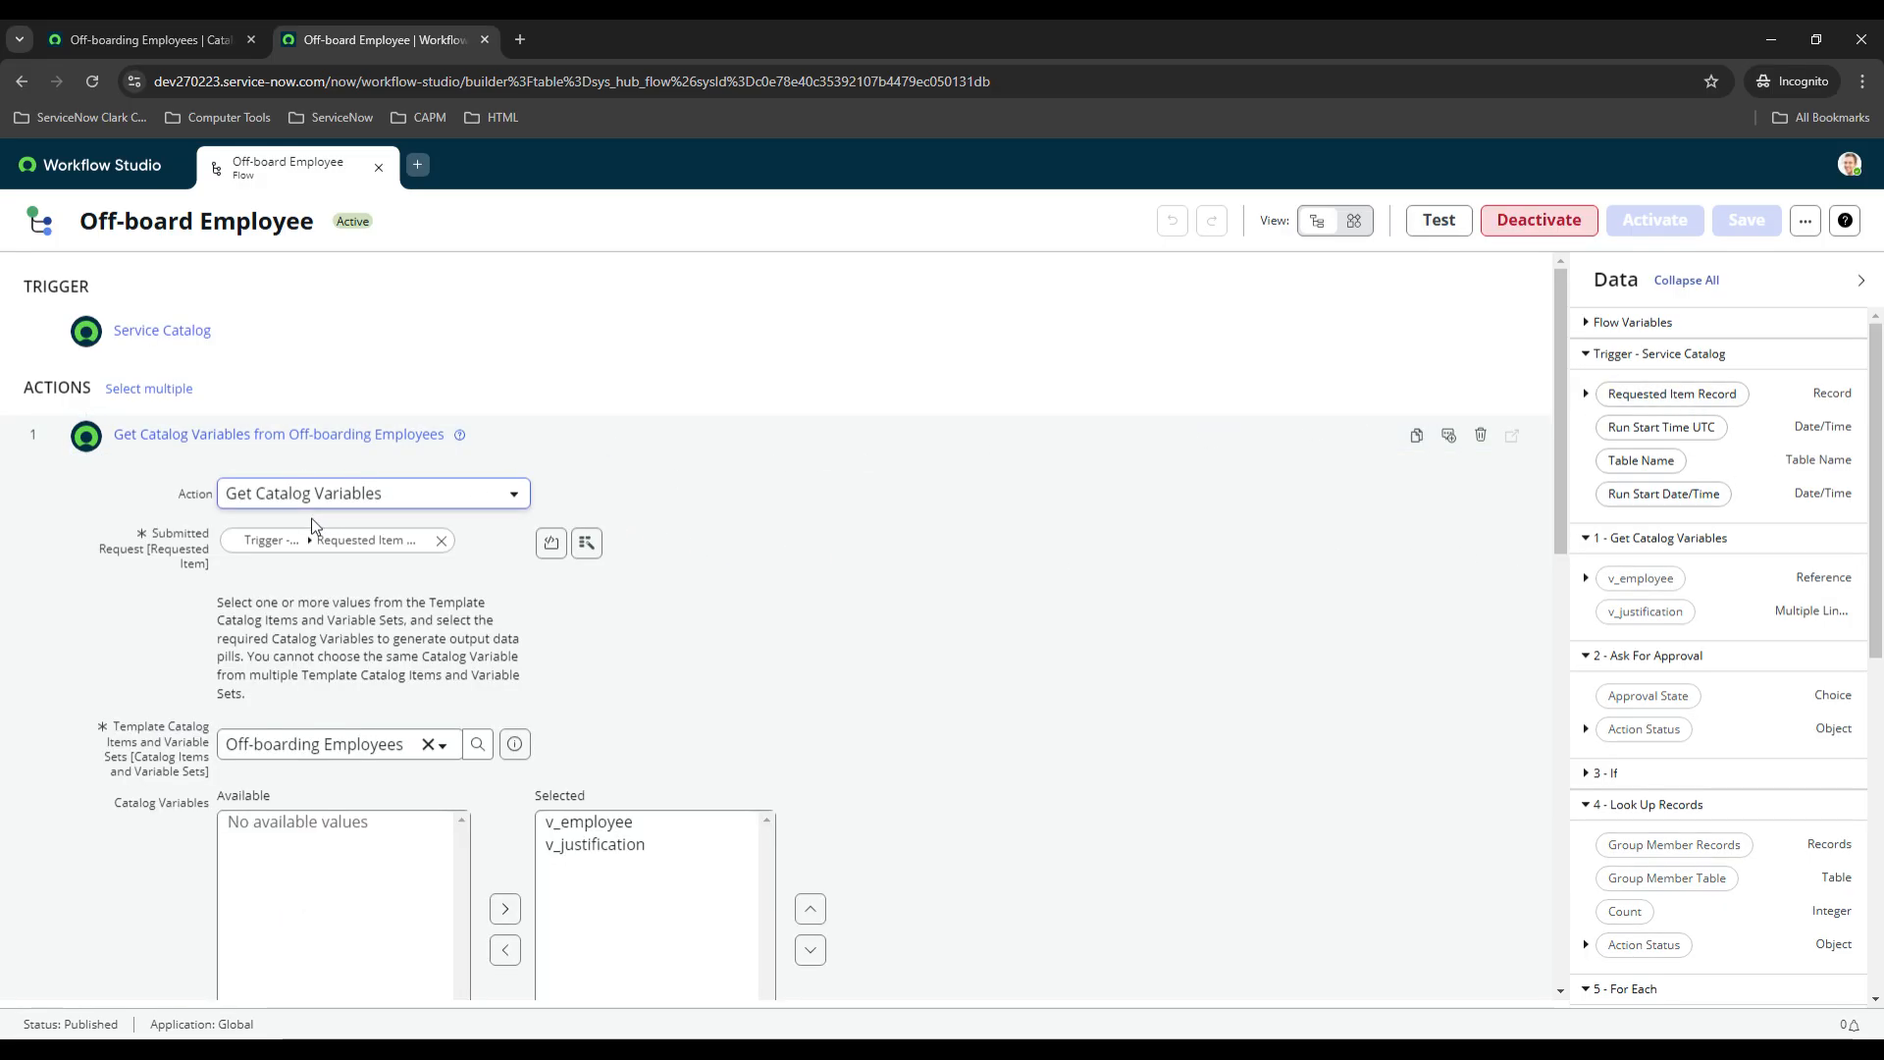
scroll(down, 3)
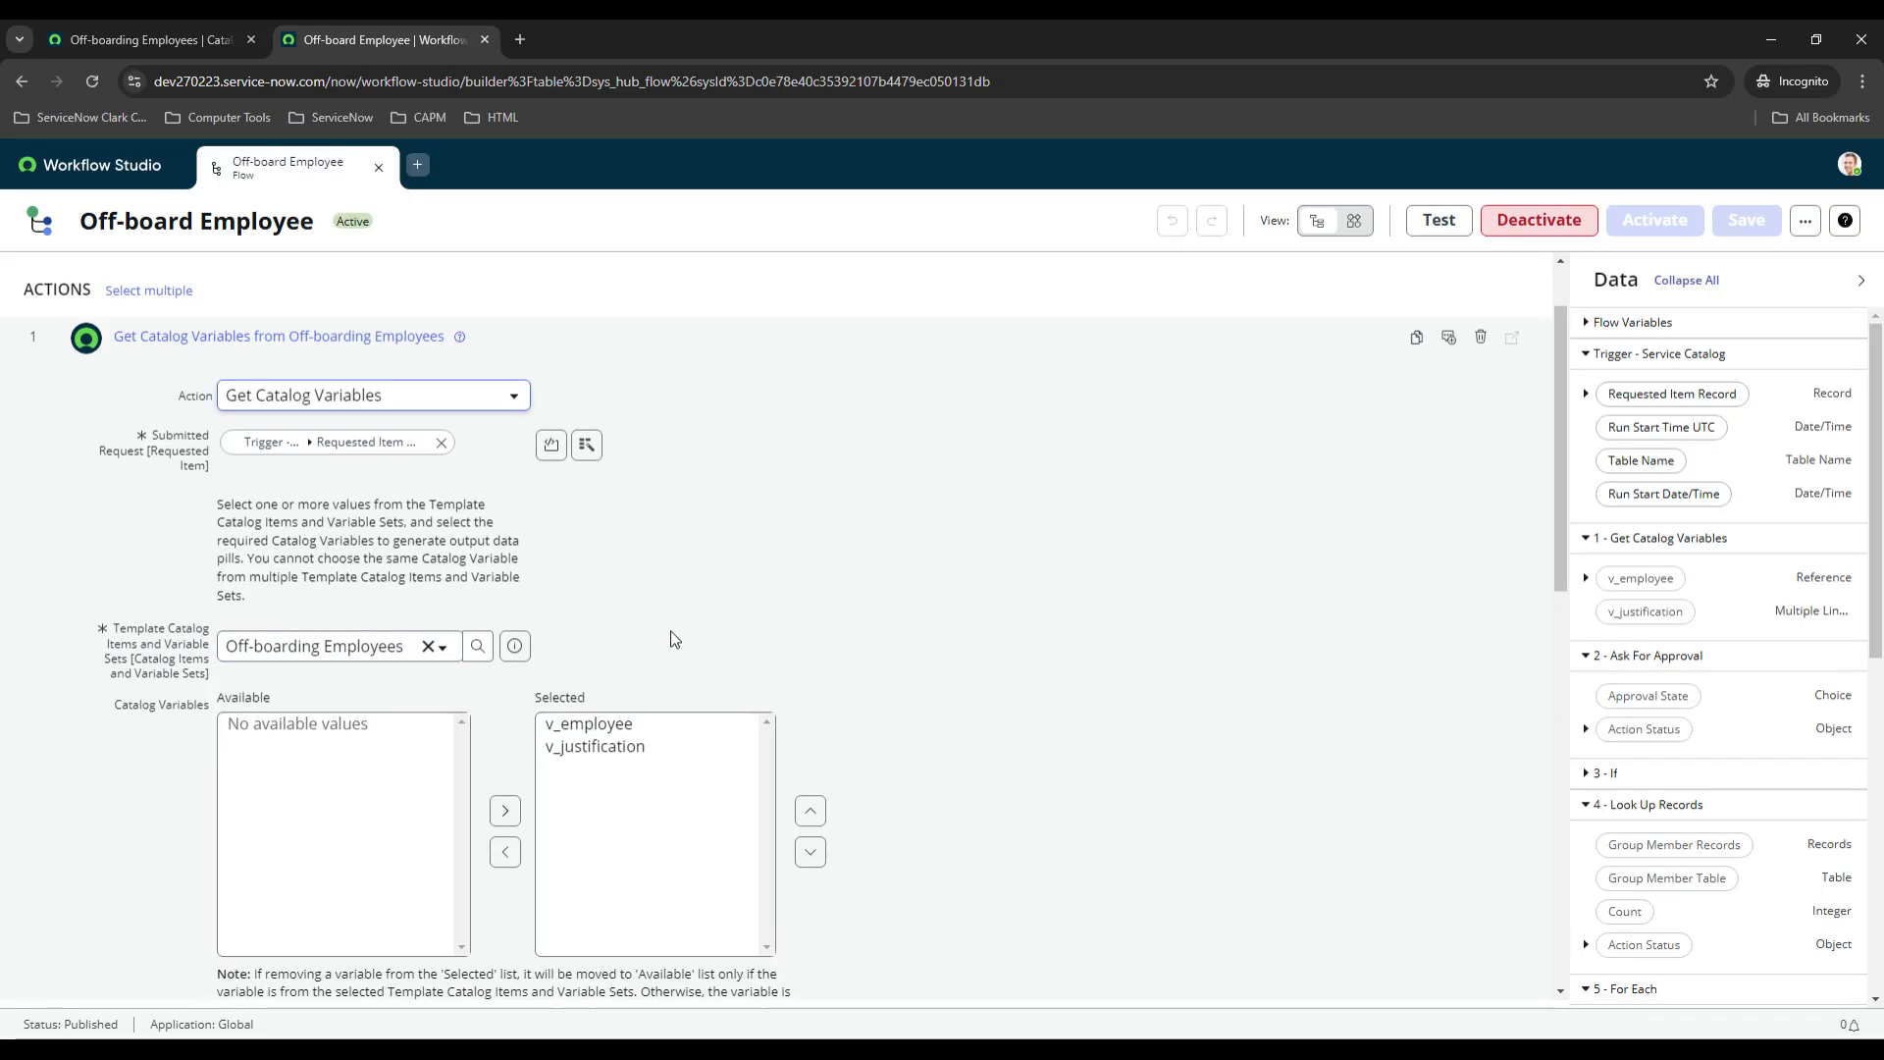
scroll(down, 3)
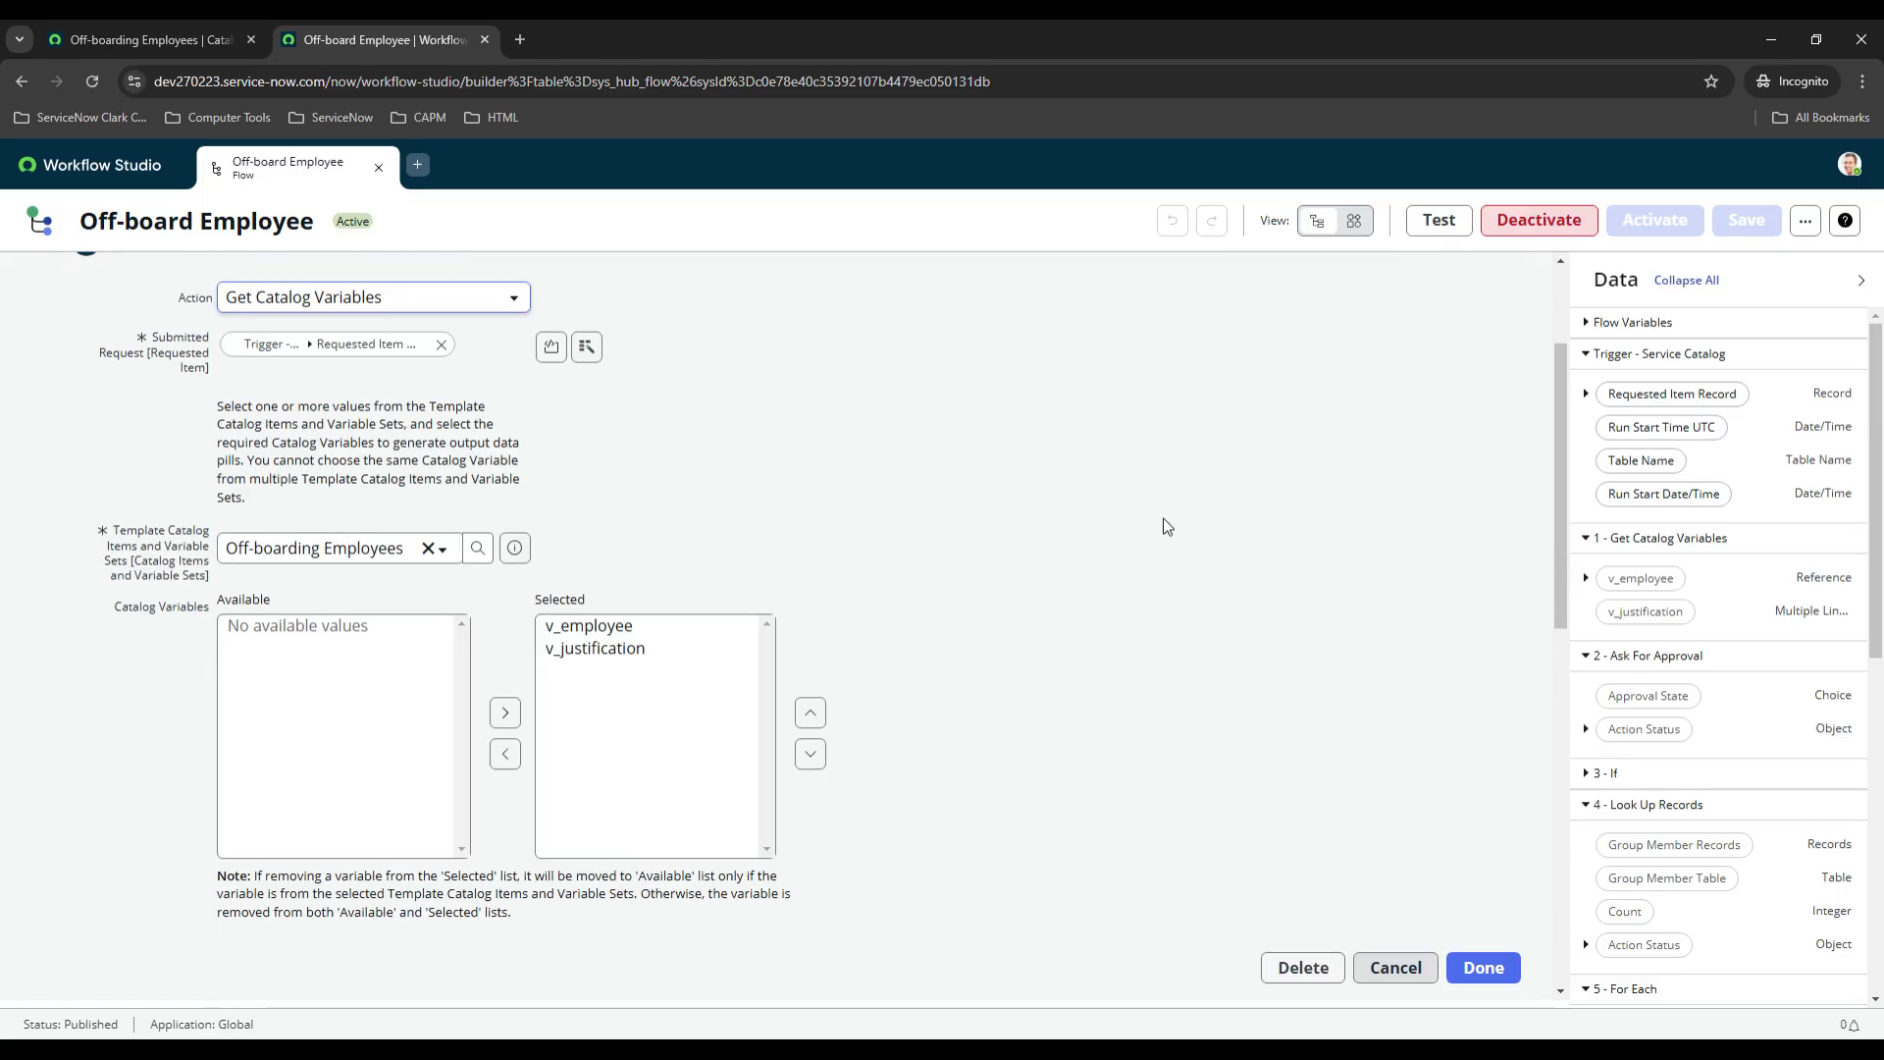
scroll(down, 3)
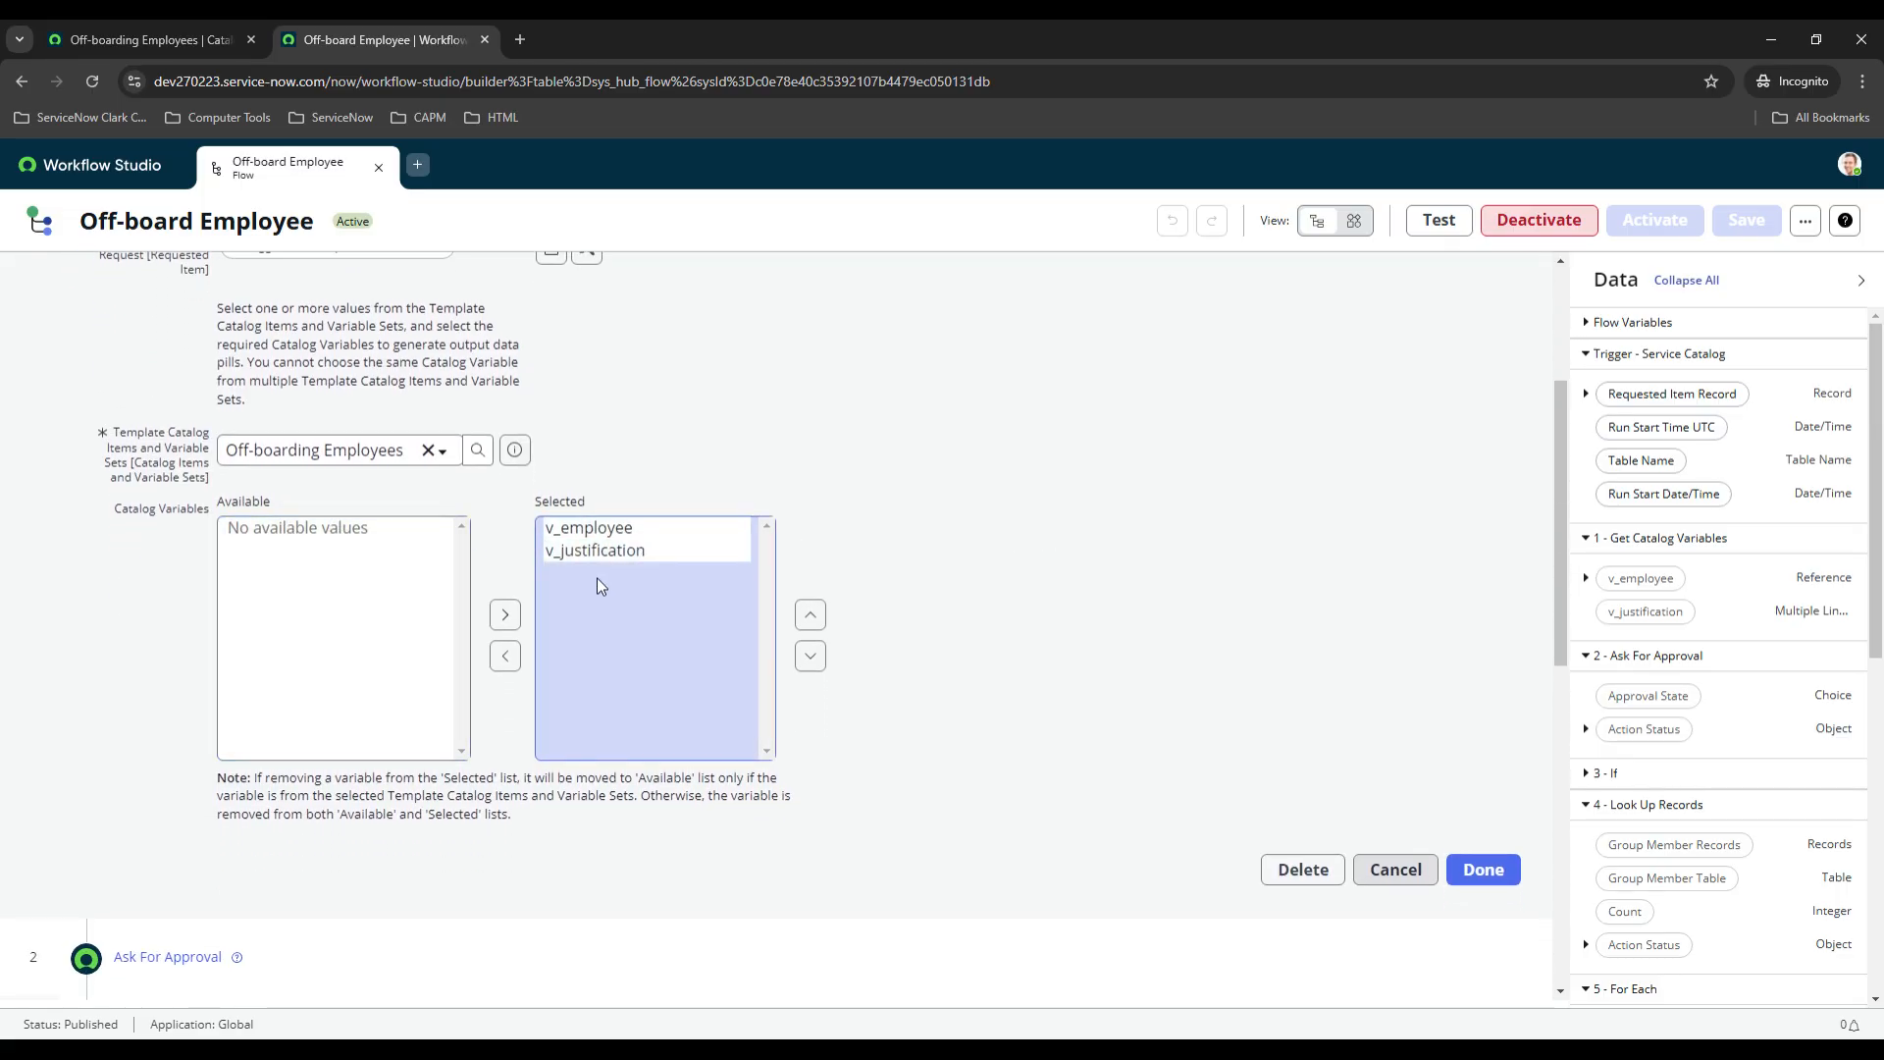
click(937, 678)
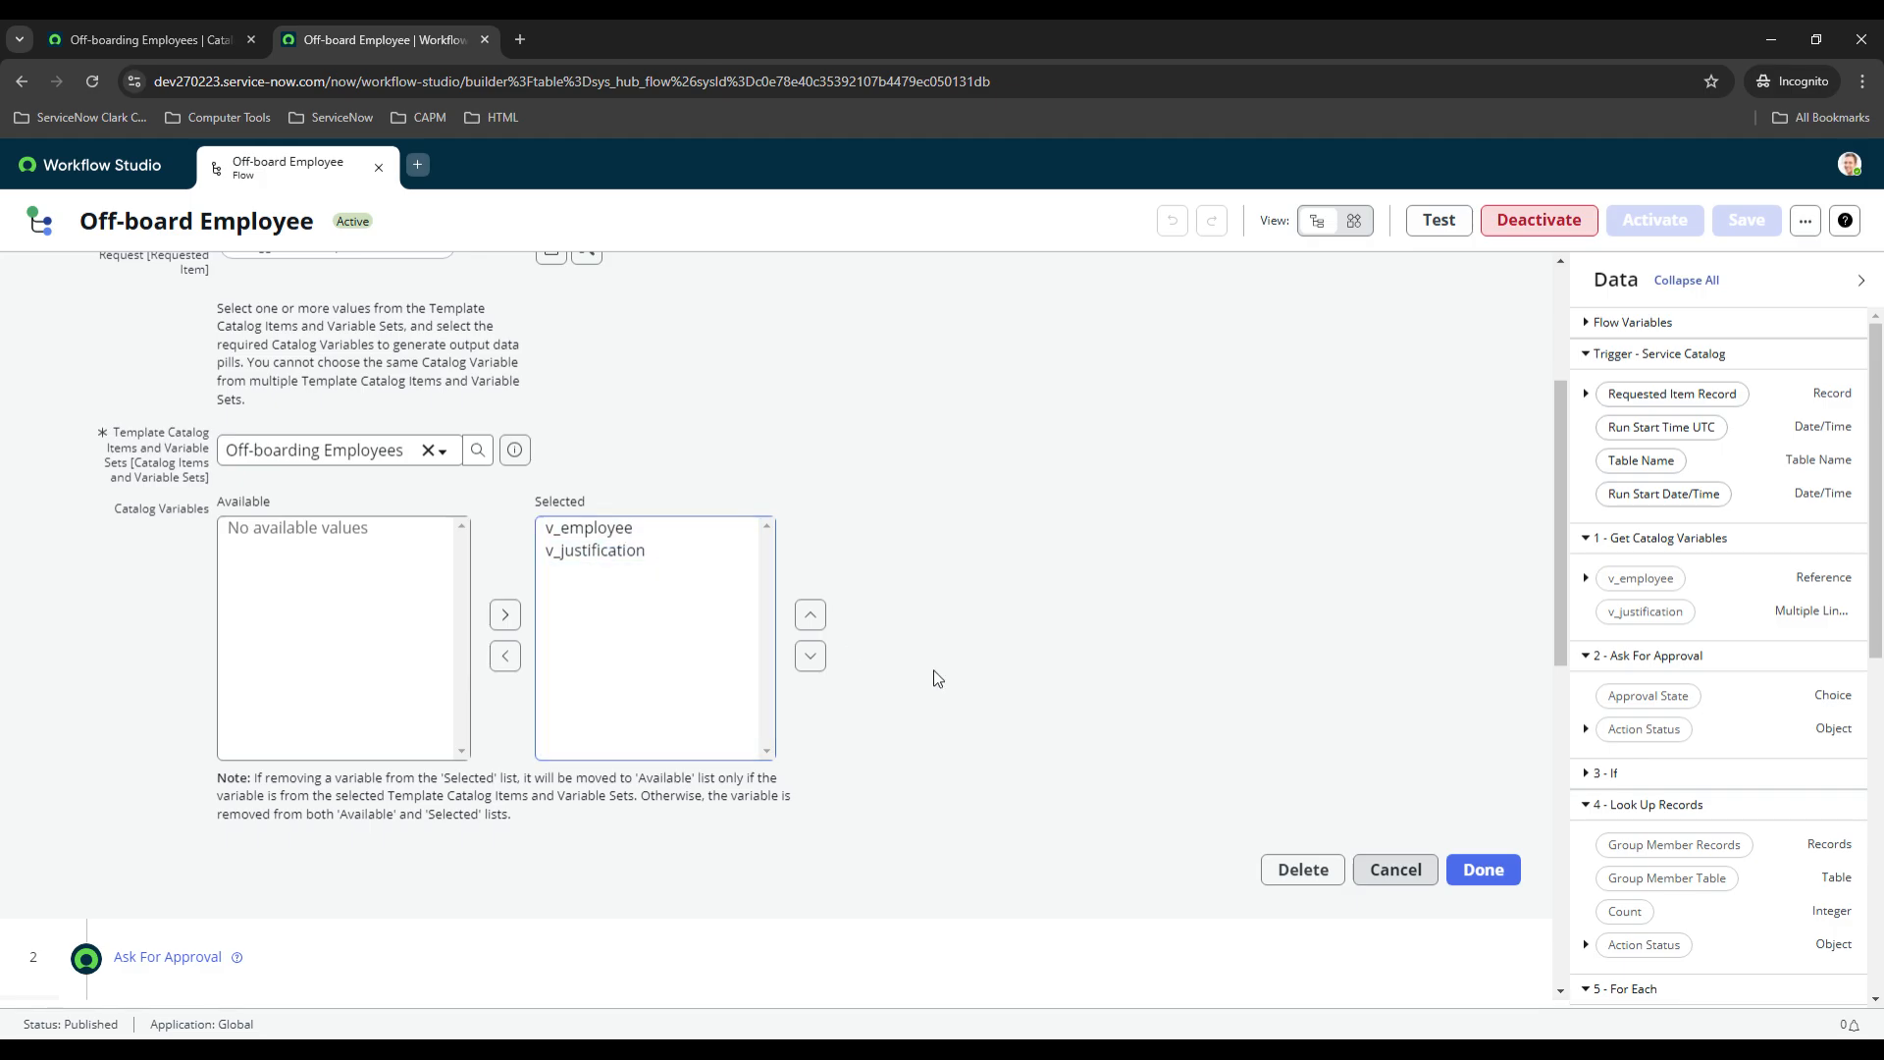
click(1483, 869)
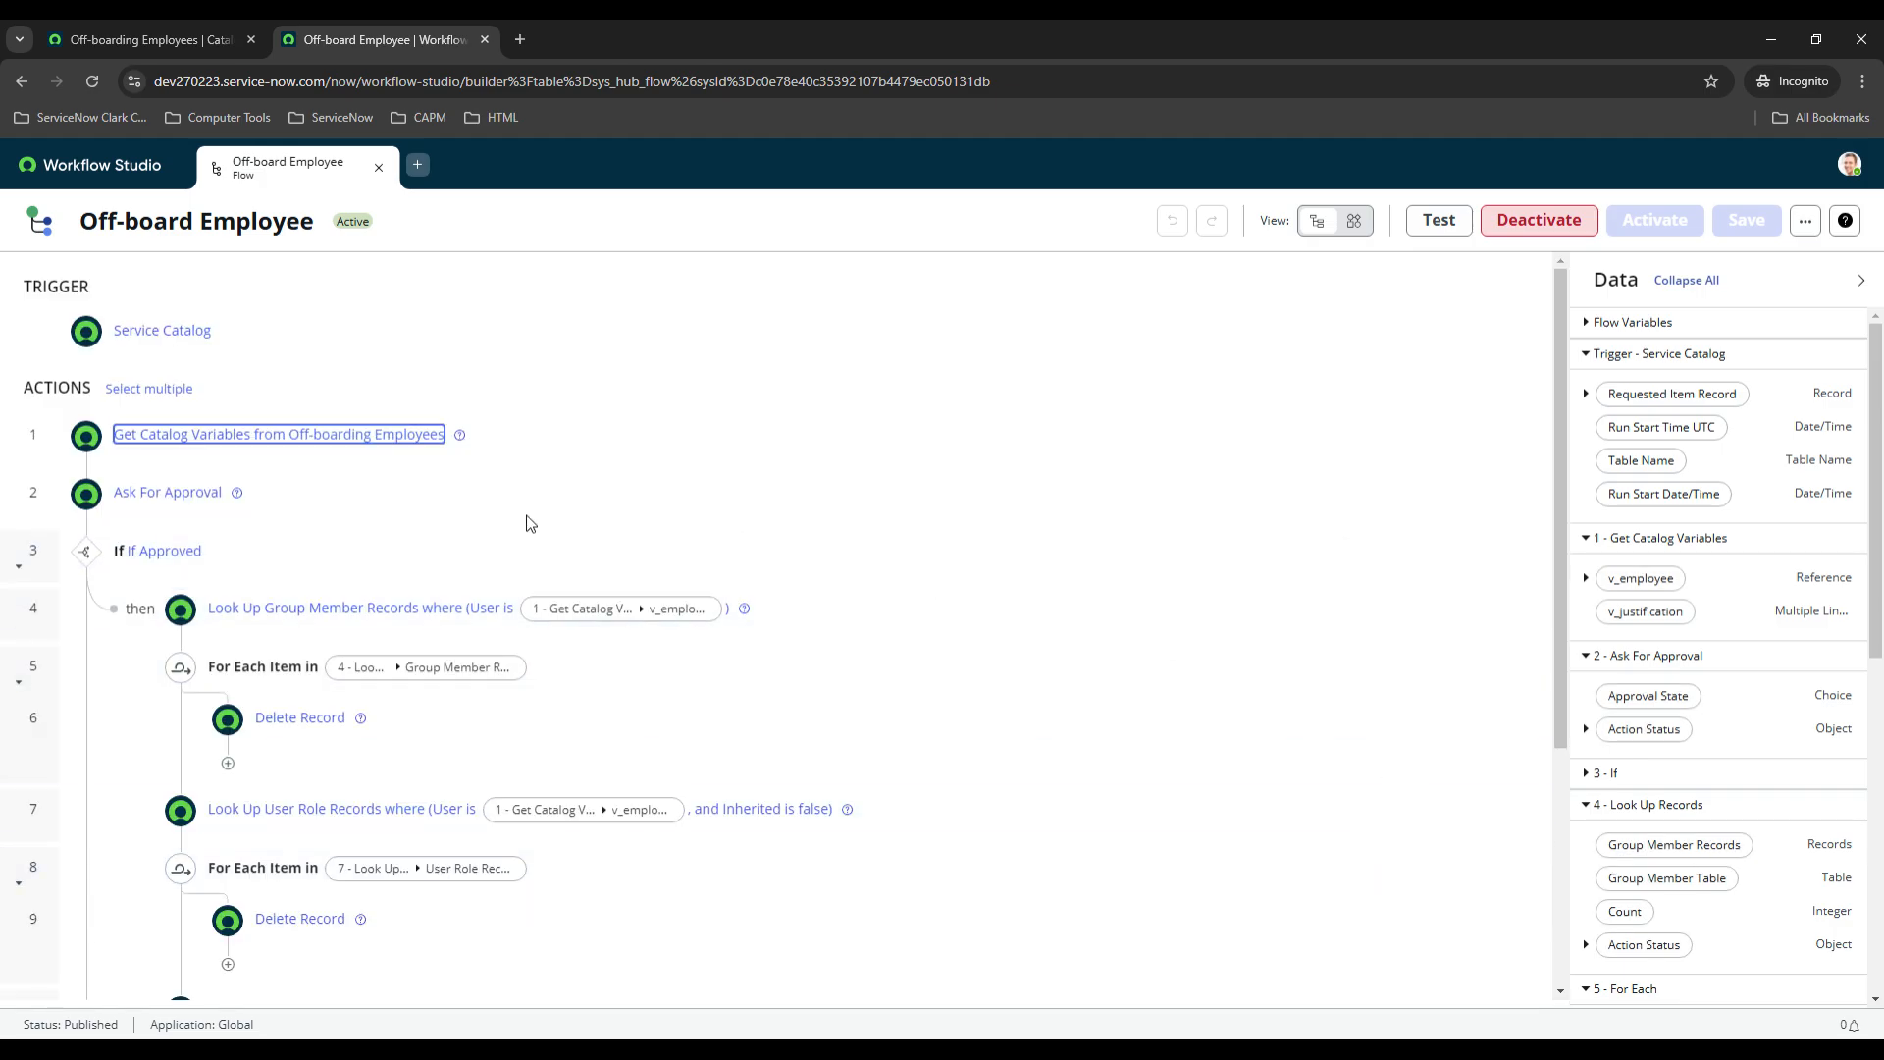
Inspect the Ask For Approval step and the v_employee fields in the Data pane.
click(167, 491)
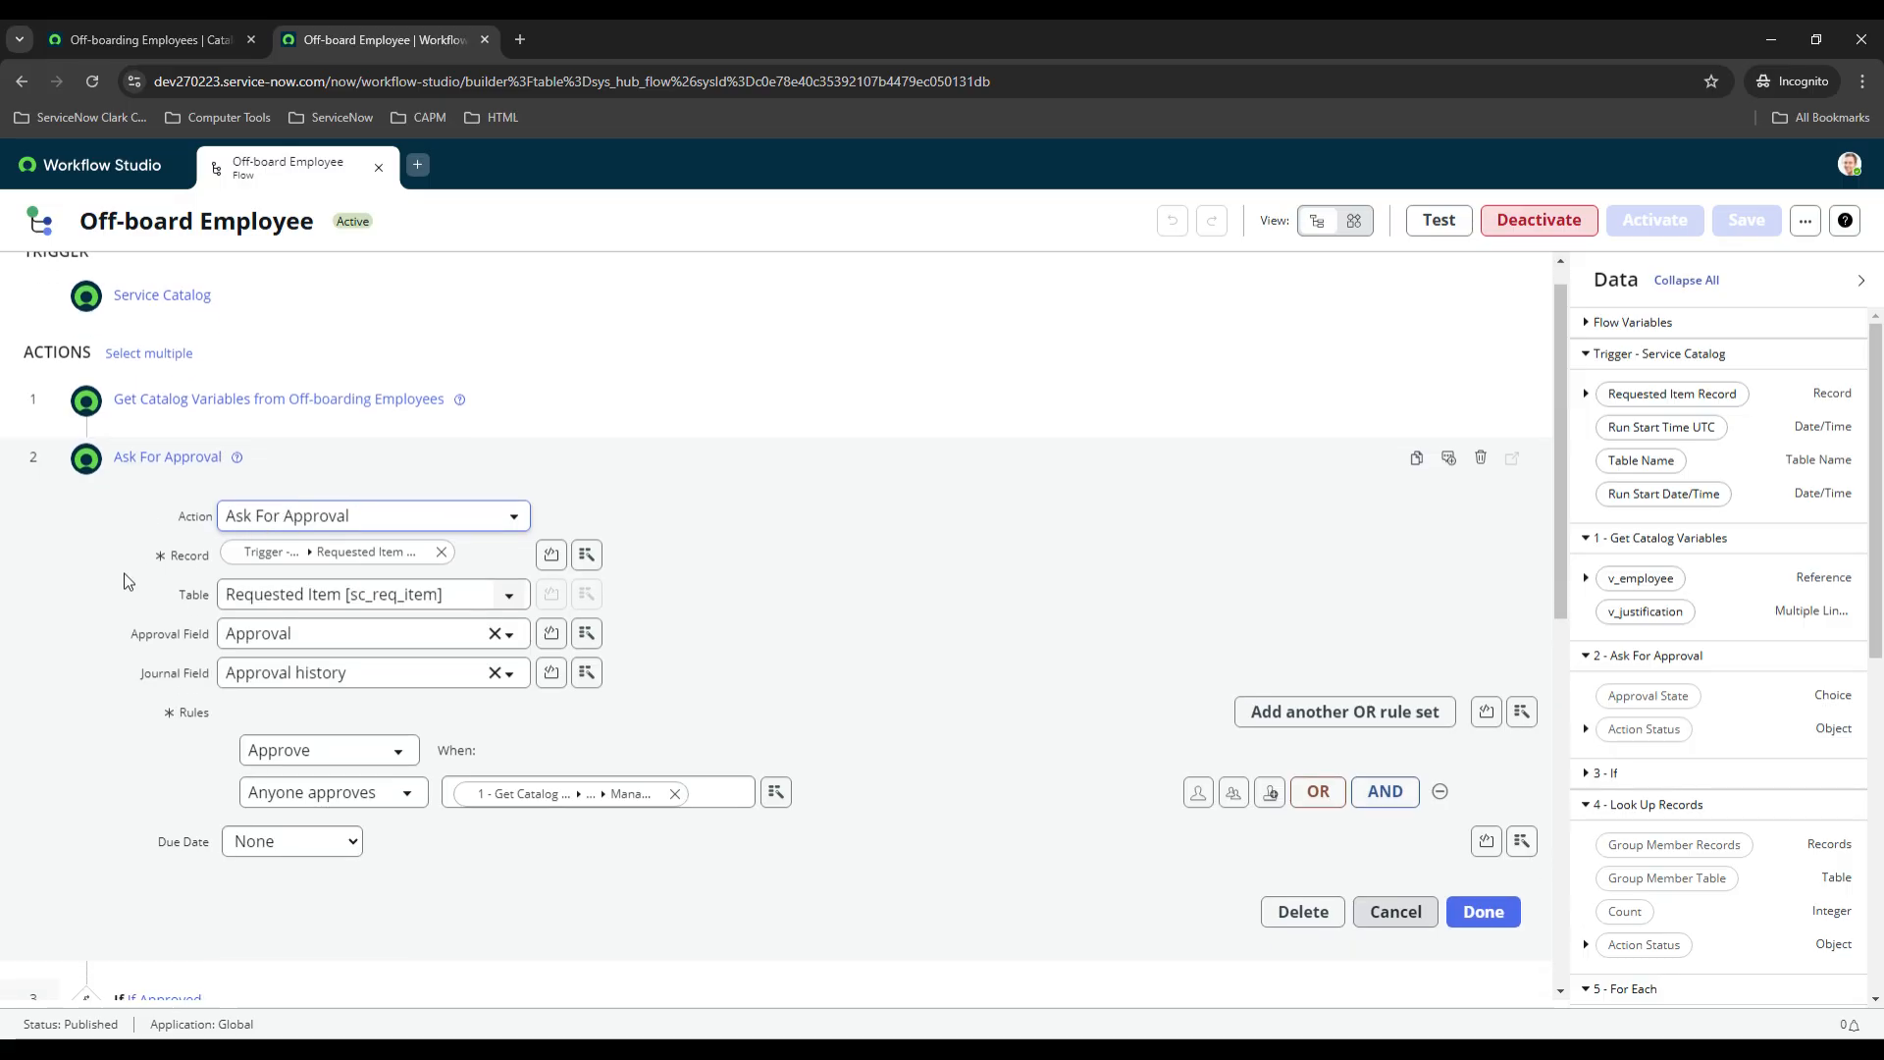
scroll(down, 3)
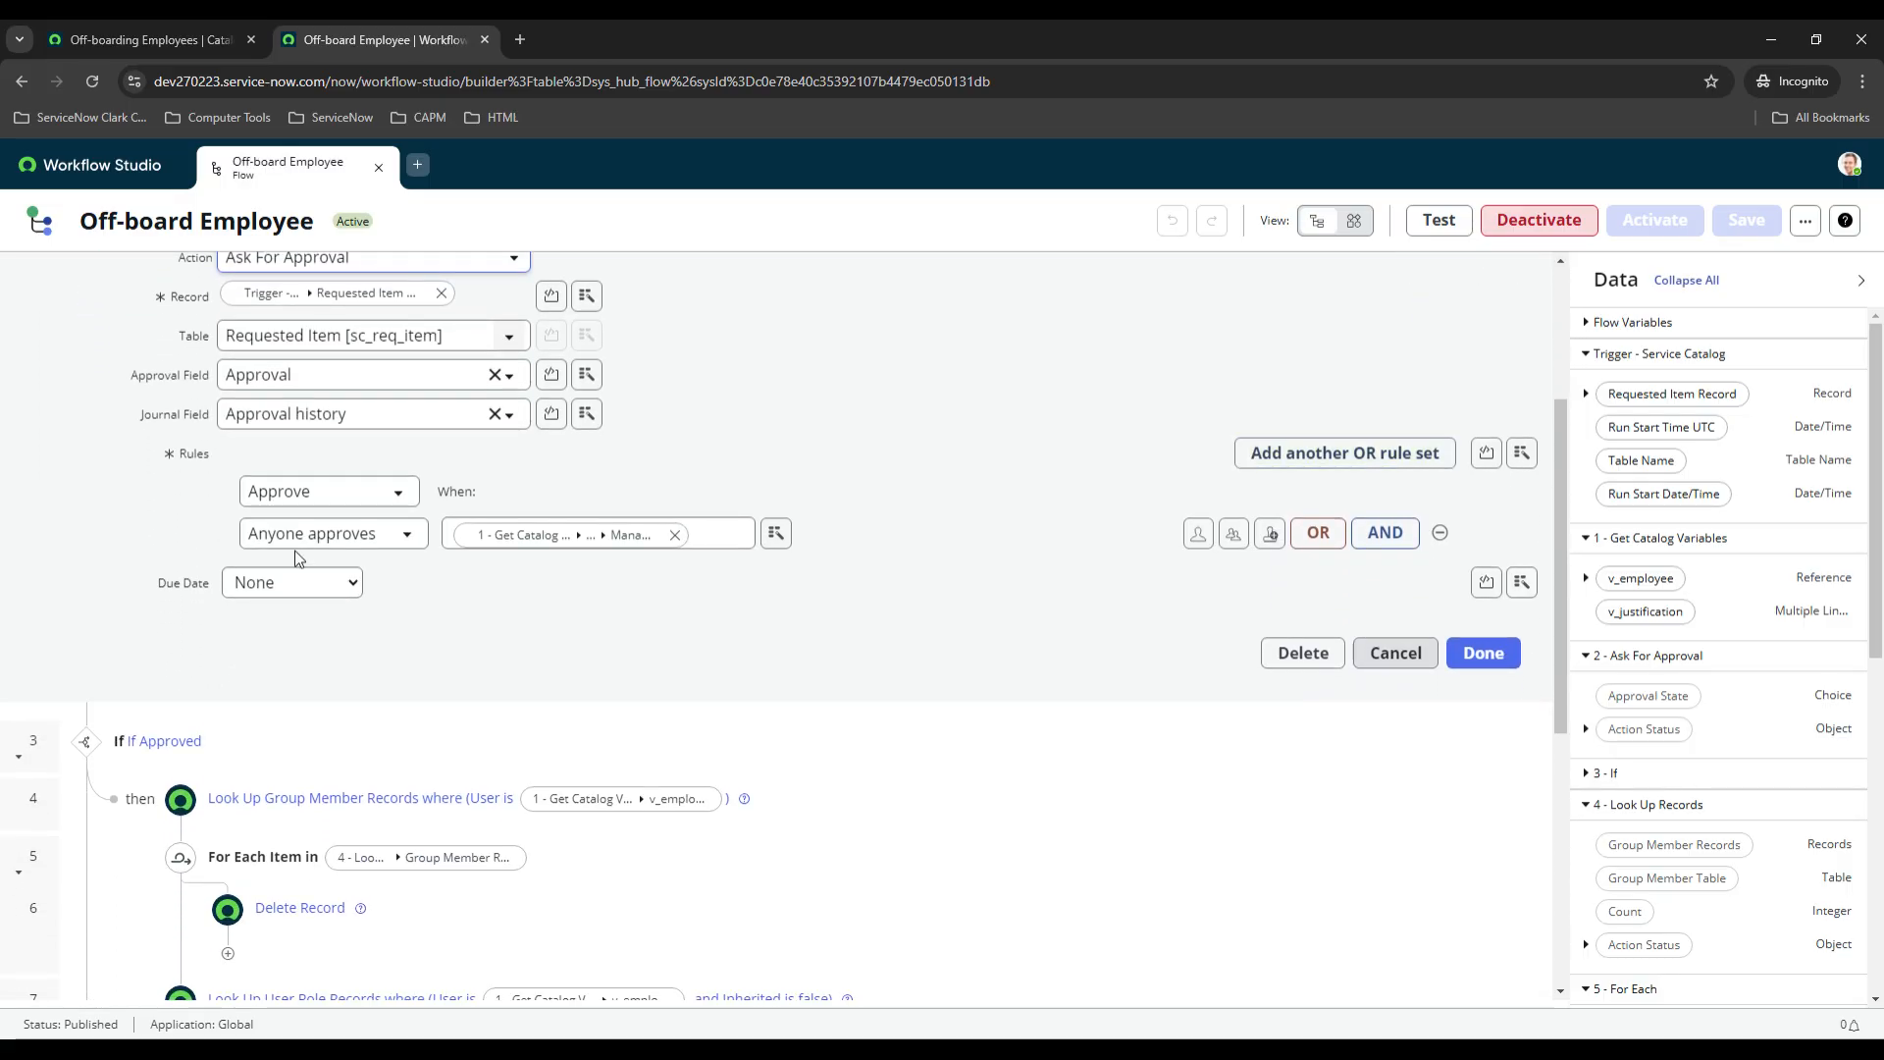
mouse_move(900, 582)
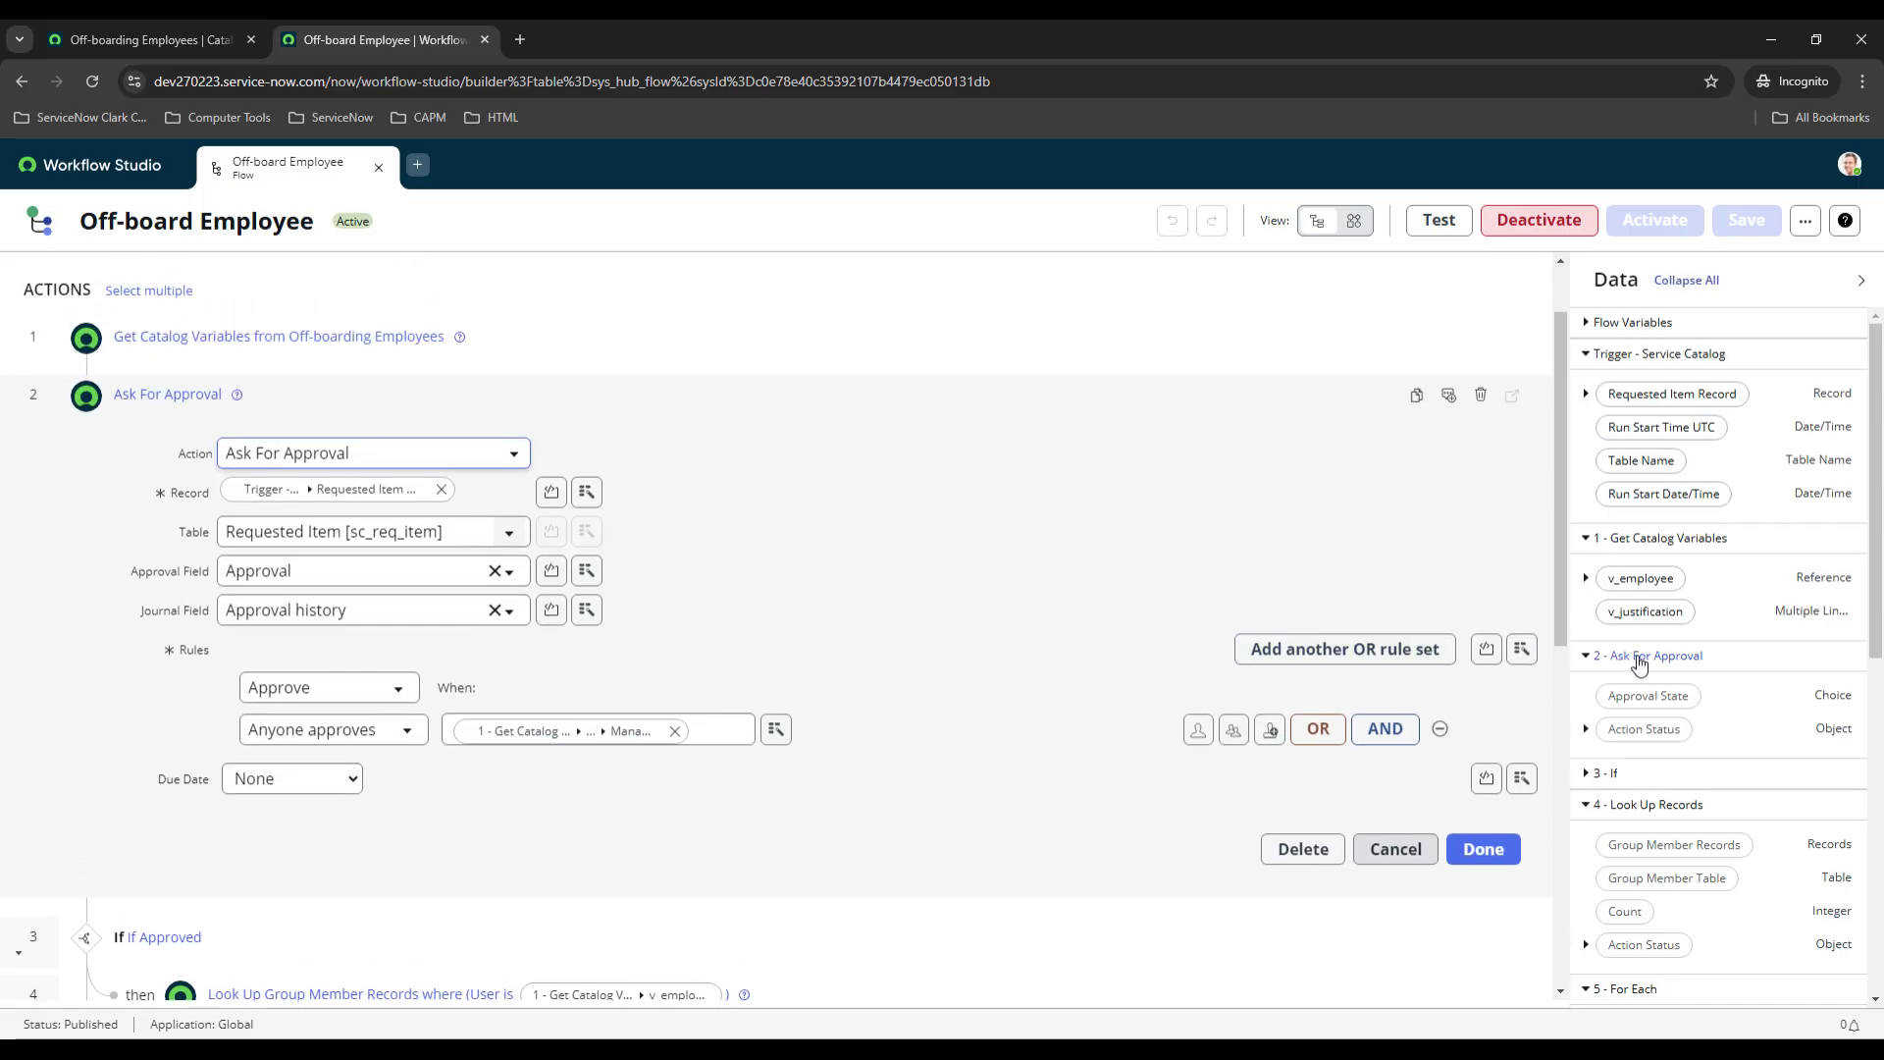
mouse_move(1640, 578)
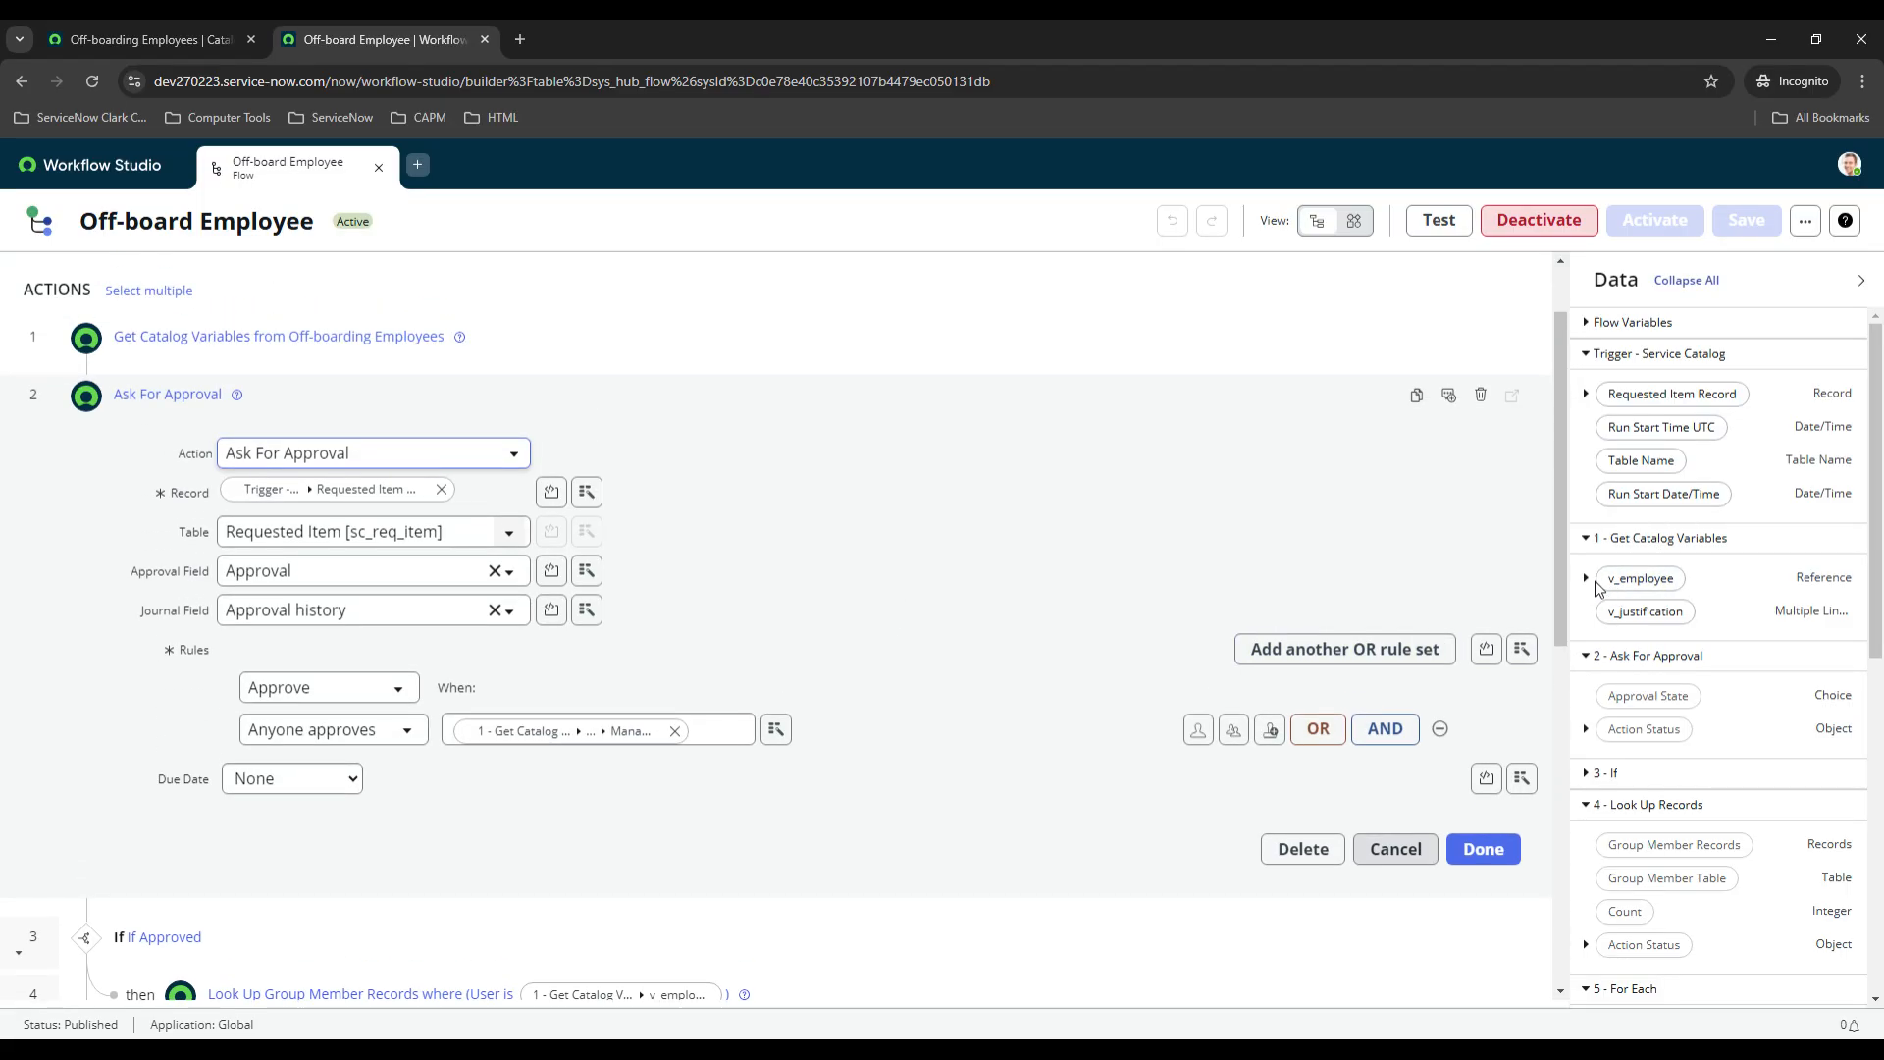
click(1587, 578)
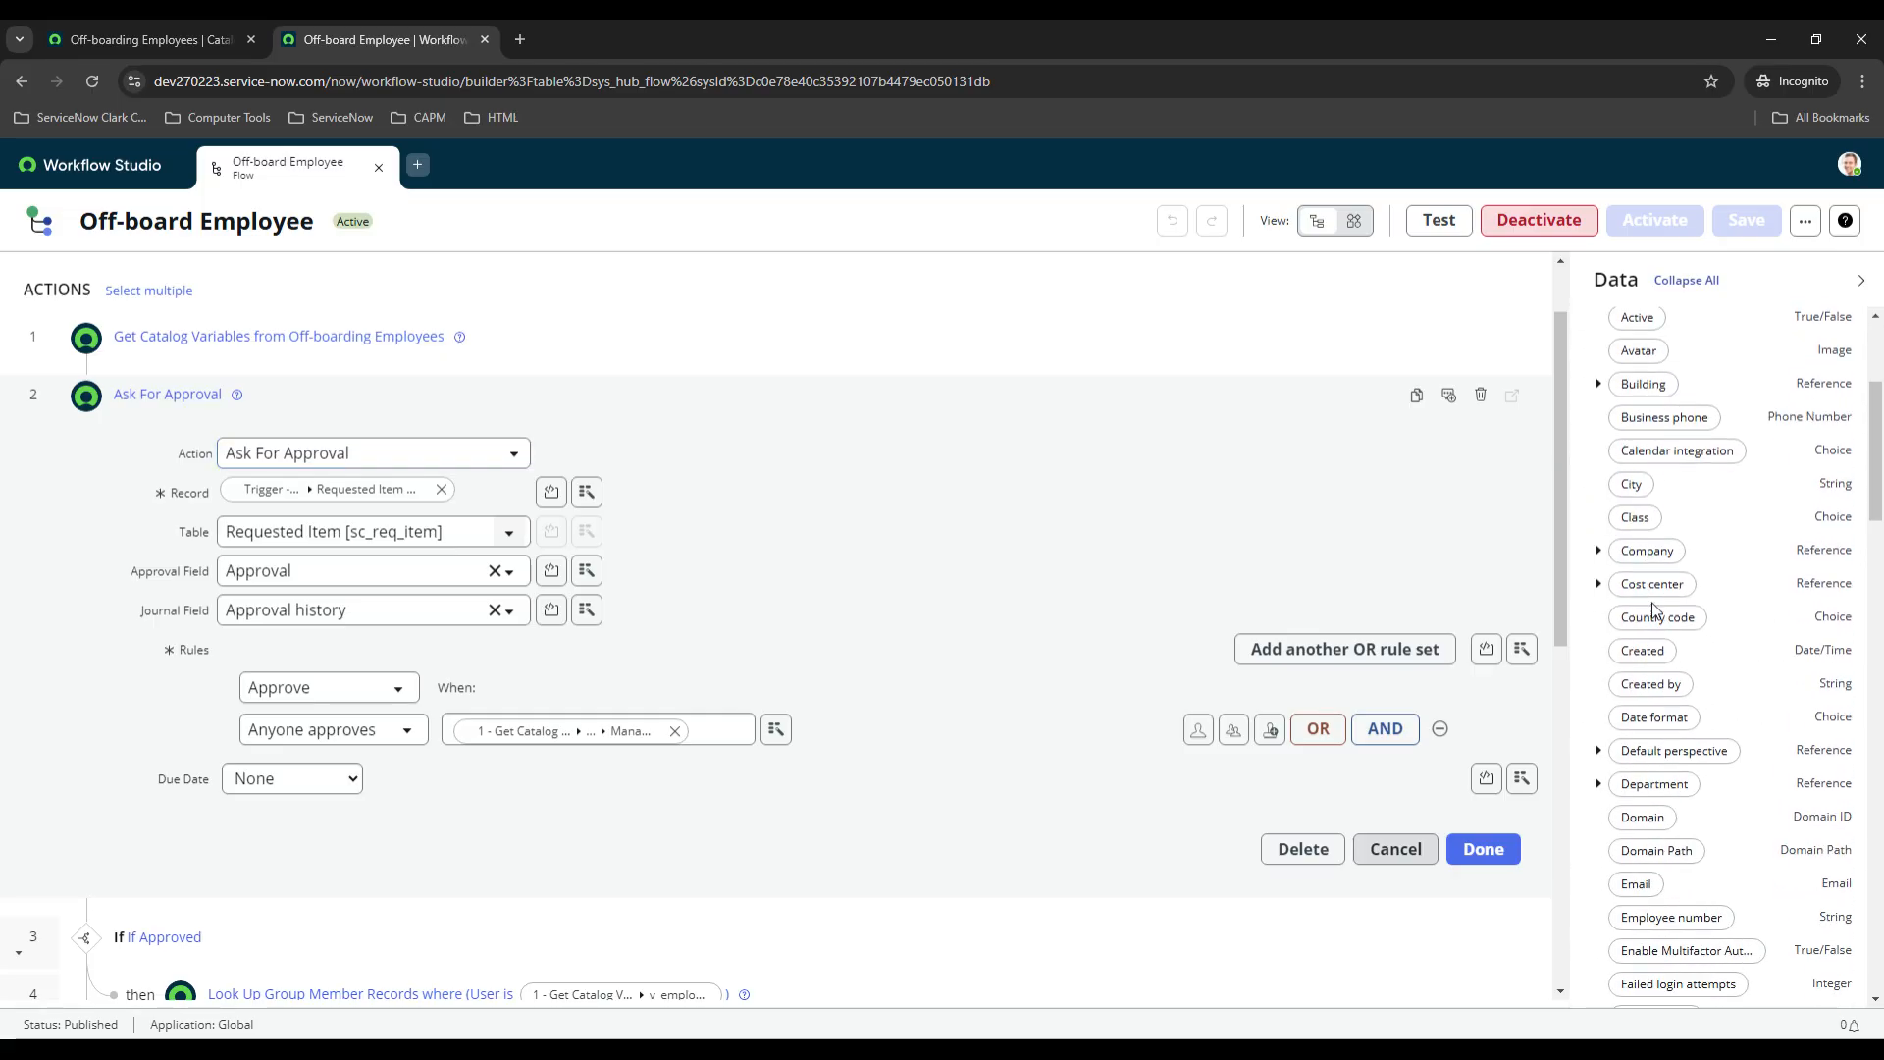
scroll(down, 3)
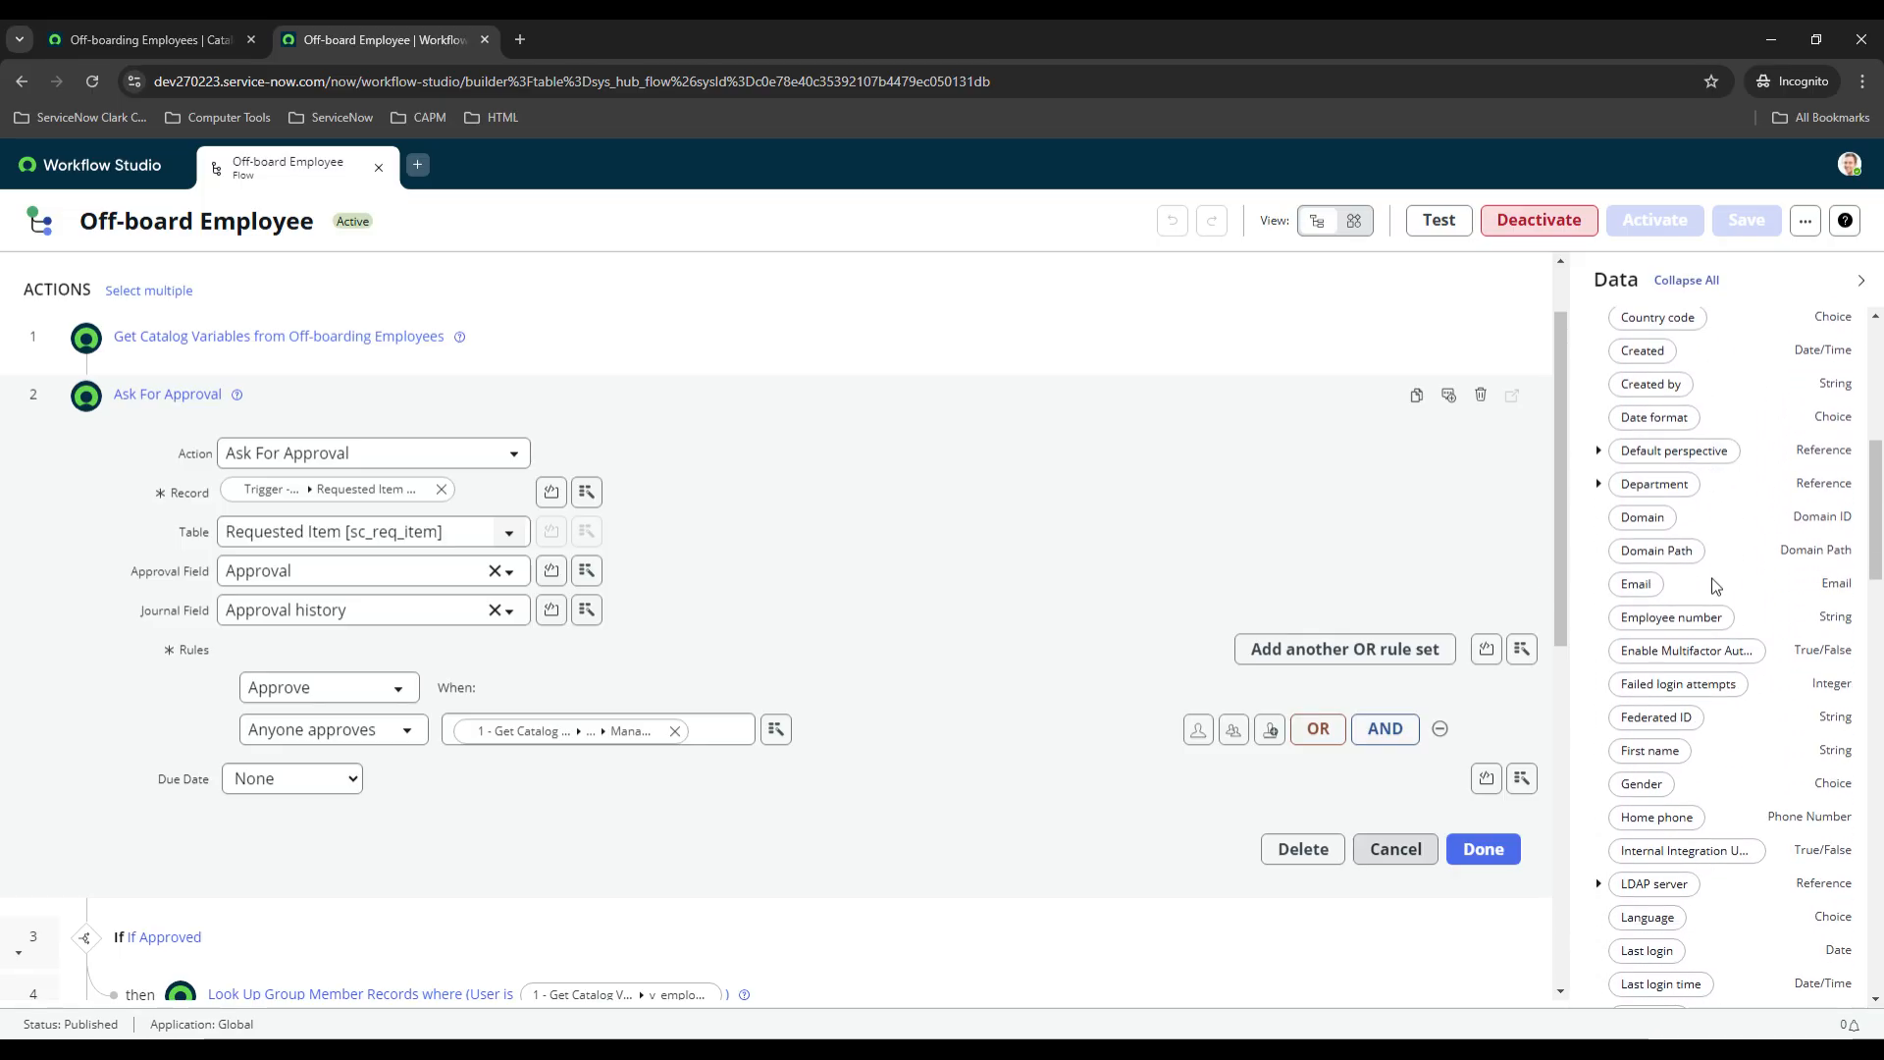
scroll(down, 3)
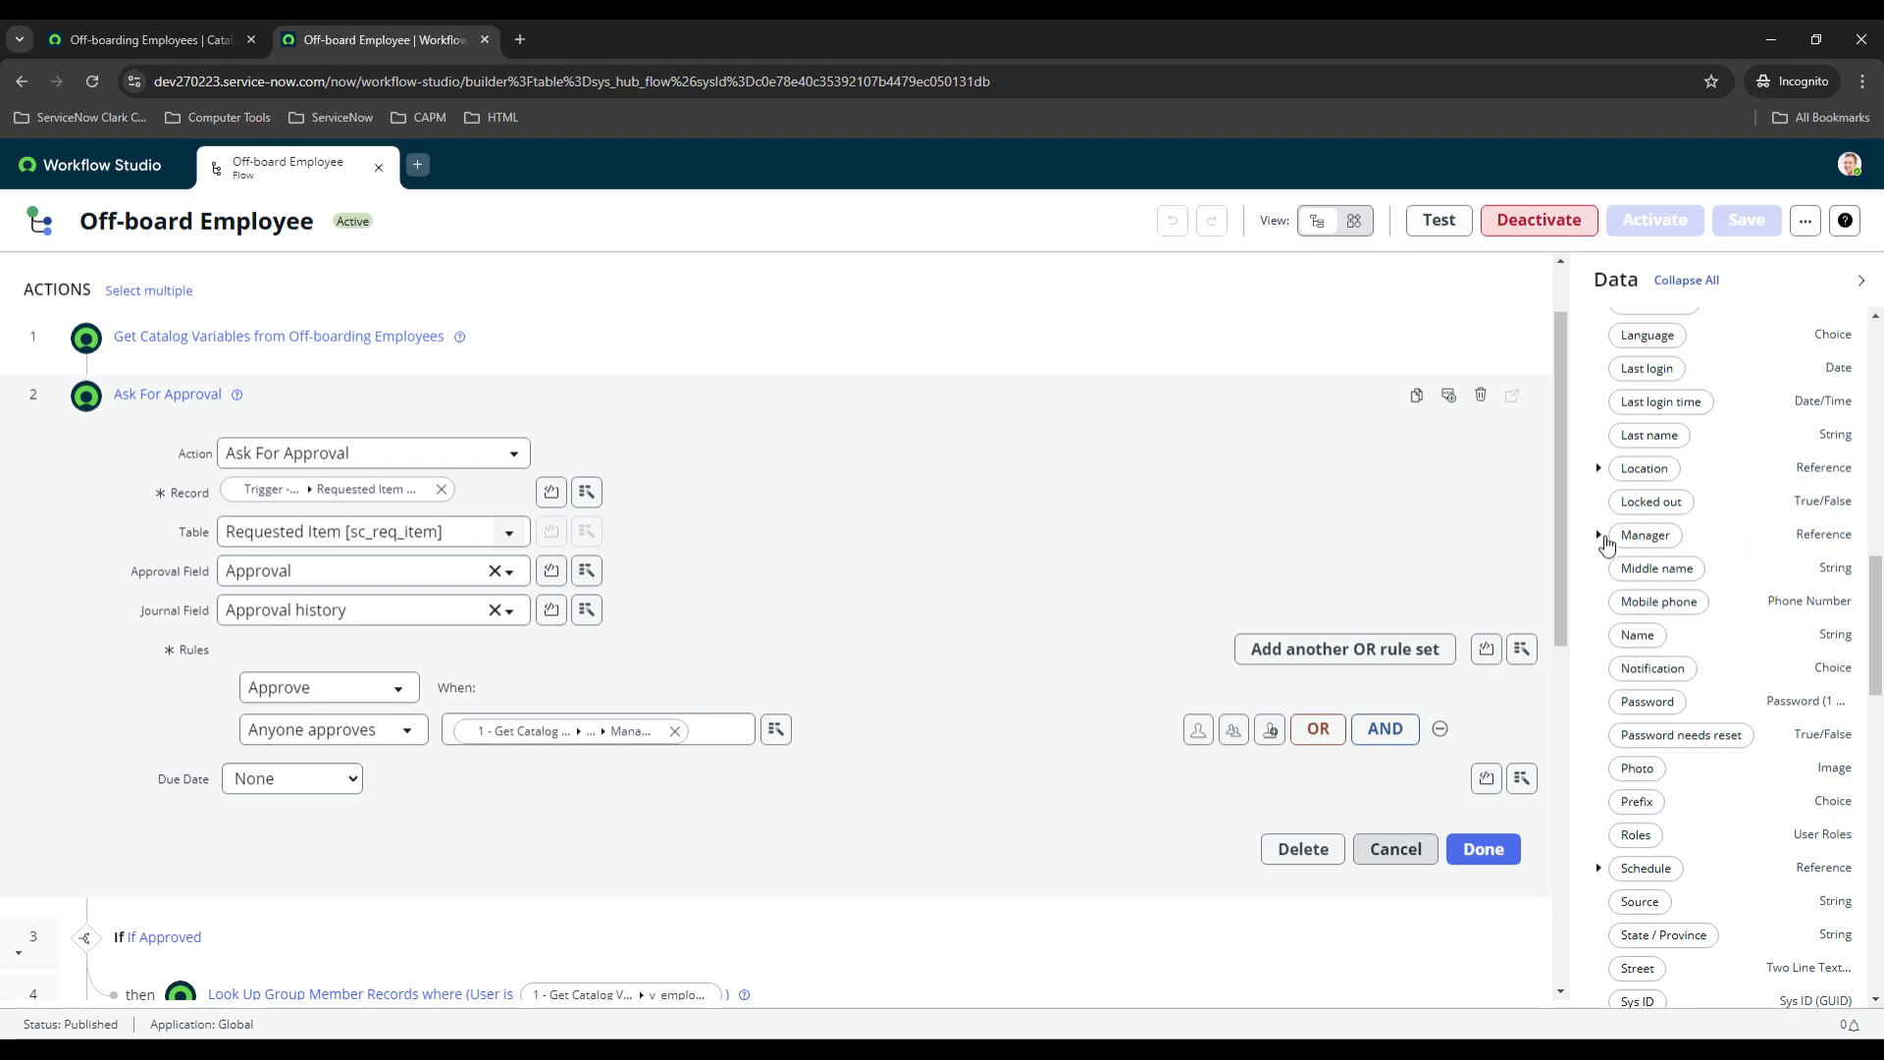
click(1600, 535)
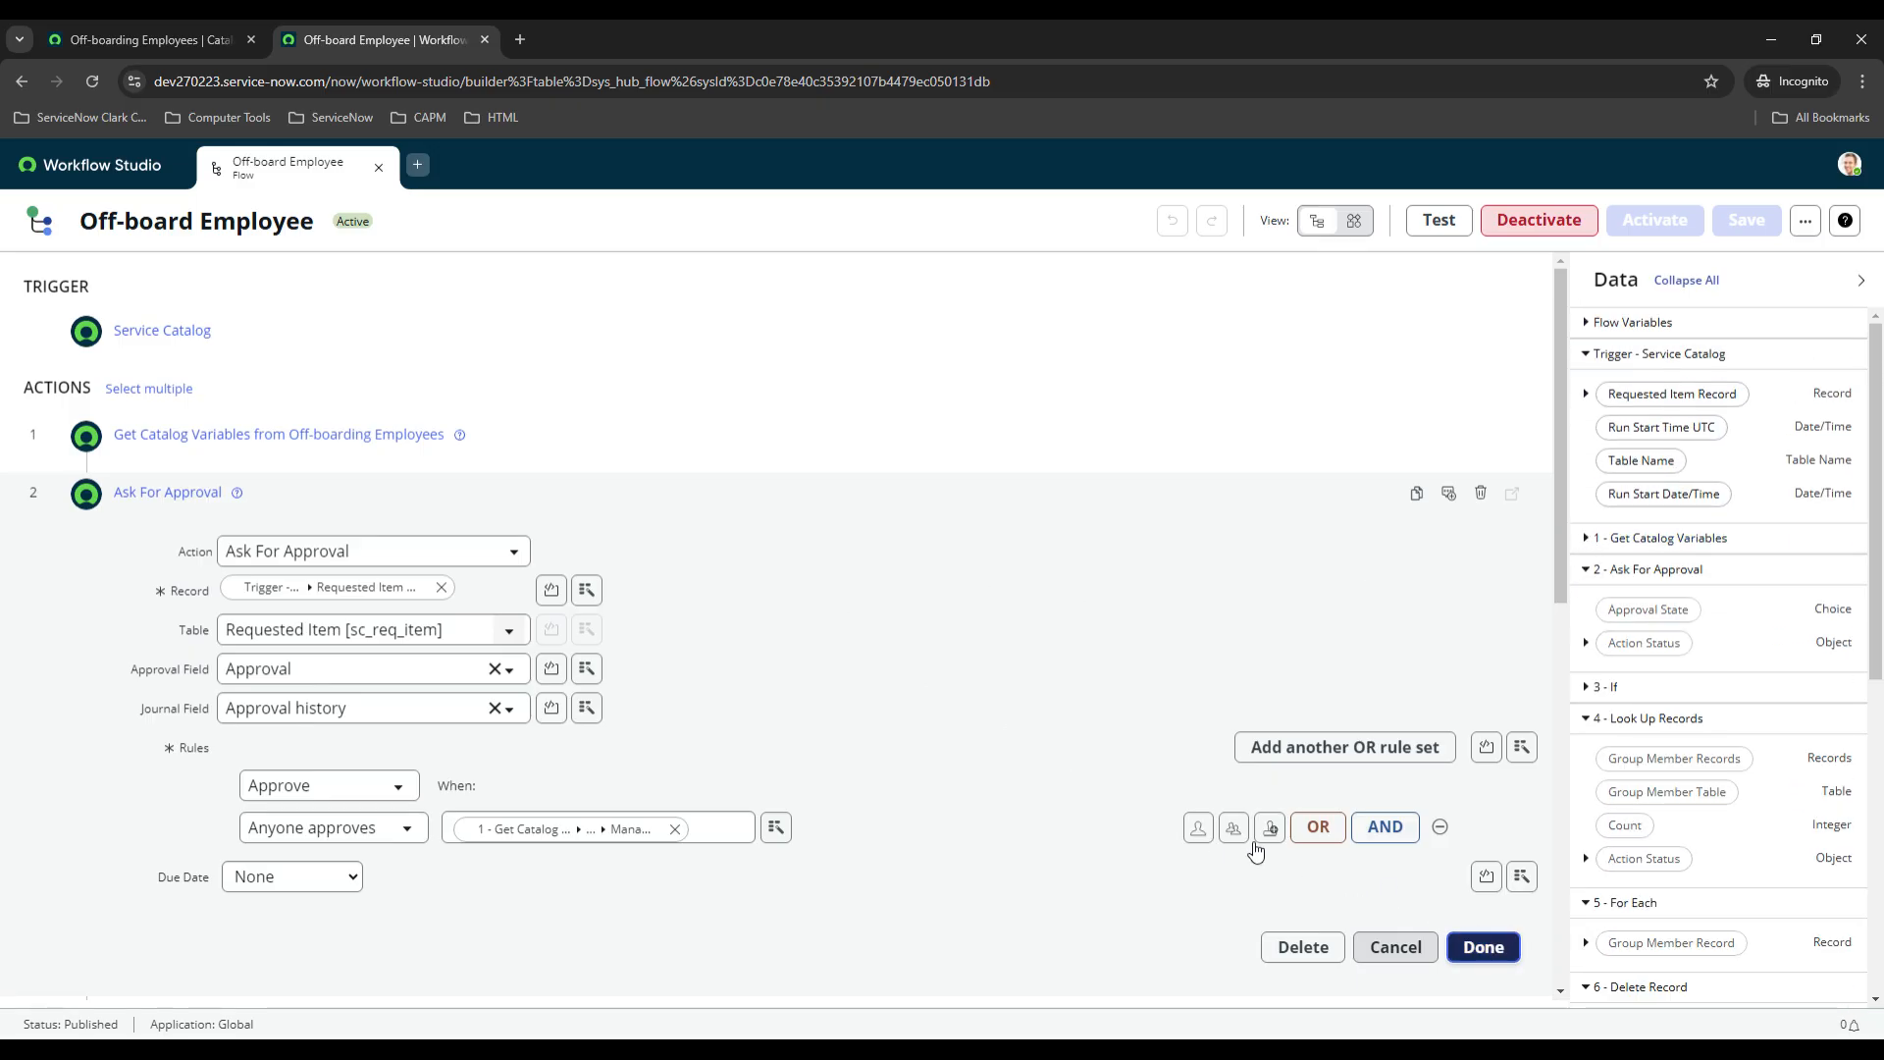
Close the approval settings, review Look Up Group Member Records, and return to the outline.
click(1483, 947)
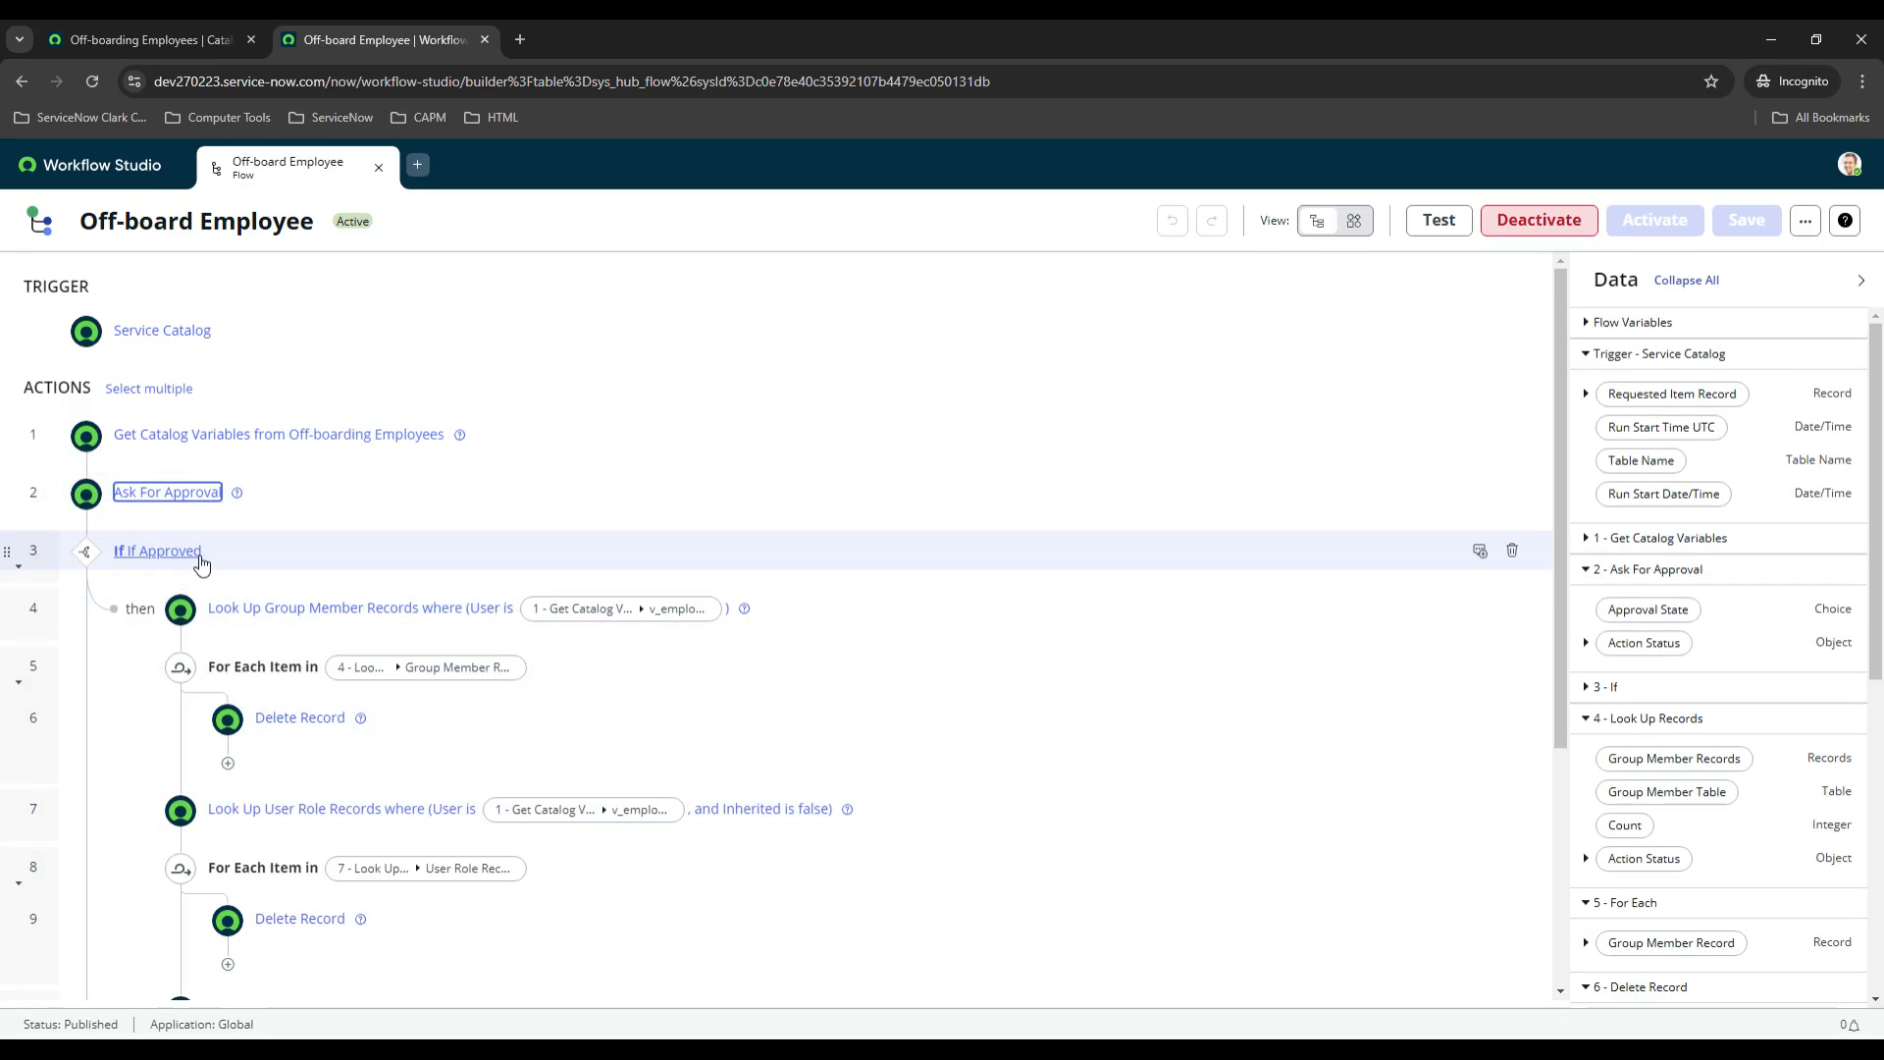
scroll(down, 3)
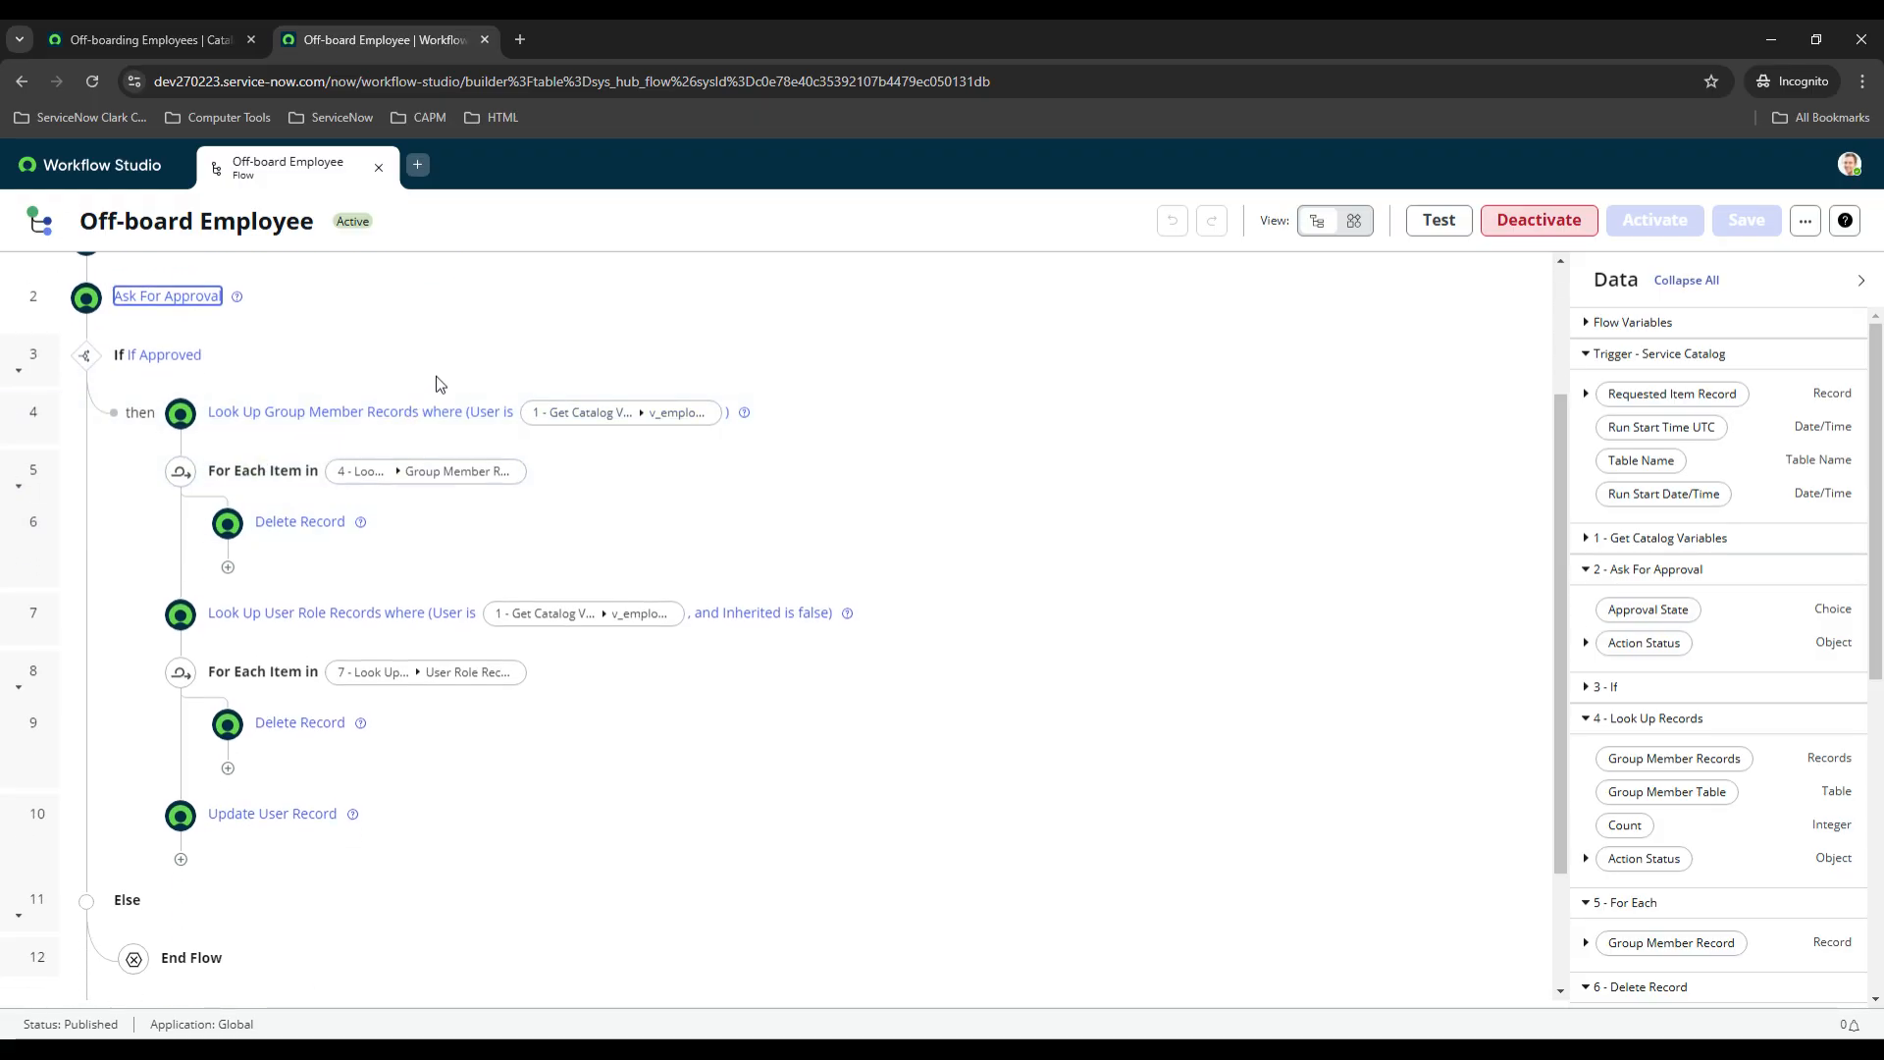
mouse_move(805, 420)
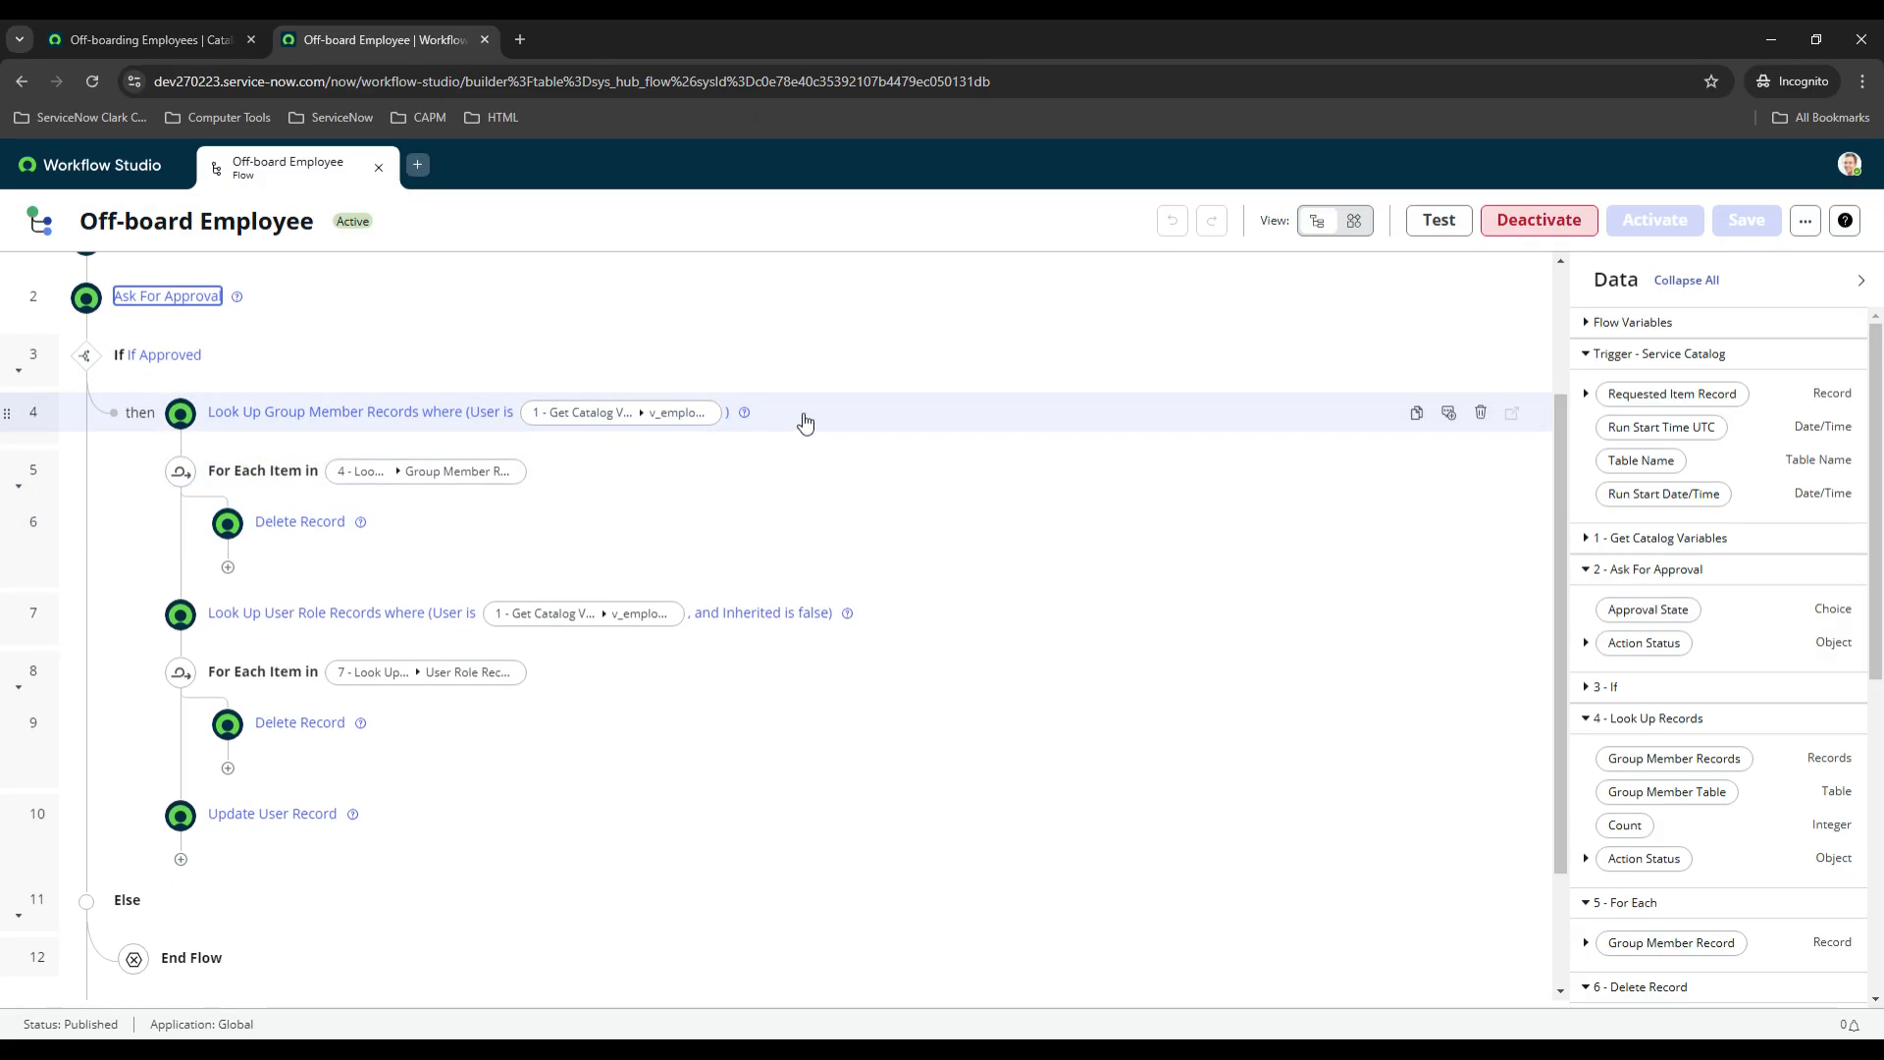
click(311, 412)
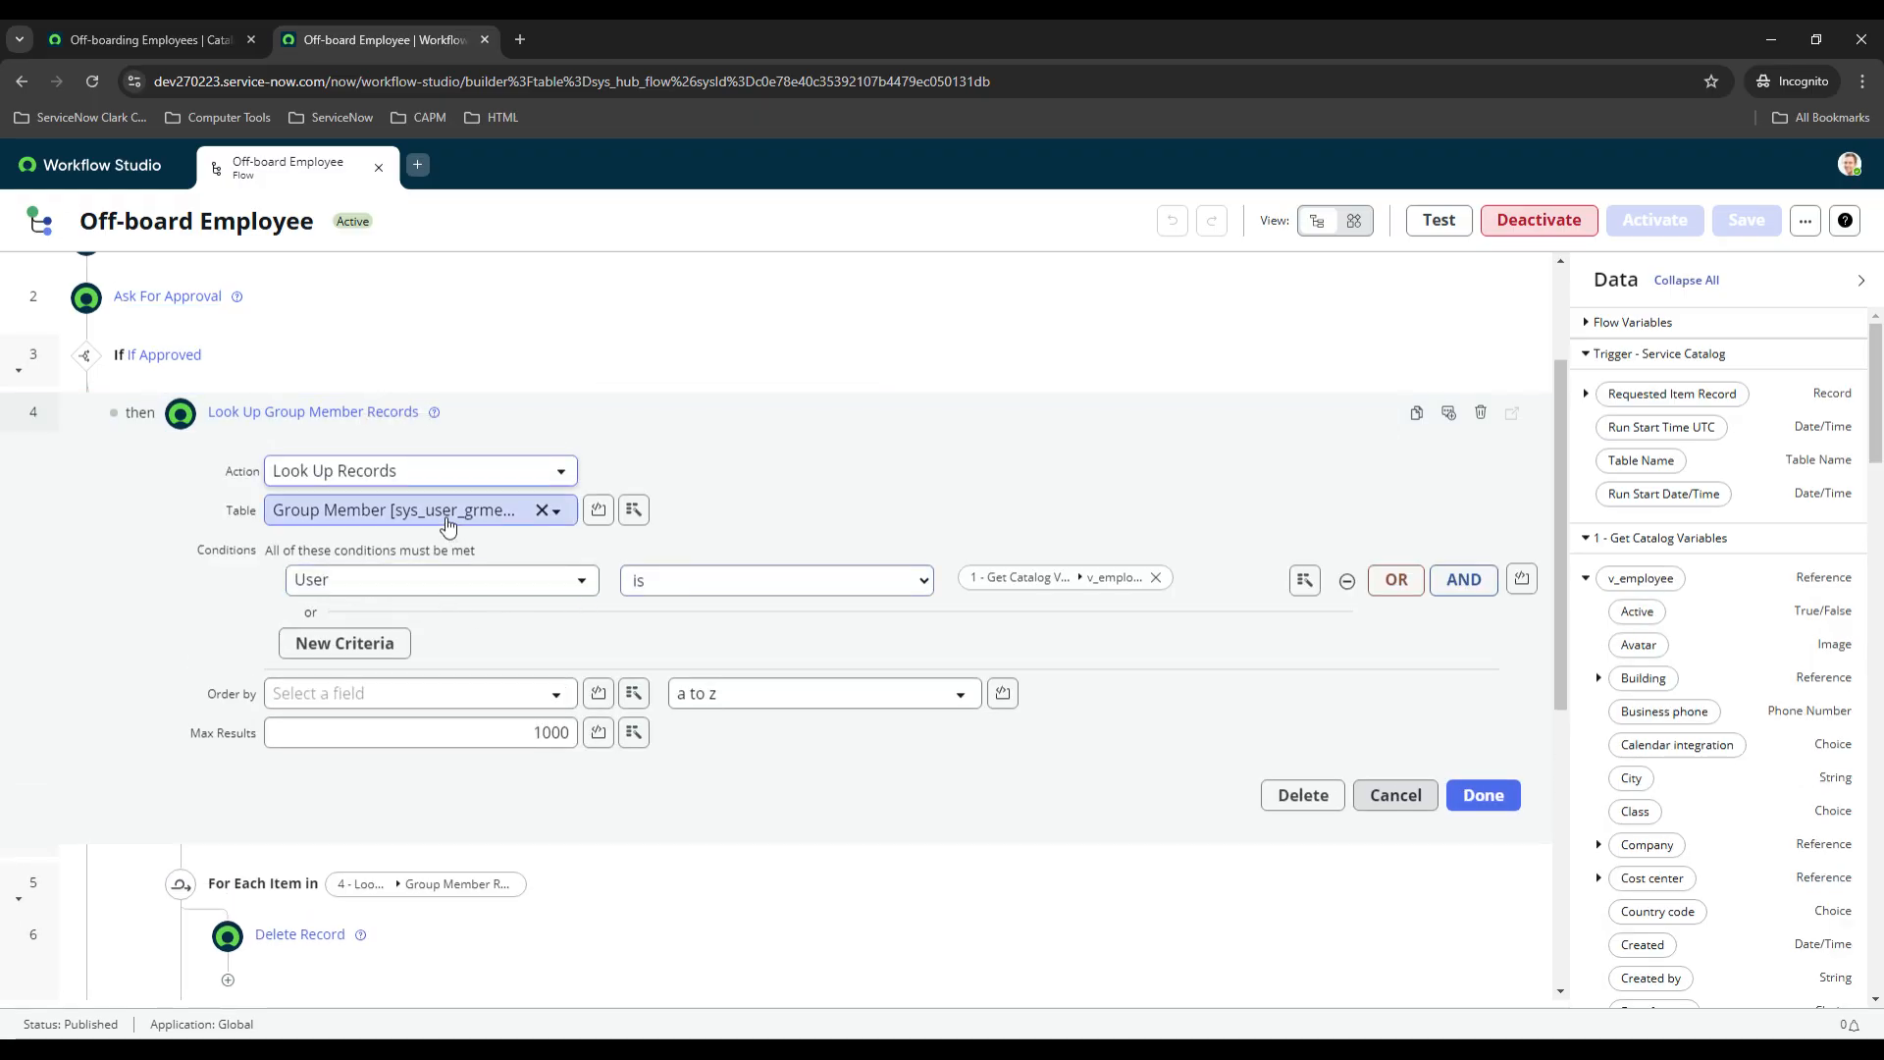
mouse_move(527, 531)
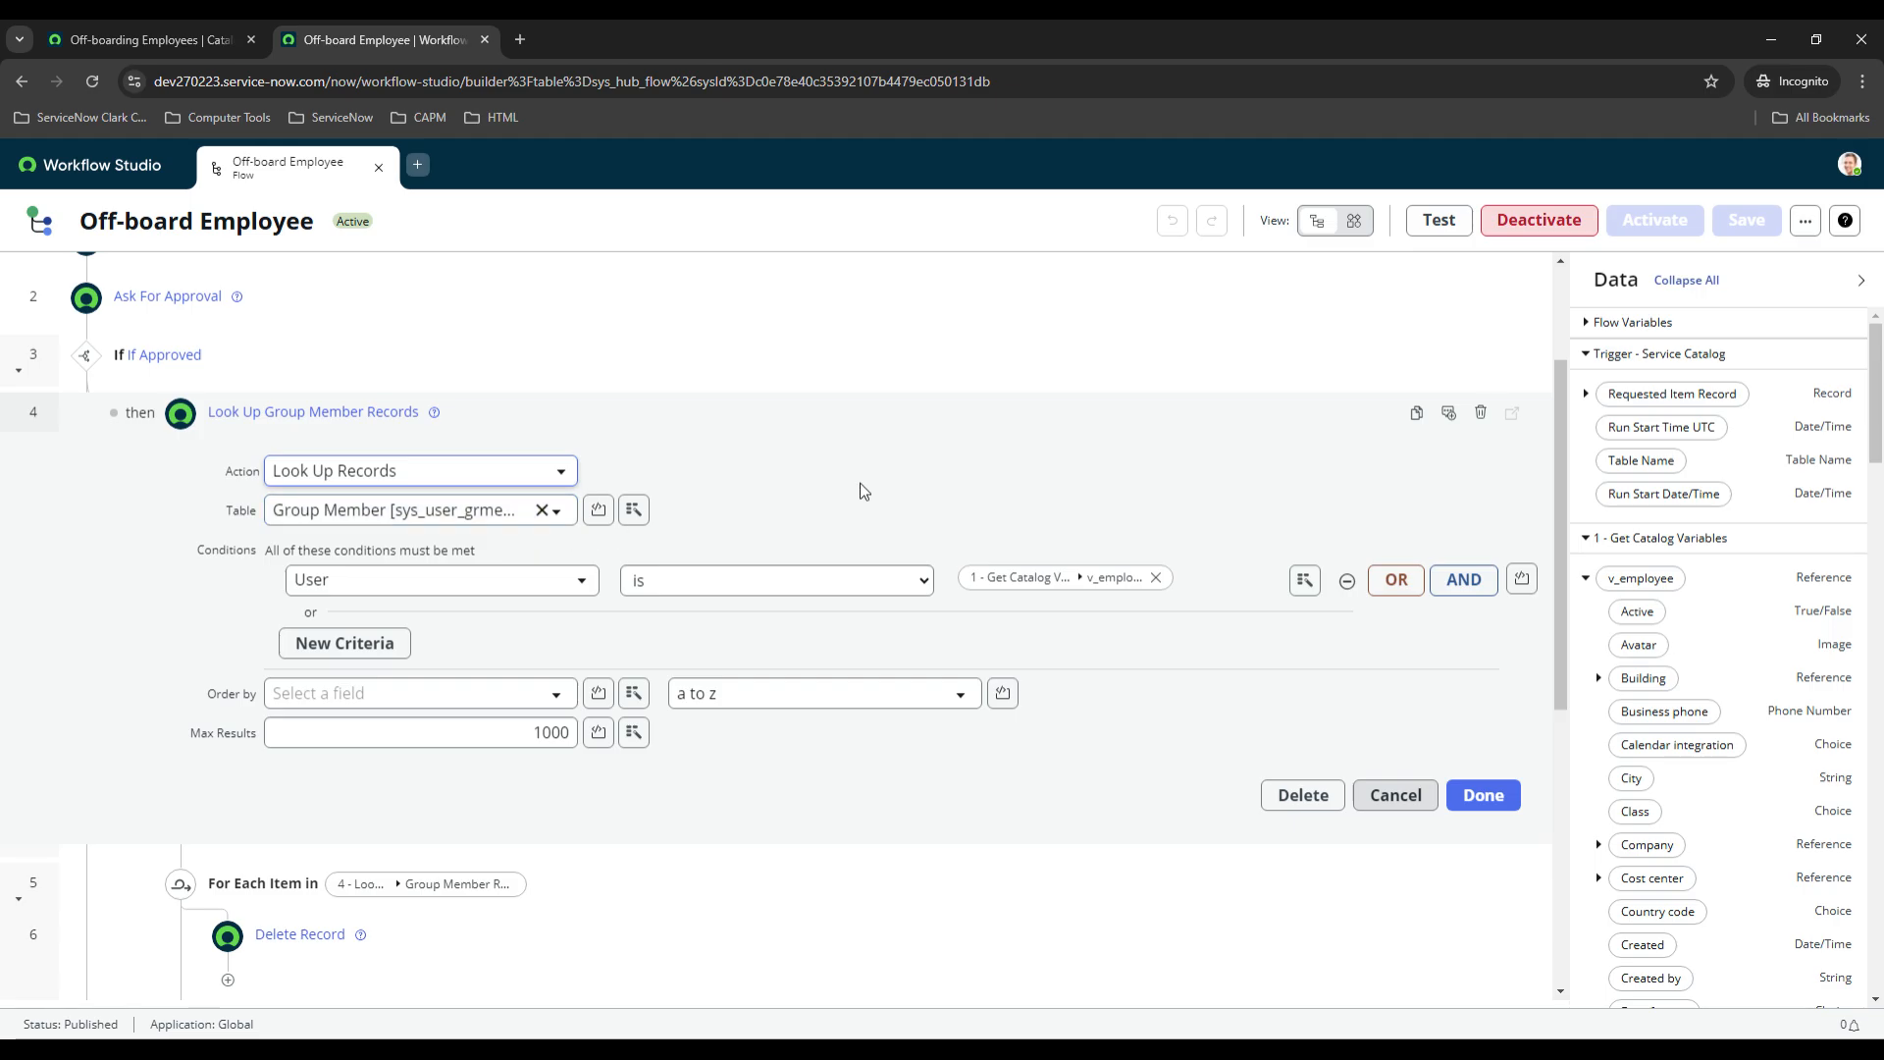
mouse_move(389, 580)
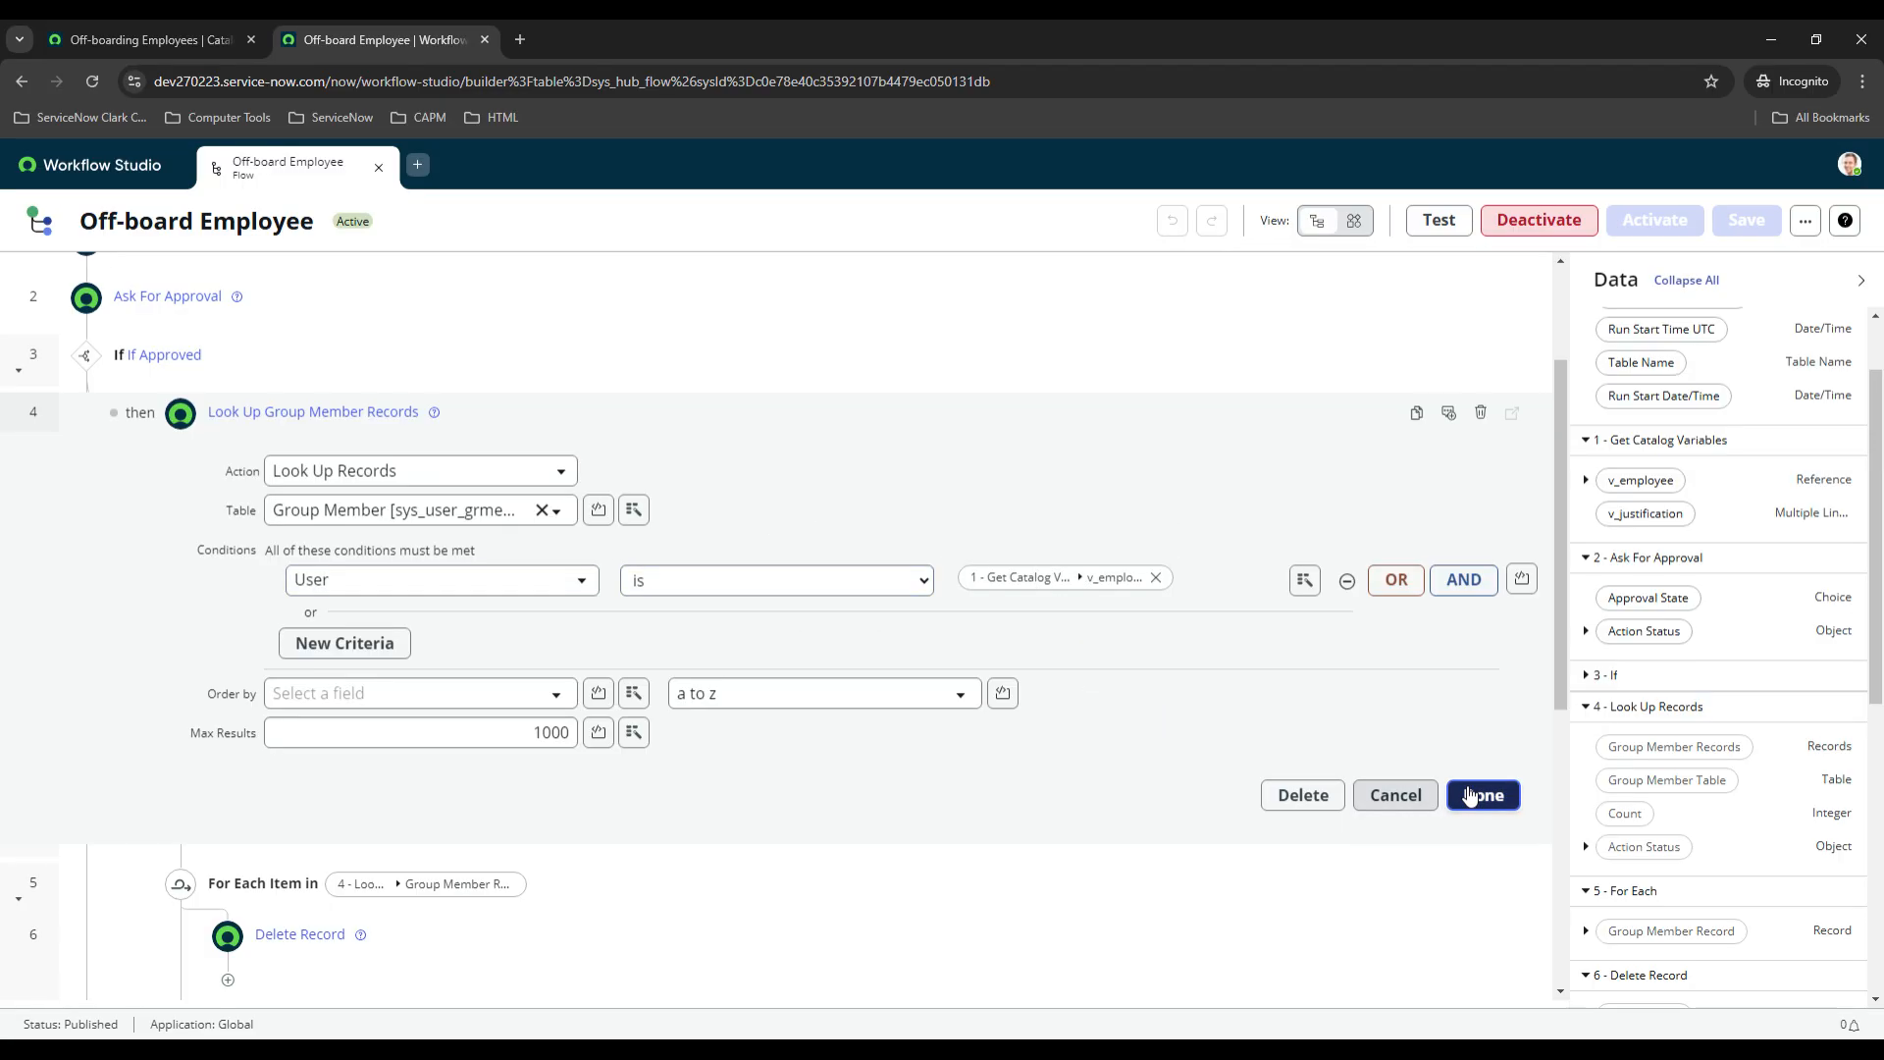
click(1483, 795)
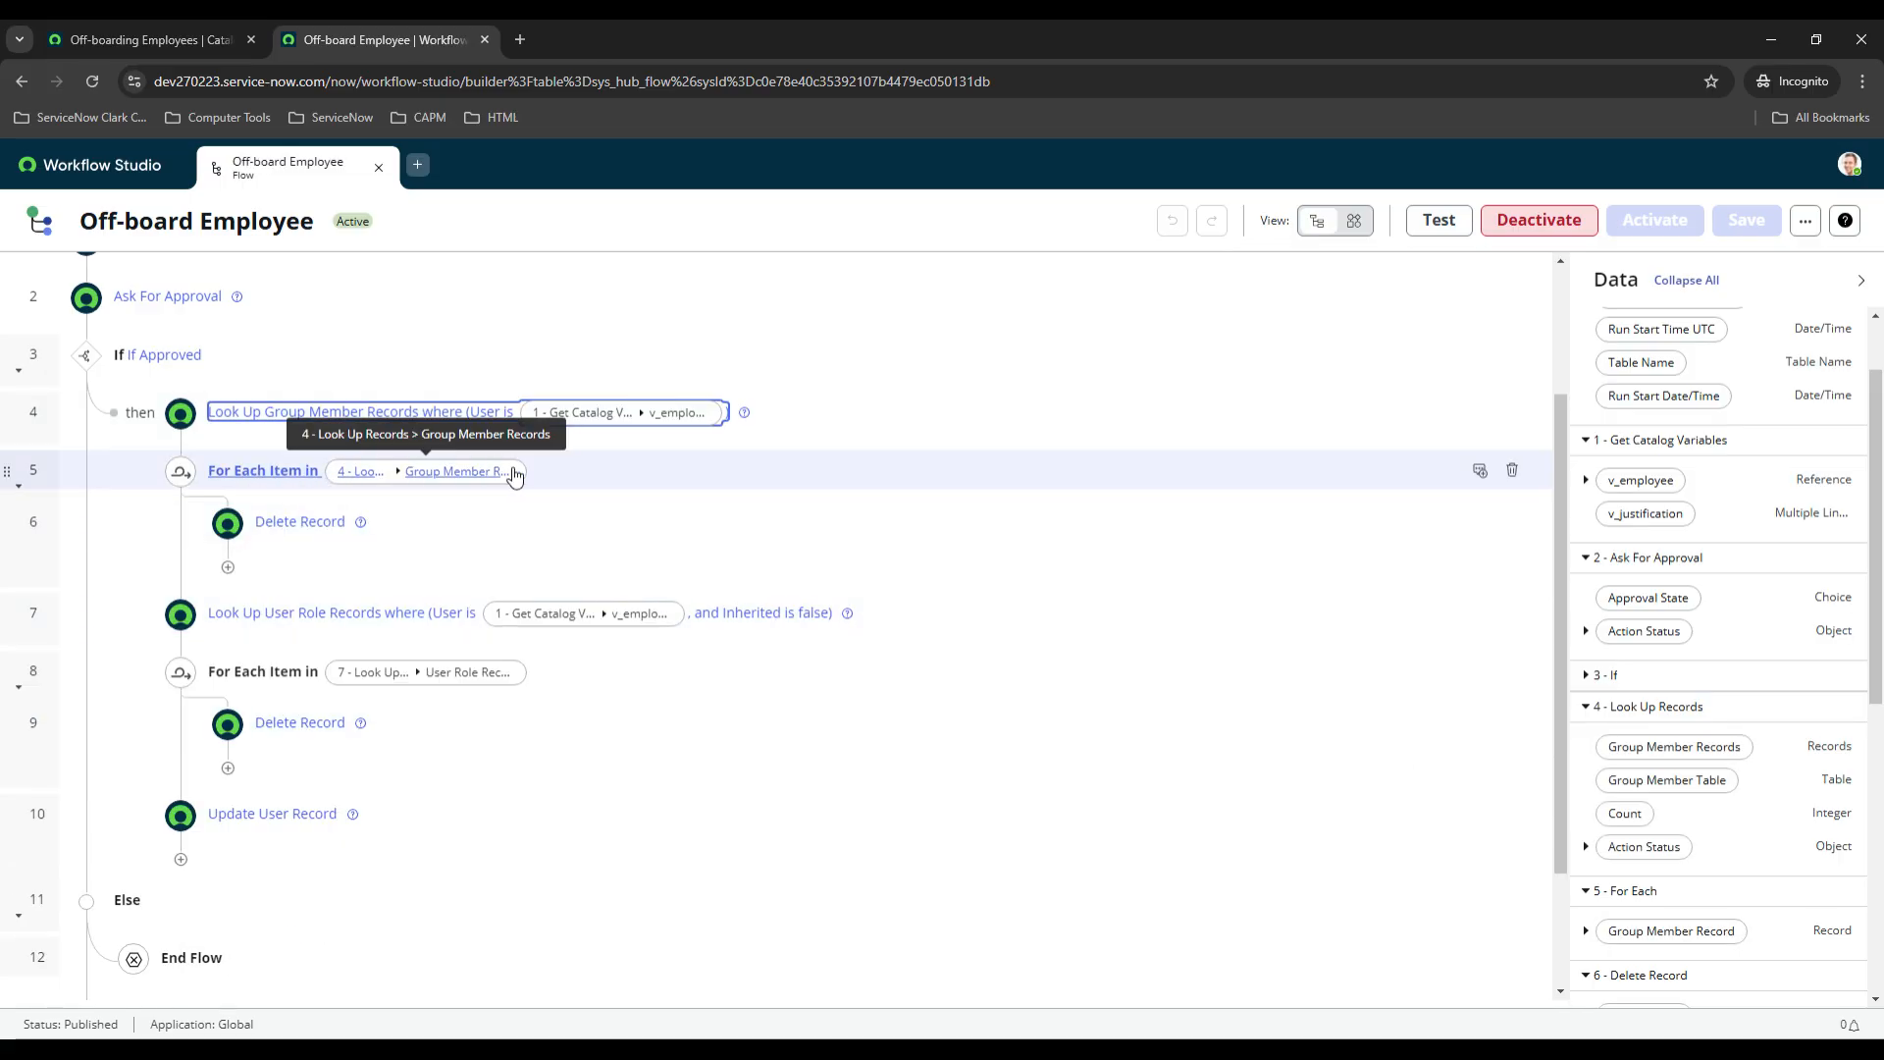
mouse_move(670, 480)
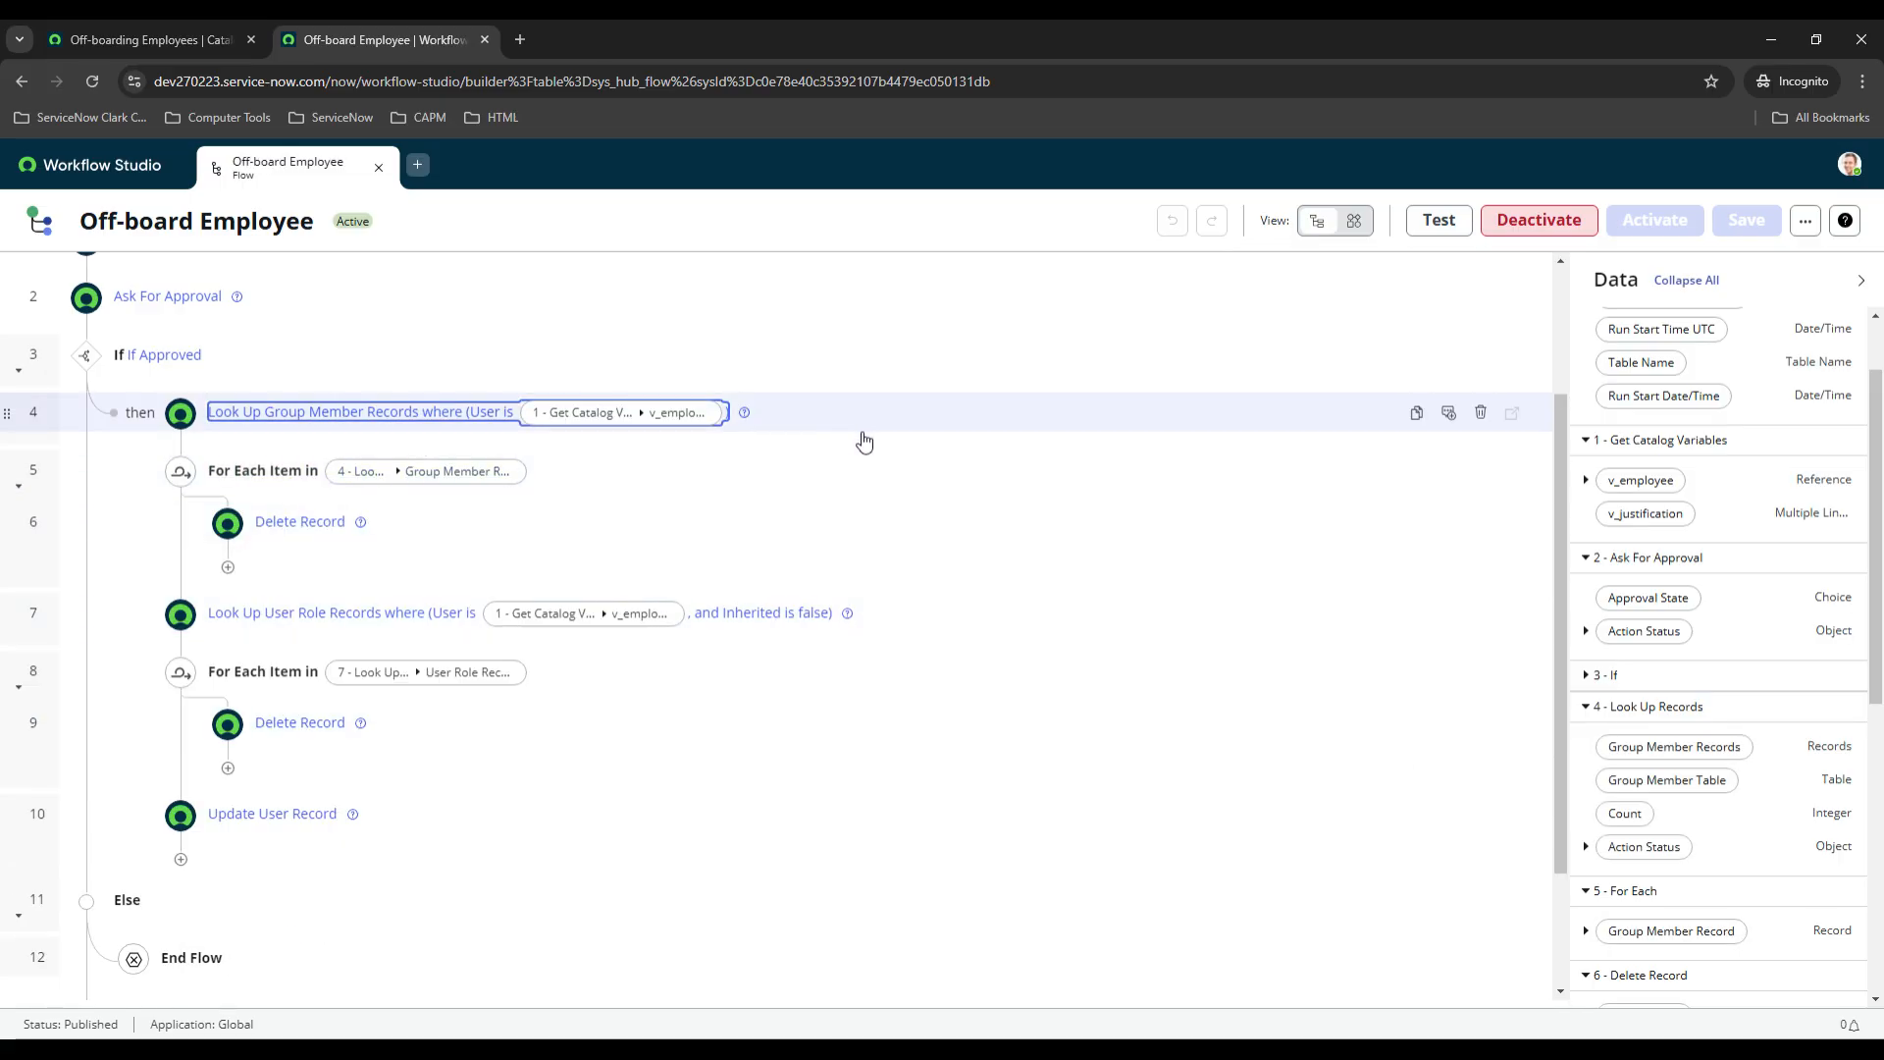
scroll(down, 3)
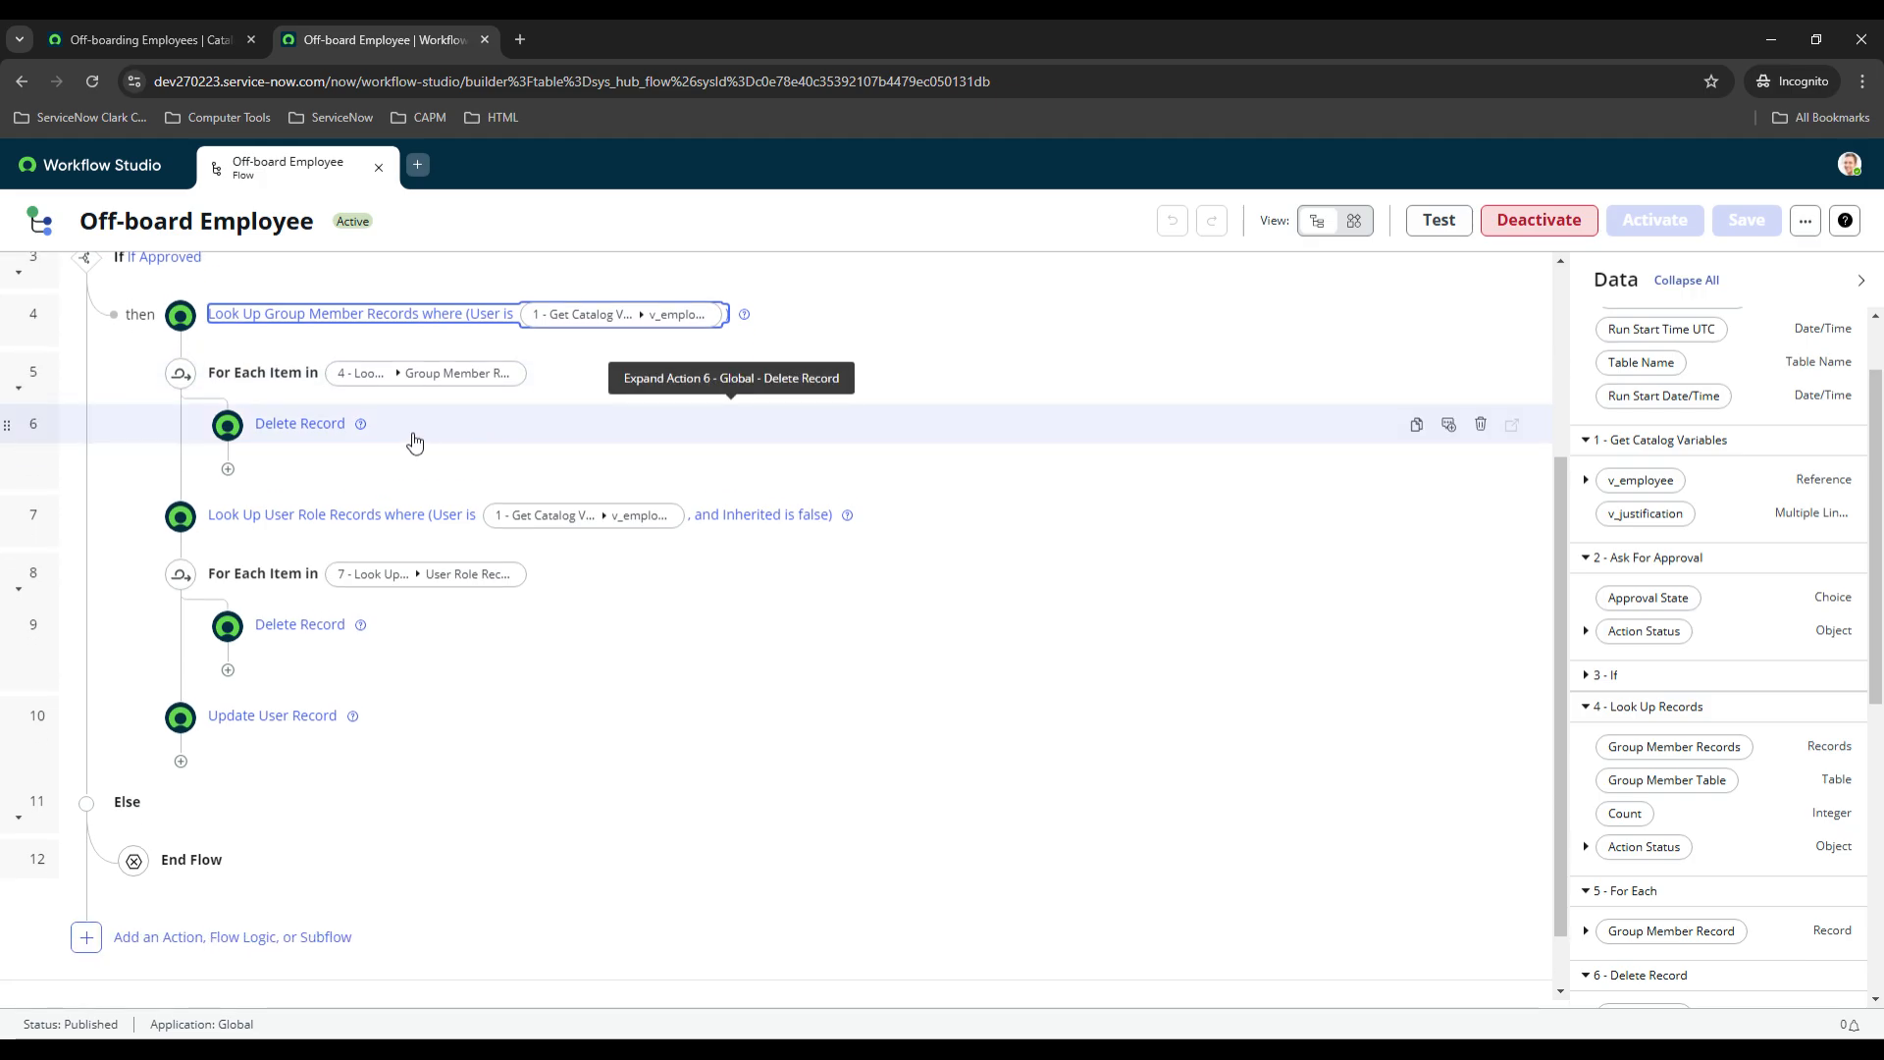
mouse_move(252, 458)
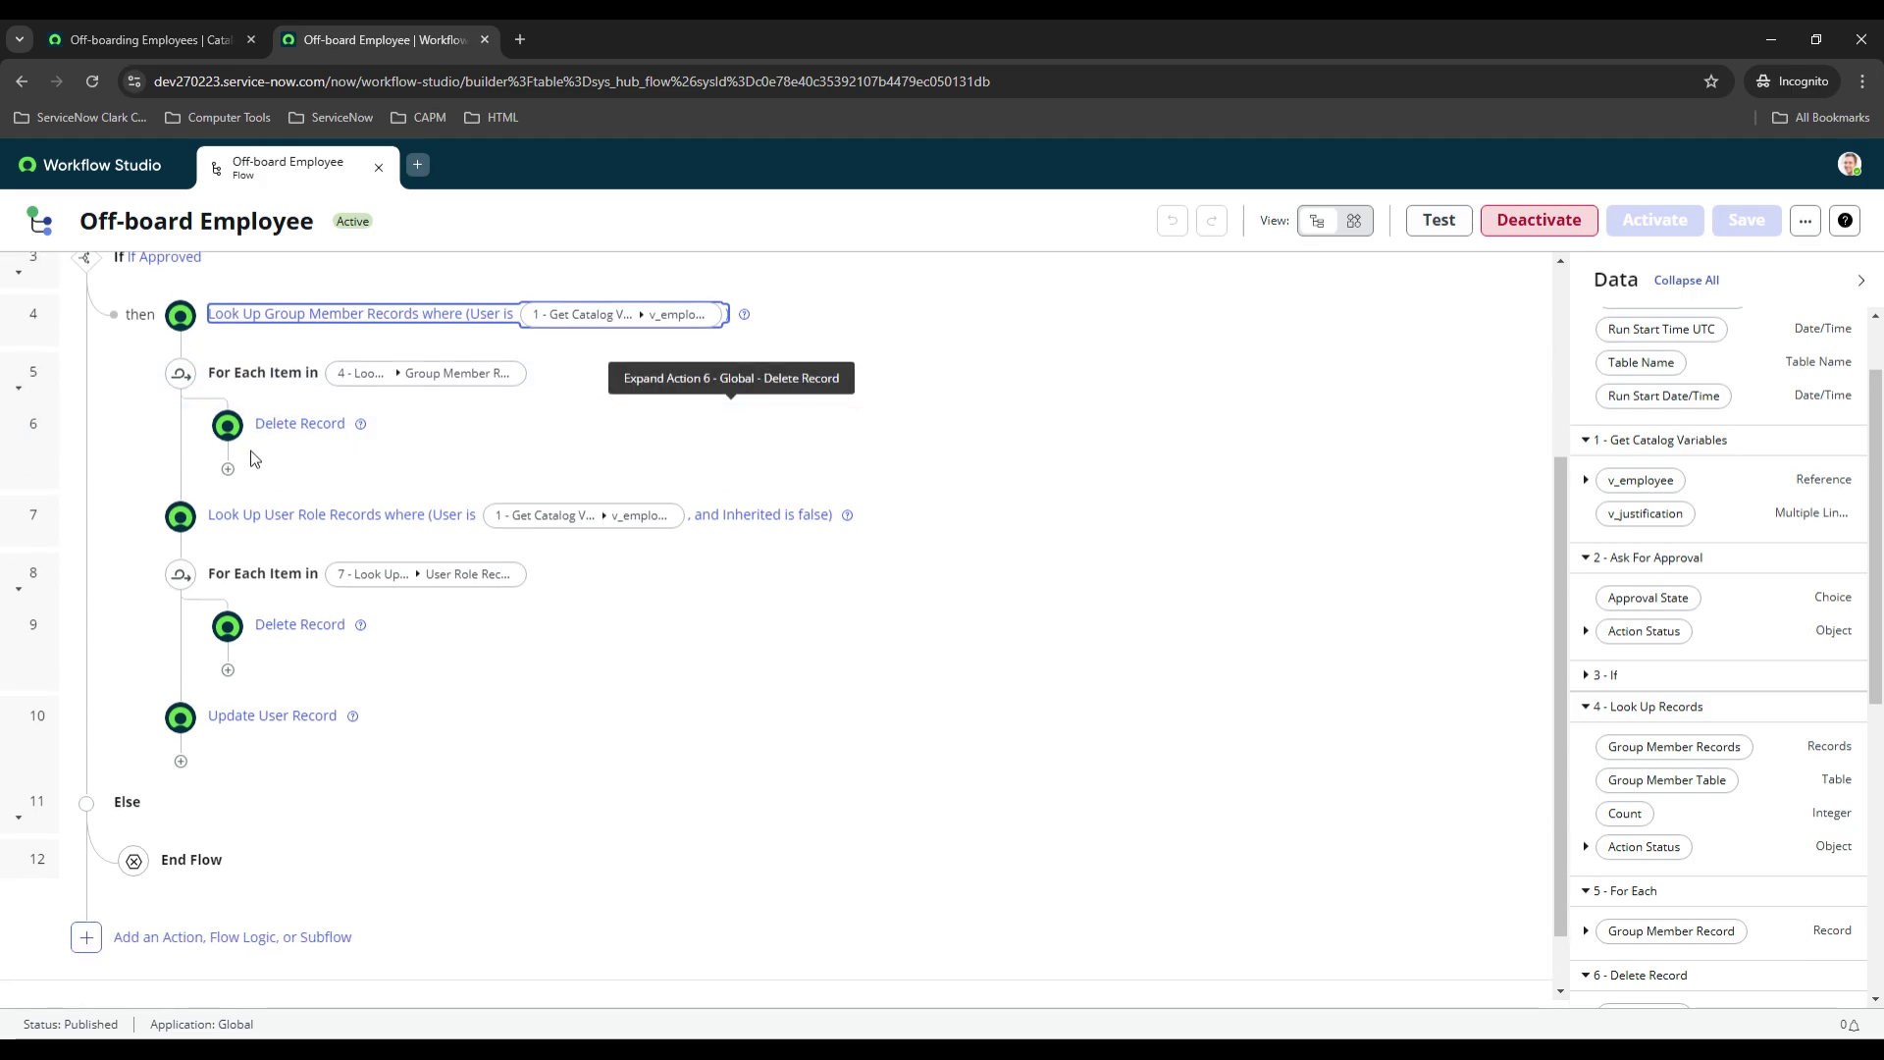
mouse_move(180, 446)
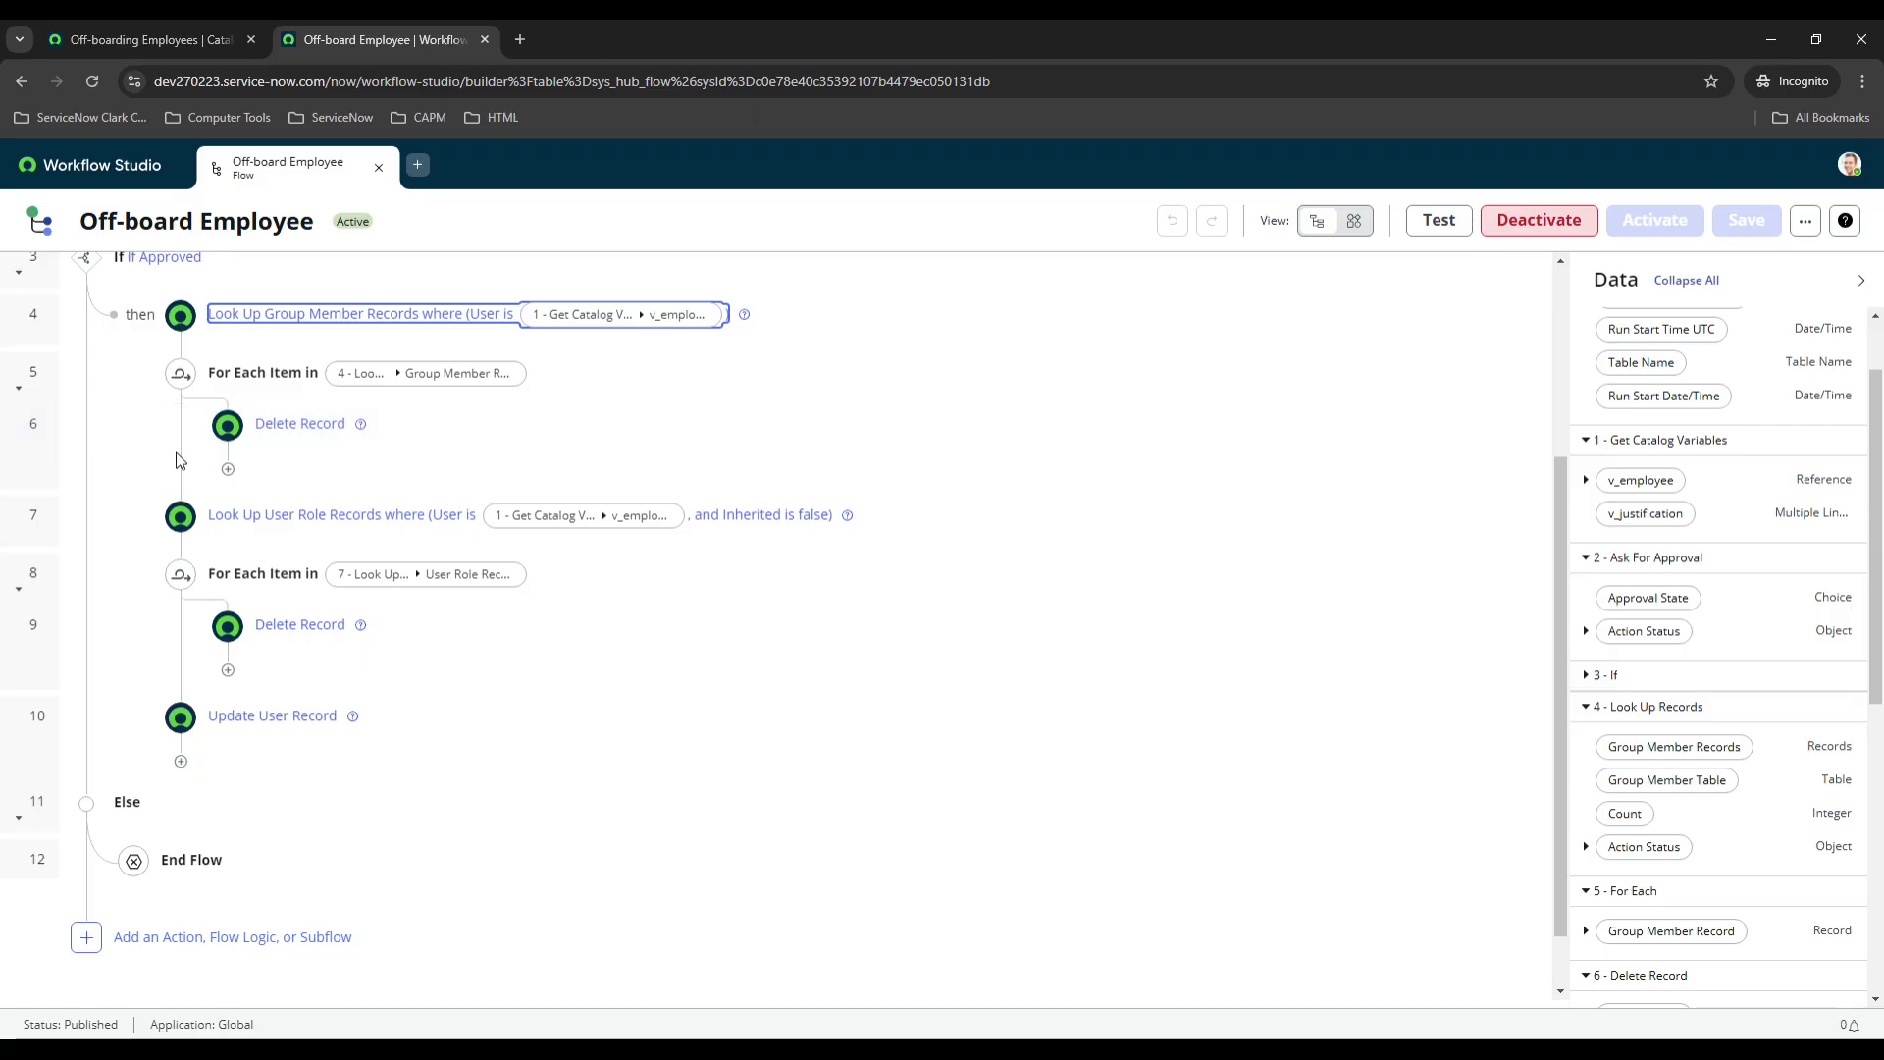
click(340, 514)
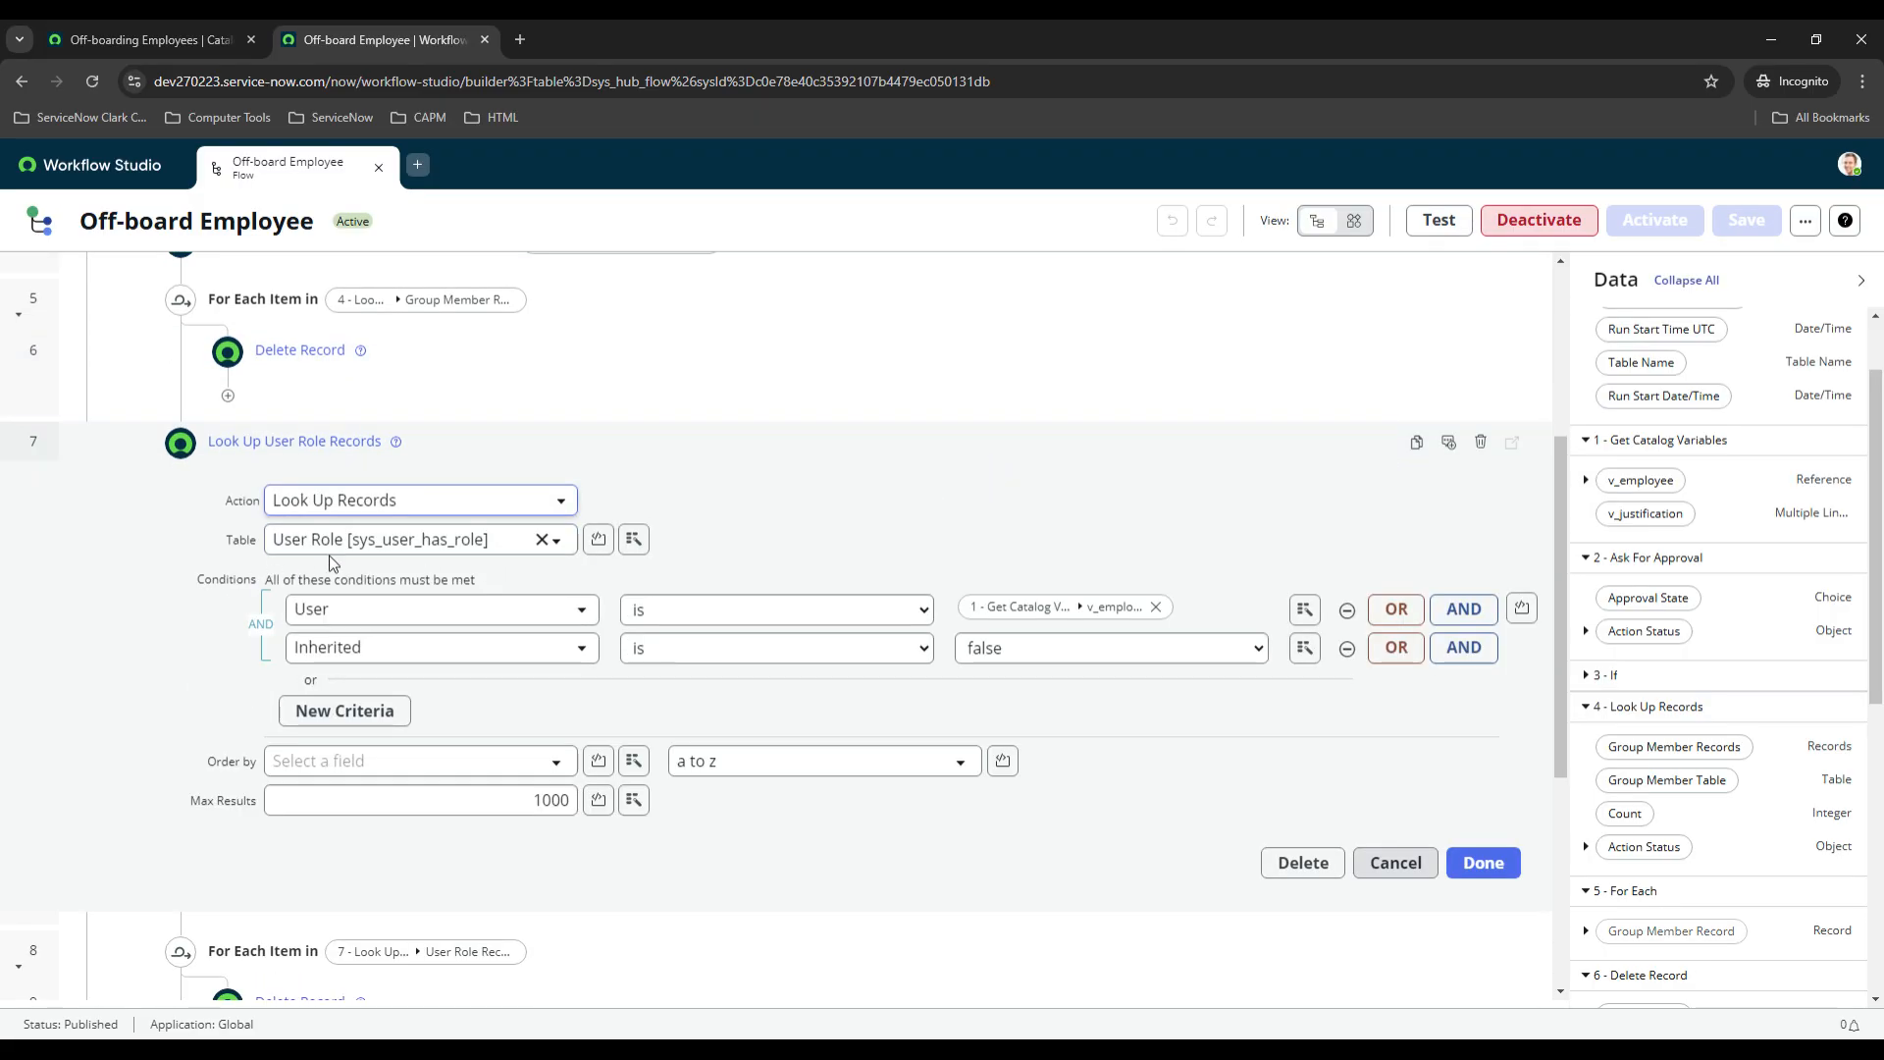
mouse_move(461, 673)
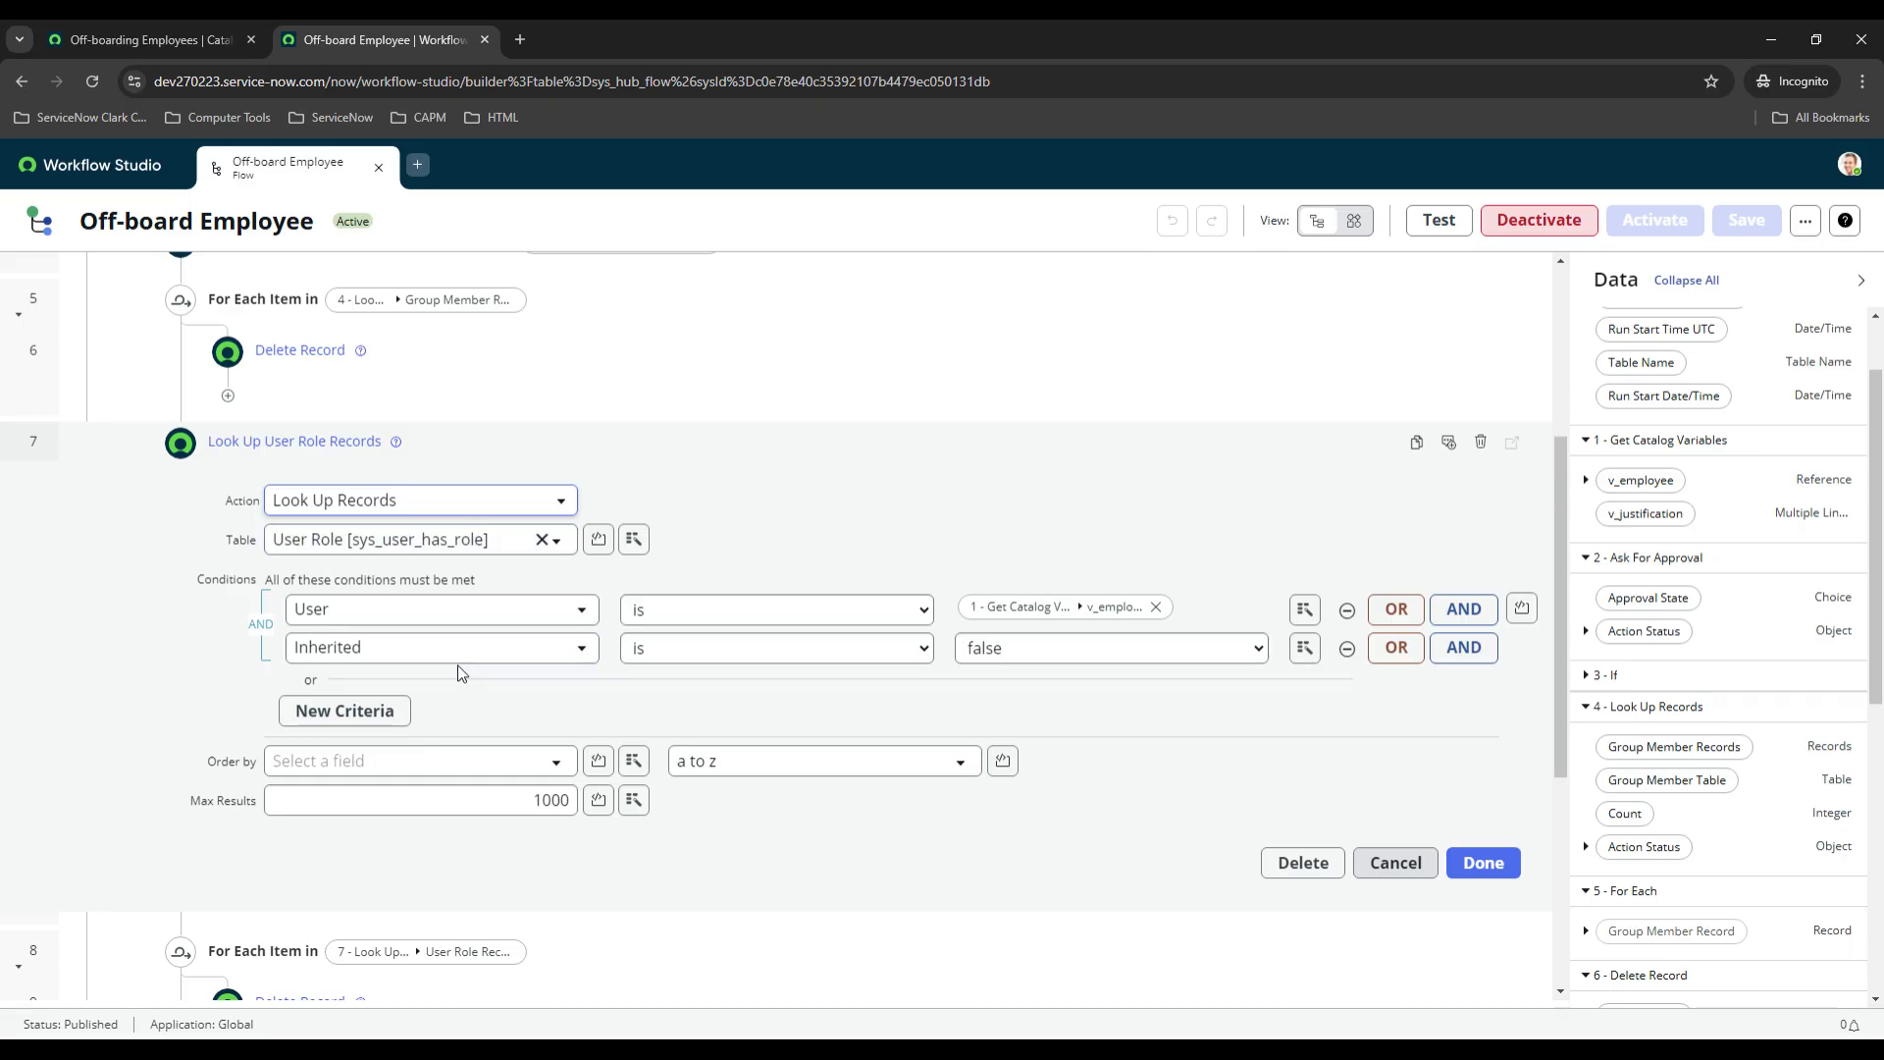
click(408, 540)
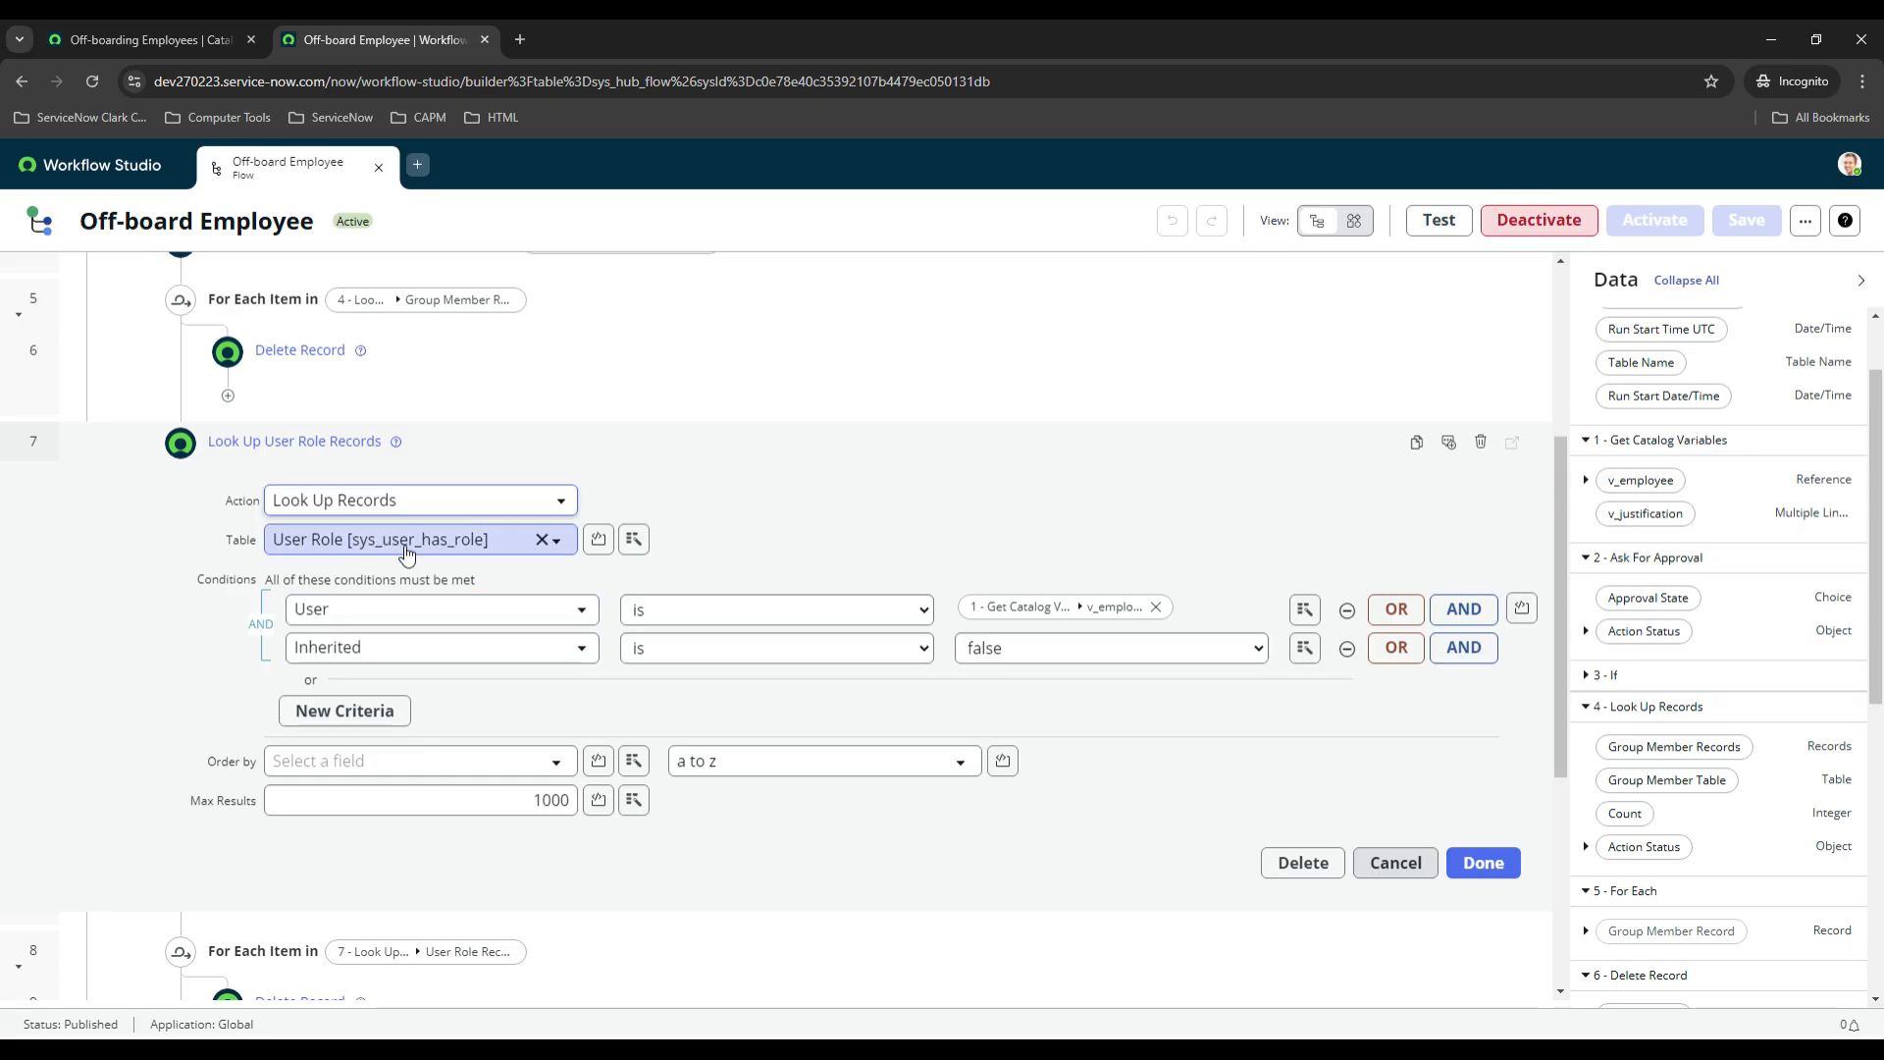
mouse_move(418, 558)
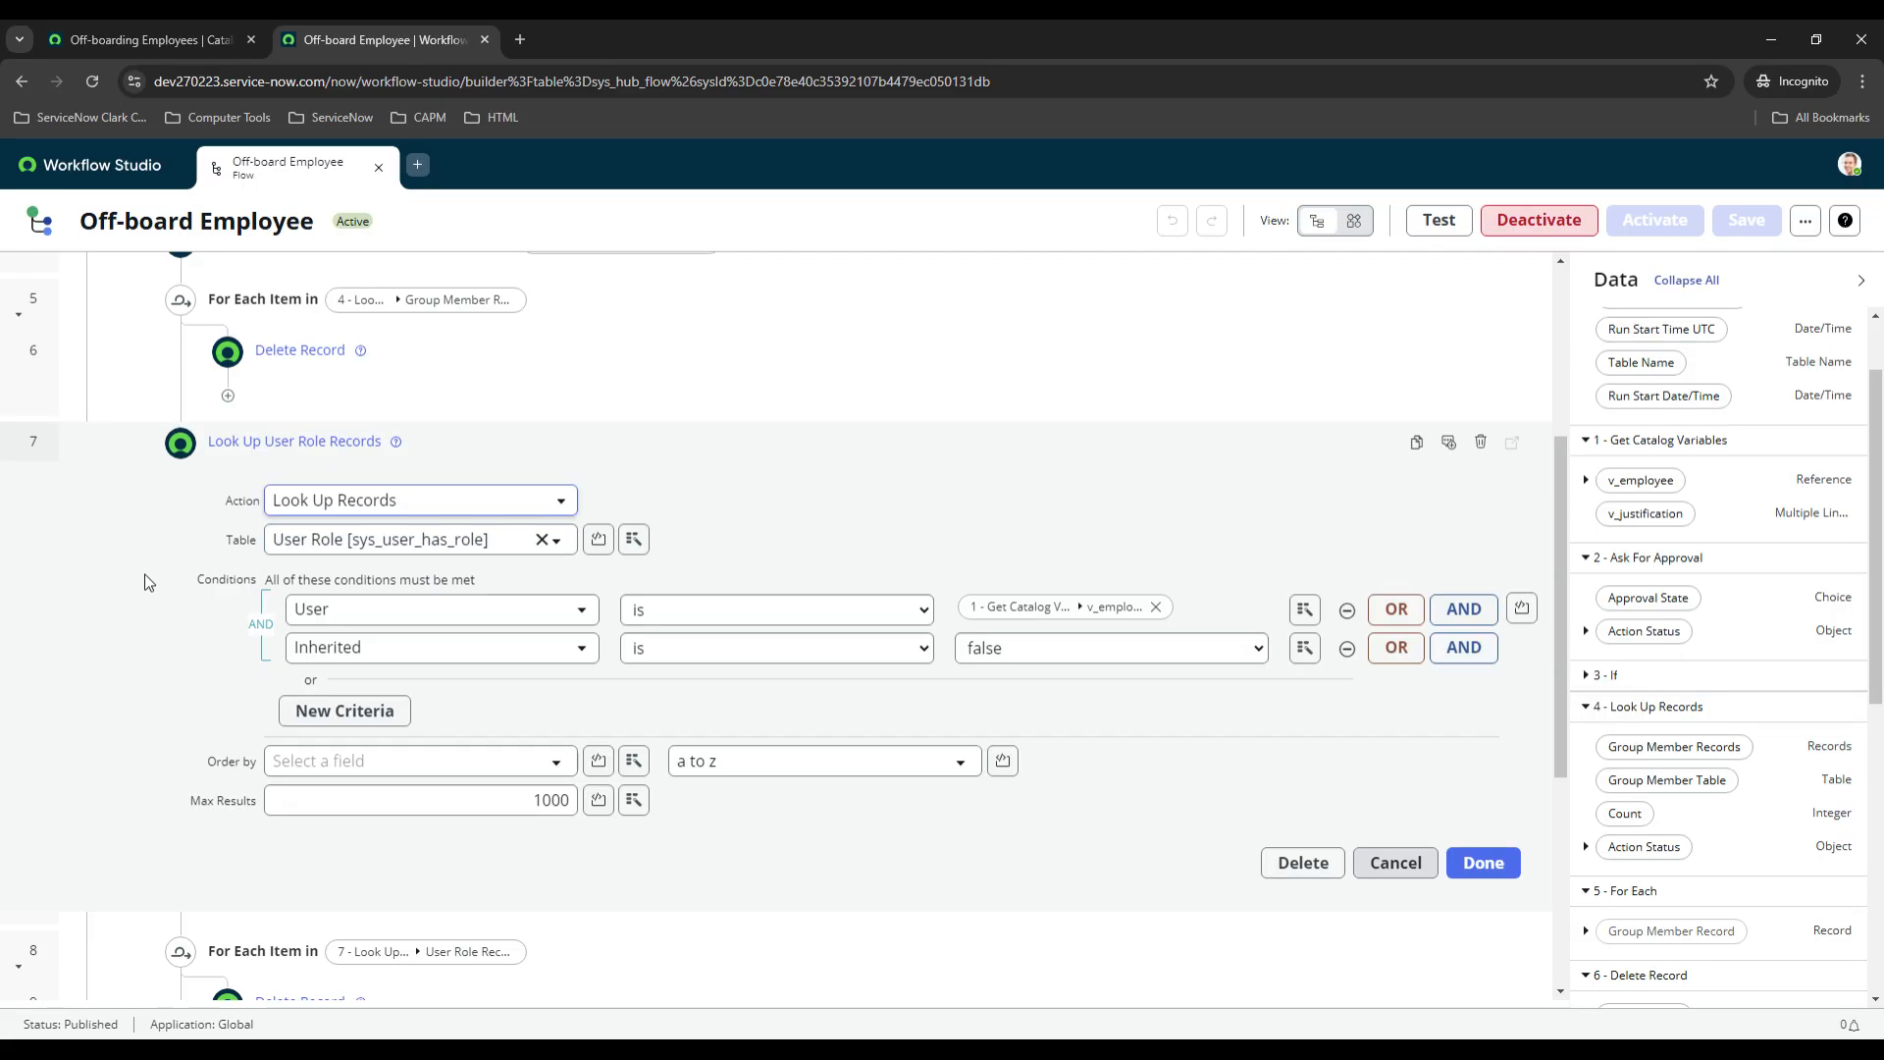
click(776, 609)
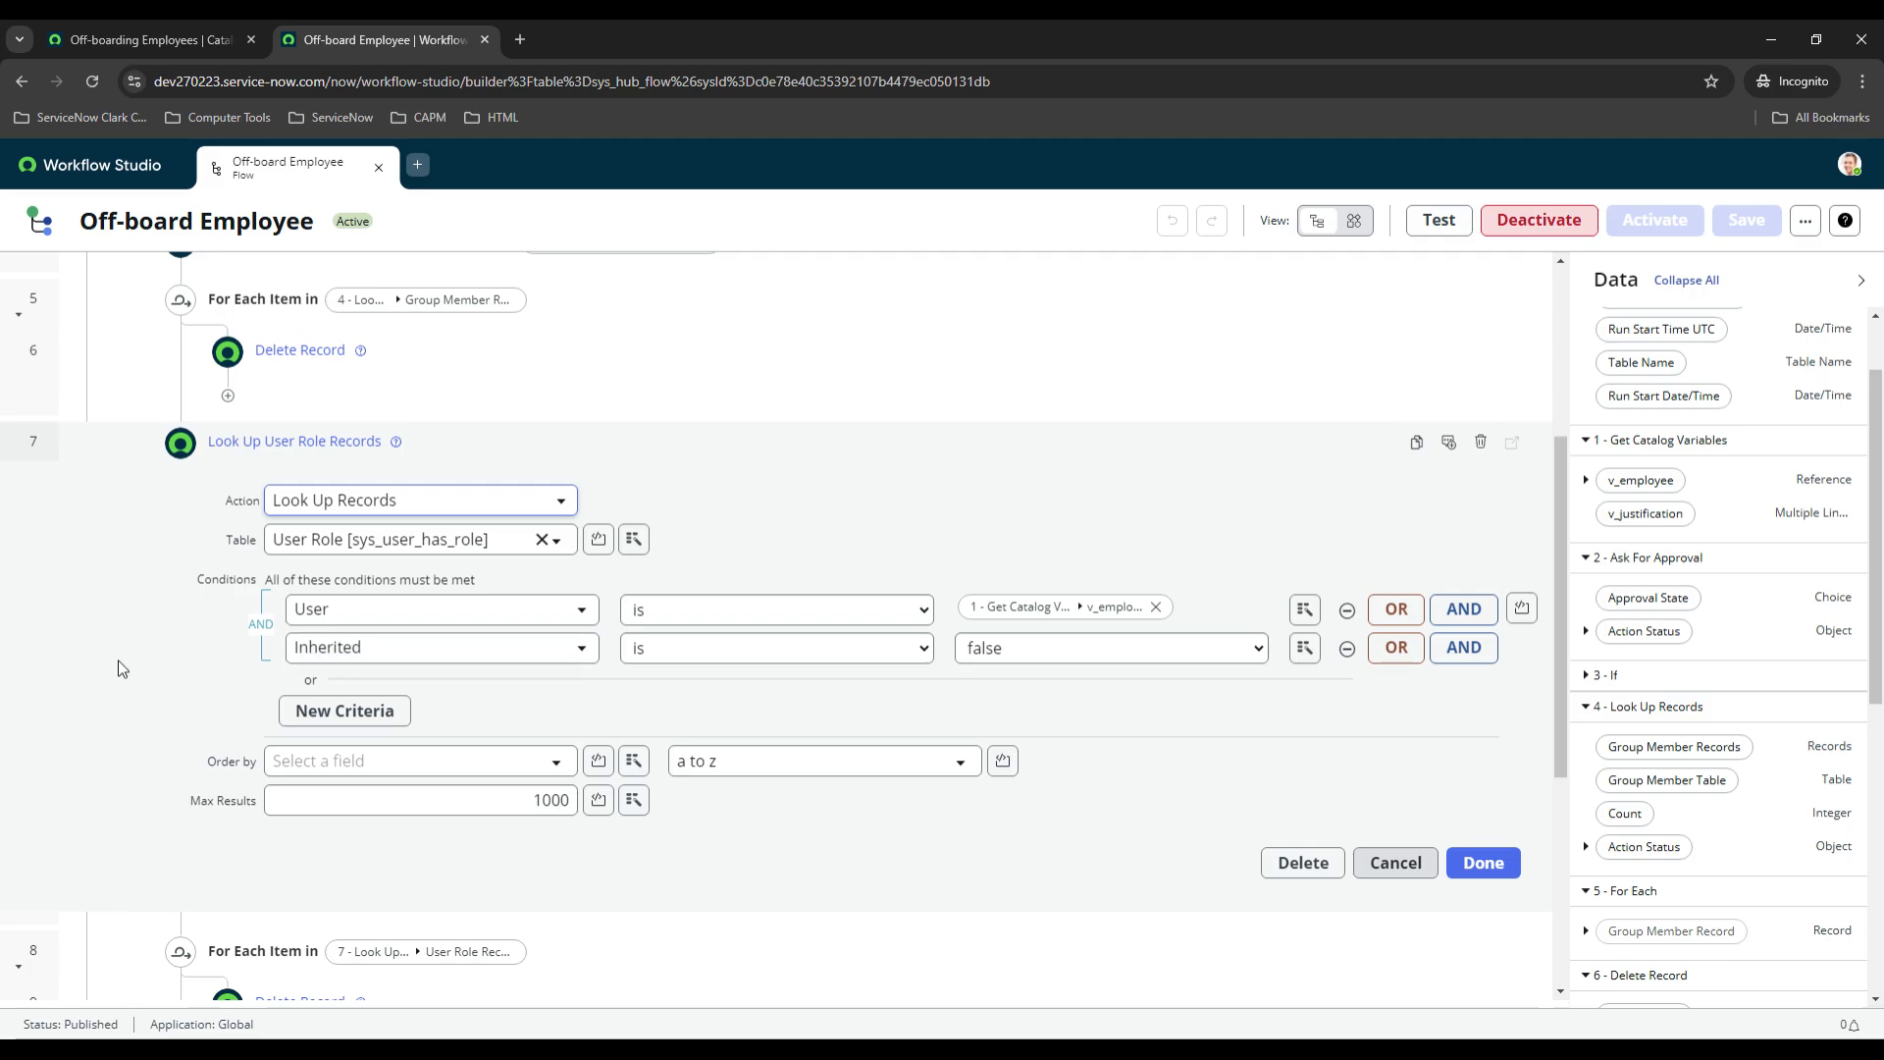
click(386, 647)
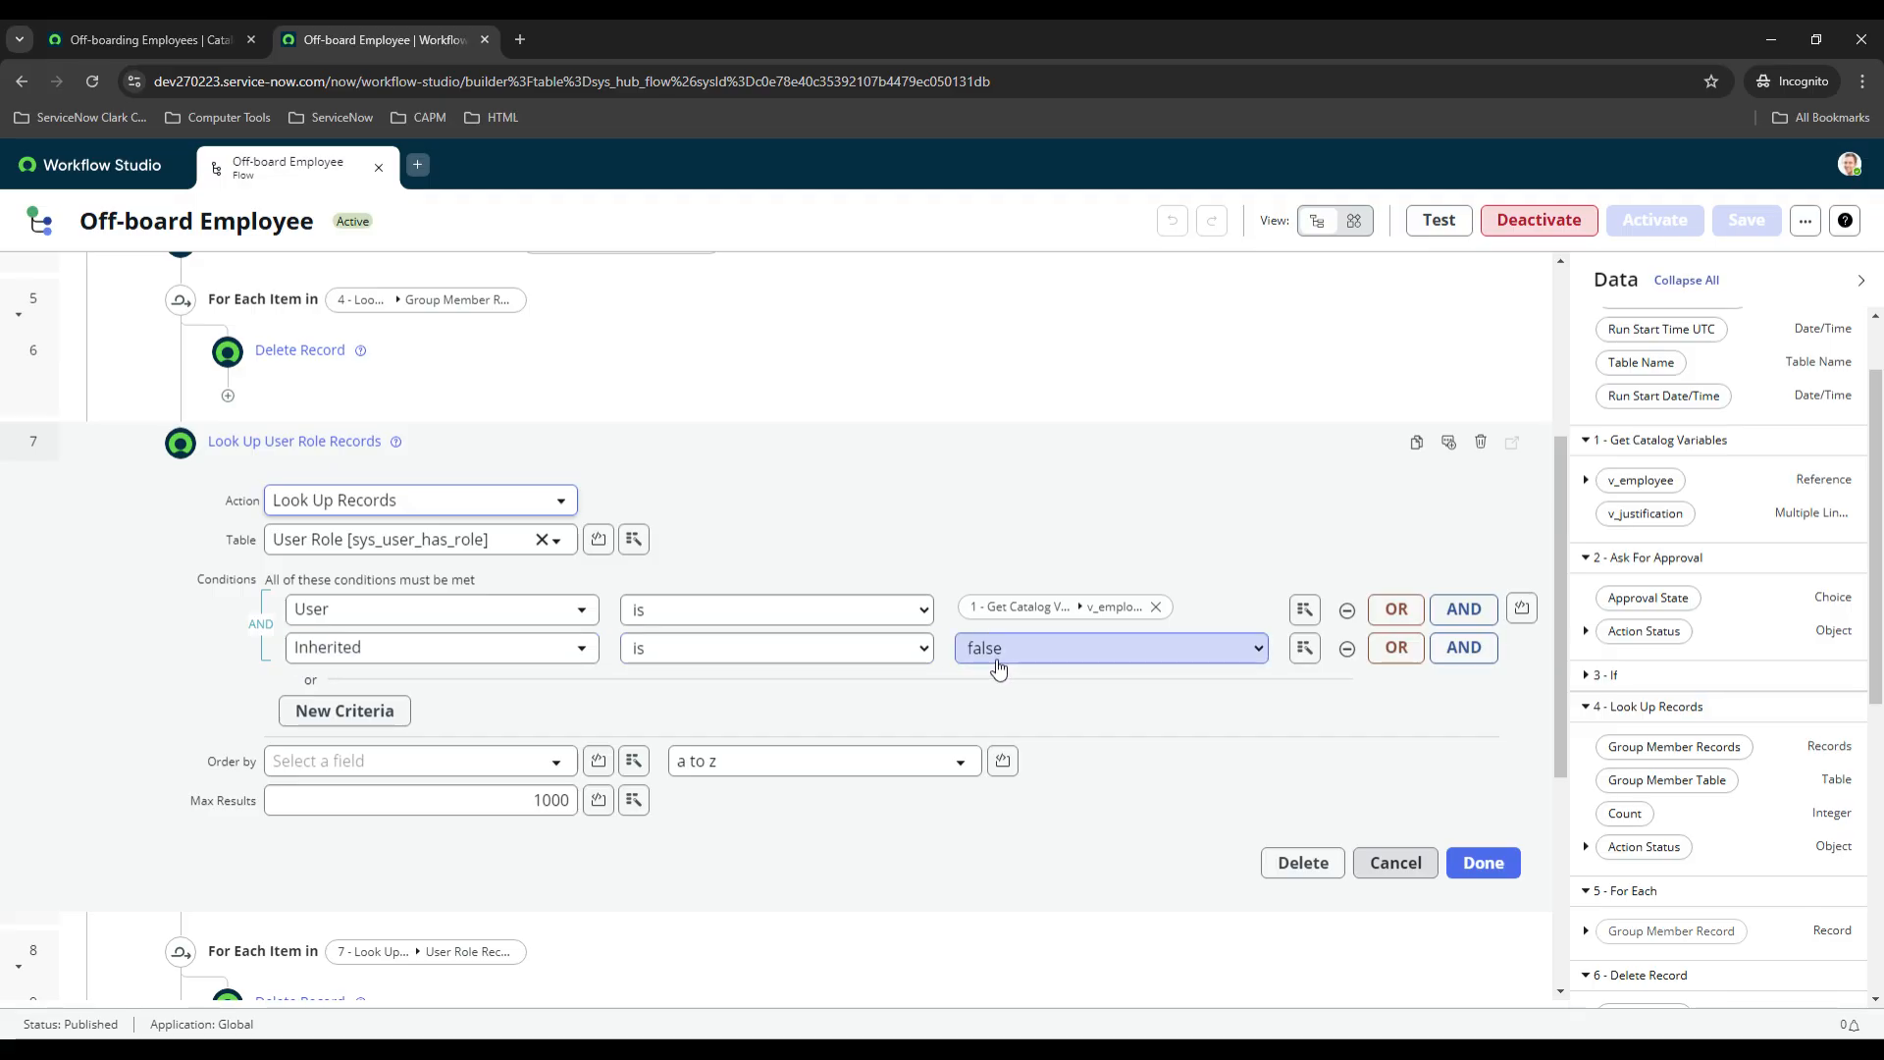
mouse_move(842, 684)
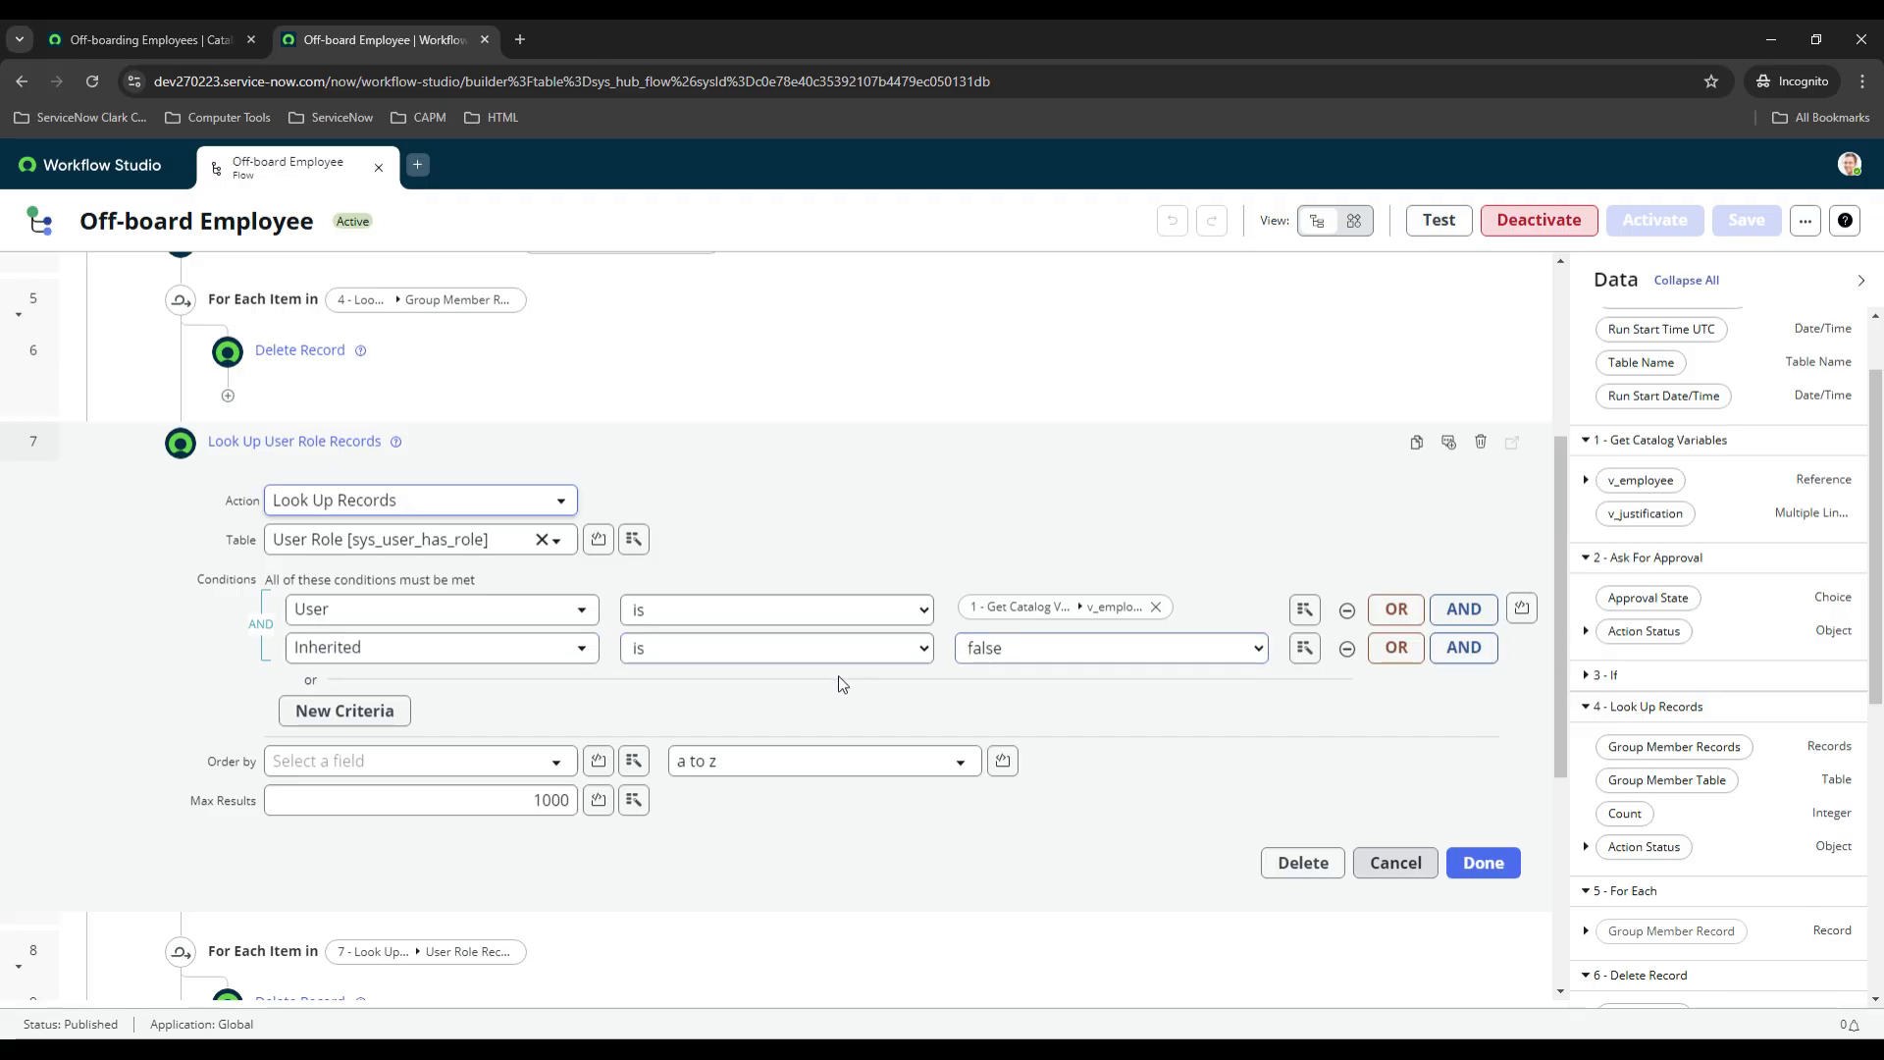
mouse_move(769, 461)
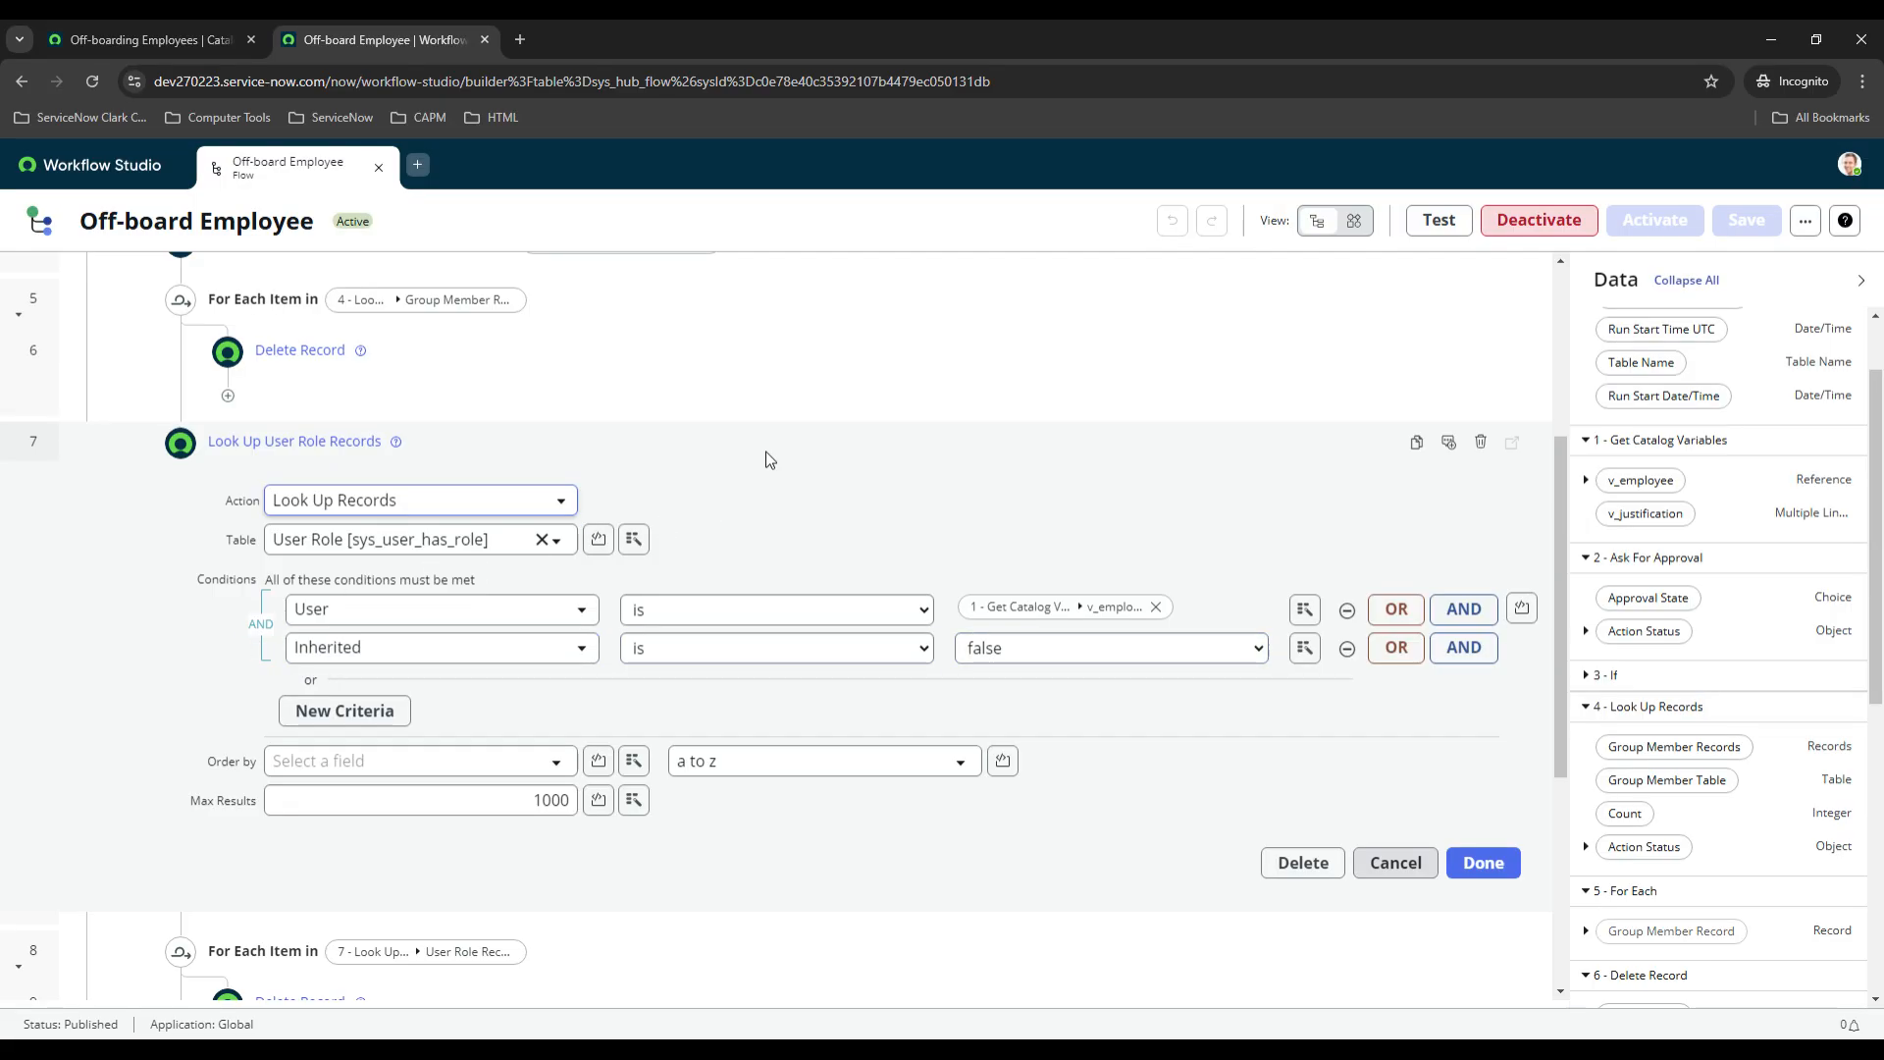
click(1483, 862)
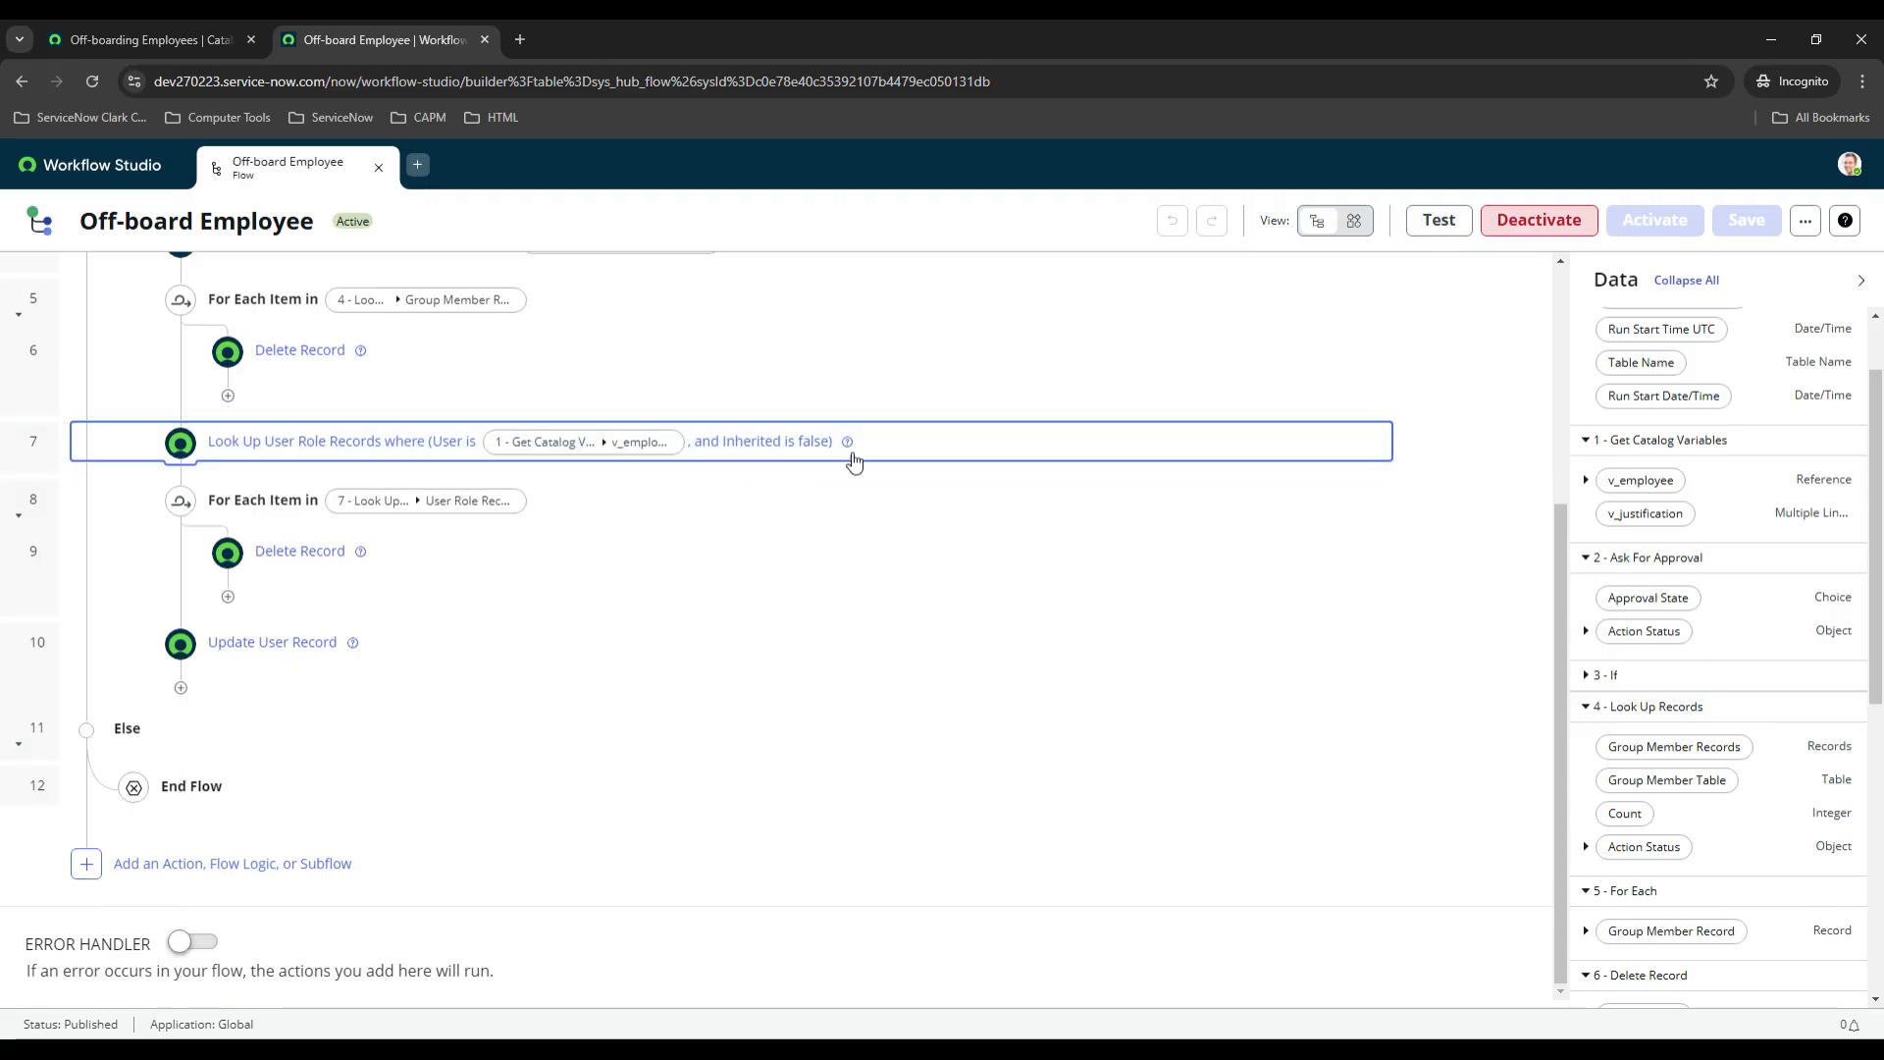
click(341, 441)
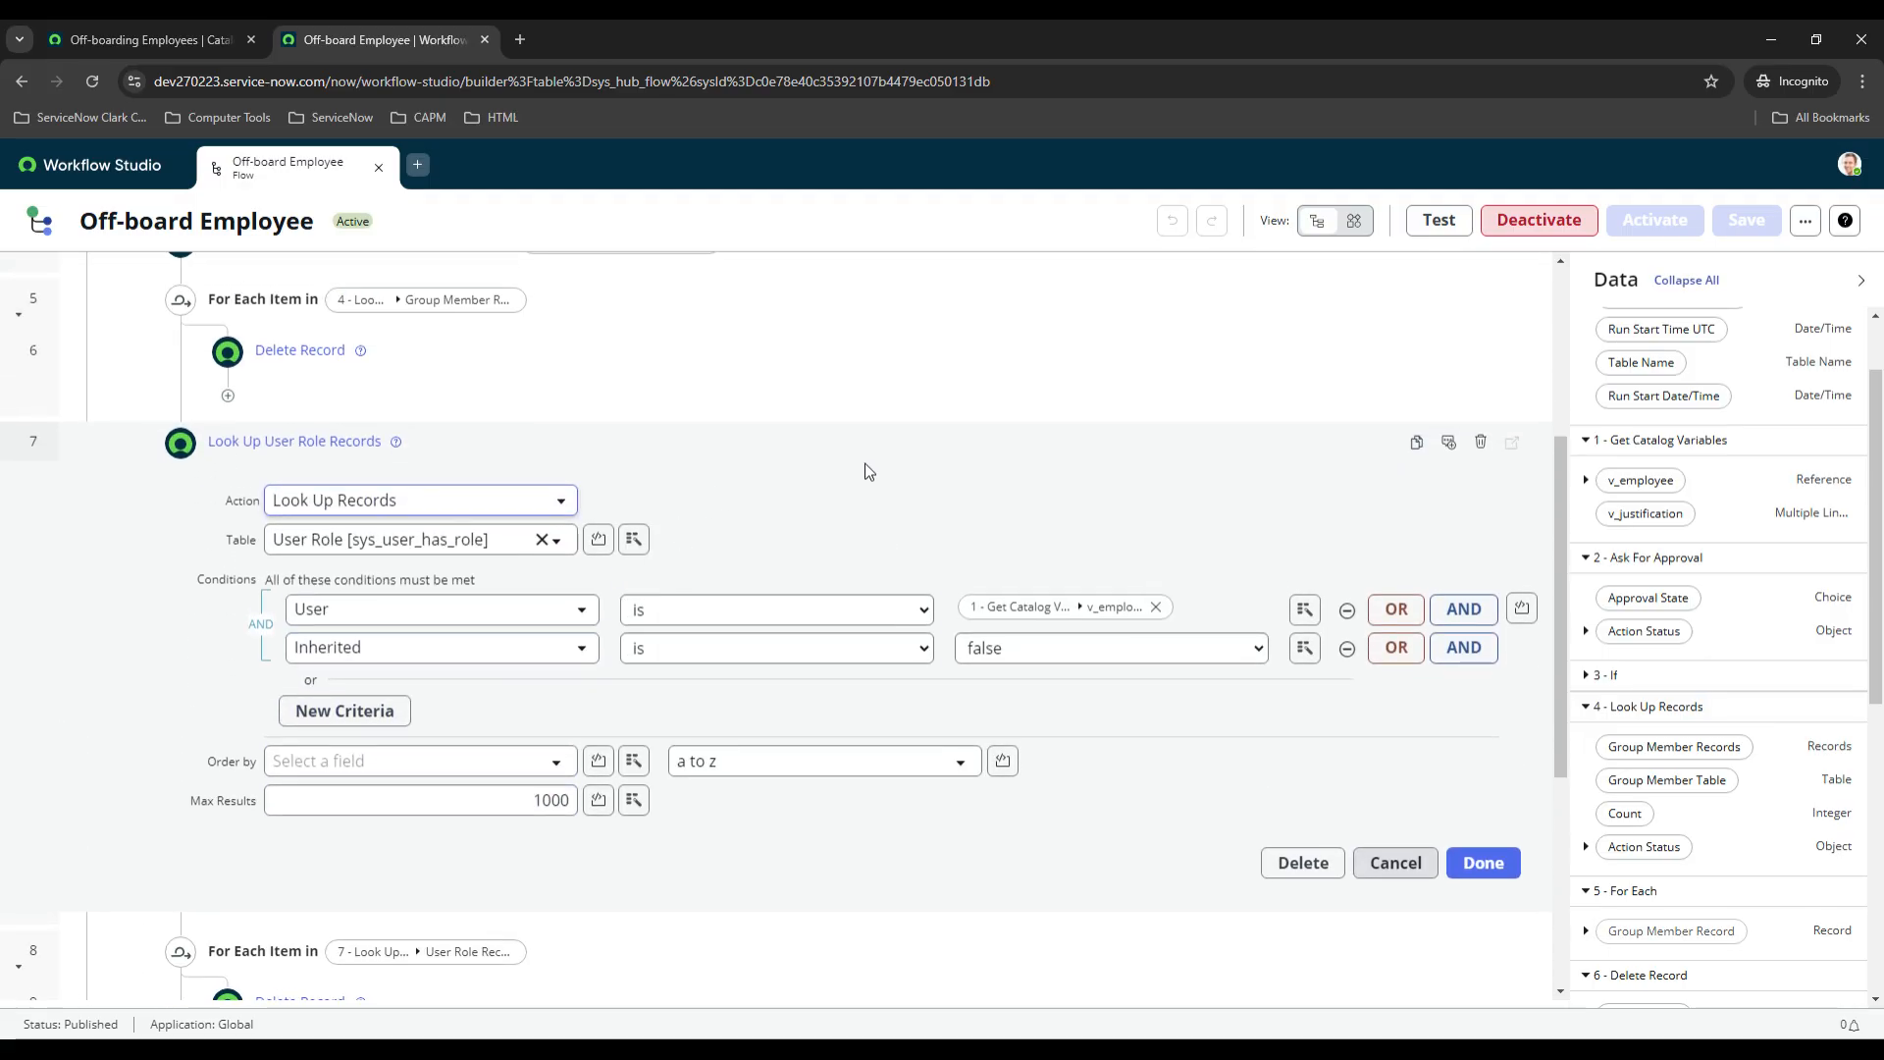
click(1483, 862)
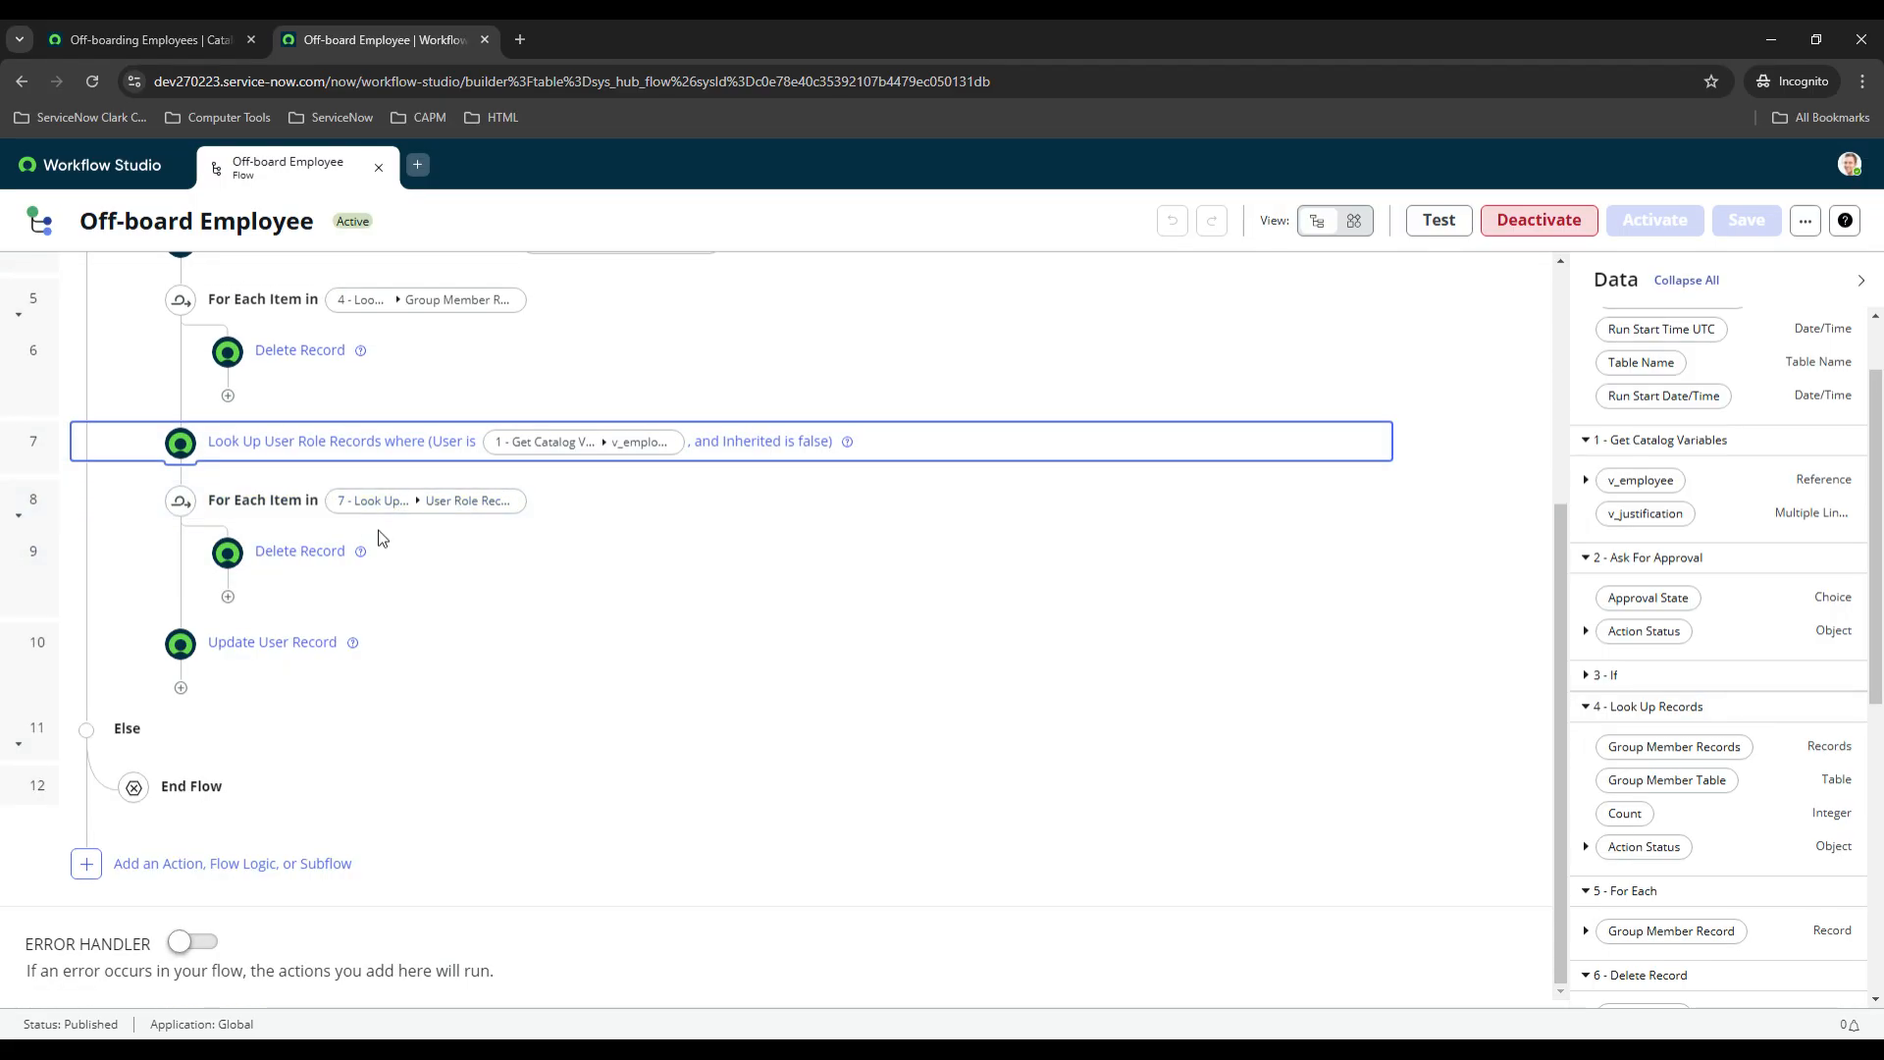
click(272, 642)
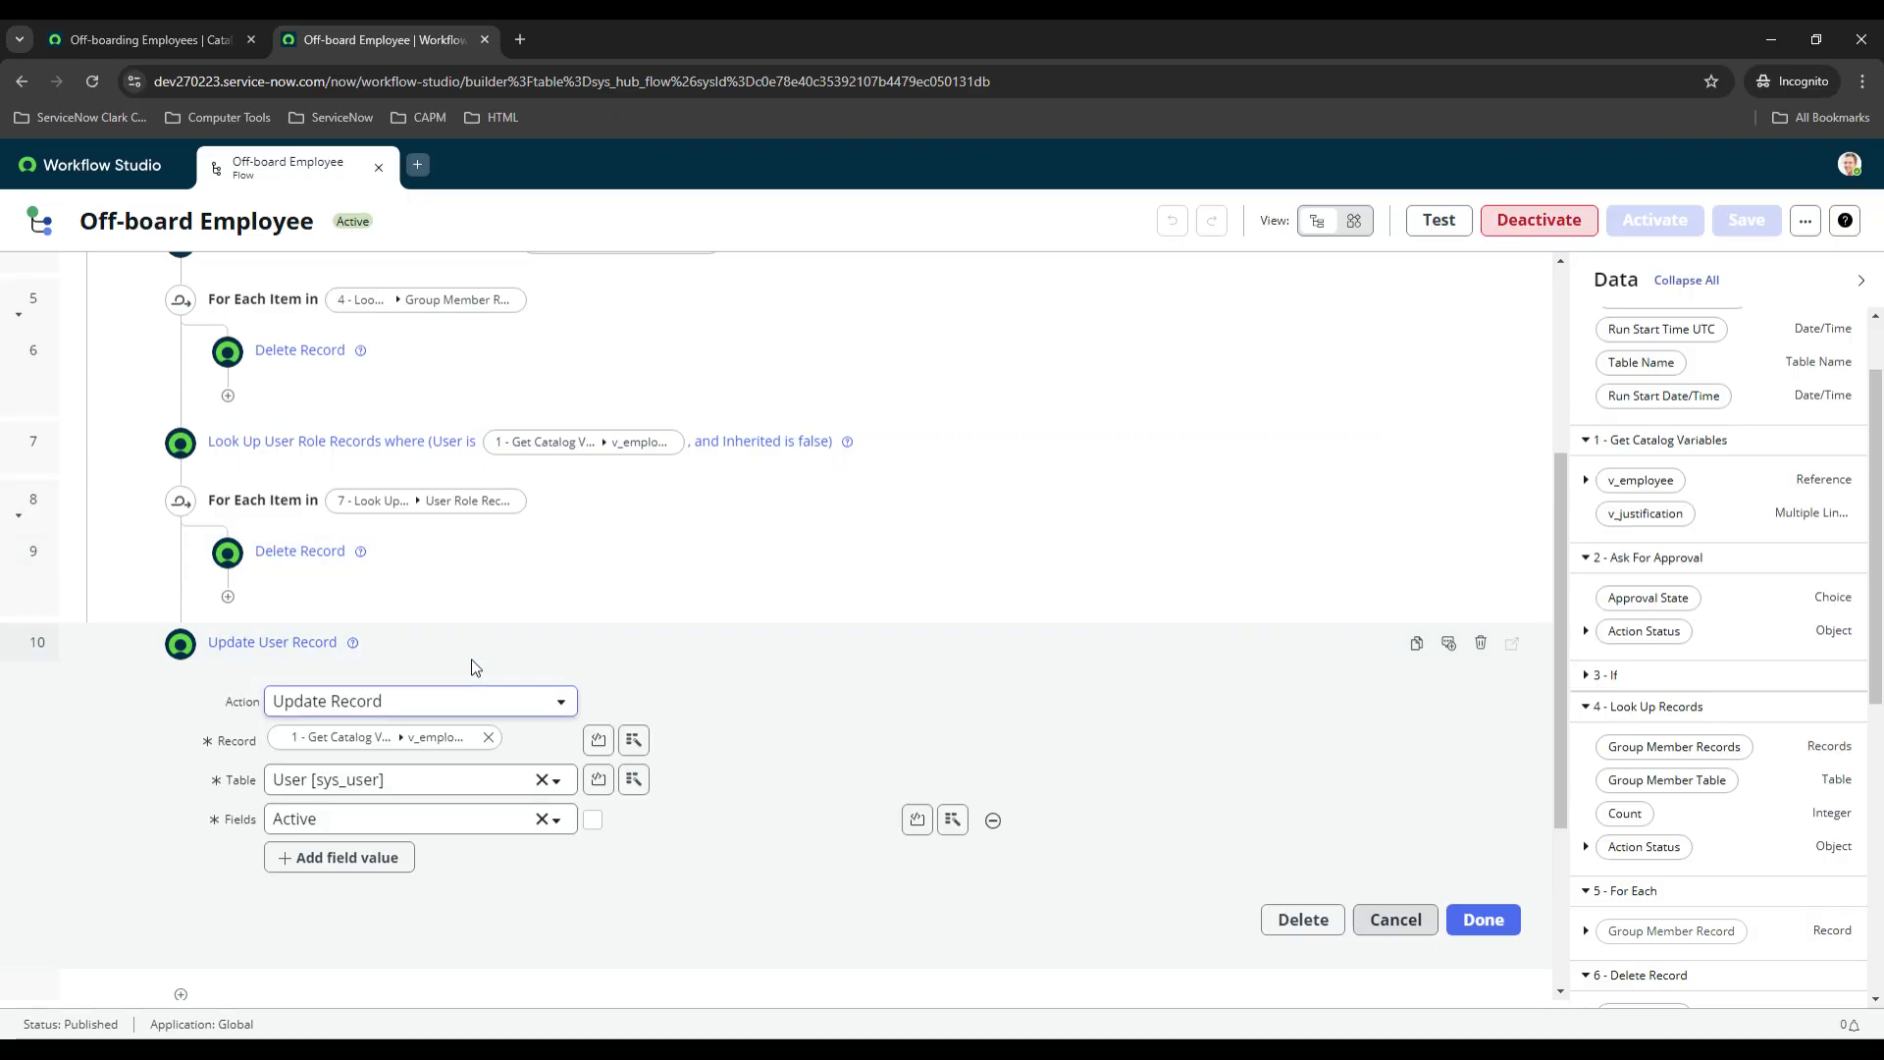
scroll(down, 3)
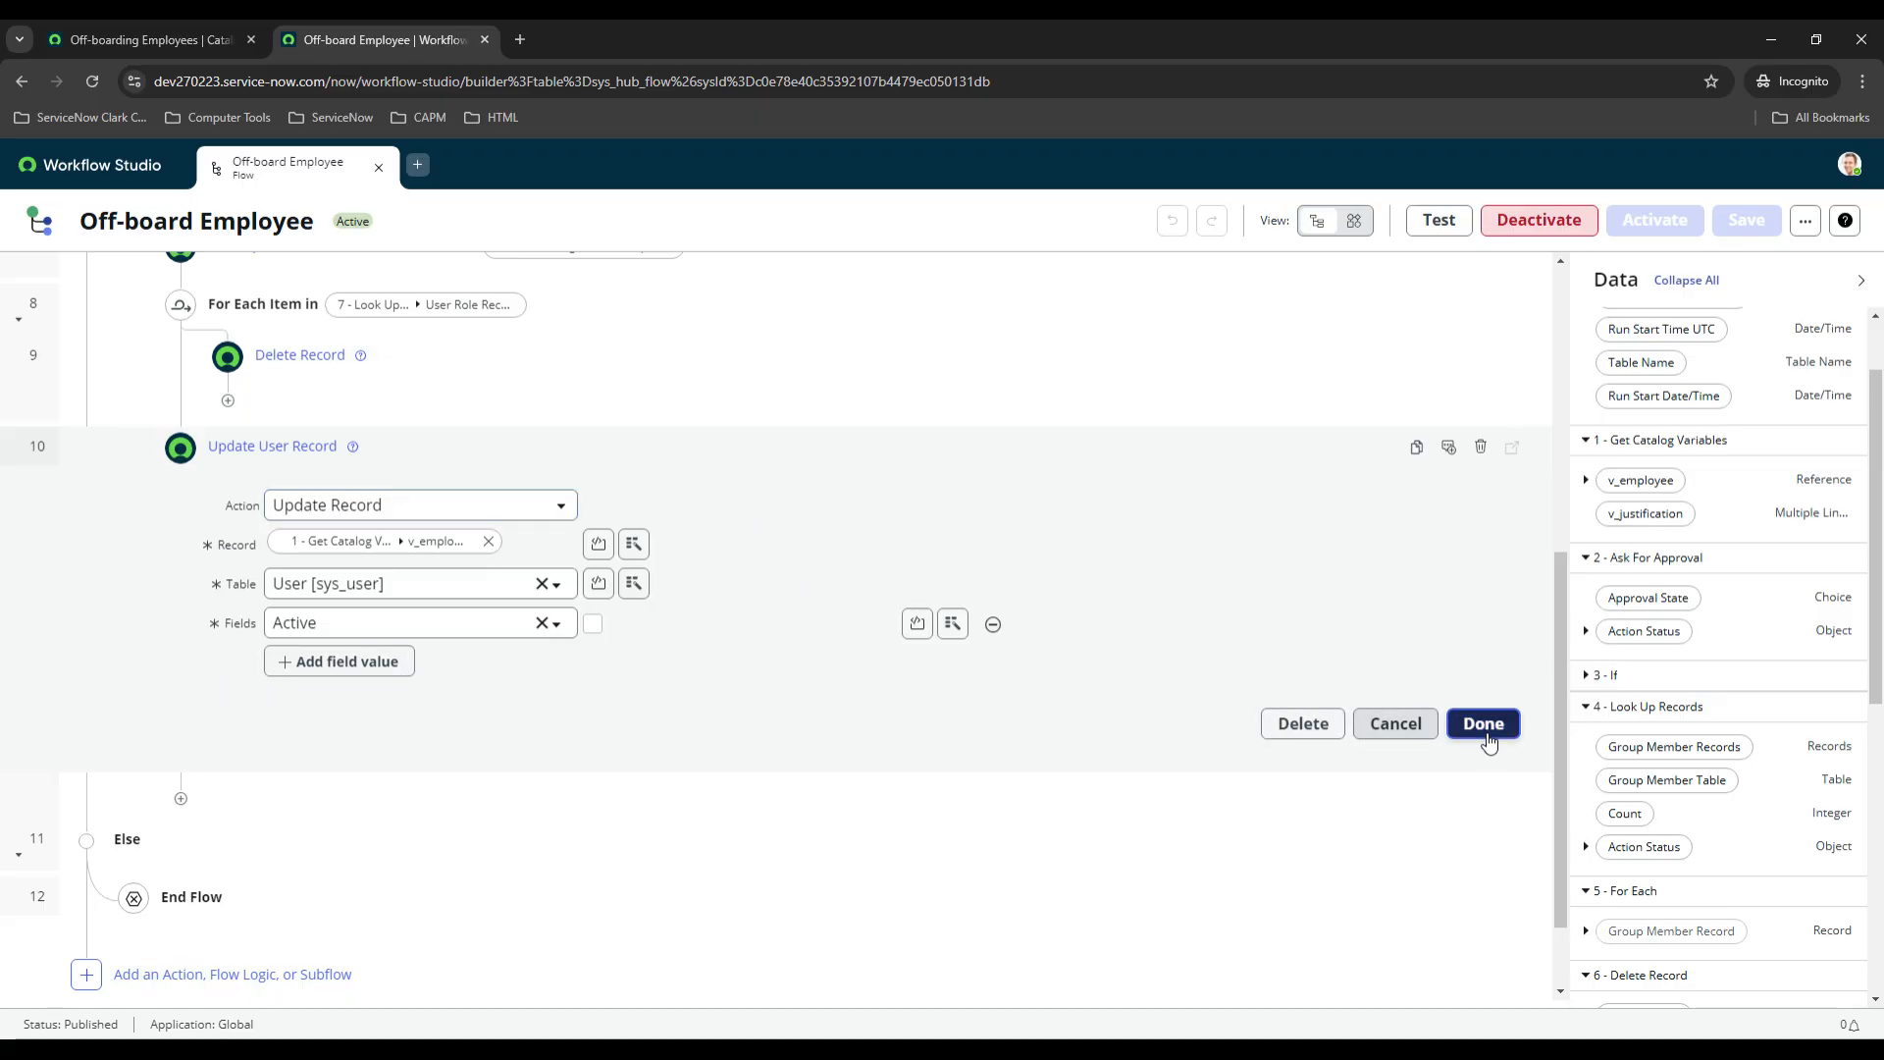
click(1482, 723)
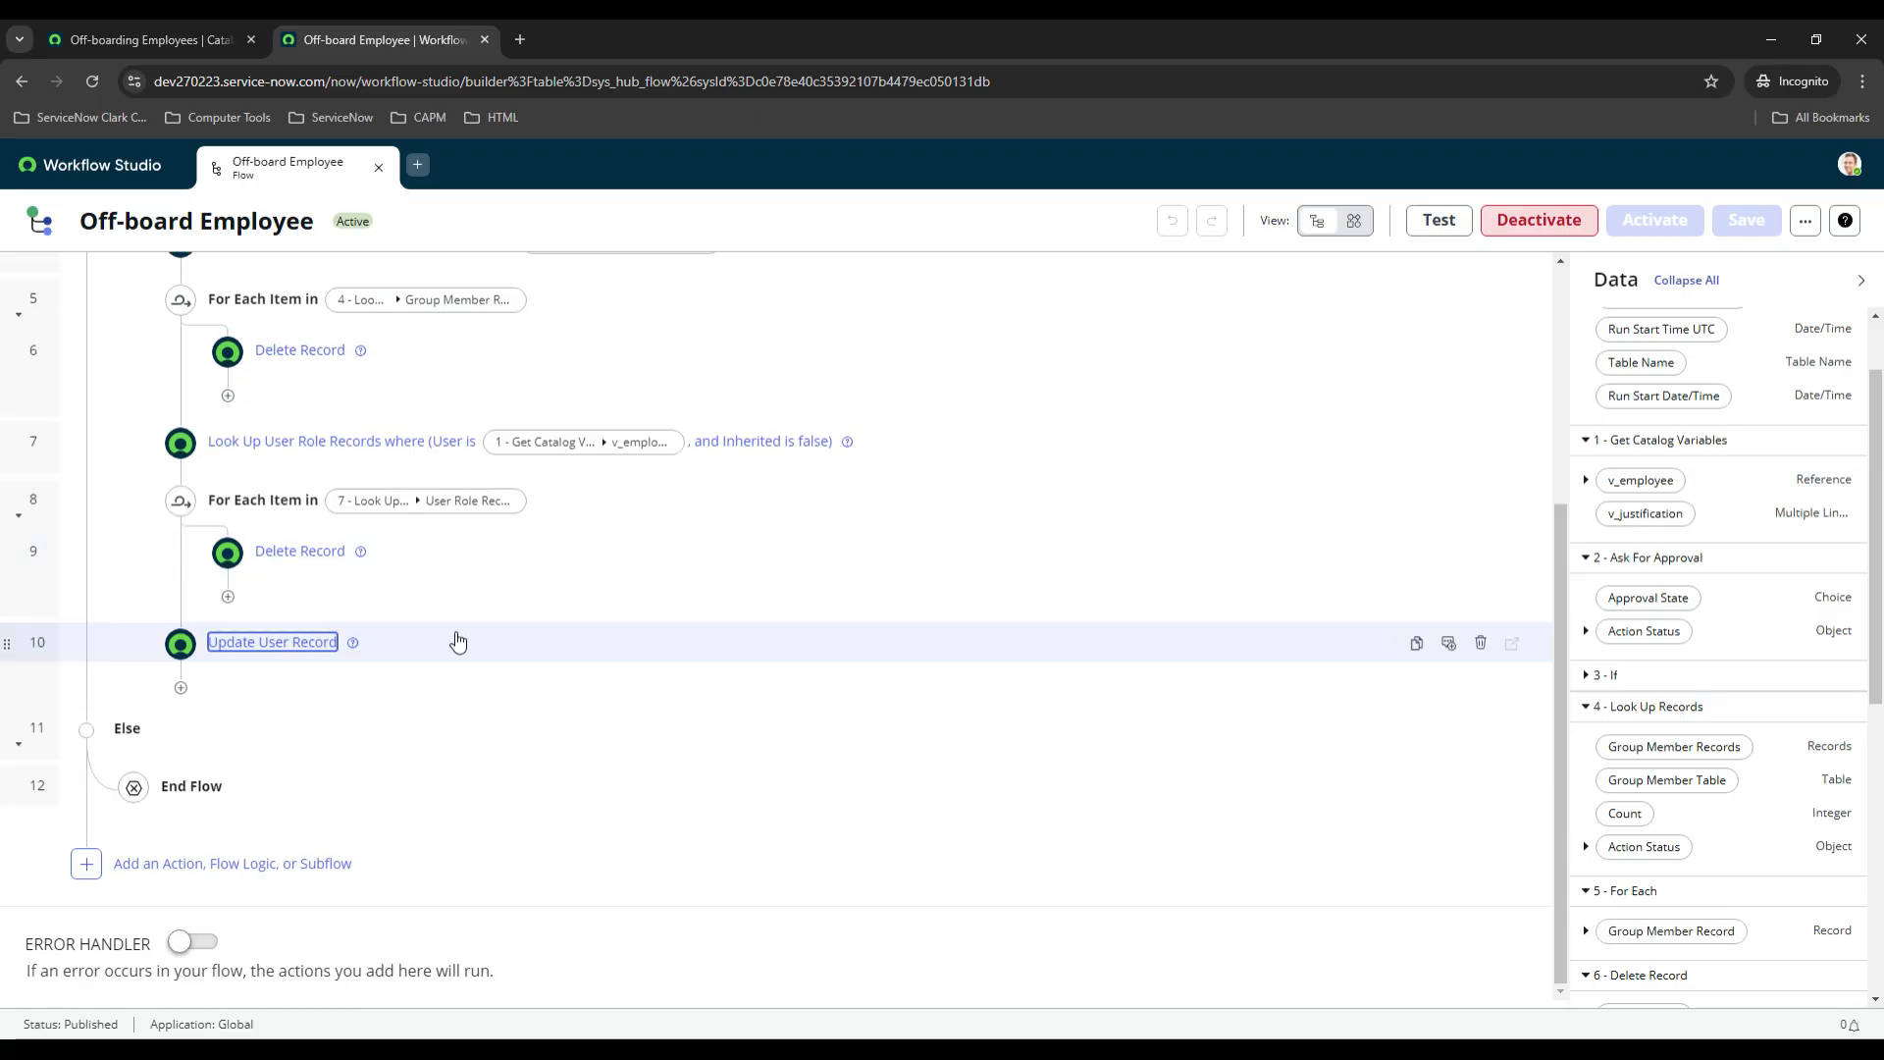
mouse_move(456, 650)
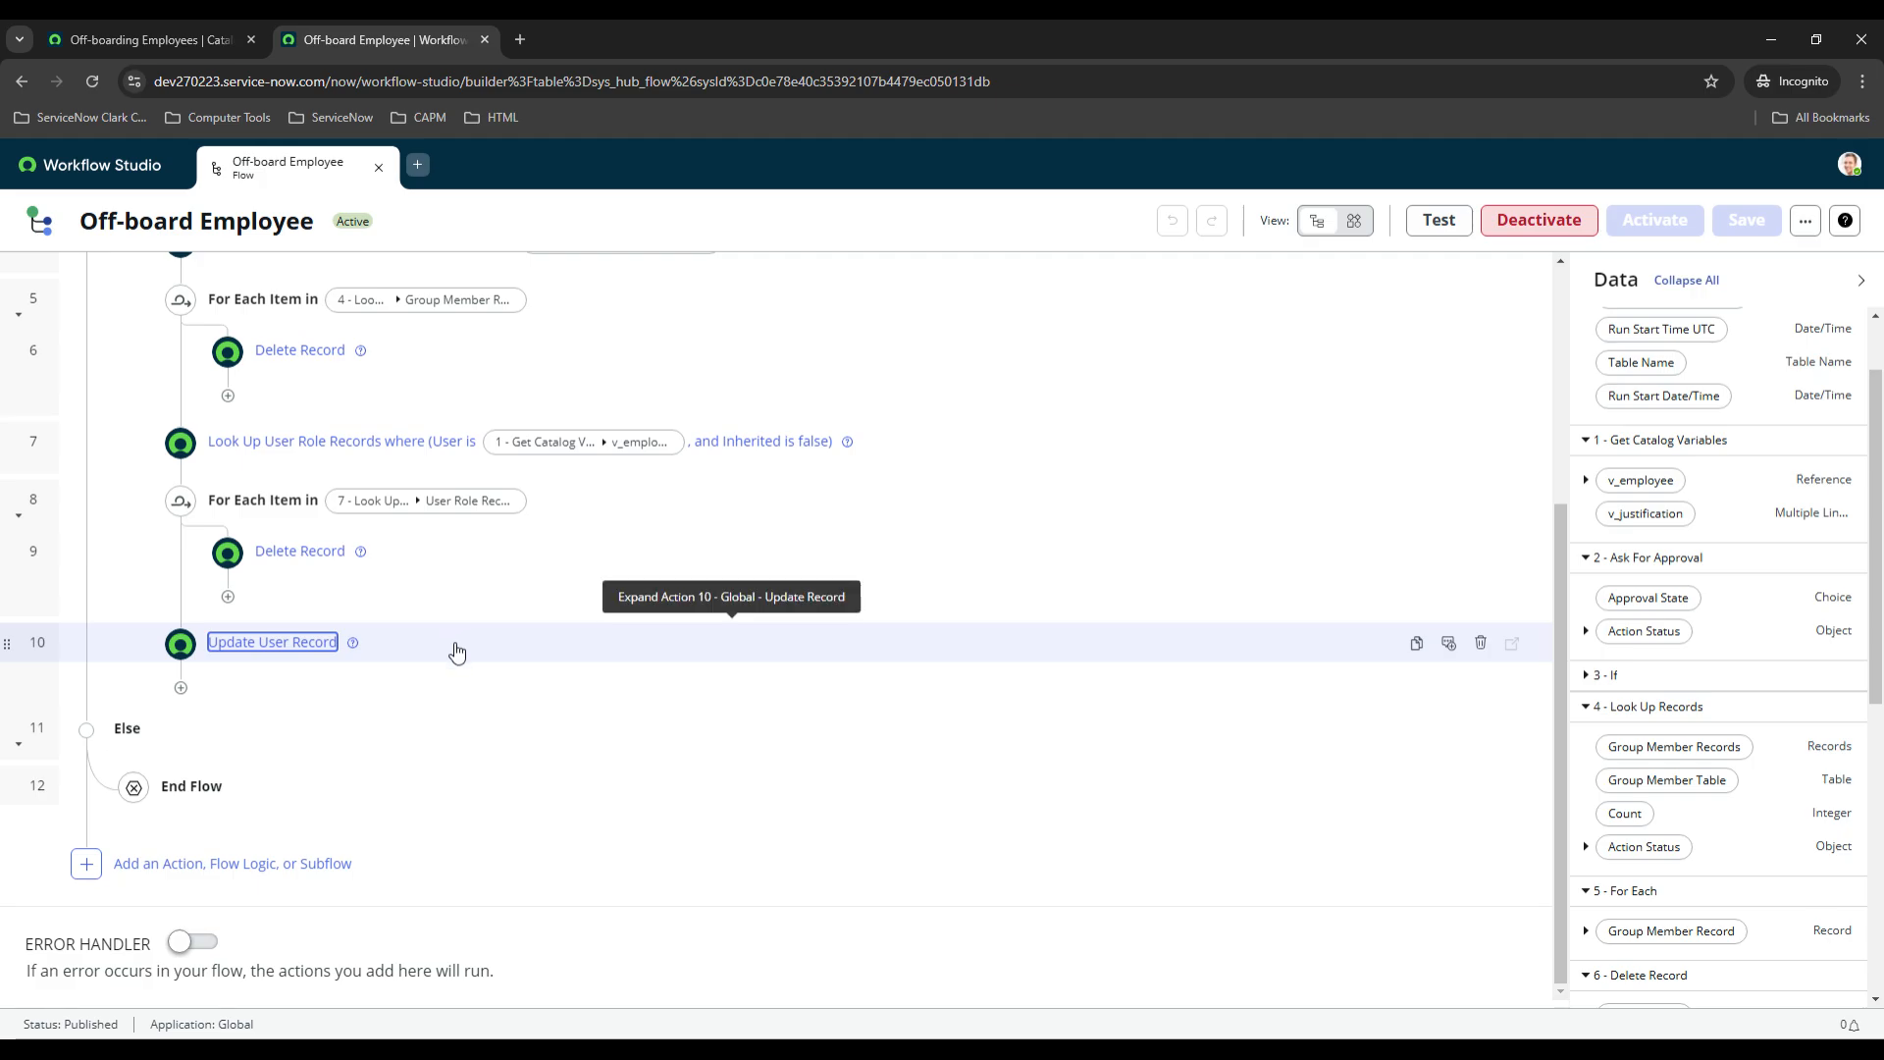
mouse_move(417, 672)
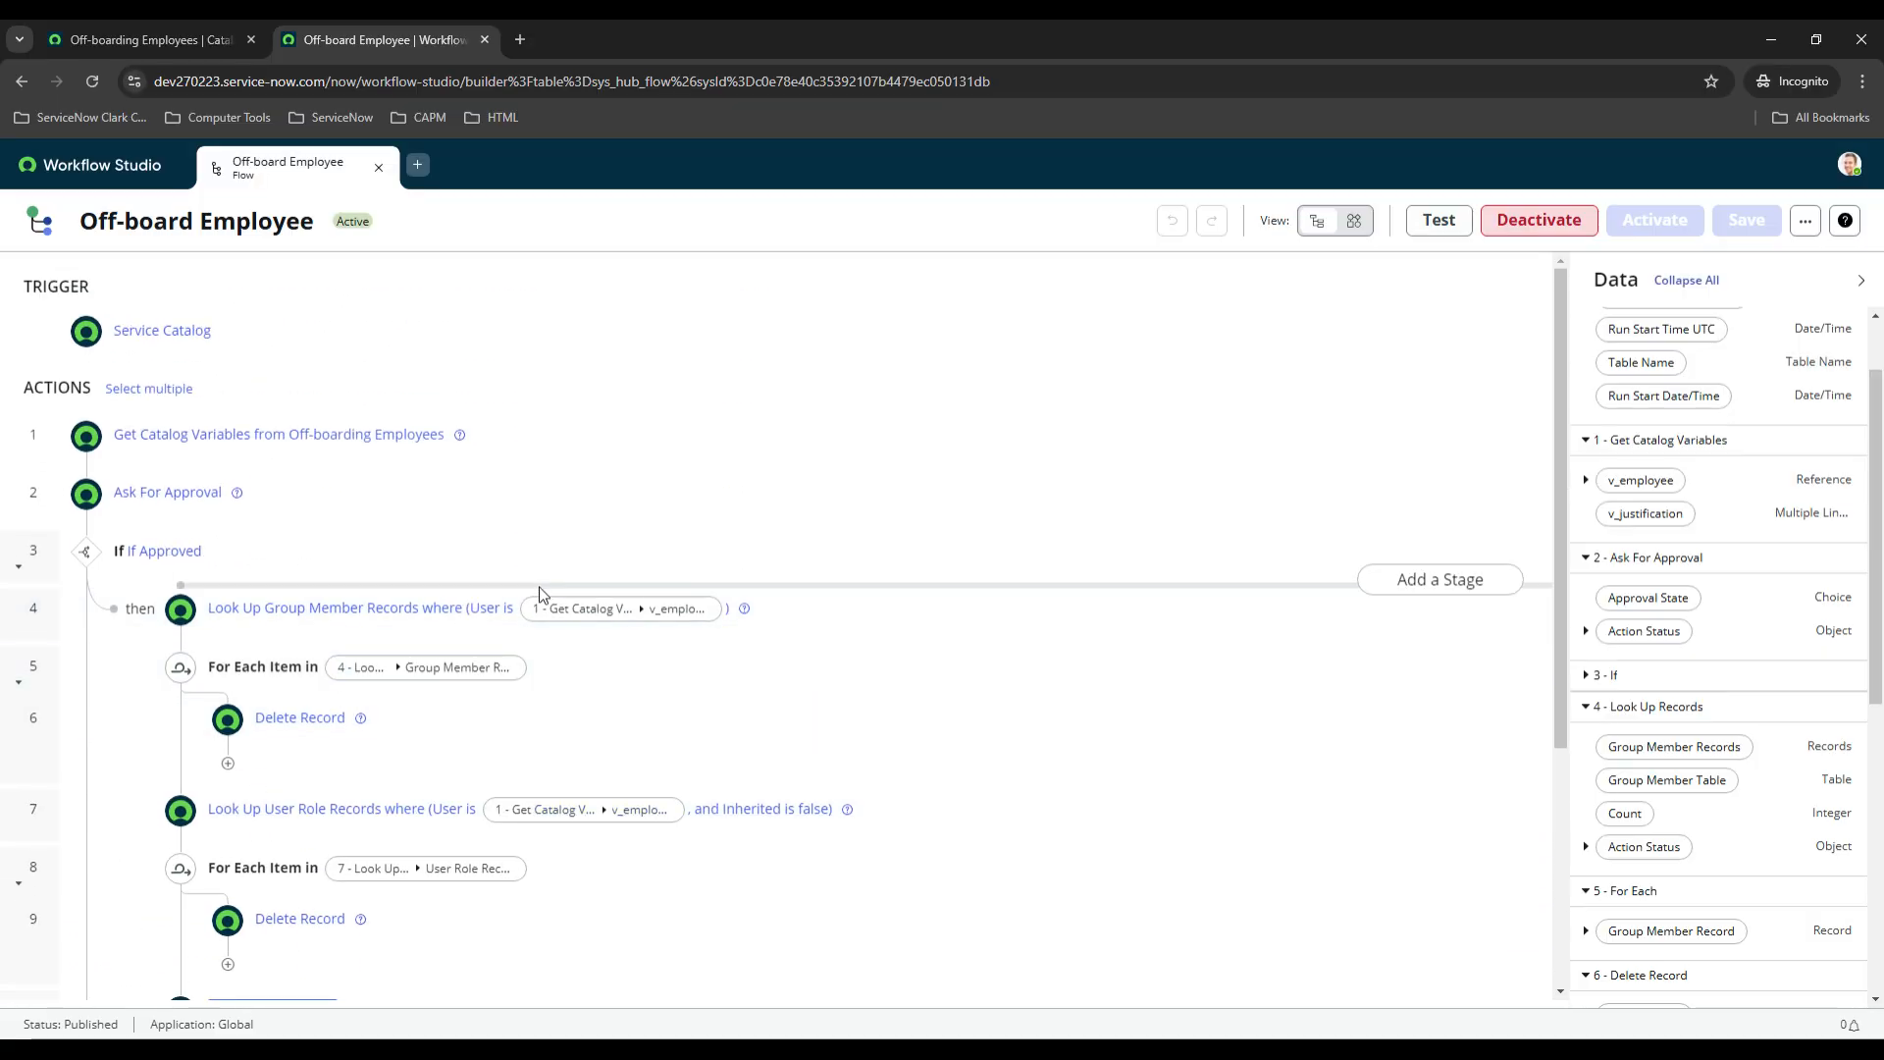
mouse_move(1342, 582)
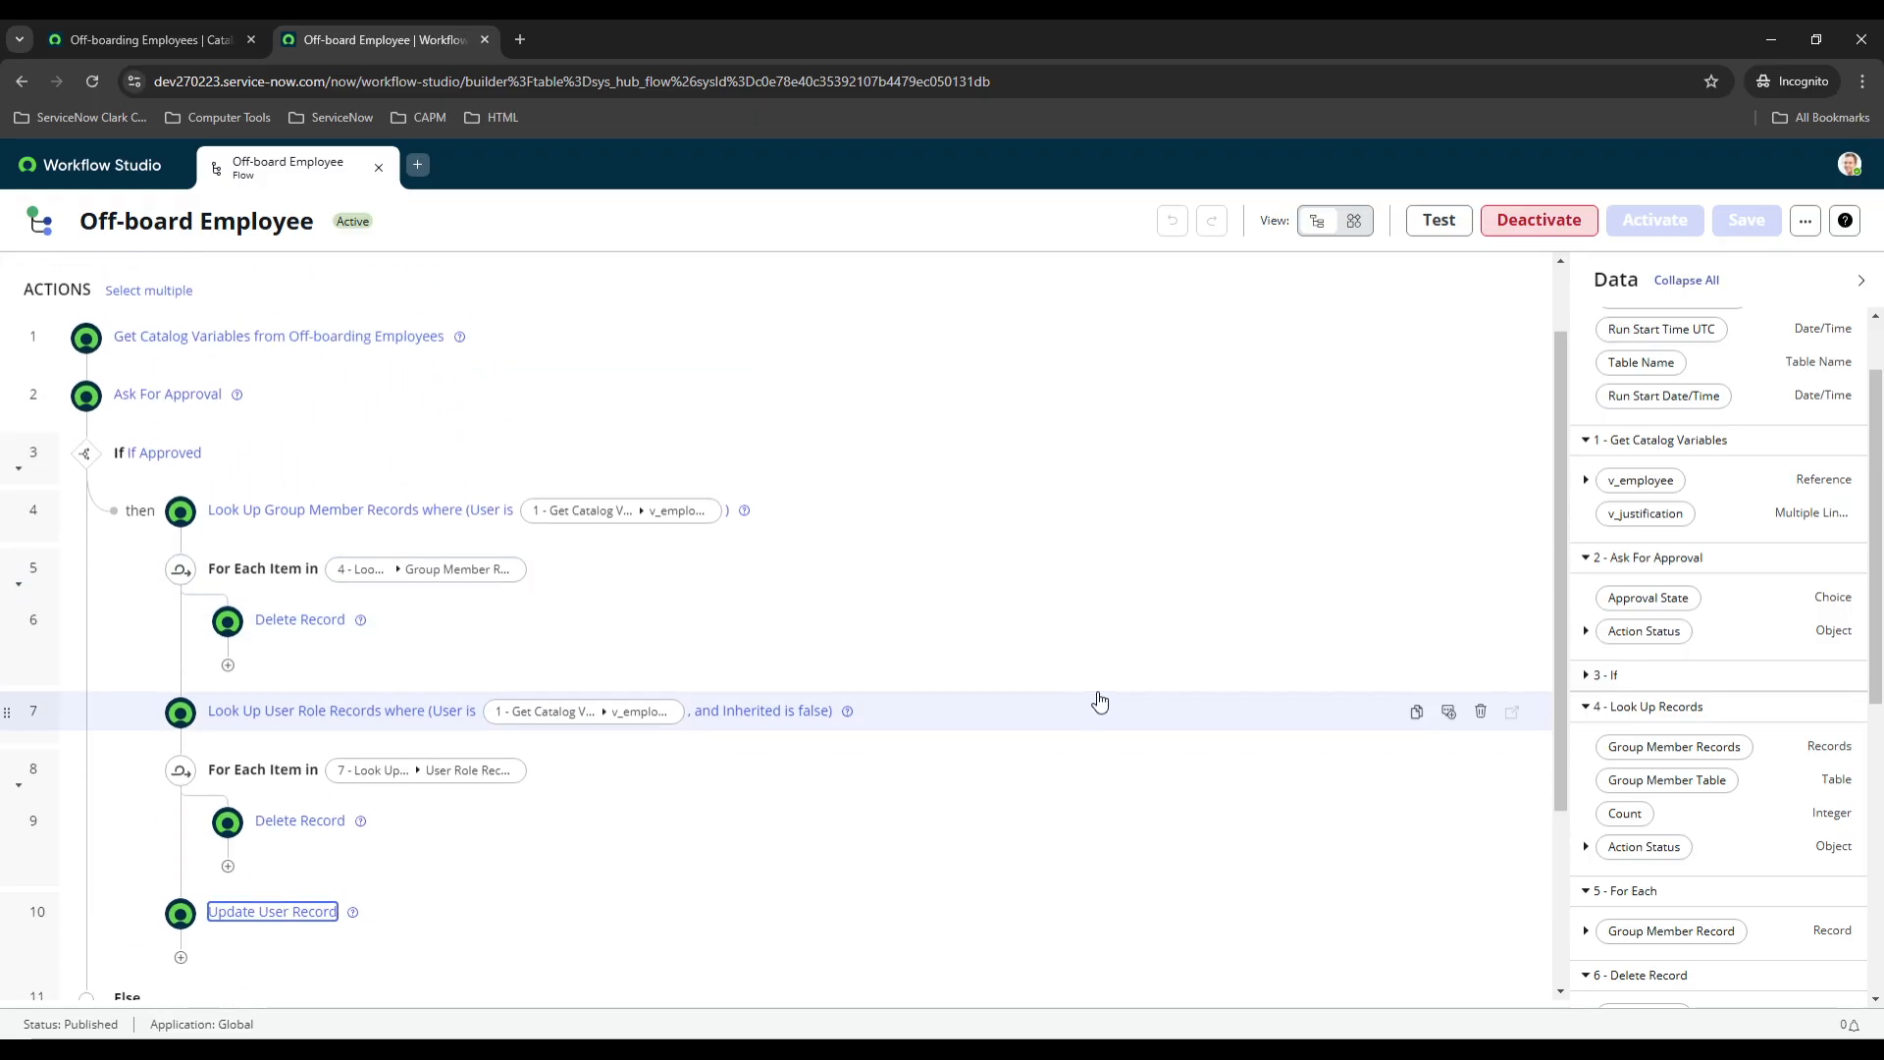
mouse_move(952, 655)
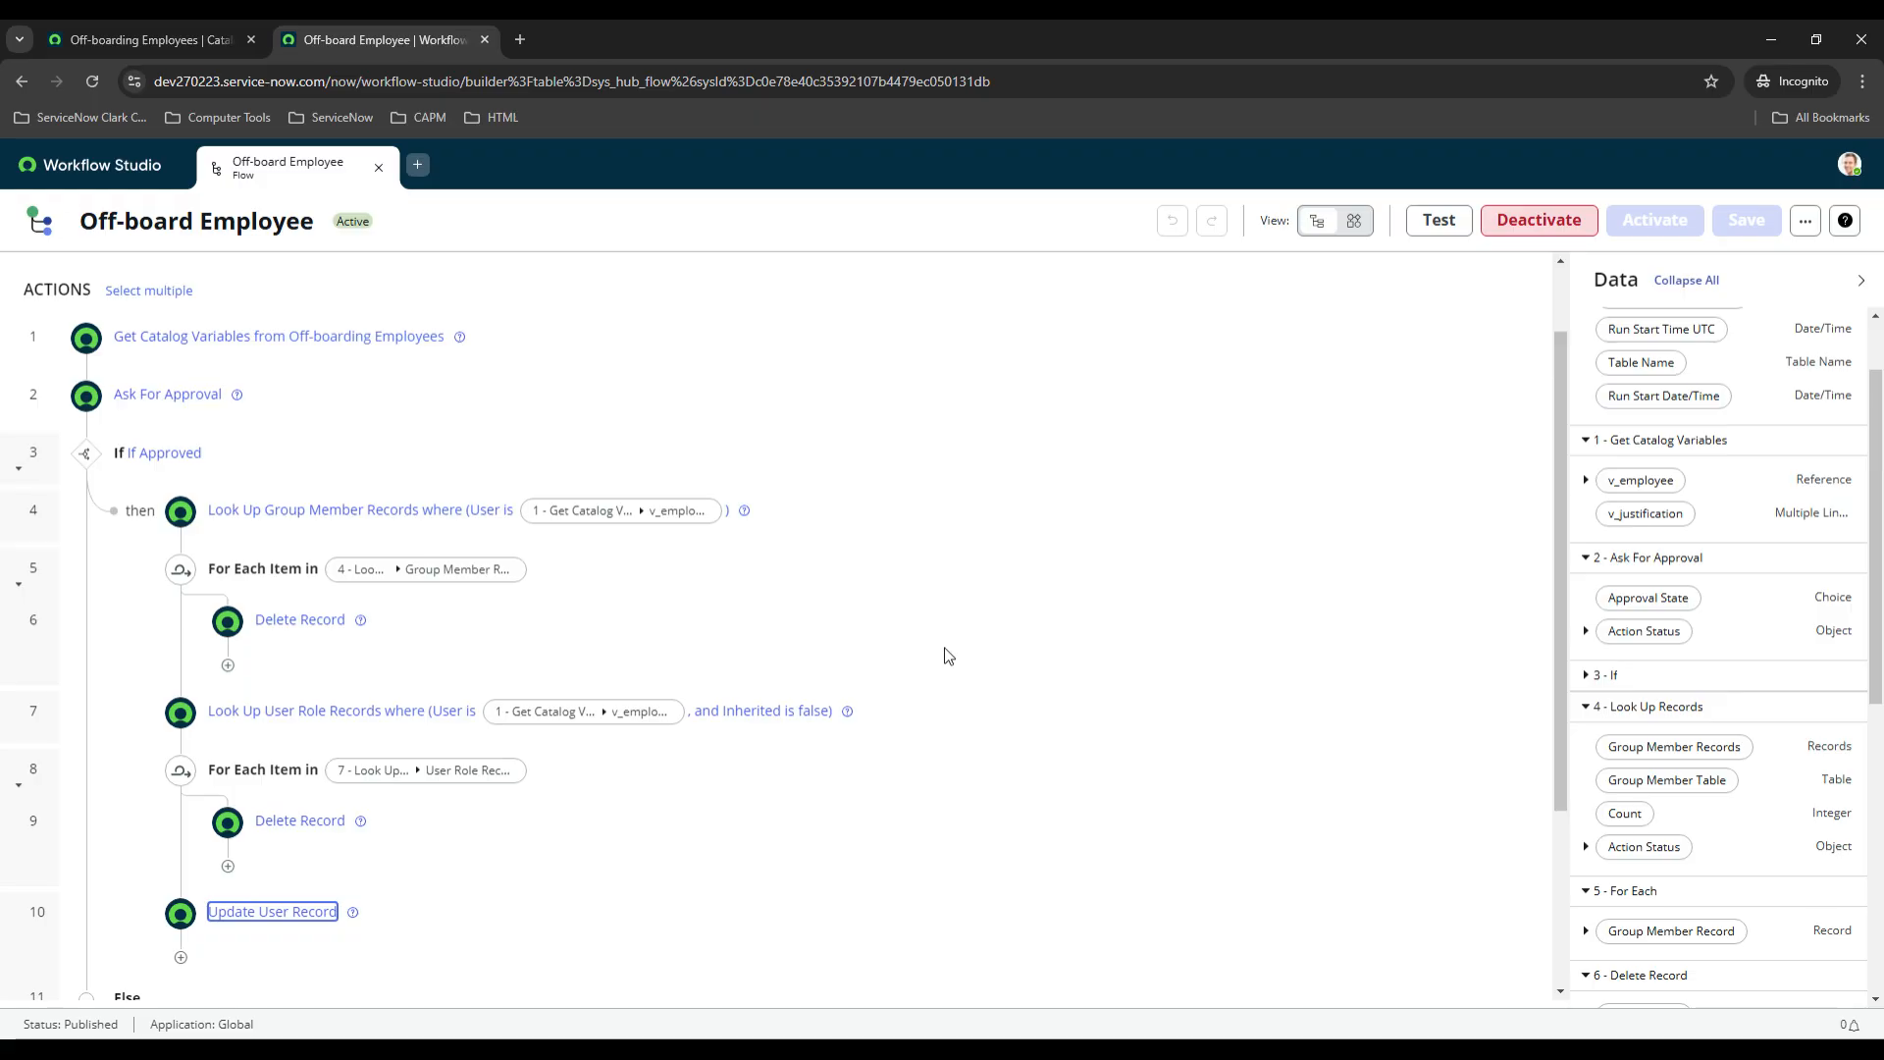
scroll(down, 3)
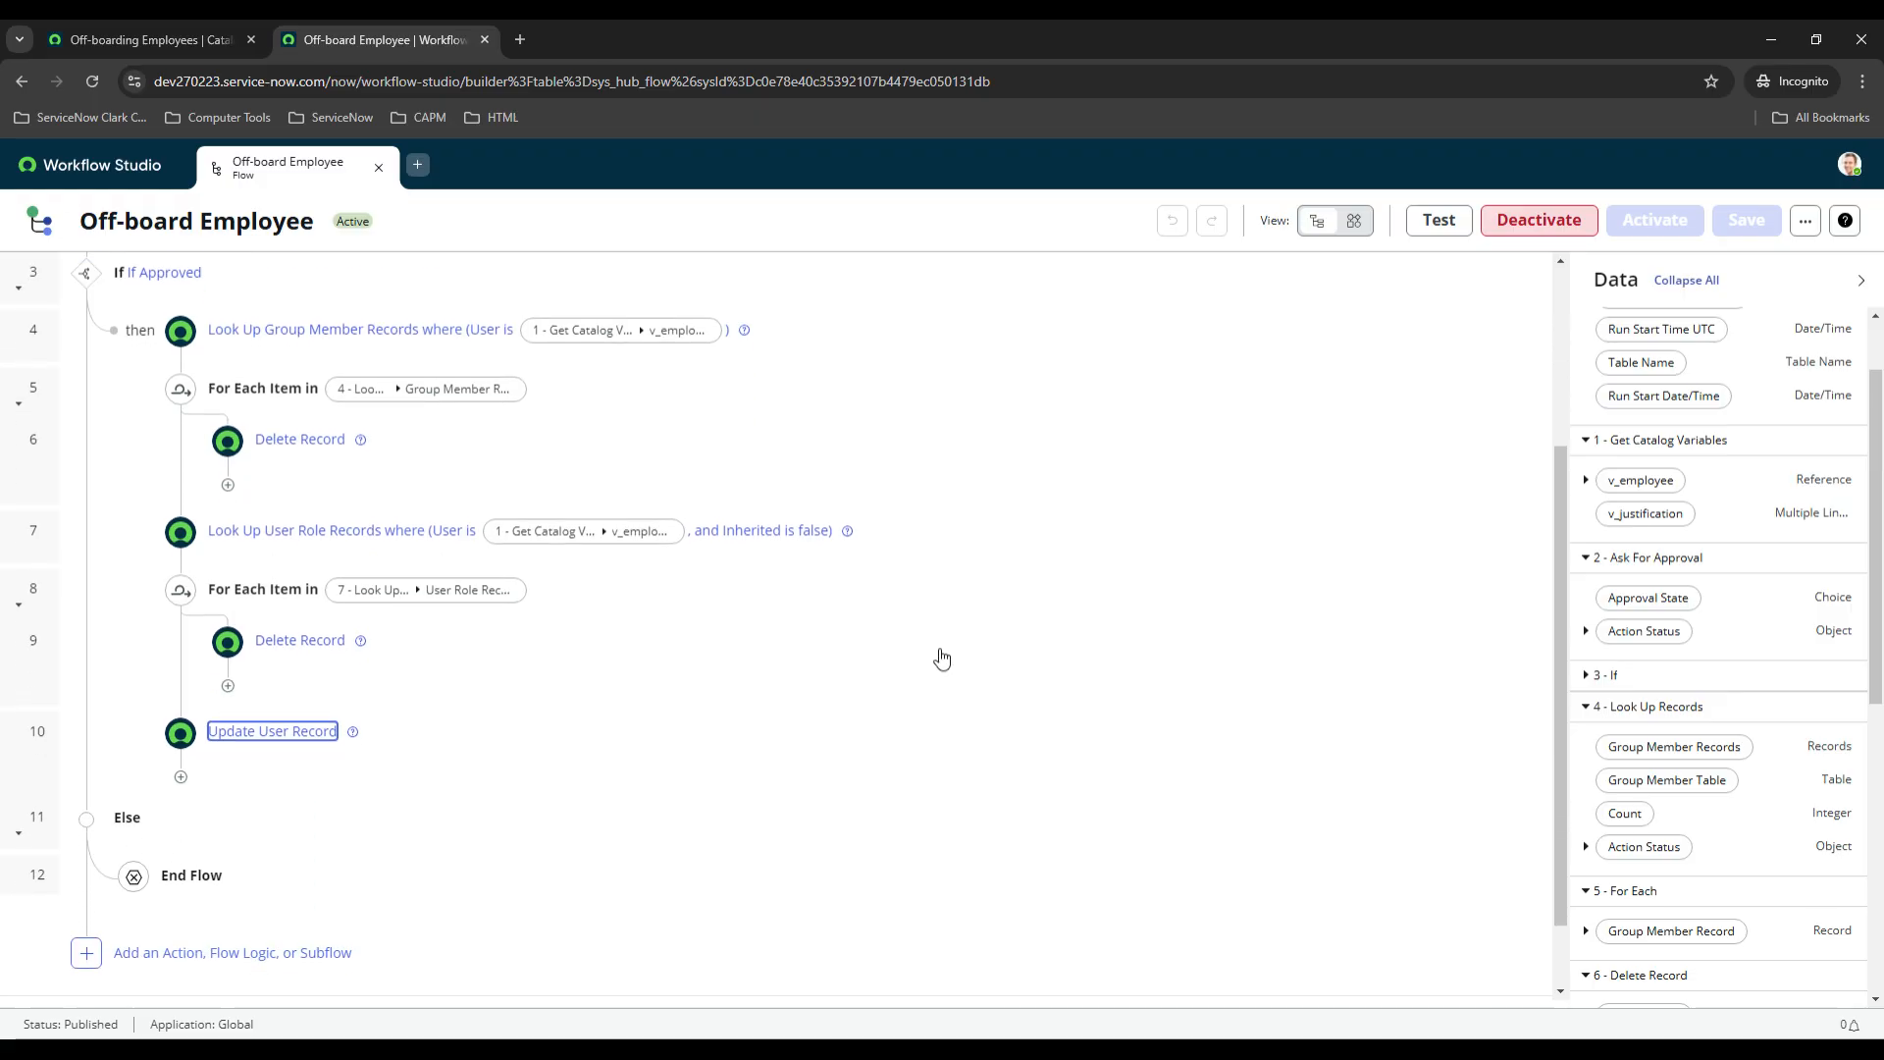
scroll(up, 3)
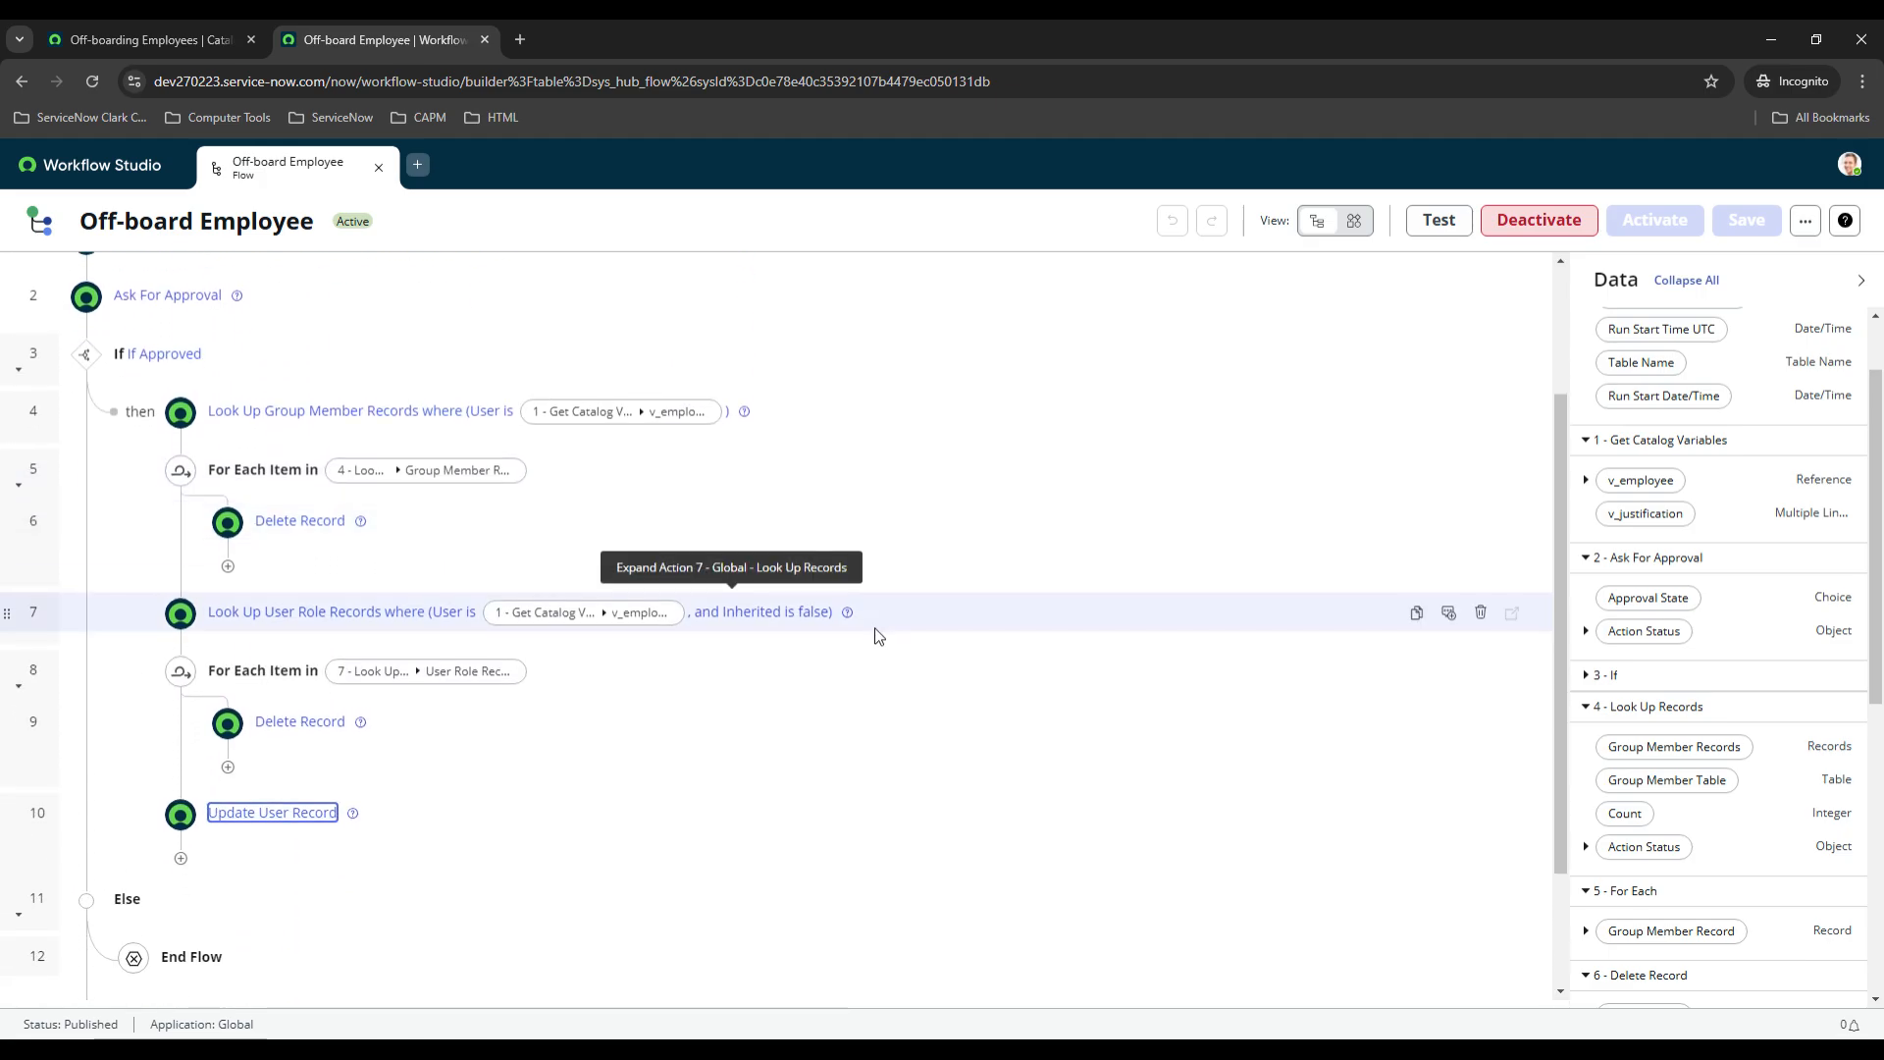
scroll(down, 3)
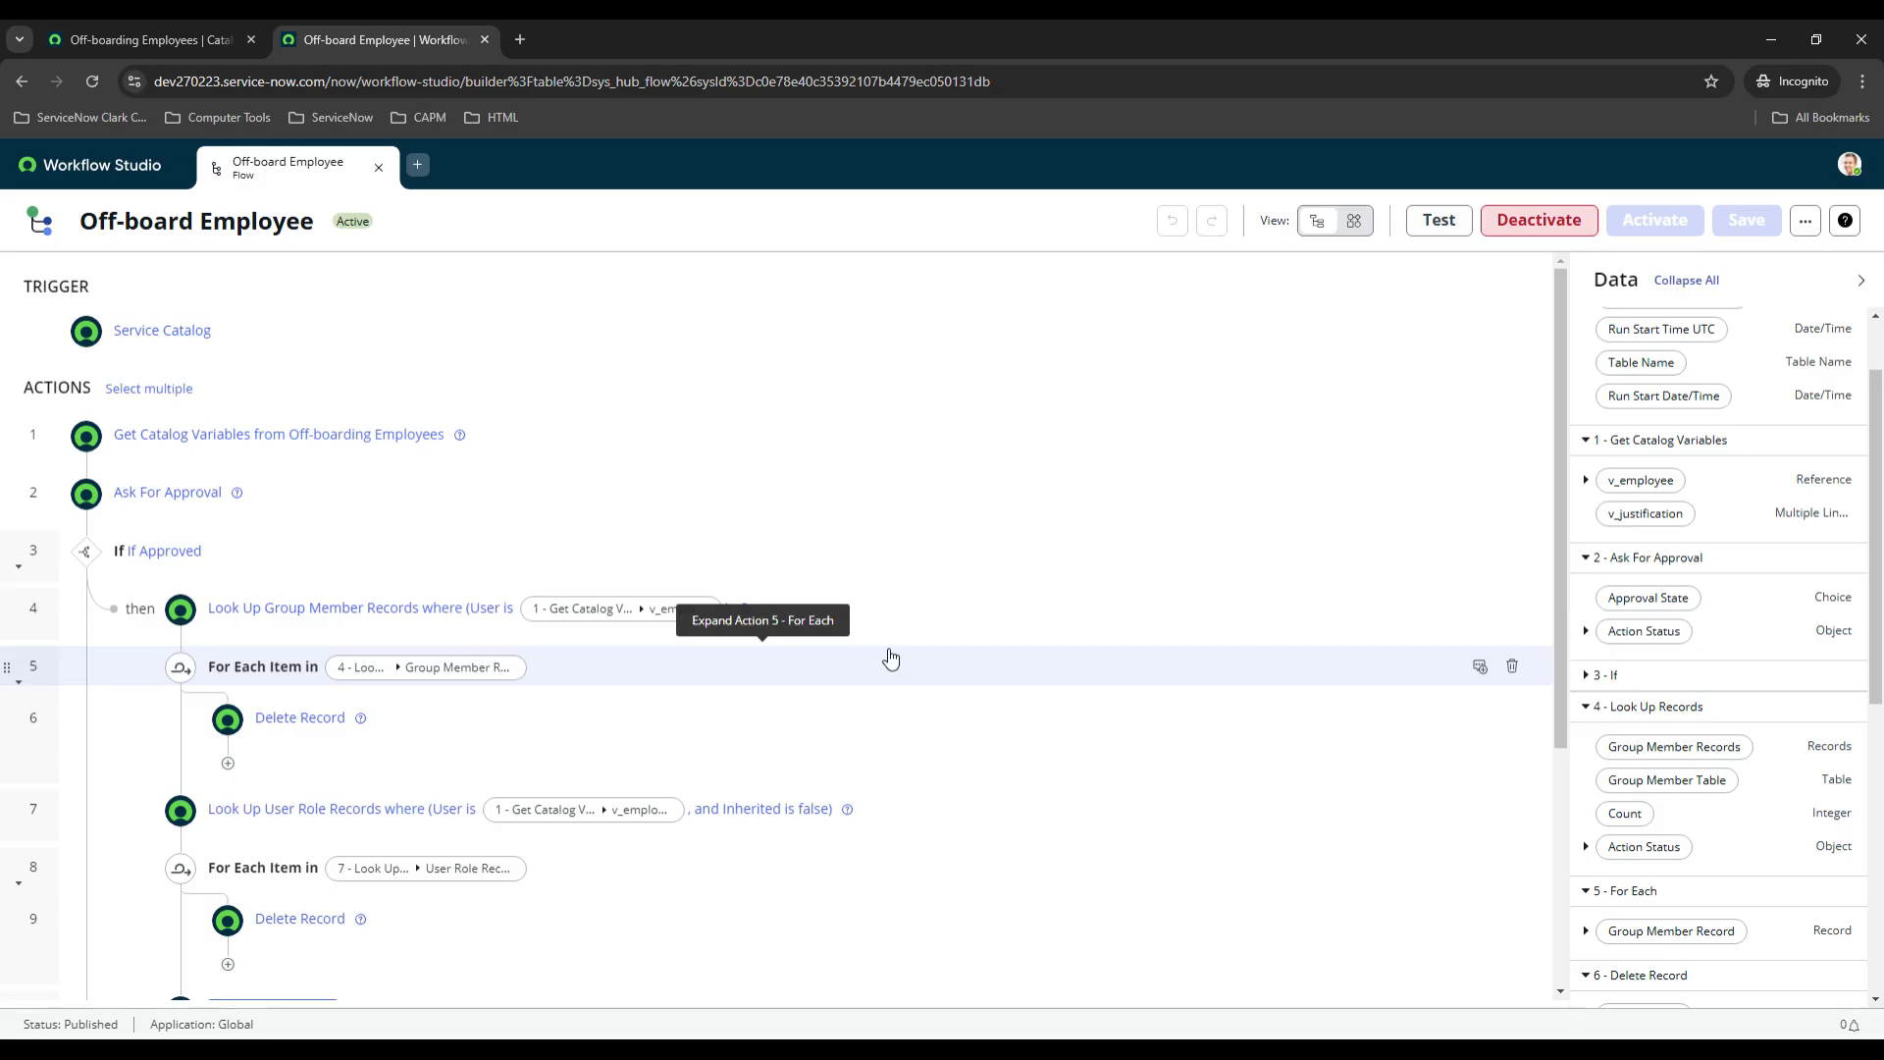
mouse_move(807, 572)
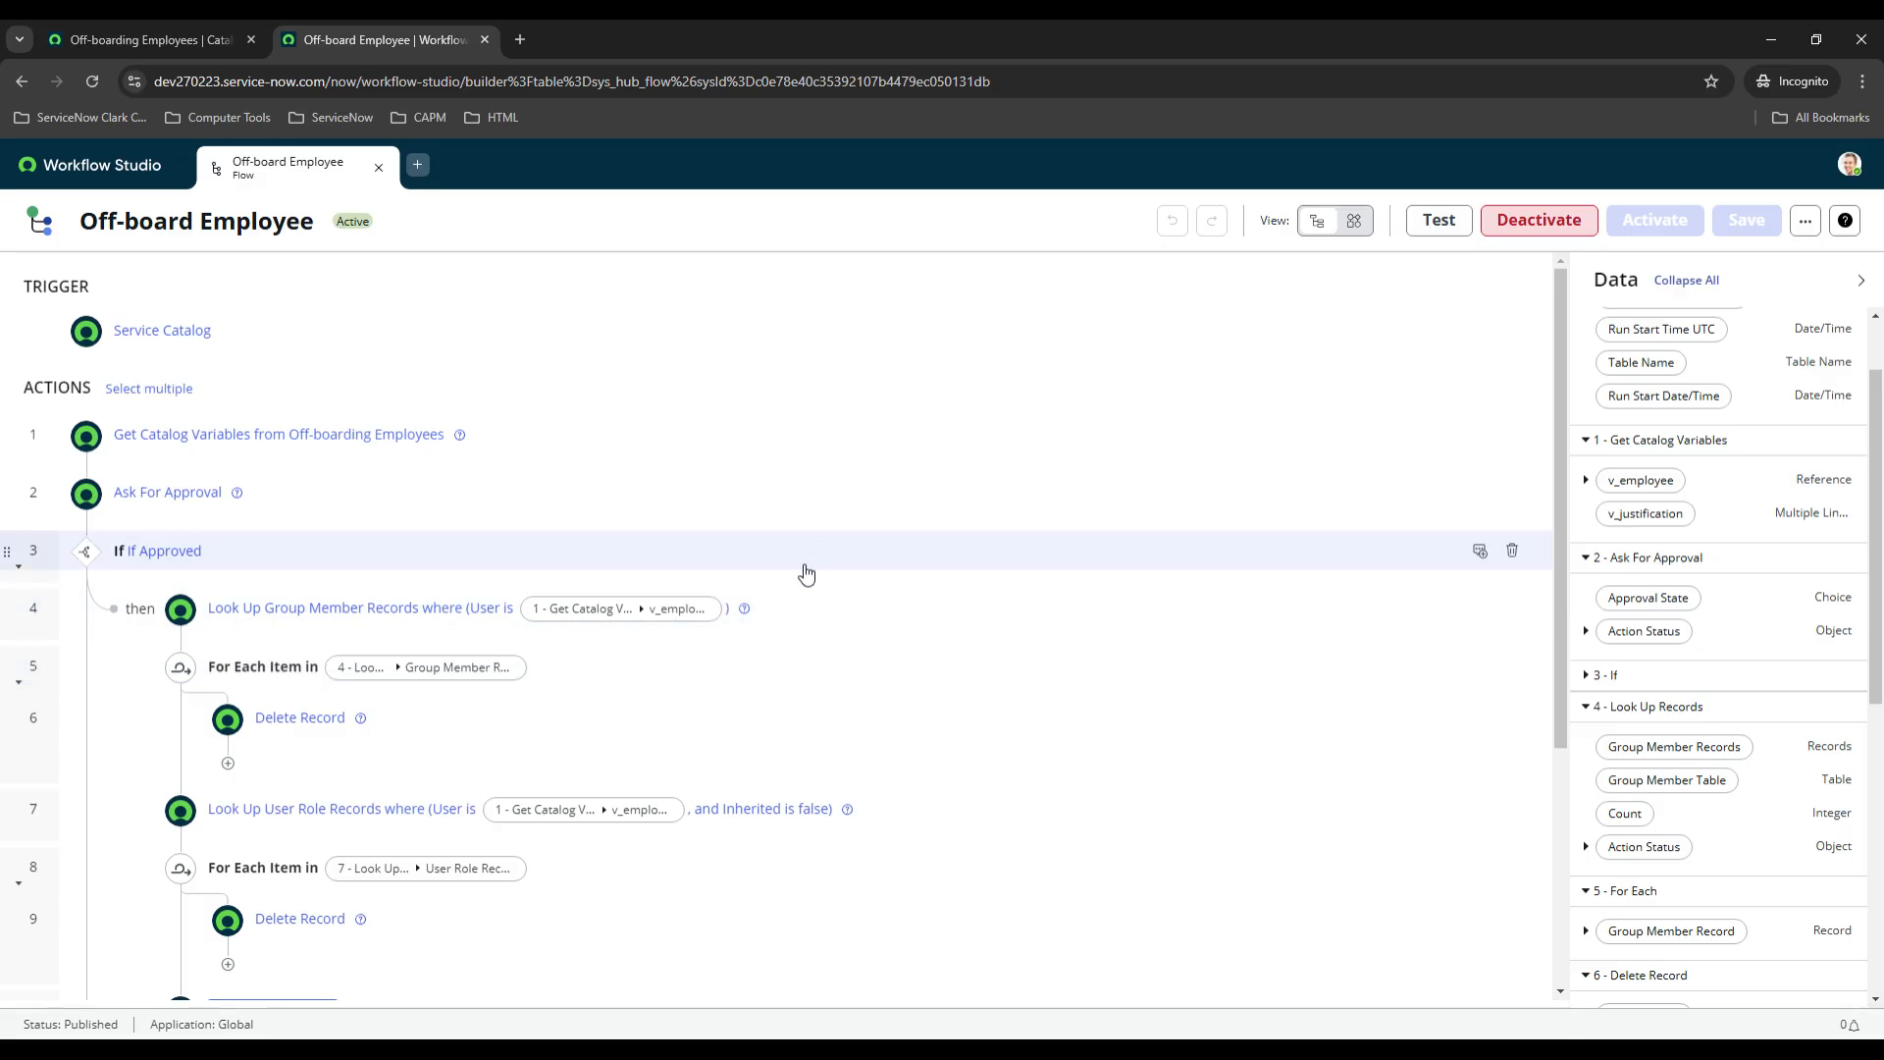
scroll(down, 3)
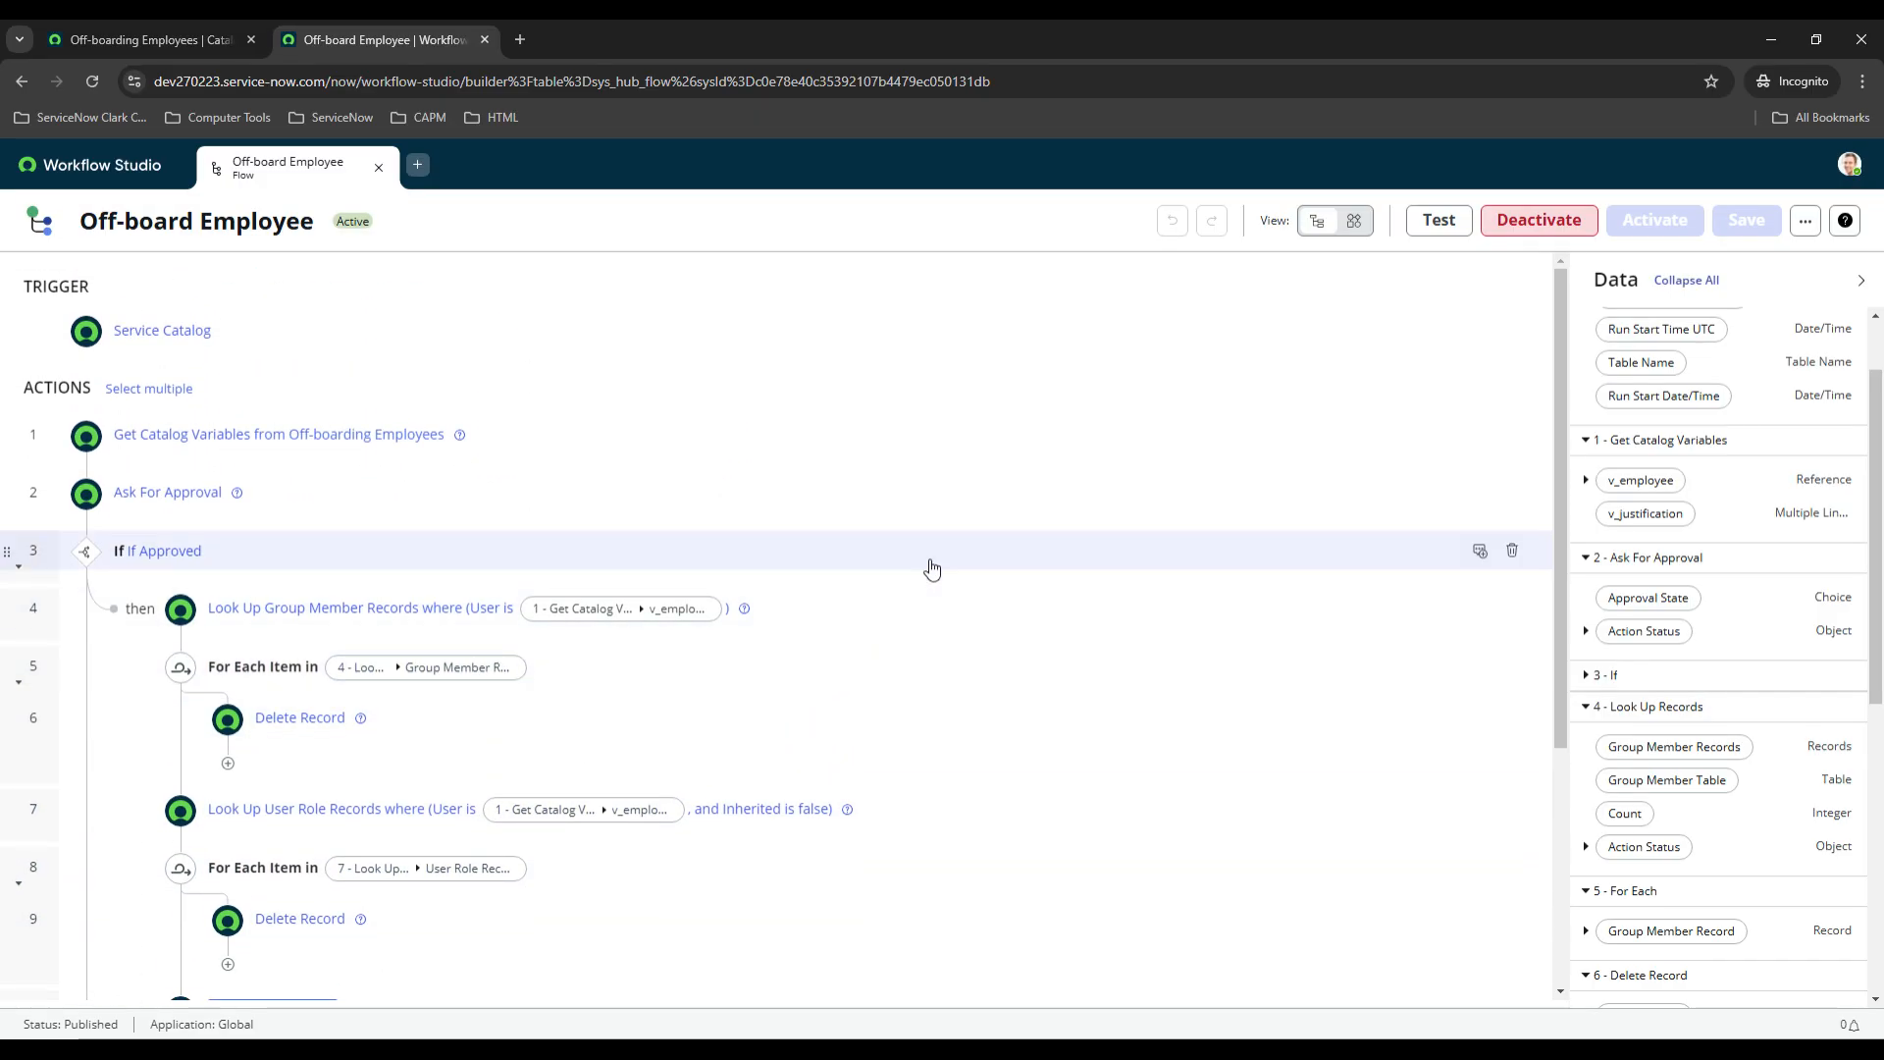
mouse_move(888, 451)
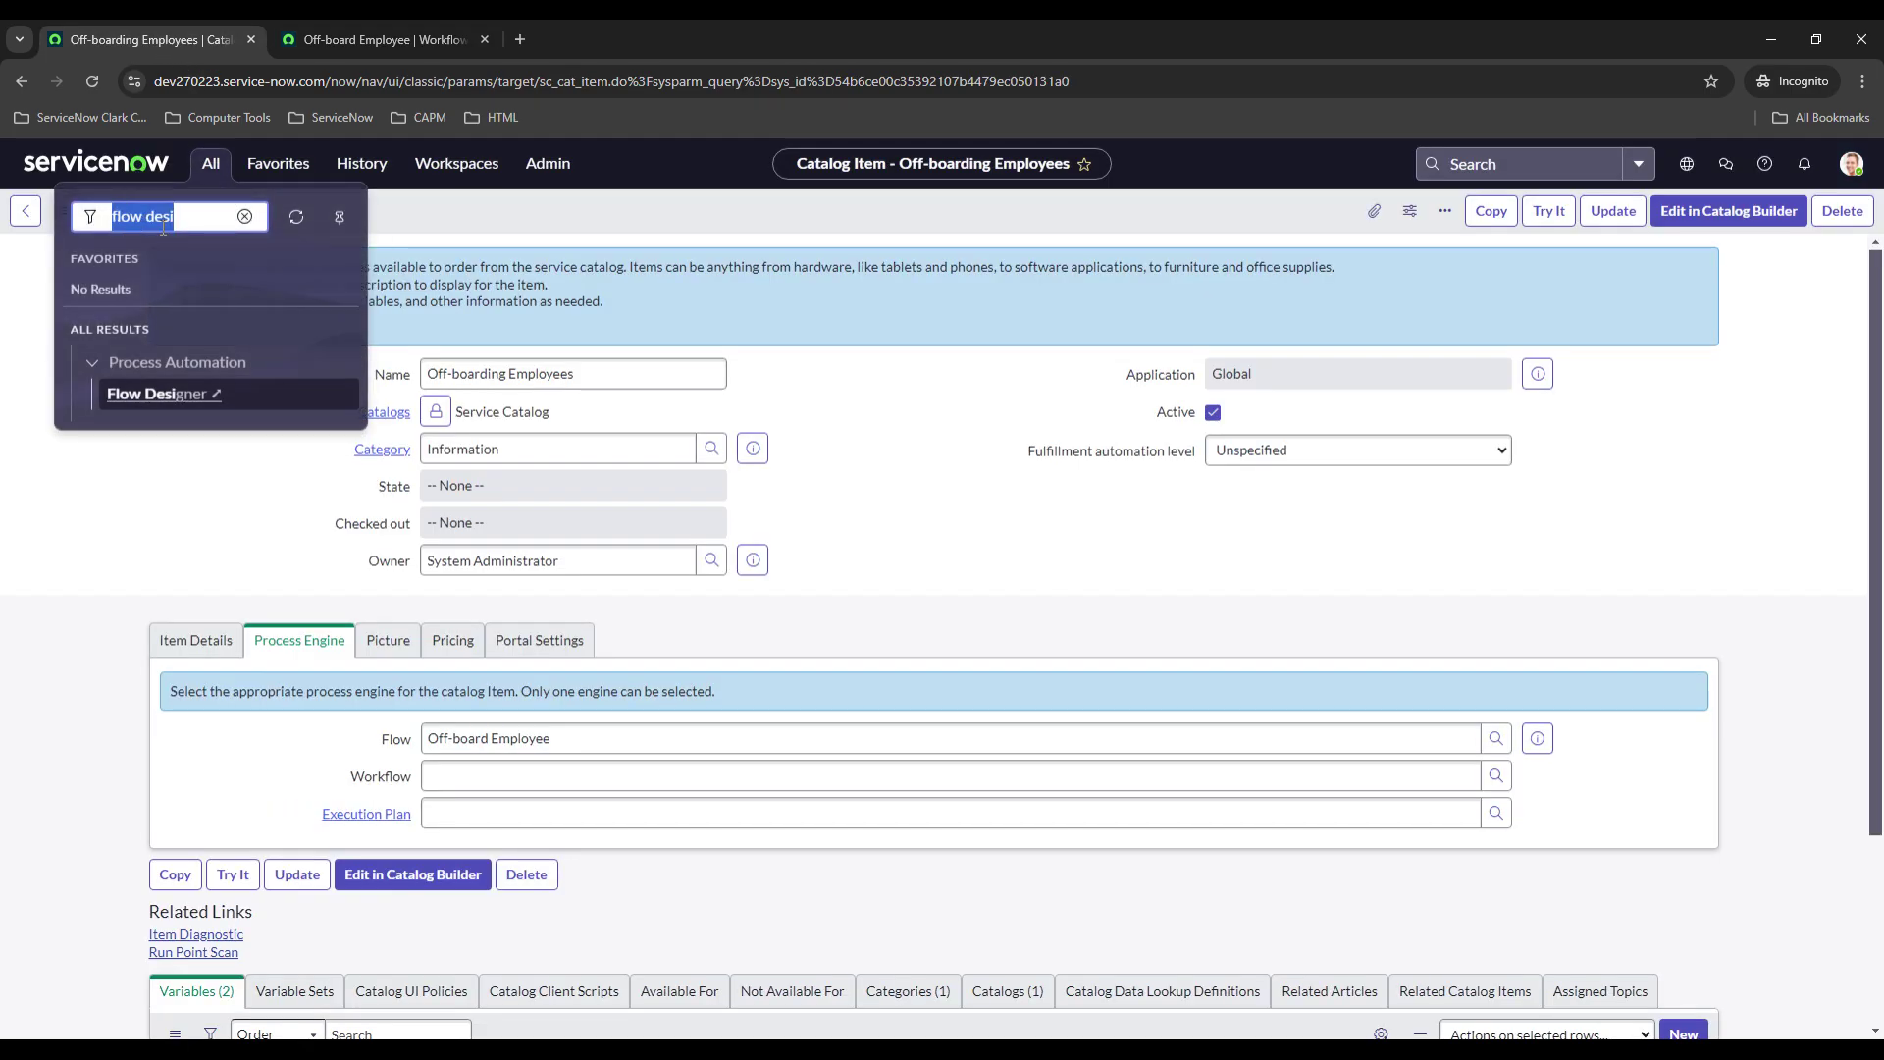
Filter the navigator for 'users', open the Users list, and select abel.tuter.
text(users)
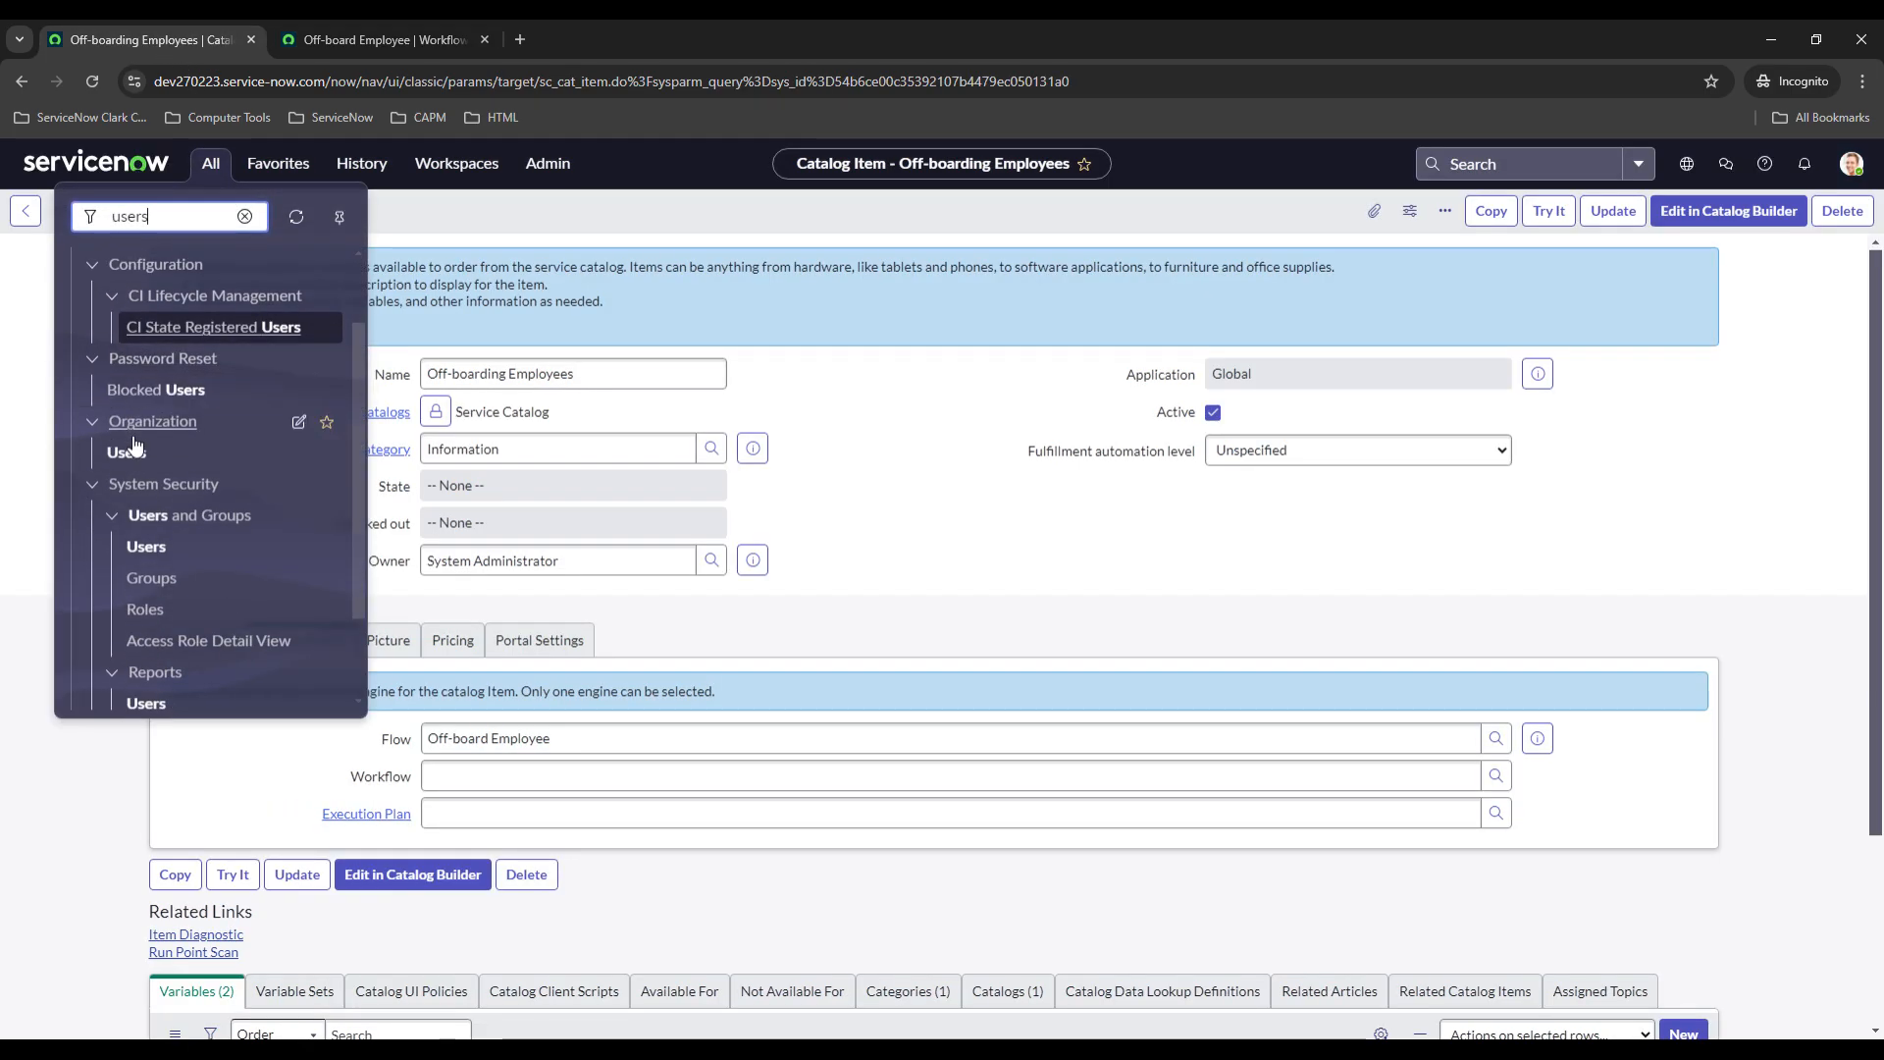
click(146, 546)
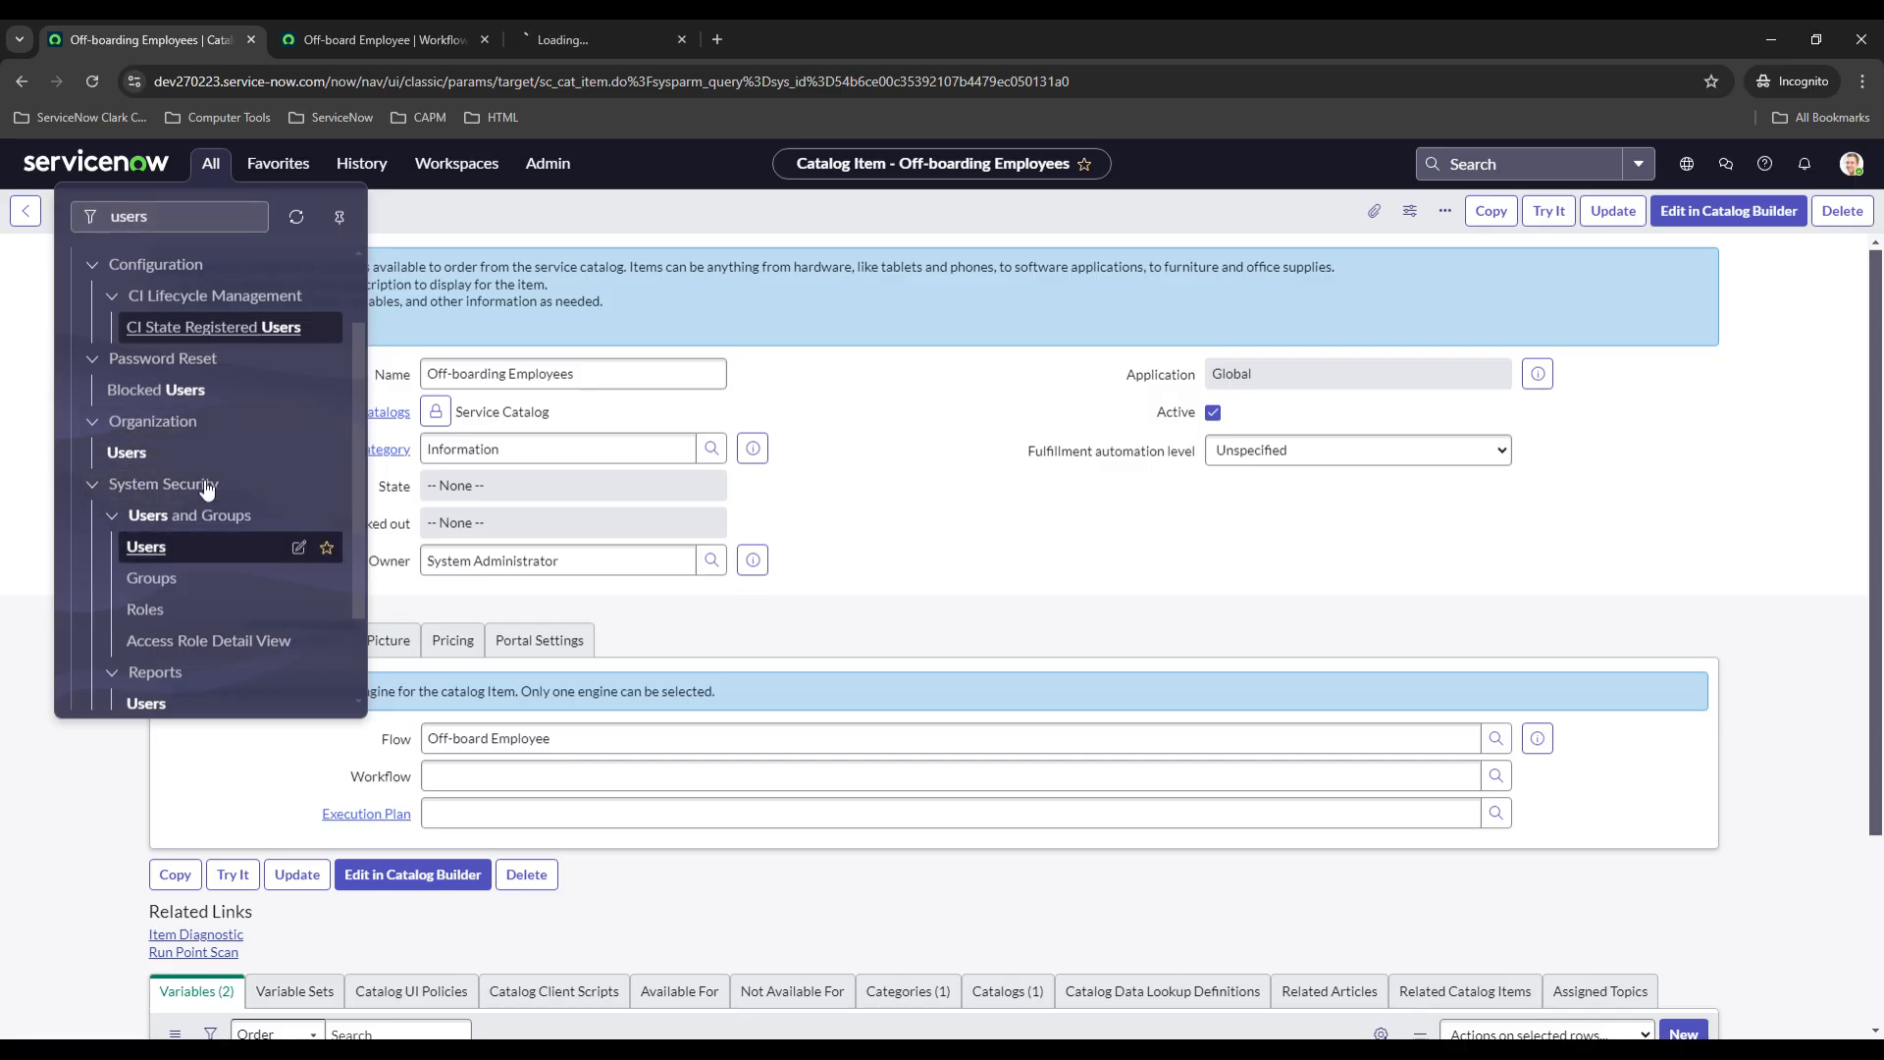
click(145, 547)
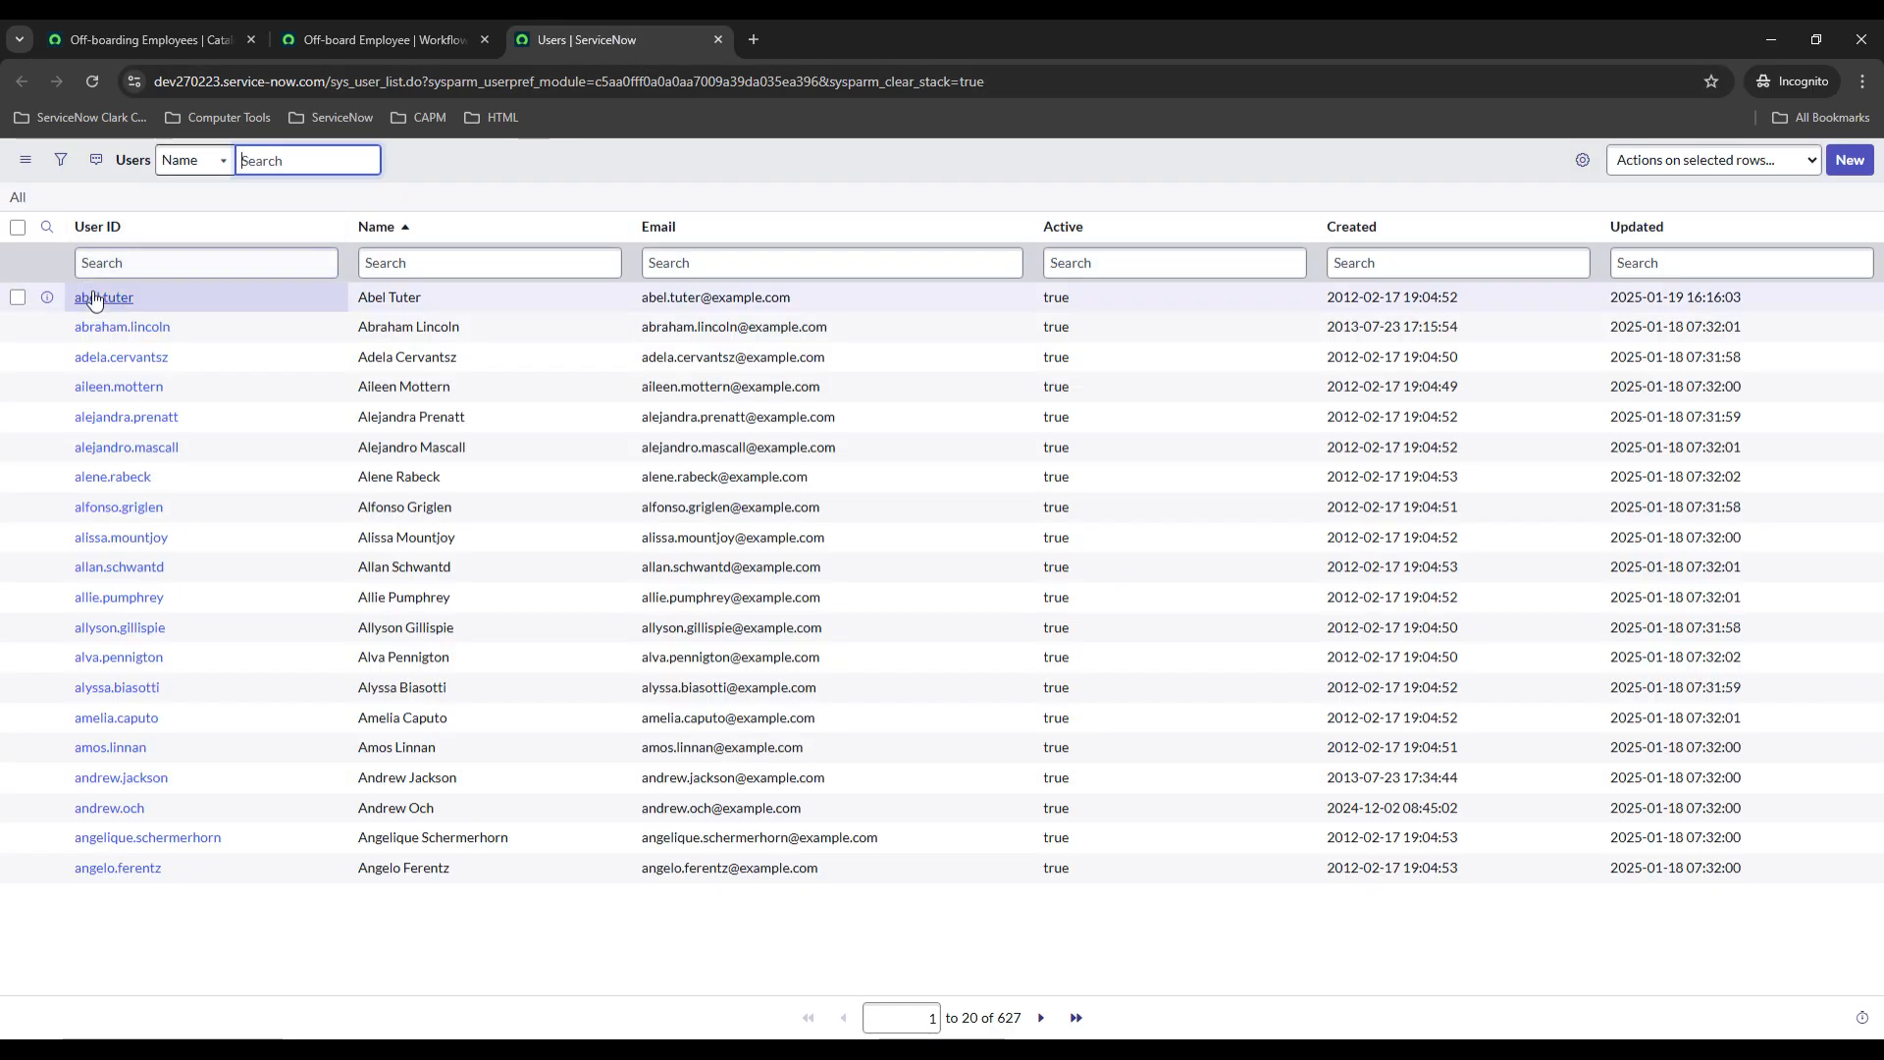
click(102, 298)
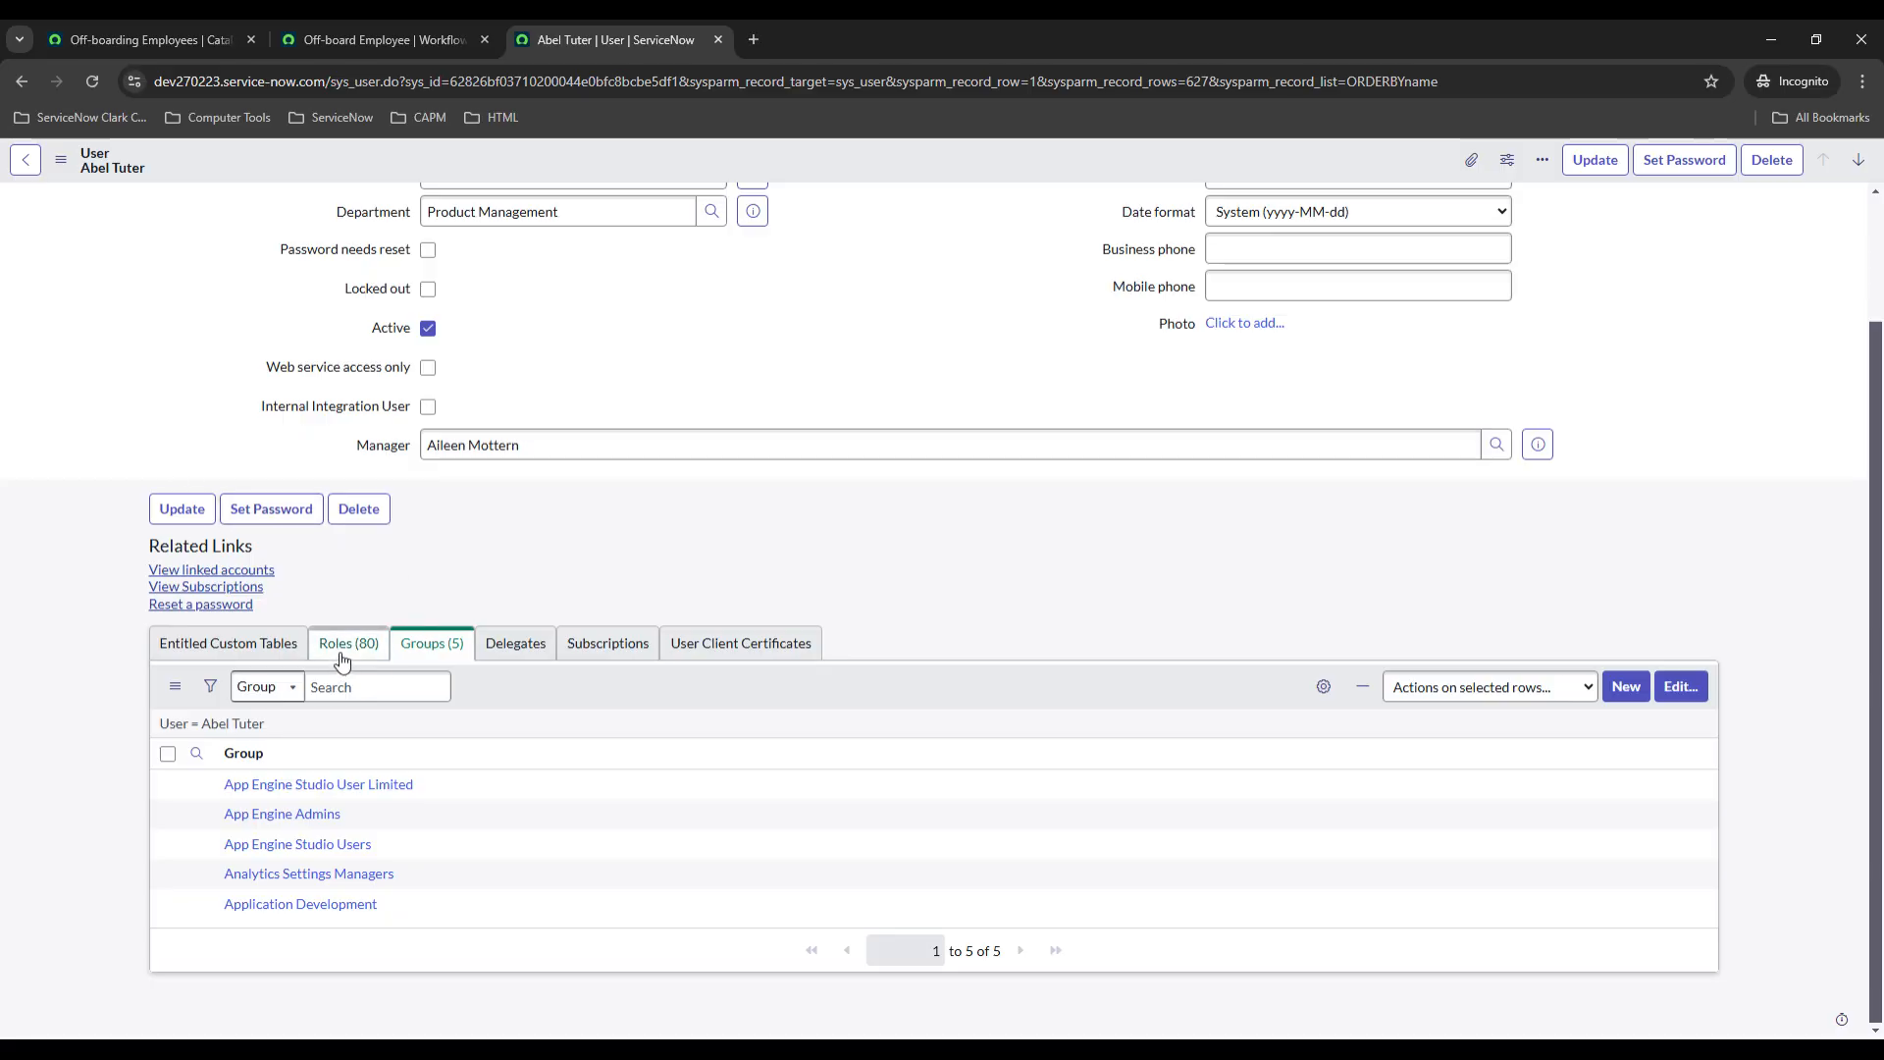
mouse_move(420, 346)
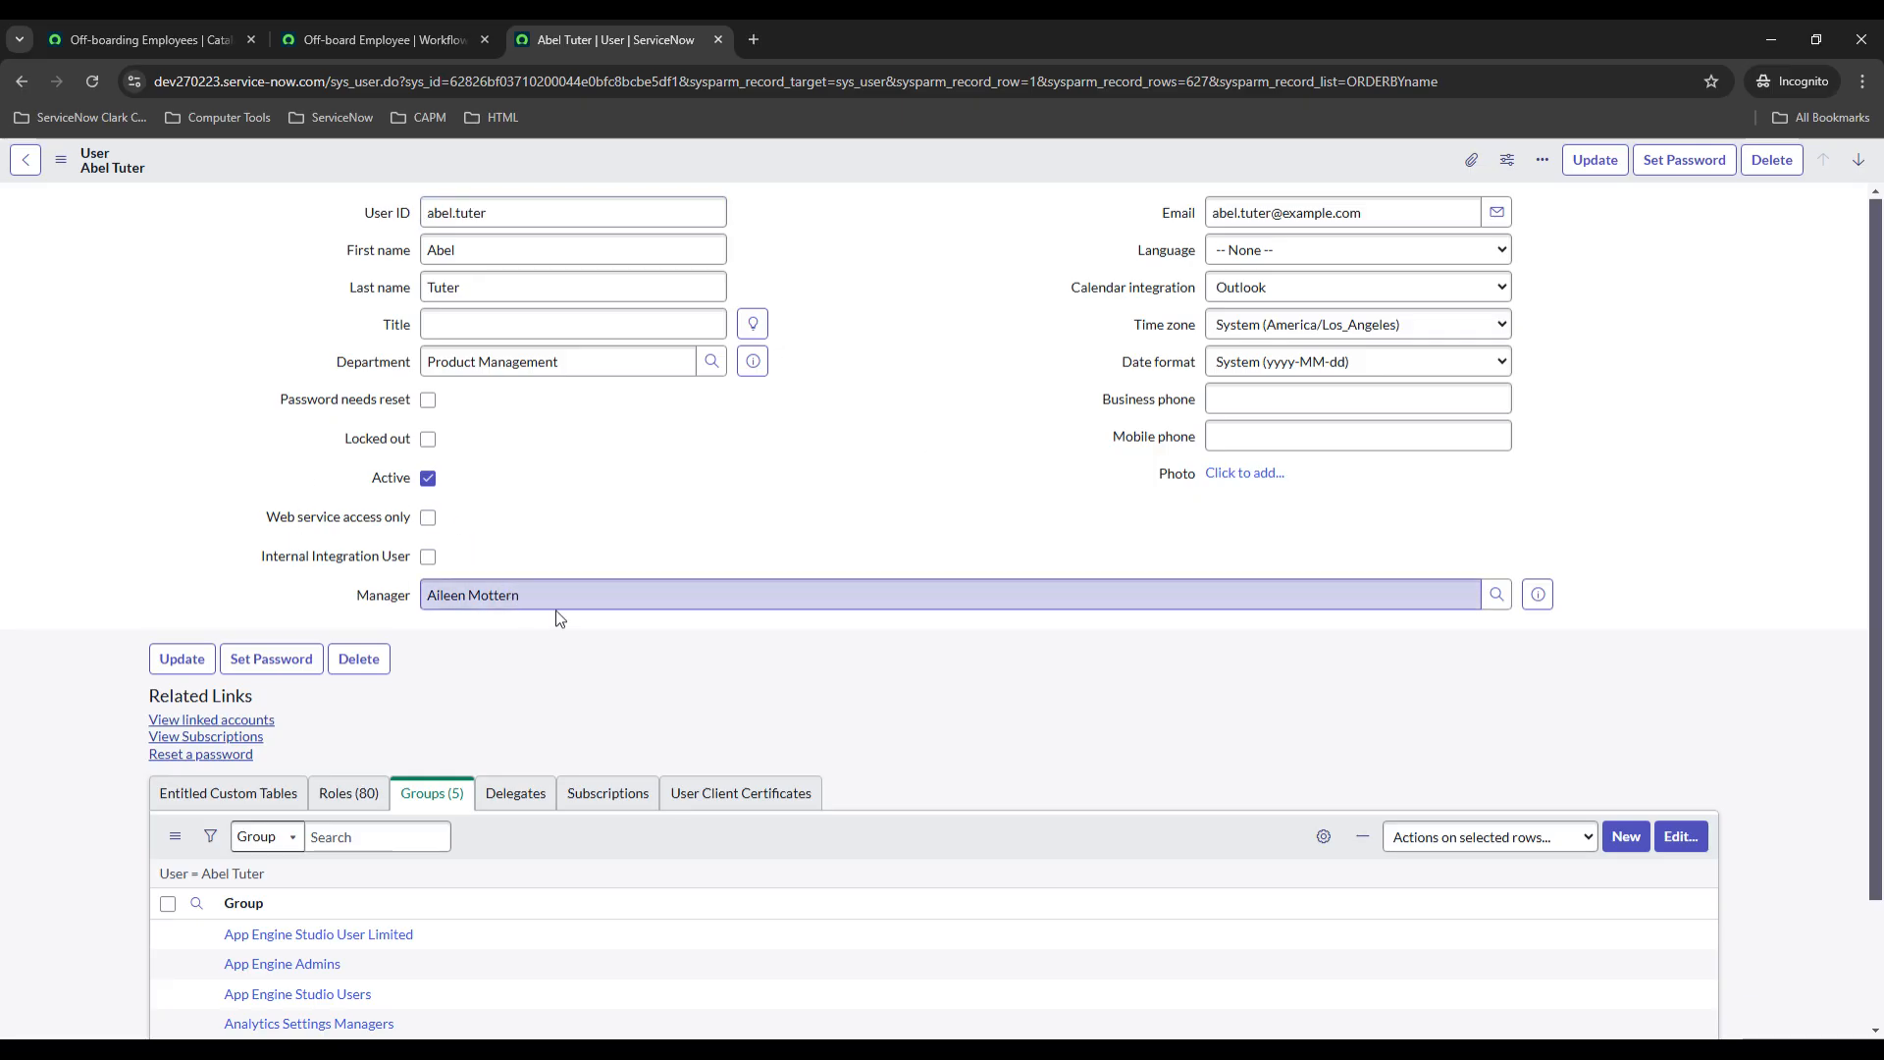
click(427, 478)
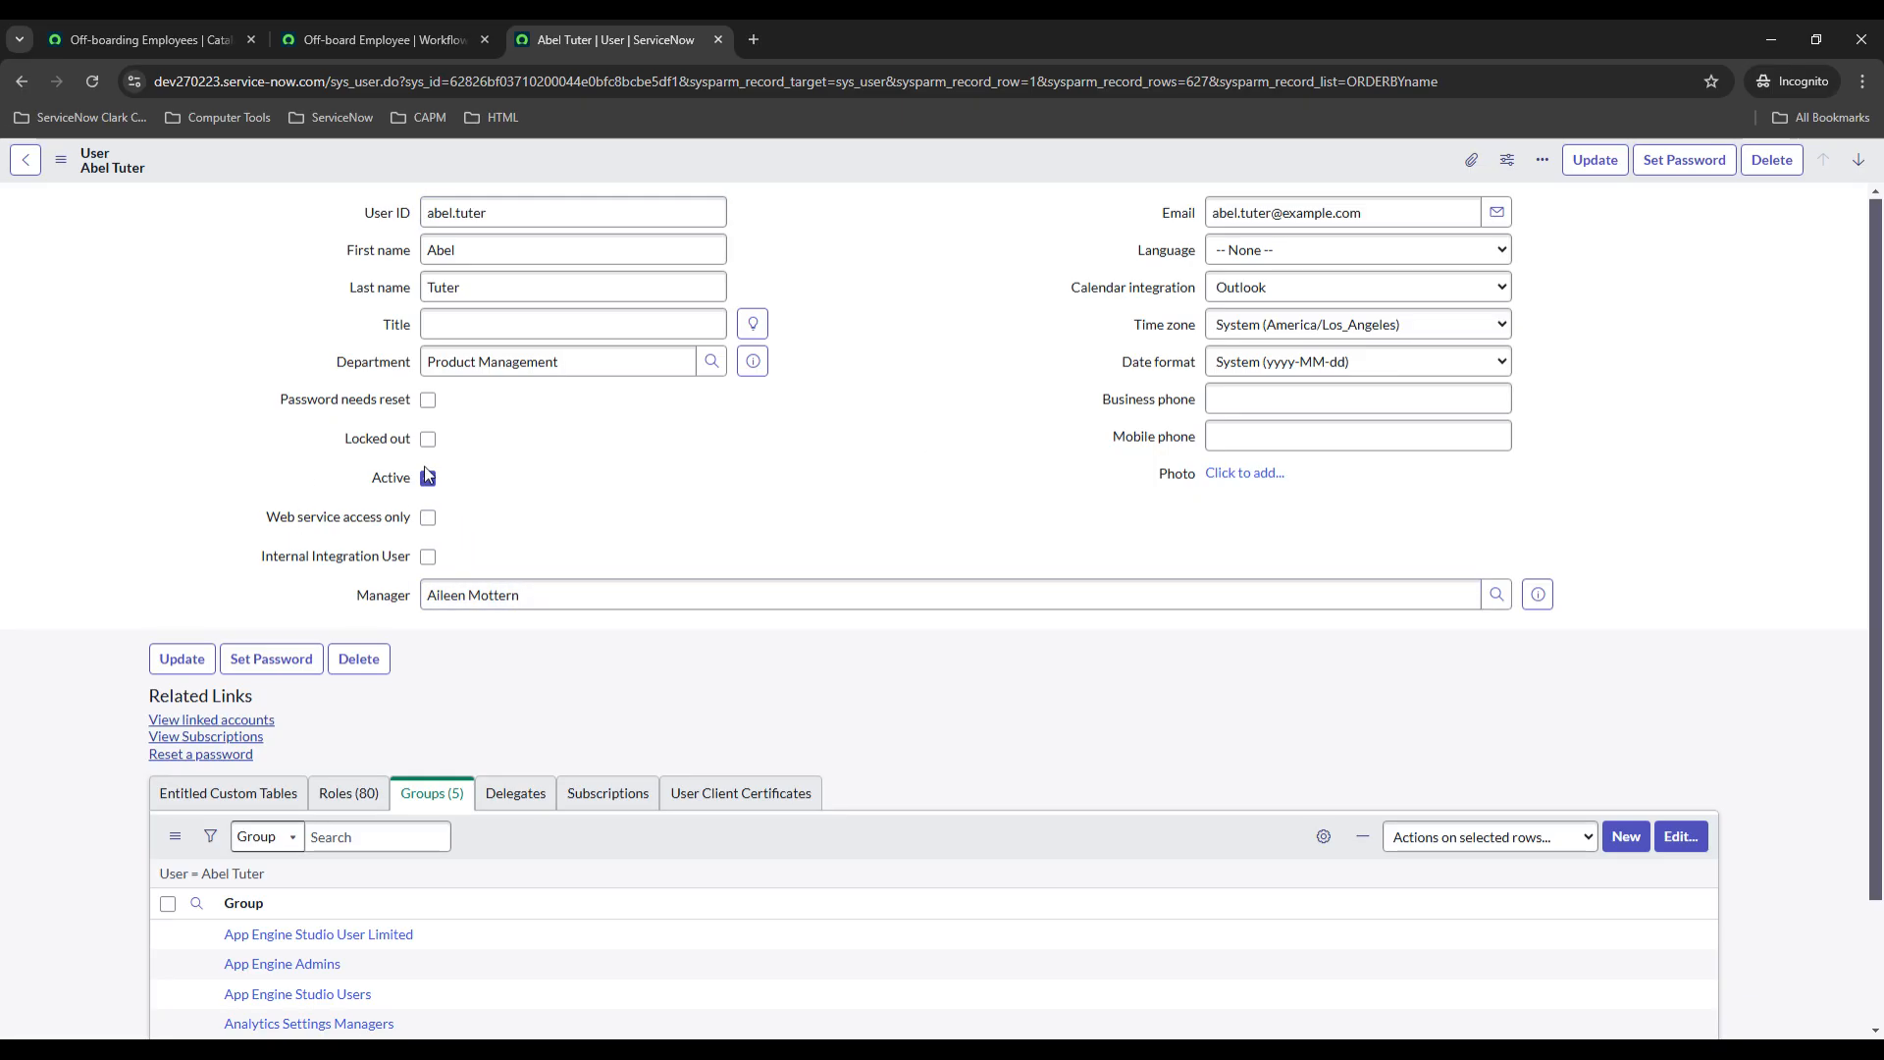
click(427, 478)
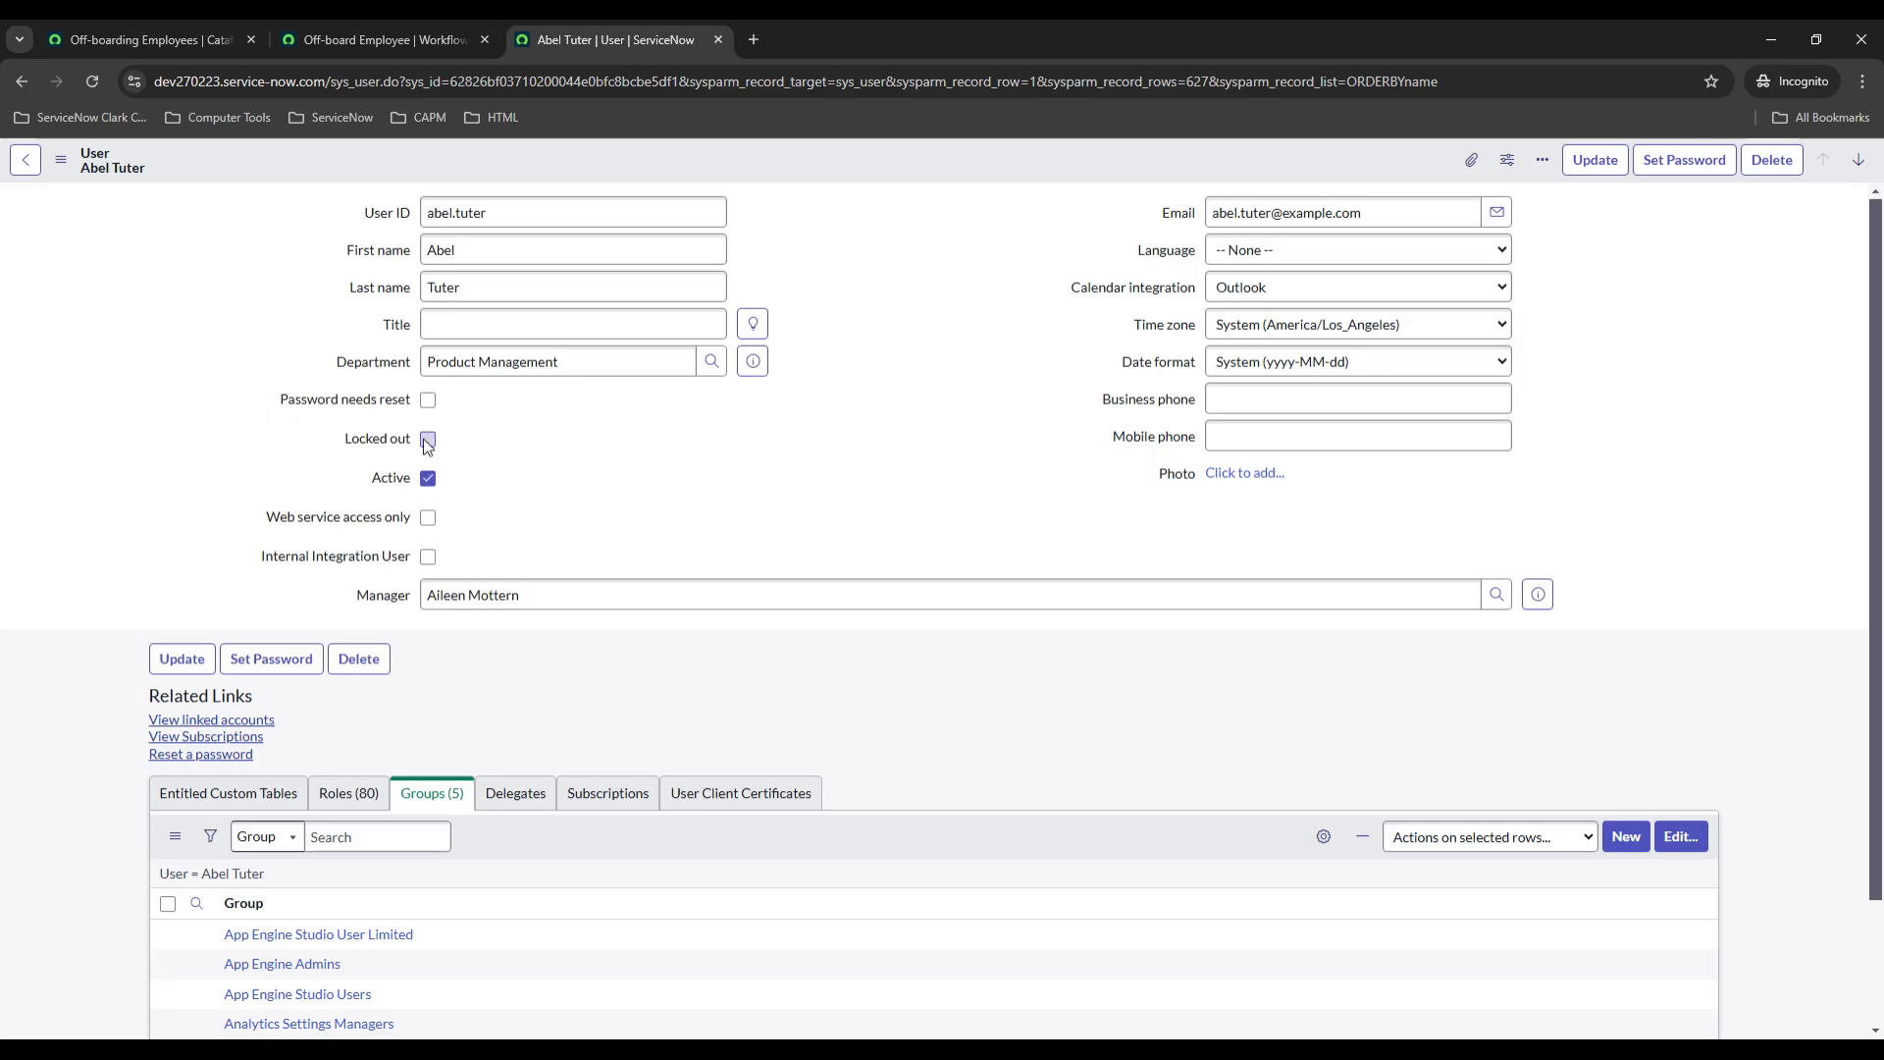
scroll(down, 3)
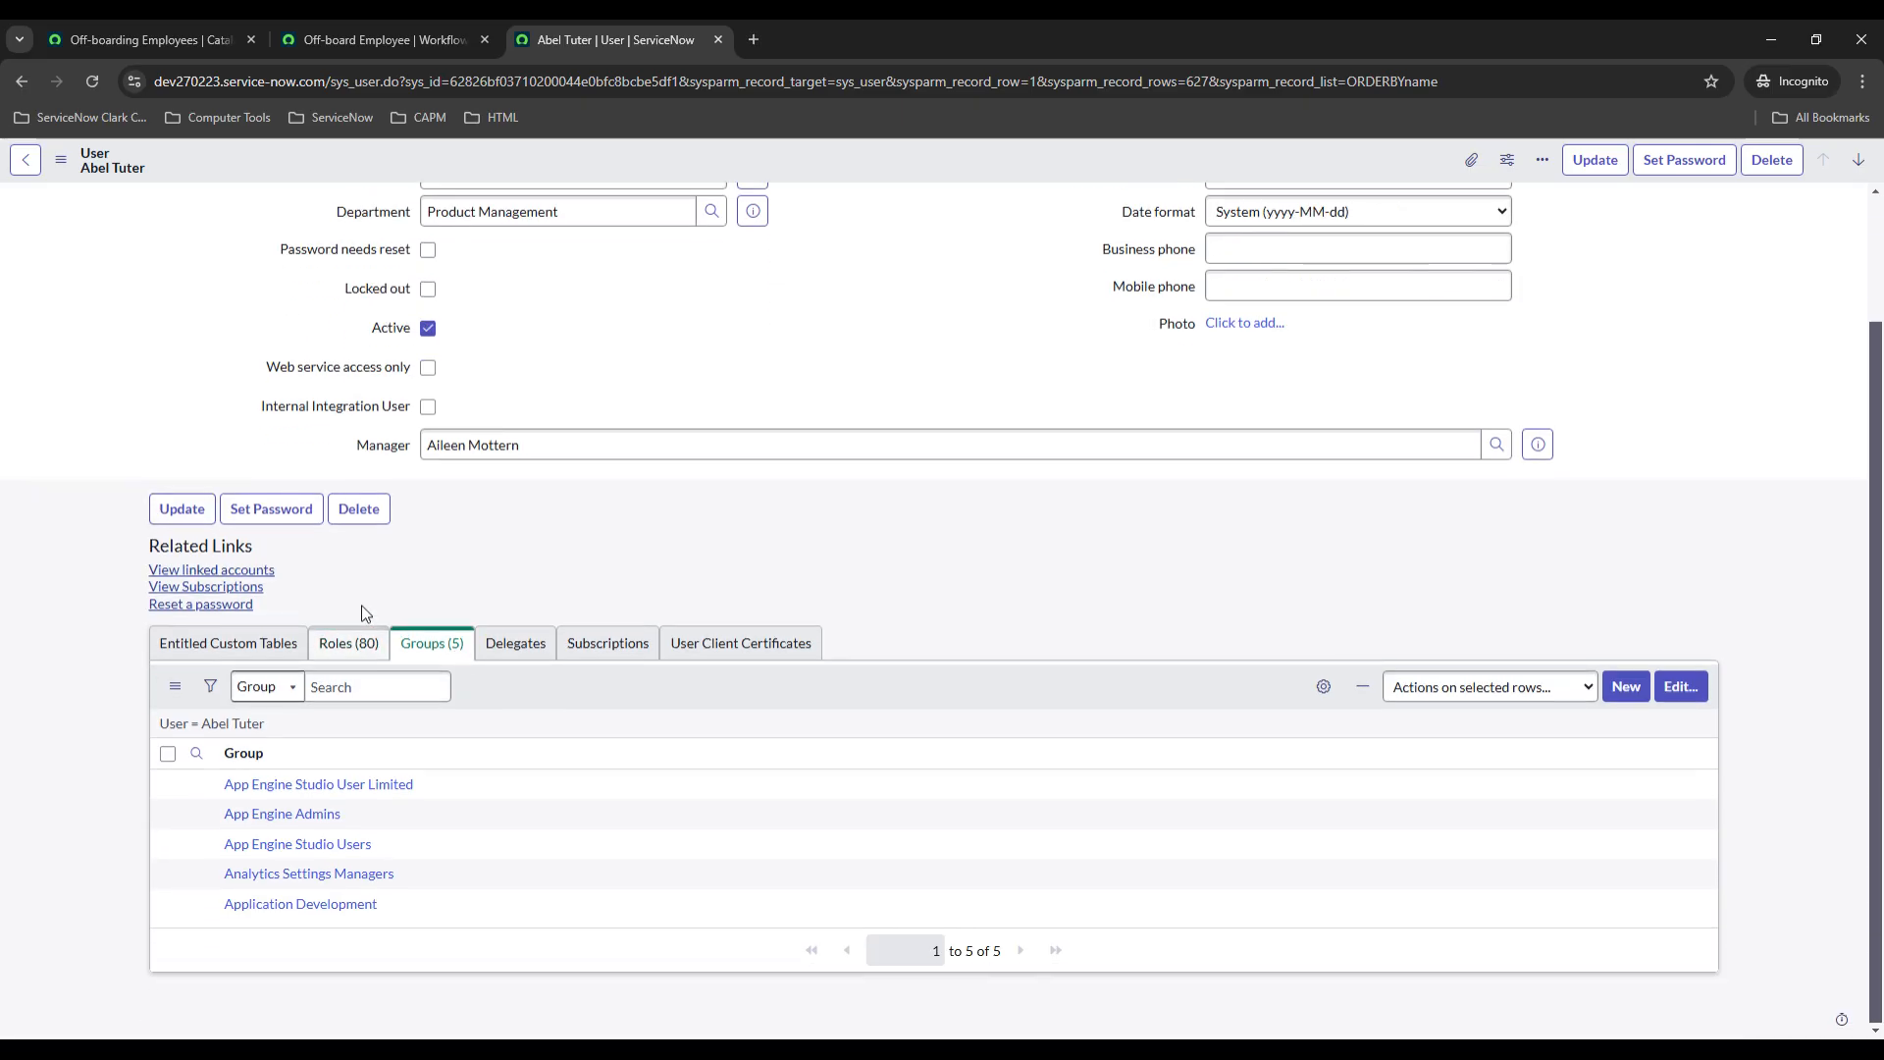
click(372, 39)
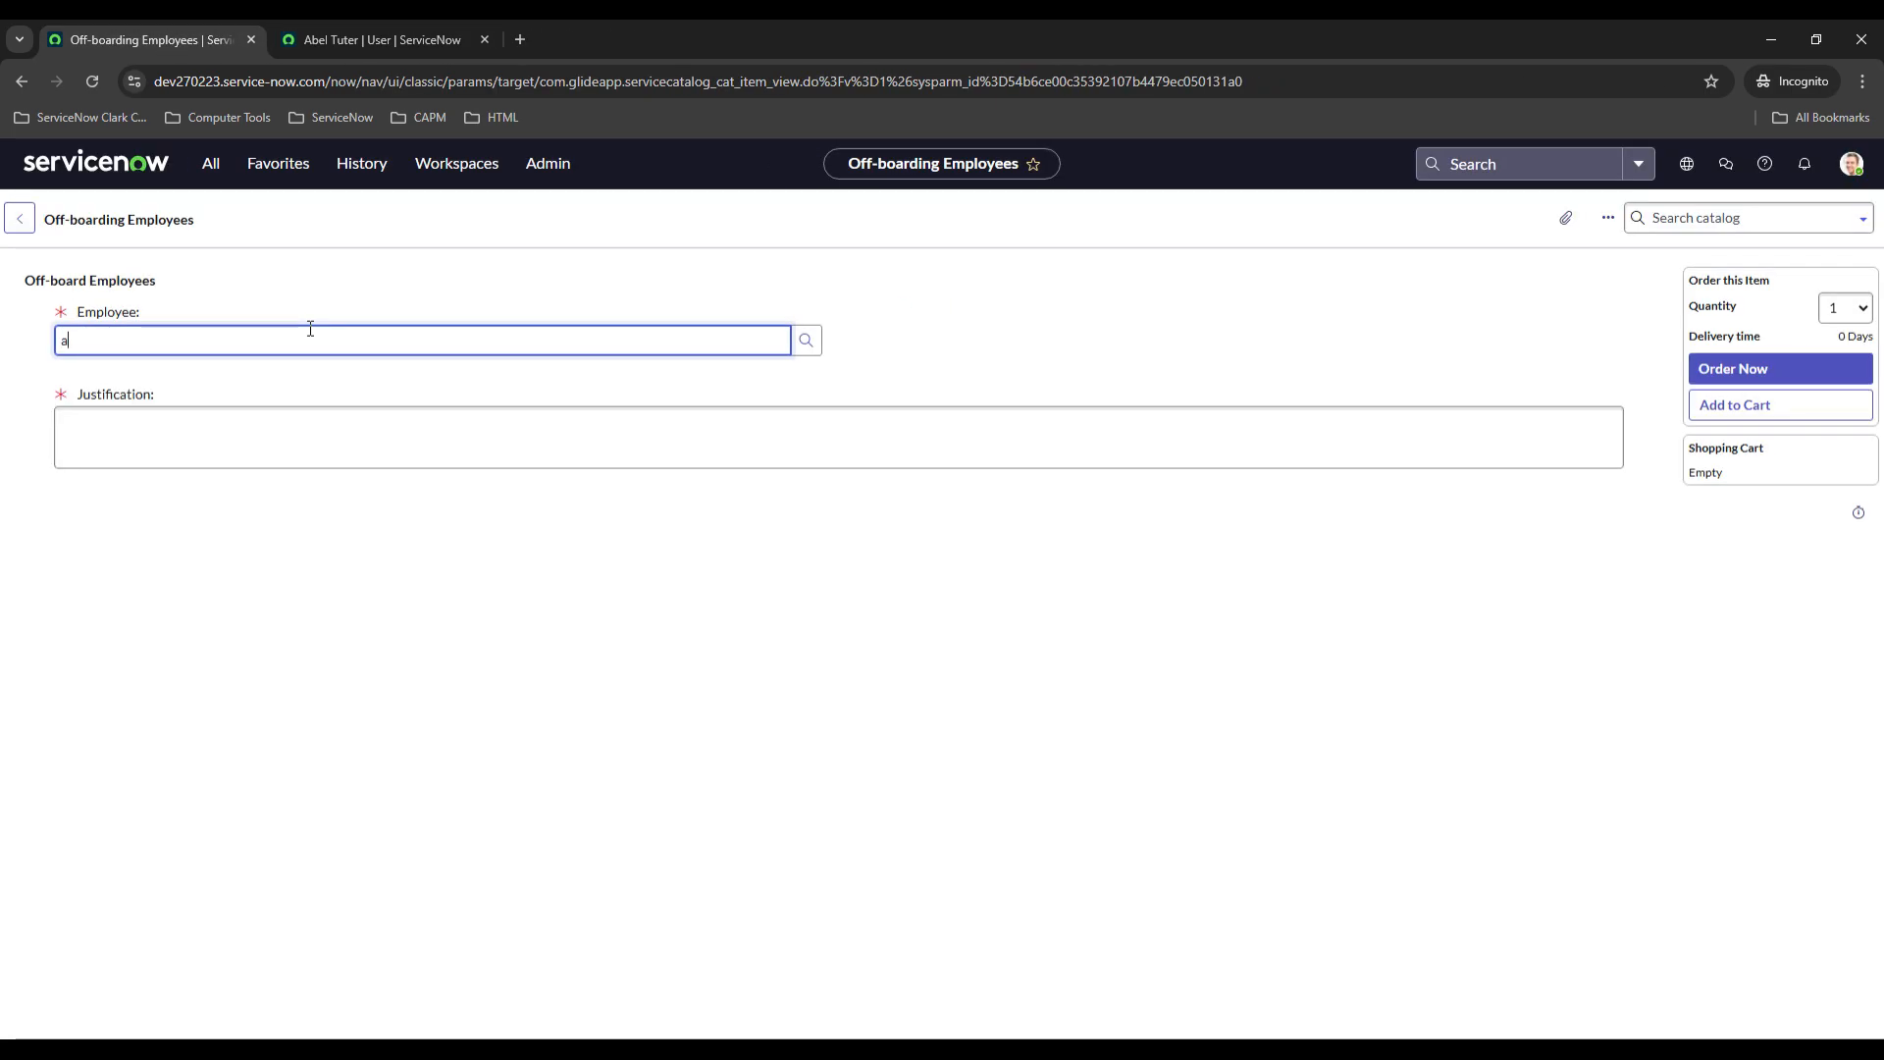
Order off-boarding for Abel Tuter with justification 'test' and open RITM0010006.
text(bel tuter)
click(838, 437)
text(test)
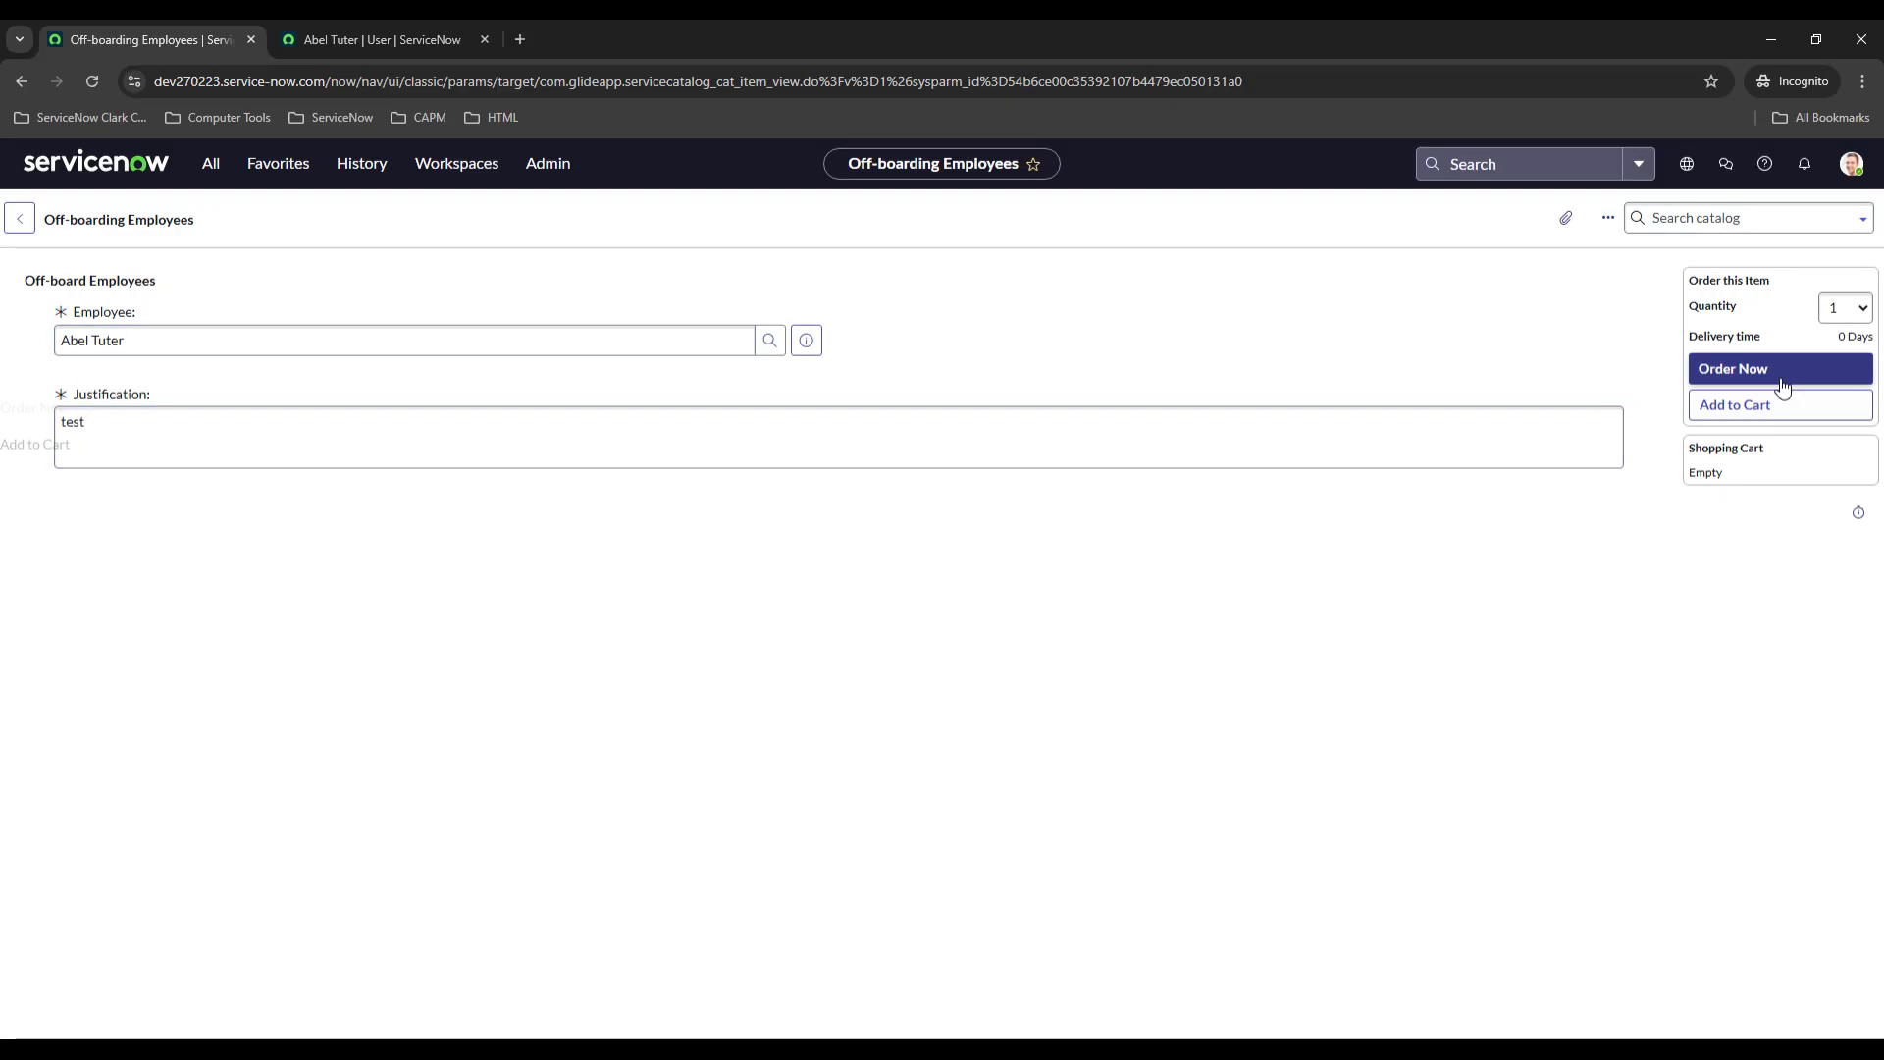
click(1780, 368)
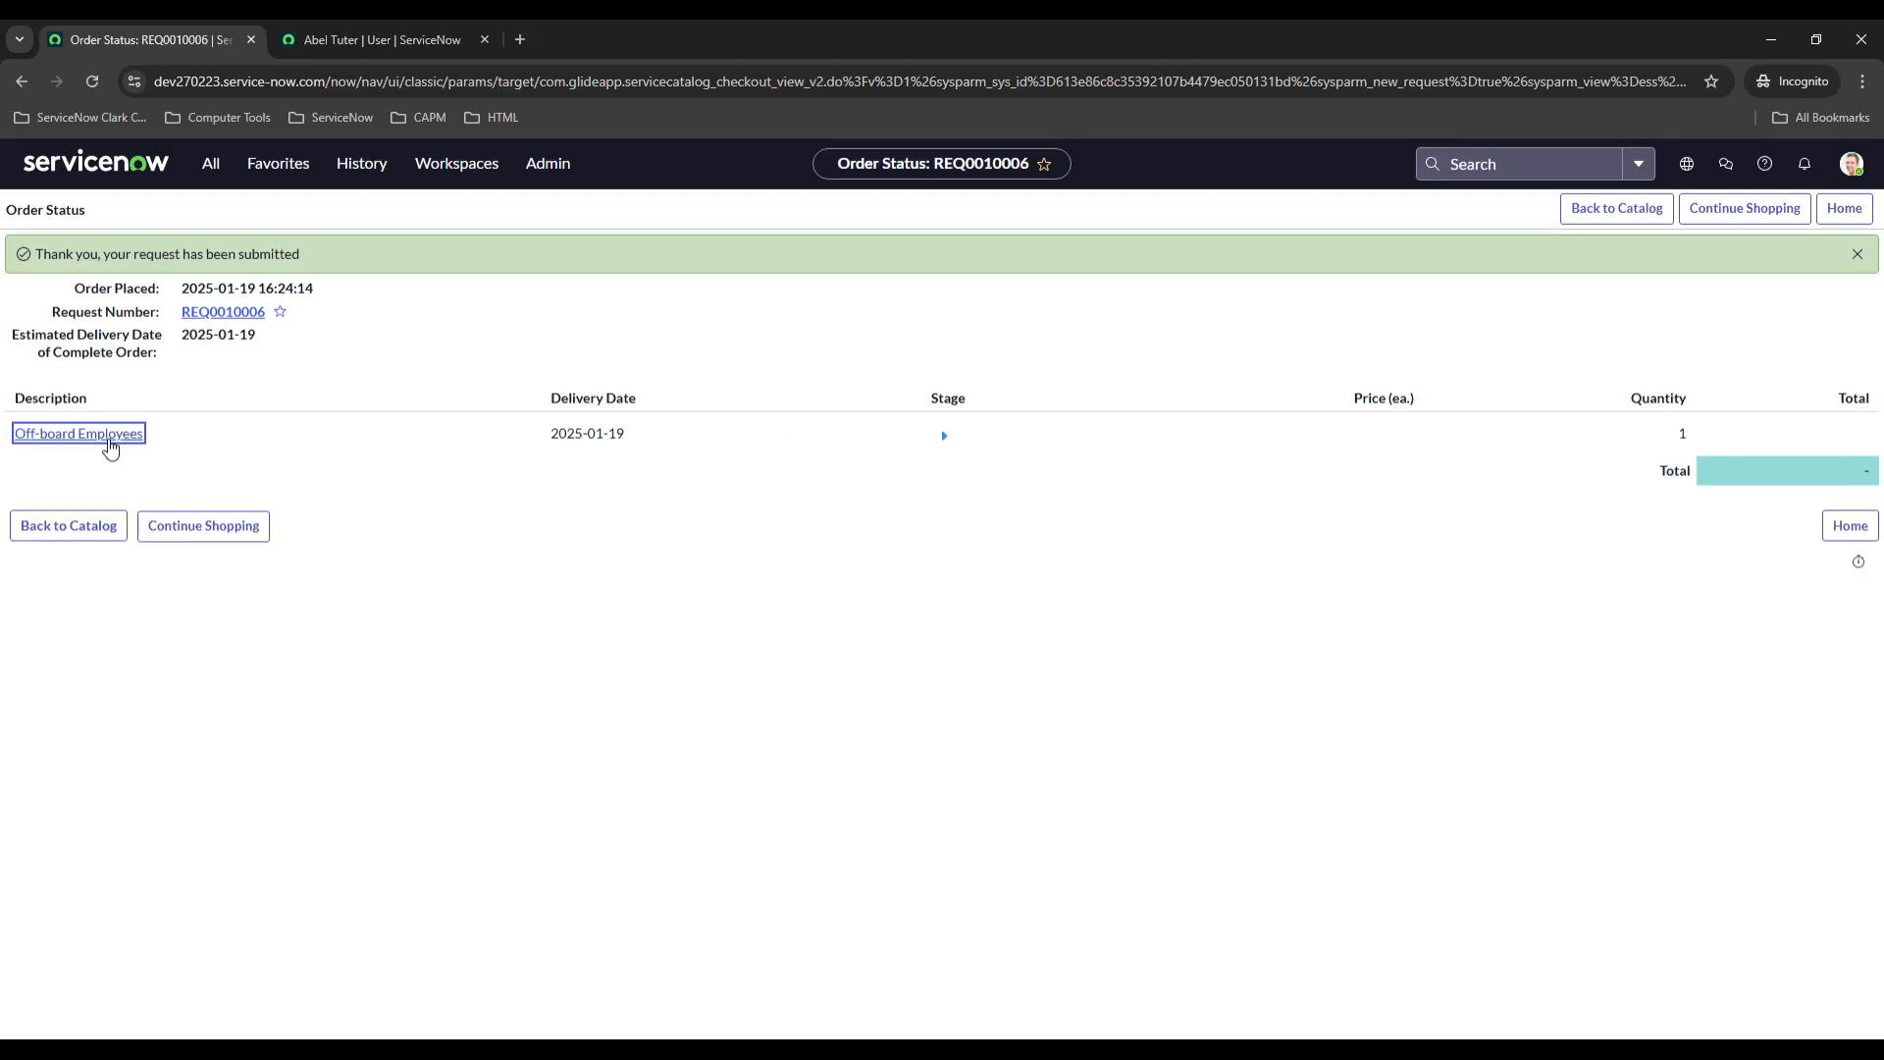
click(77, 433)
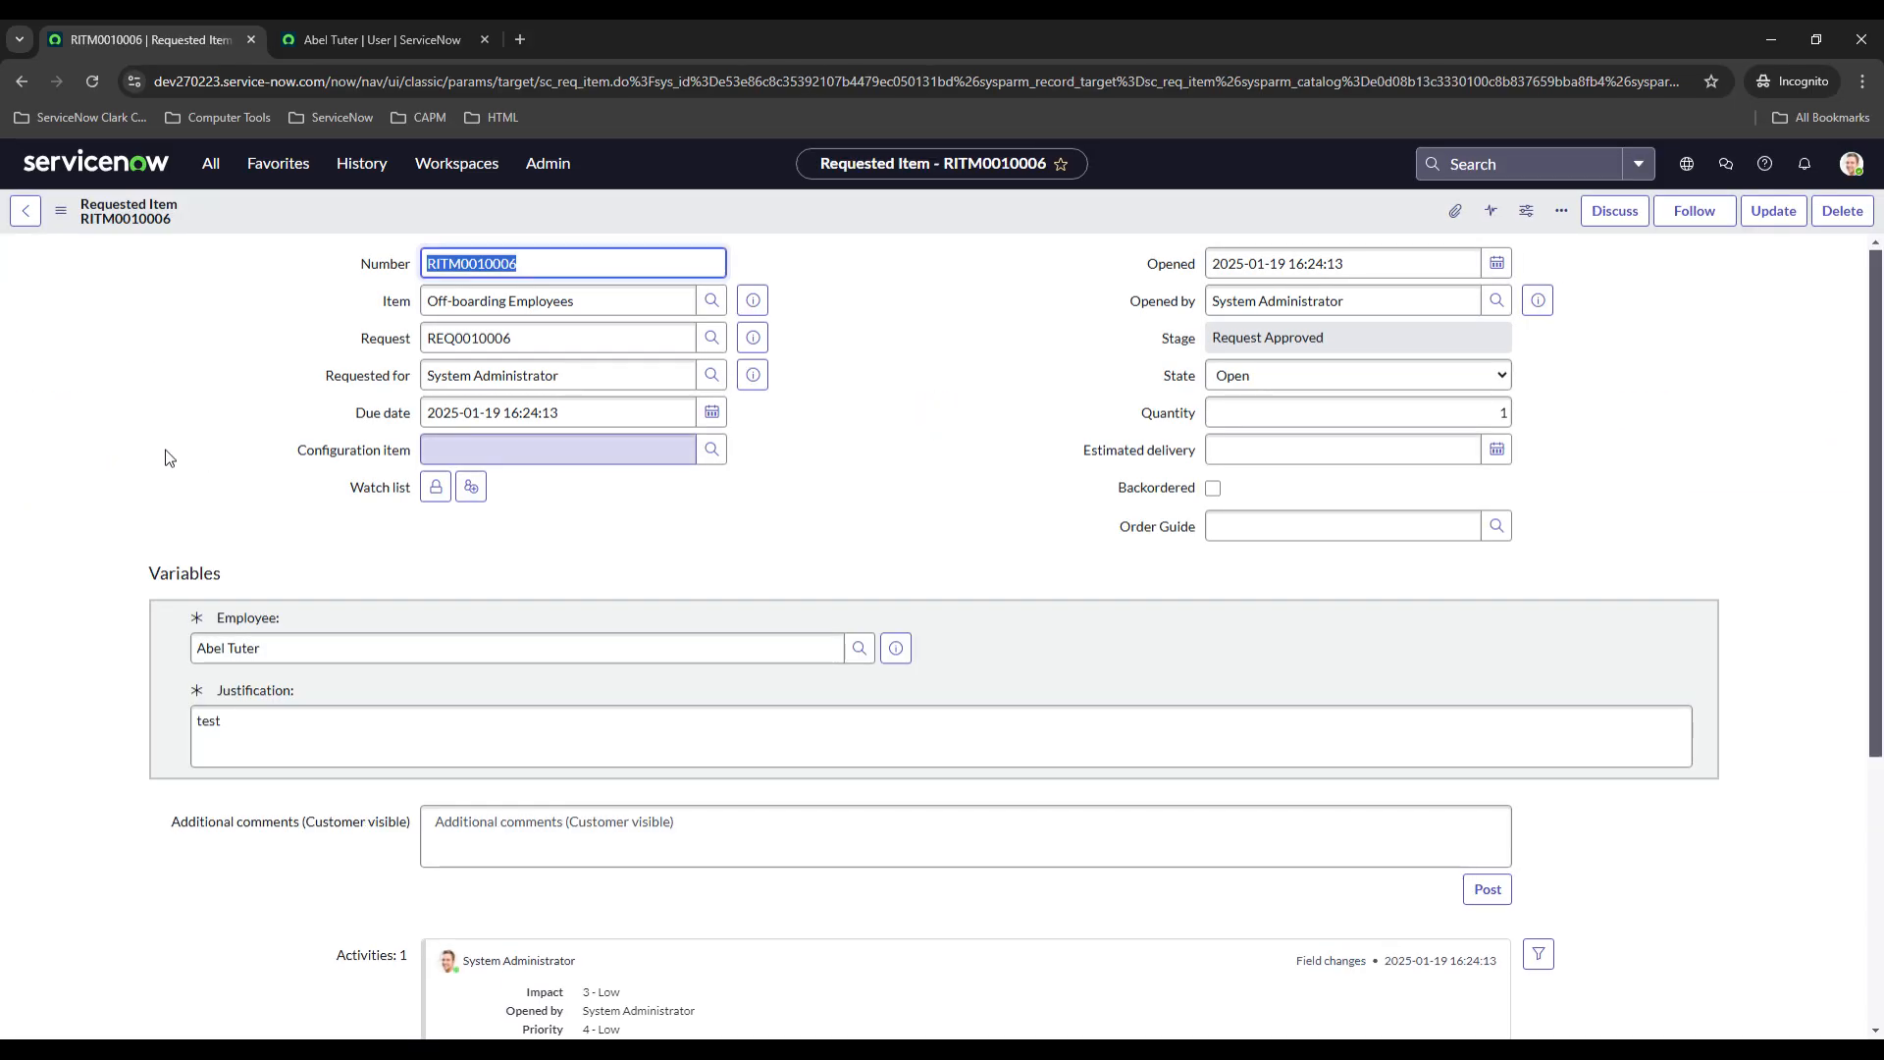
scroll(down, 3)
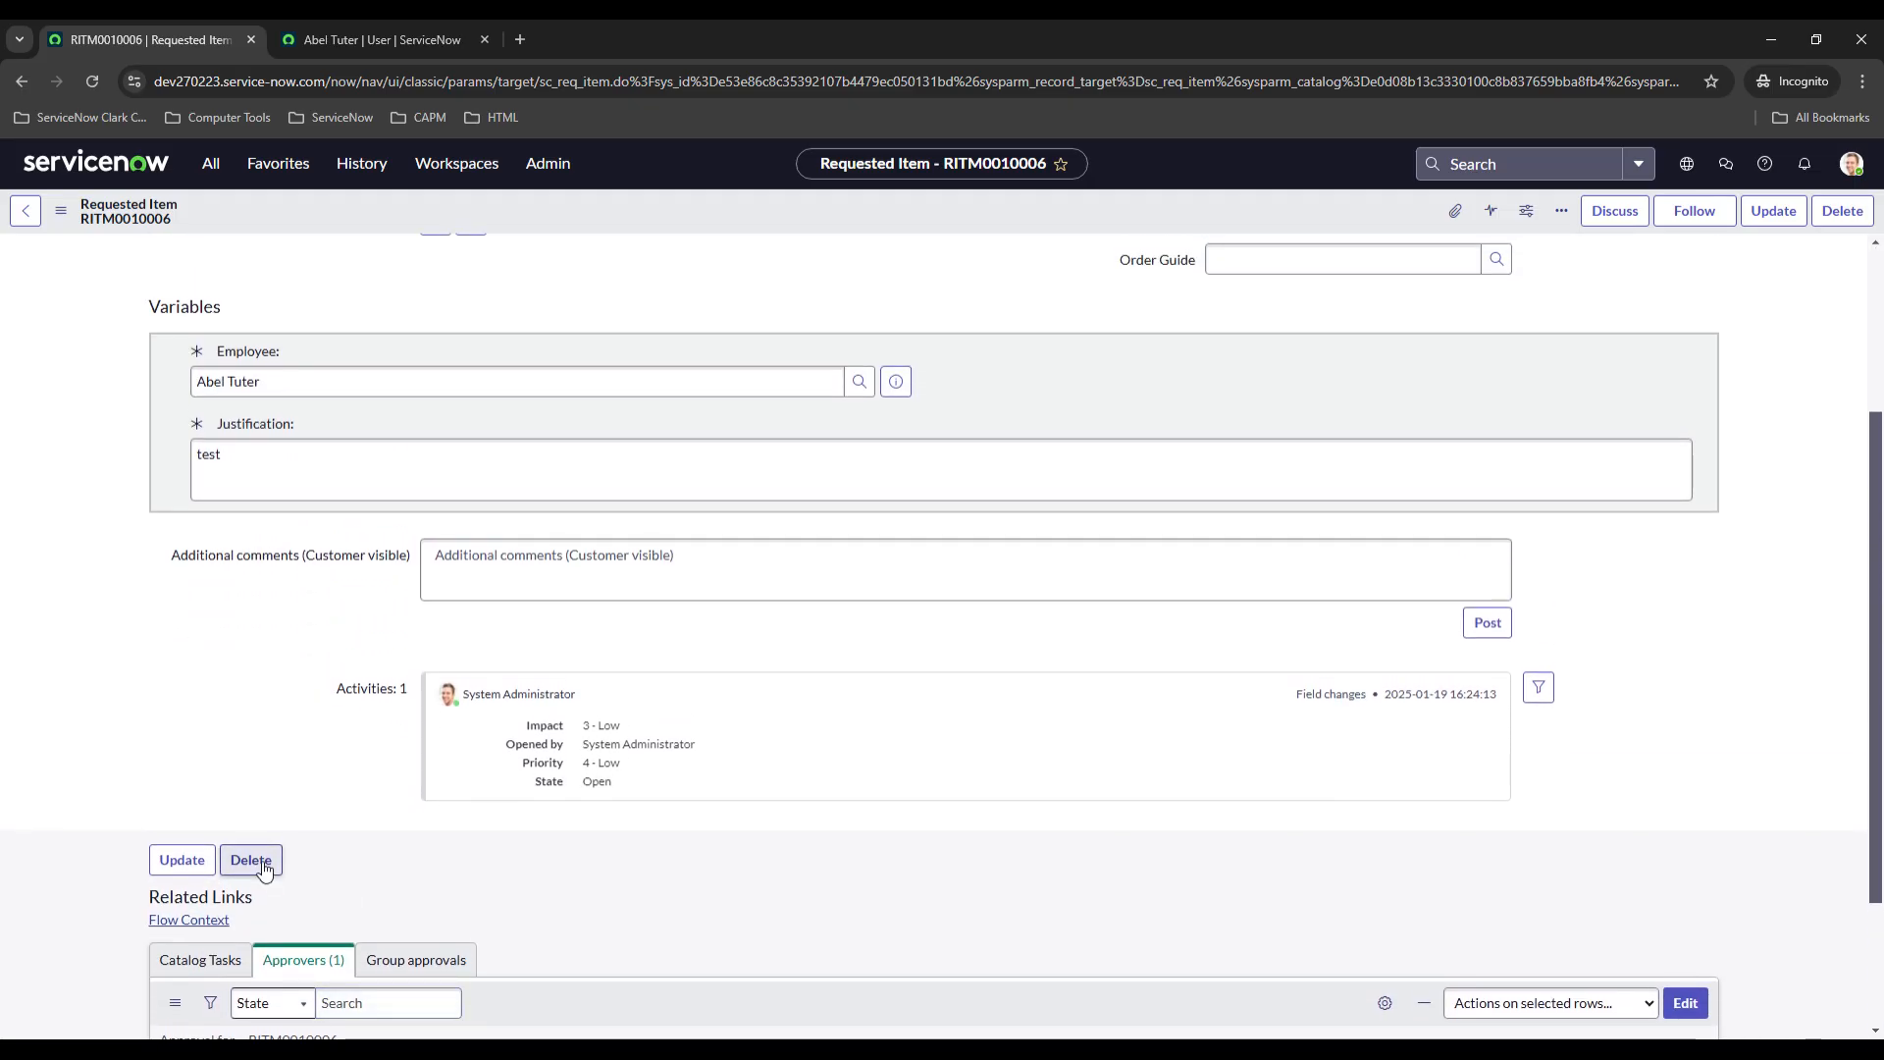
click(378, 40)
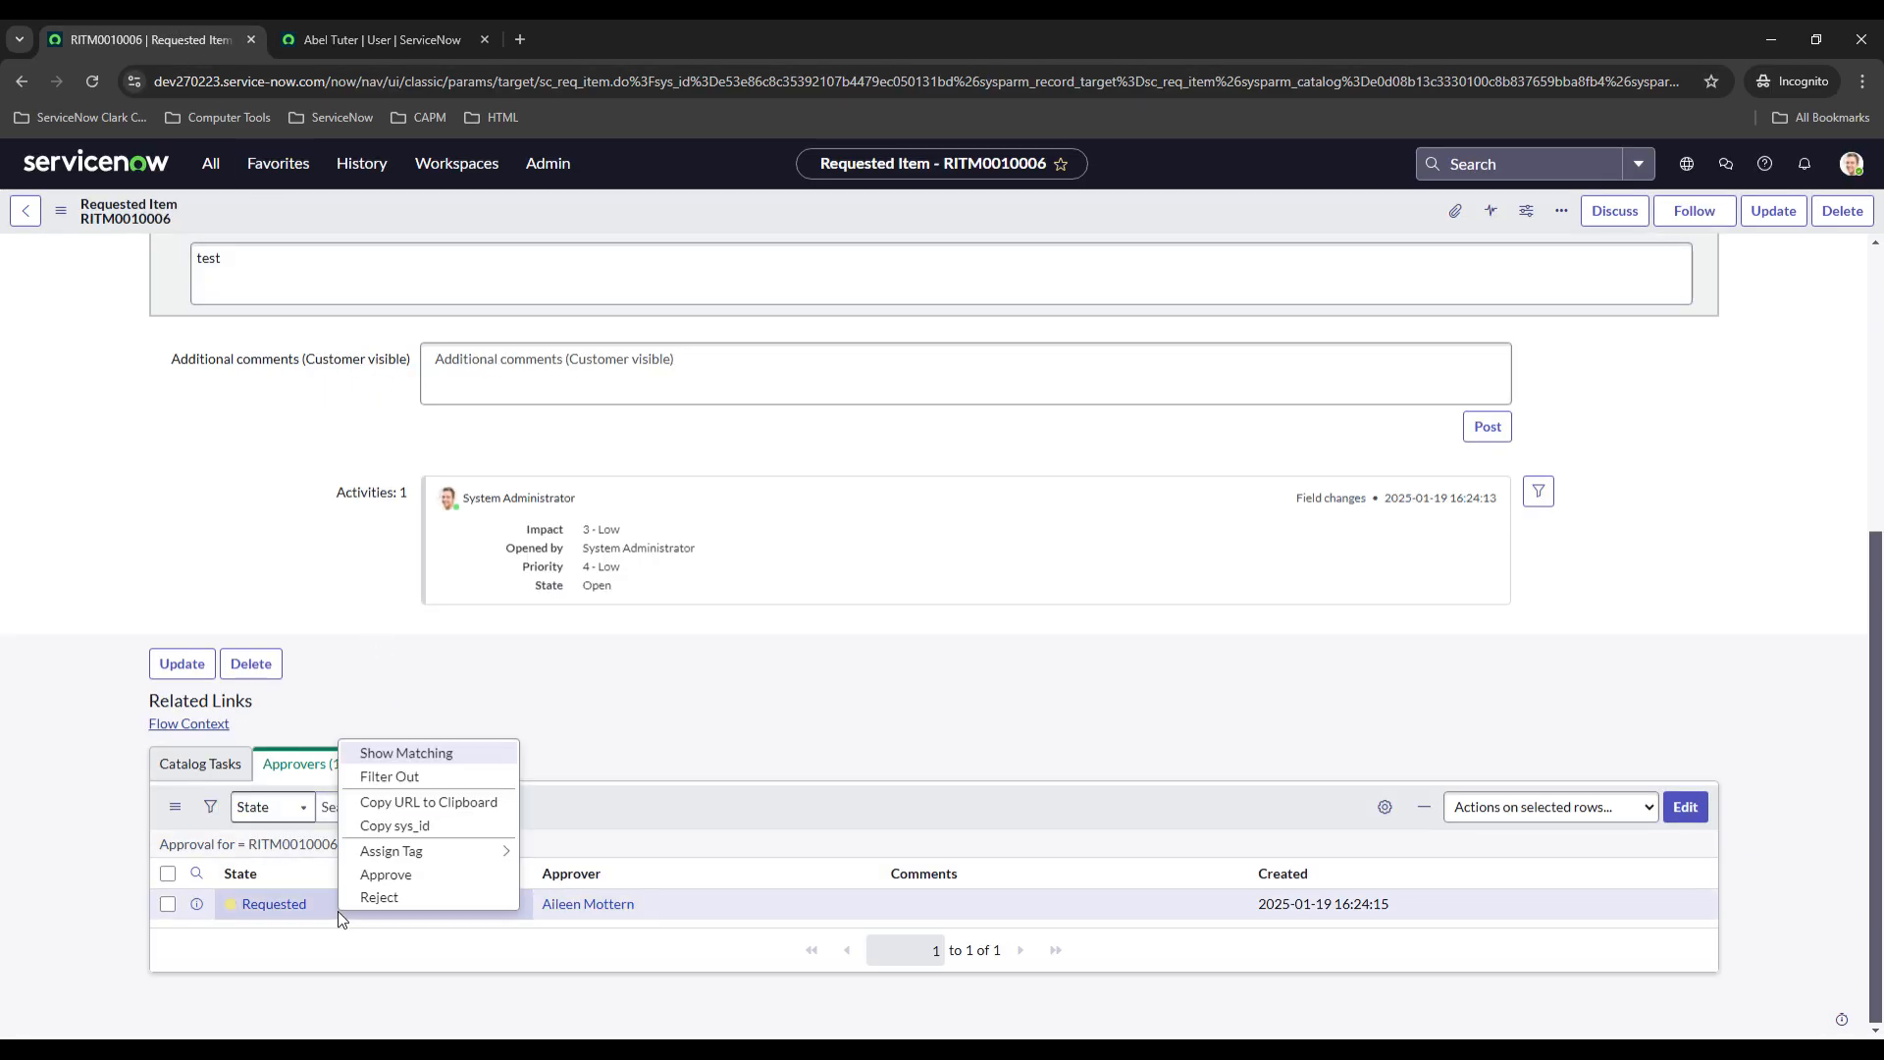
Approve Aileen Mottern's pending approval on RITM0010006 and update the requested item.
click(386, 874)
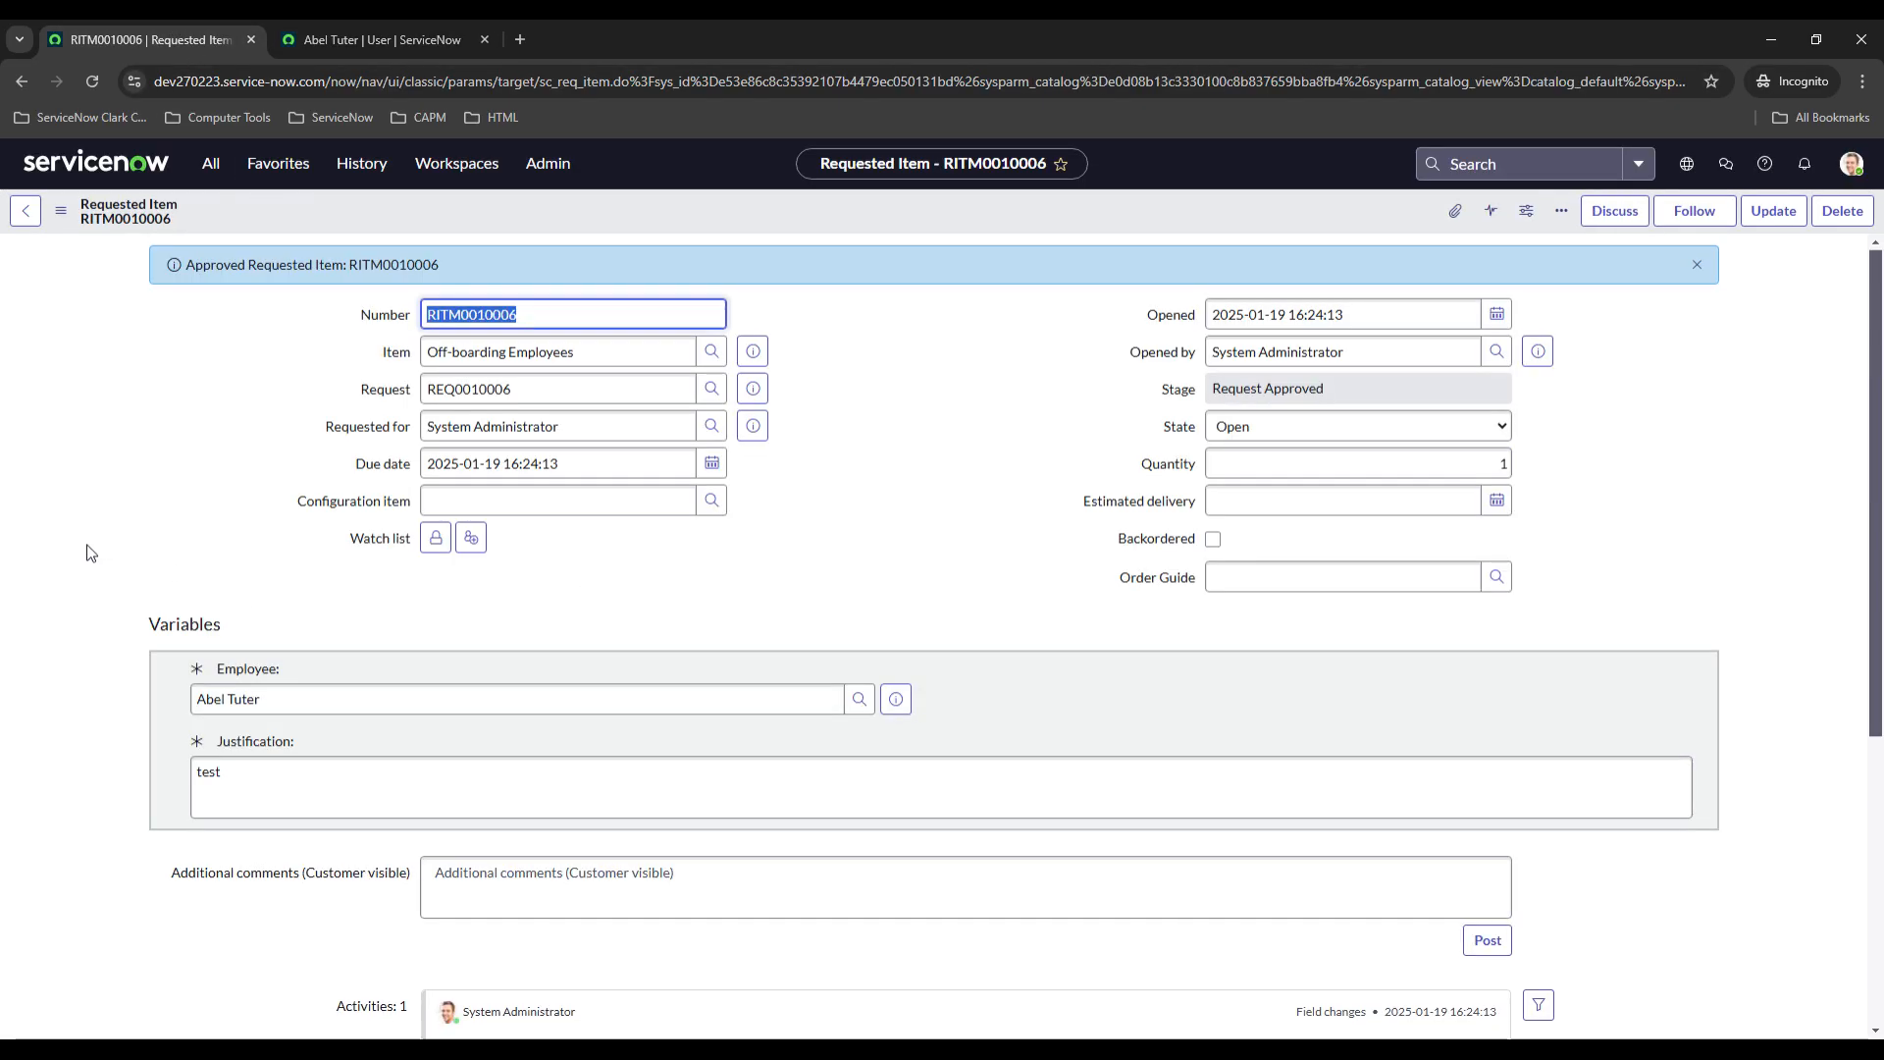
click(558, 463)
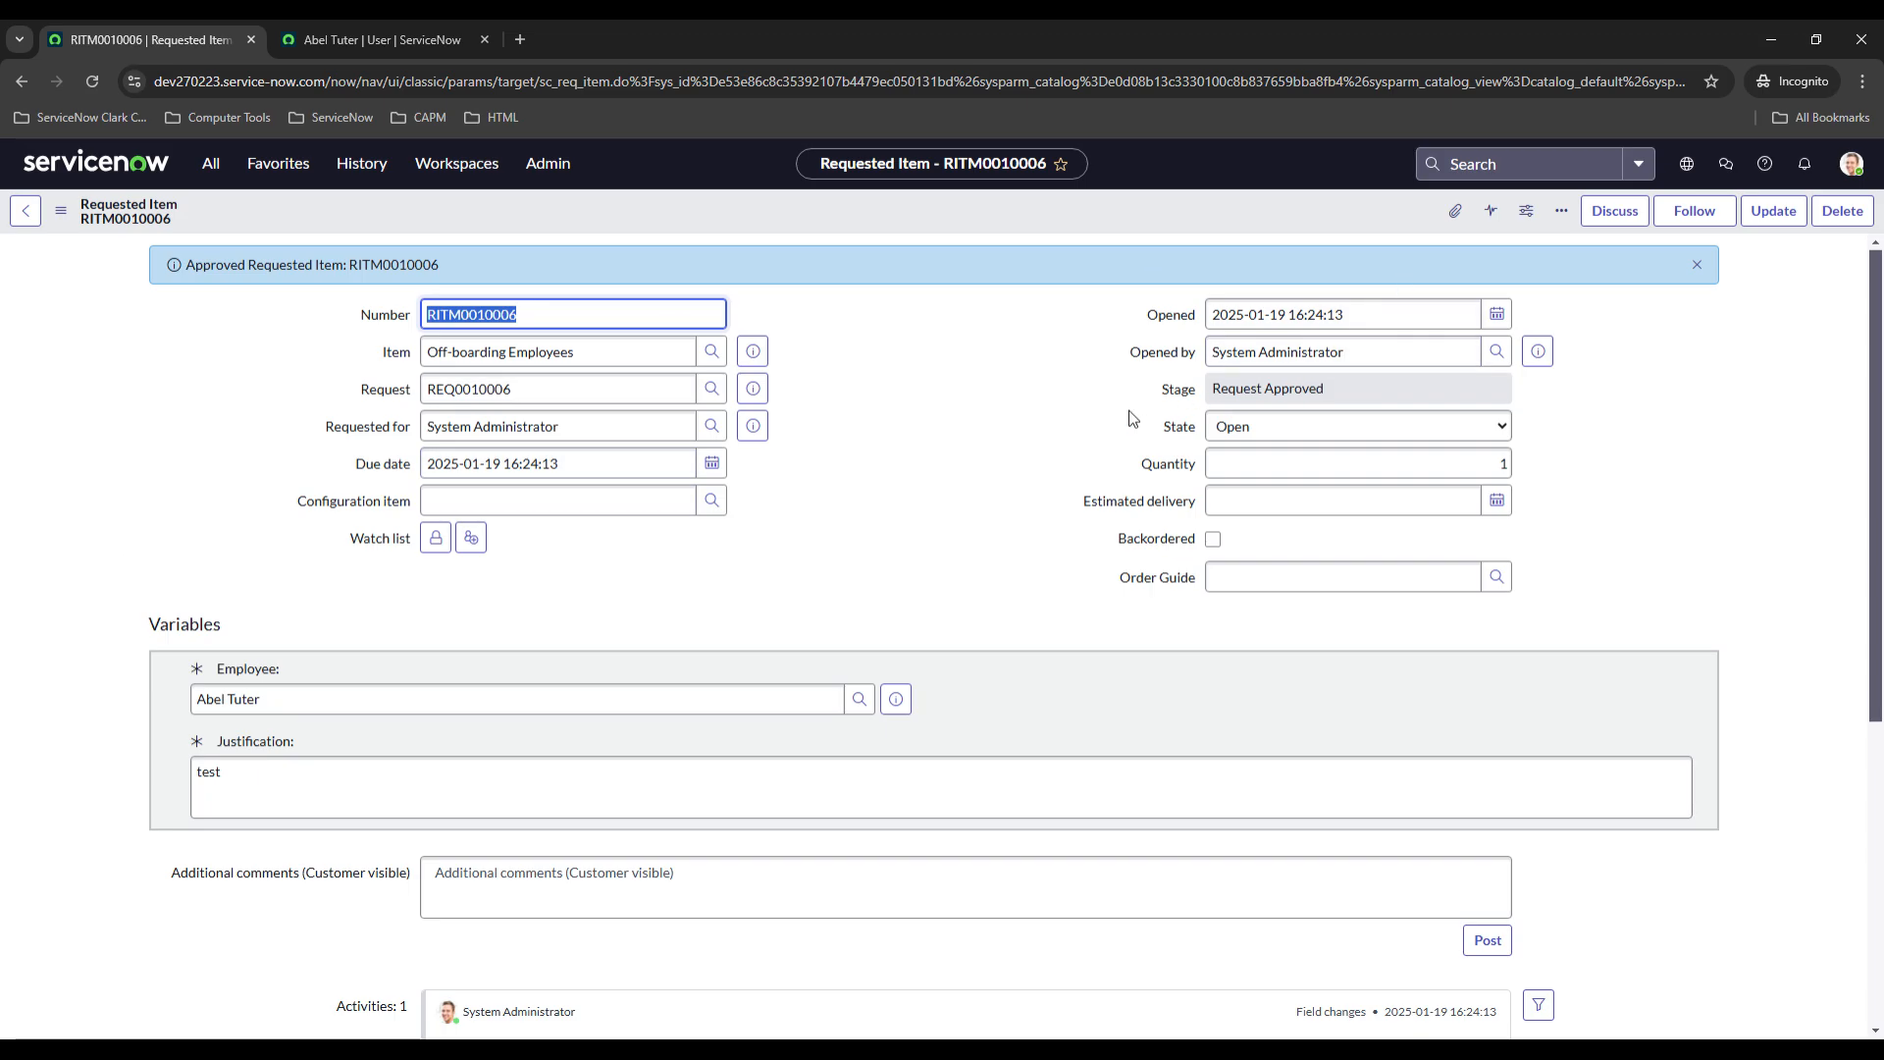
mouse_move(992, 445)
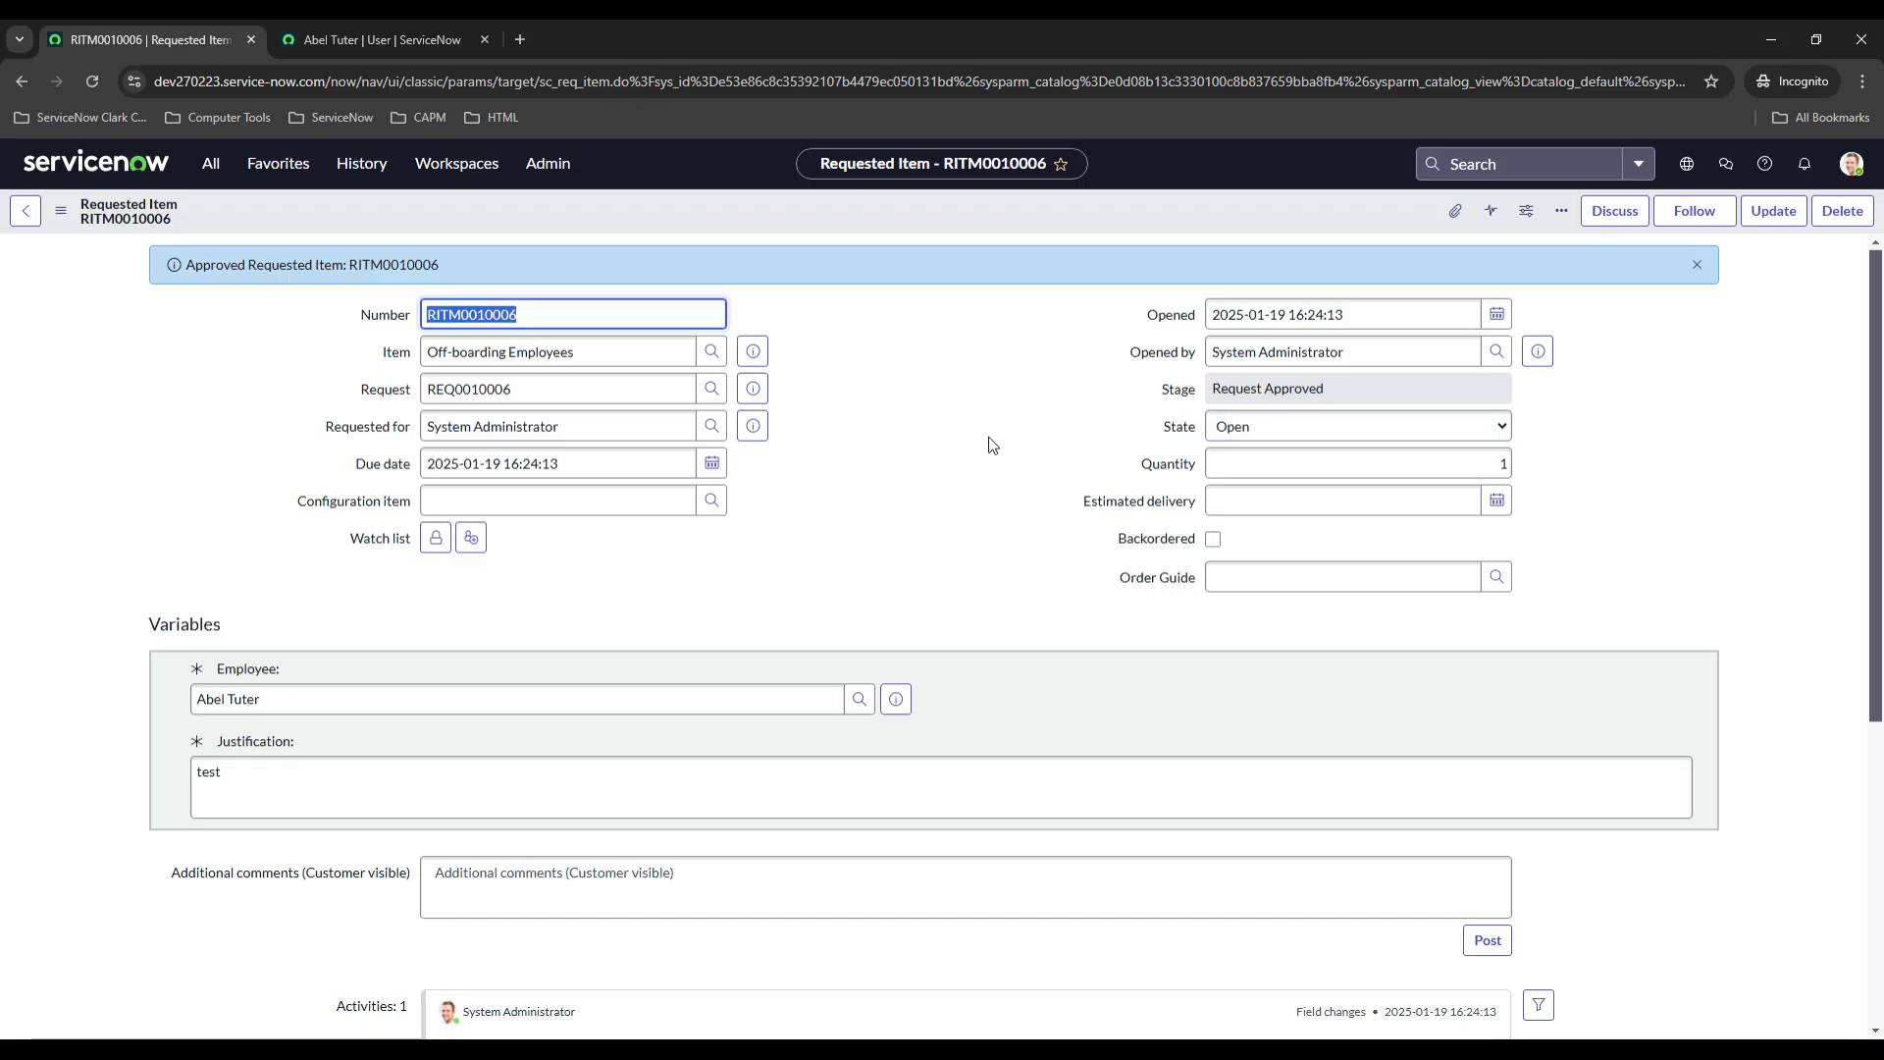
click(1358, 463)
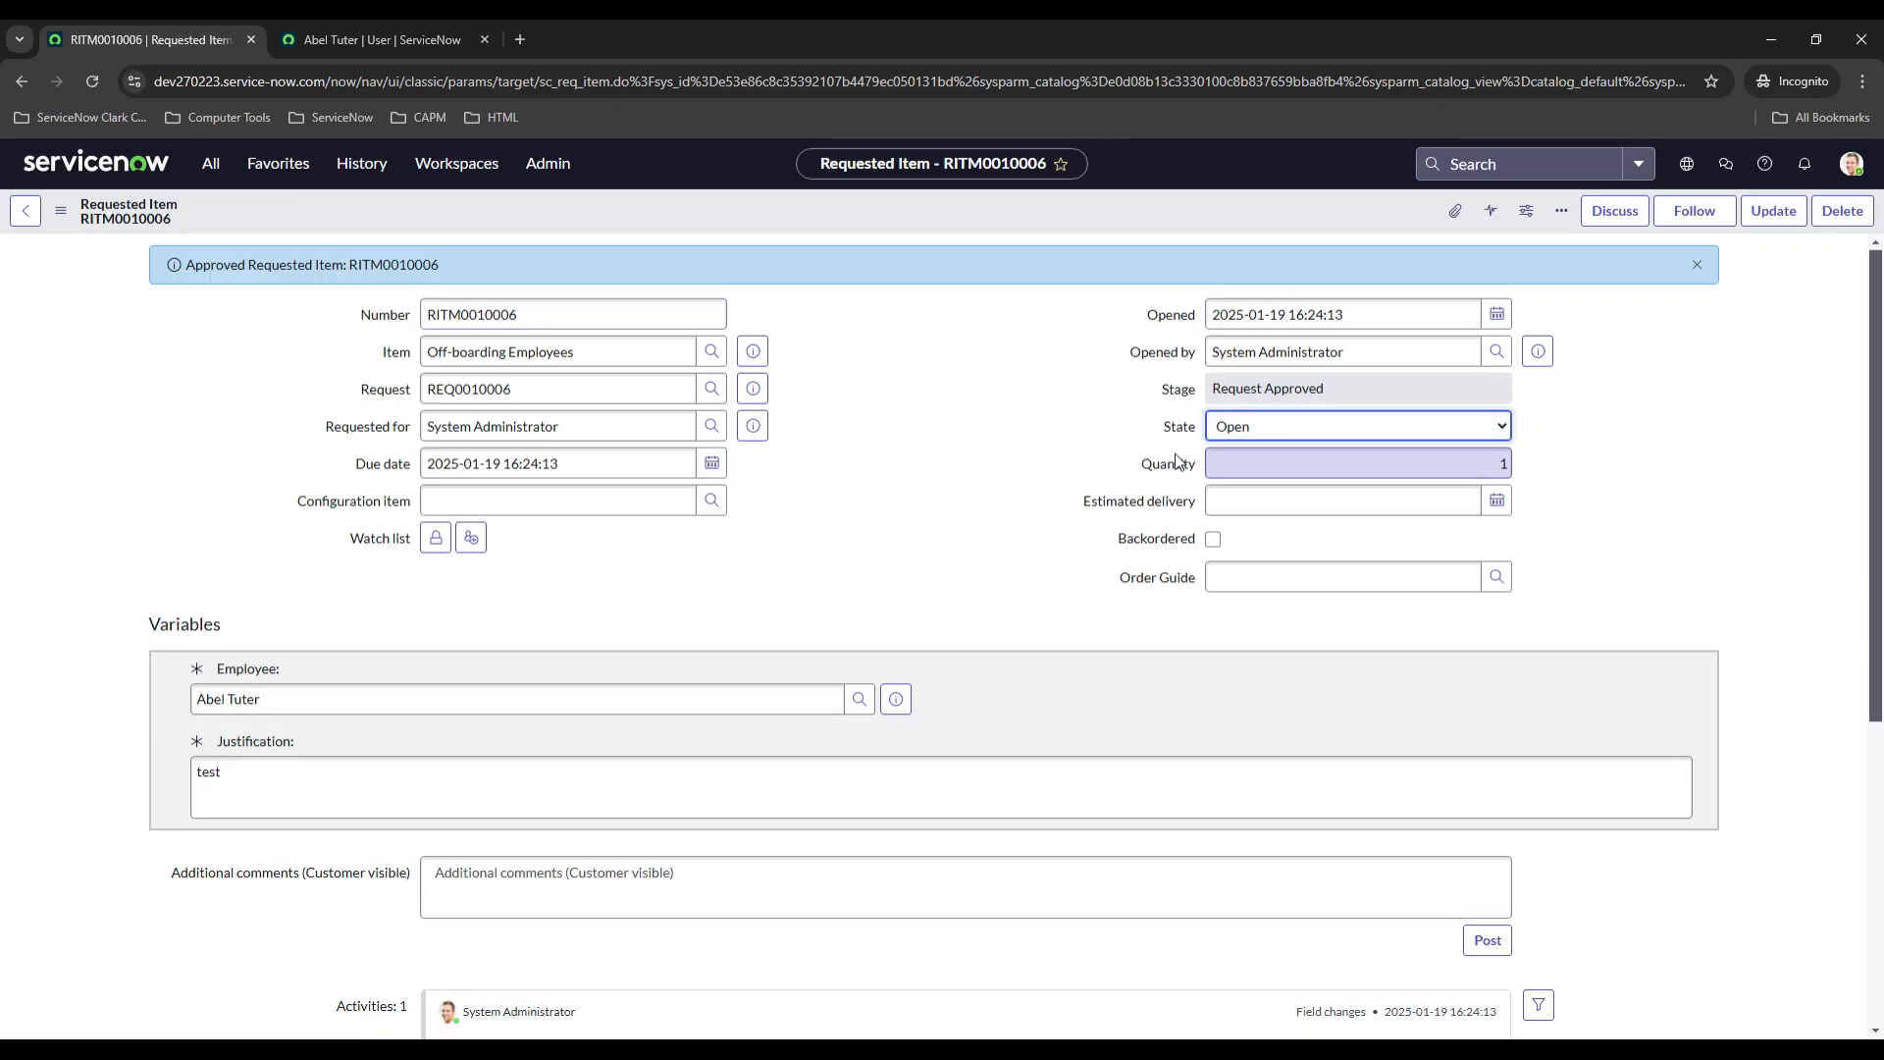
click(1355, 463)
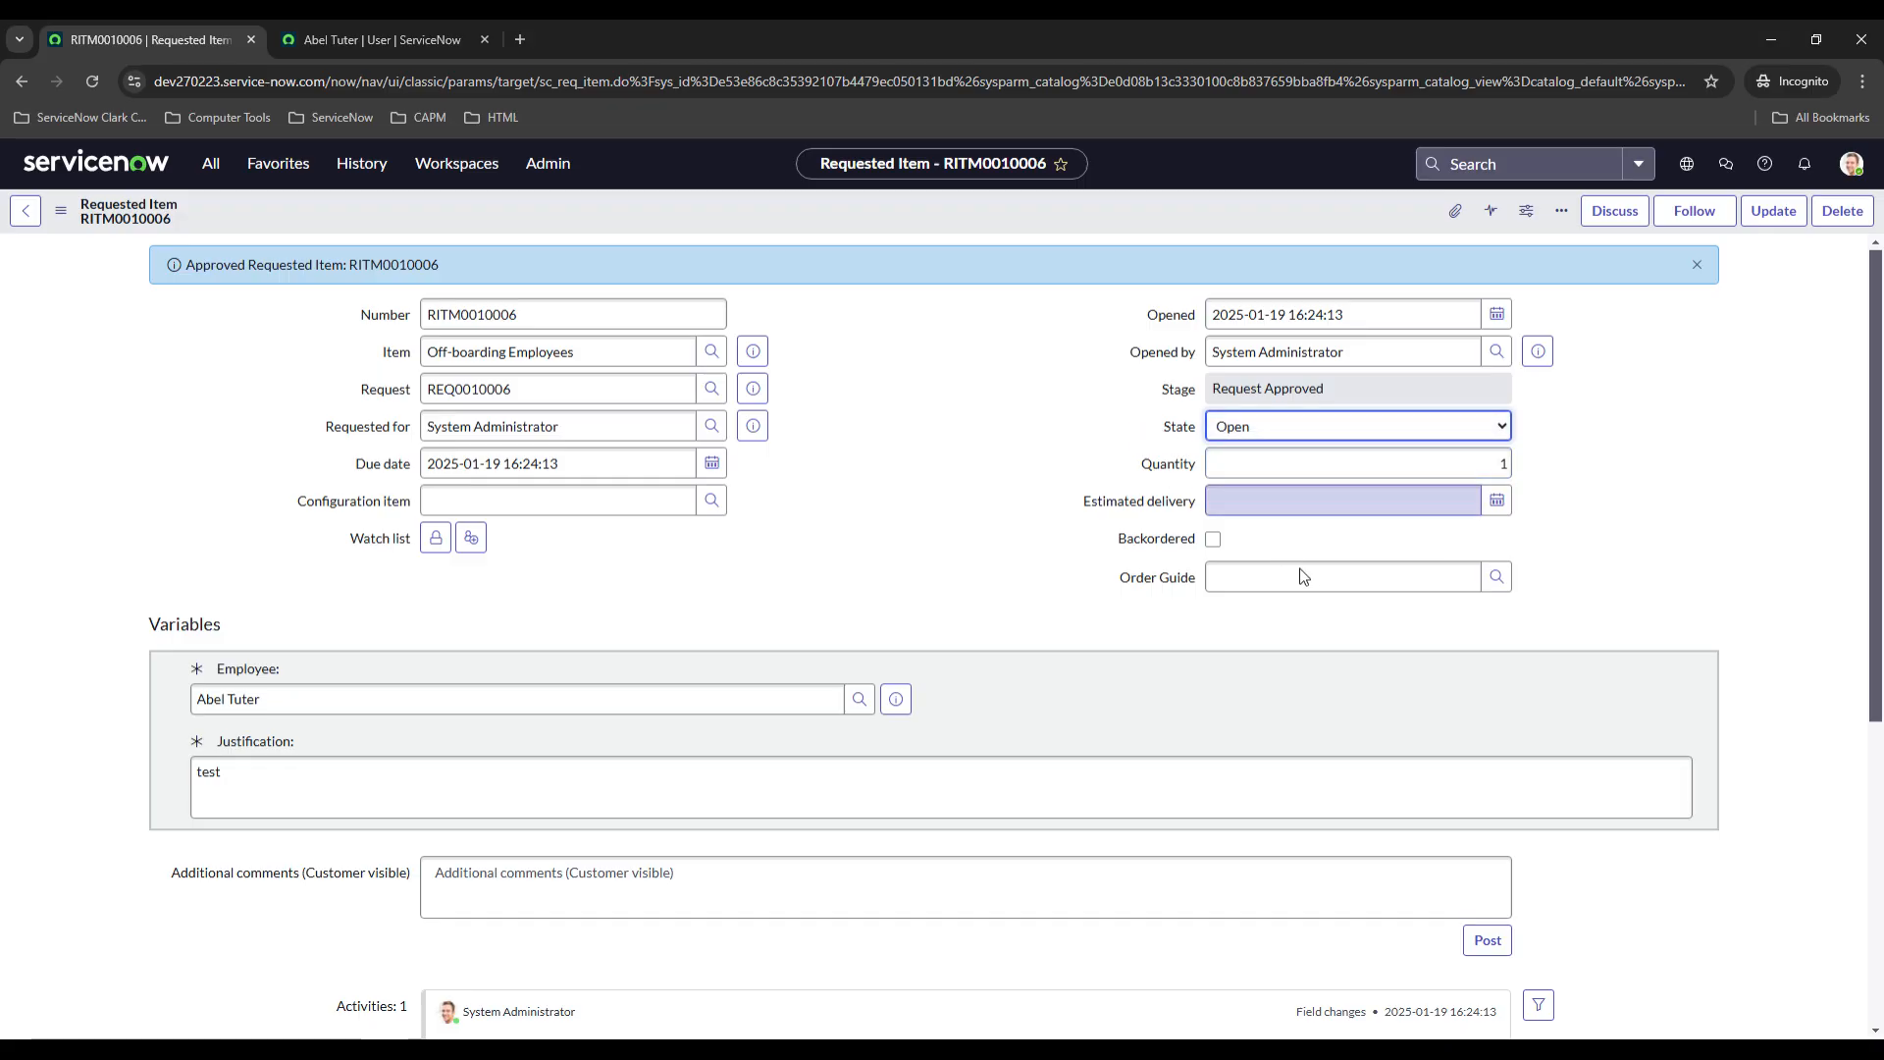
scroll(down, 3)
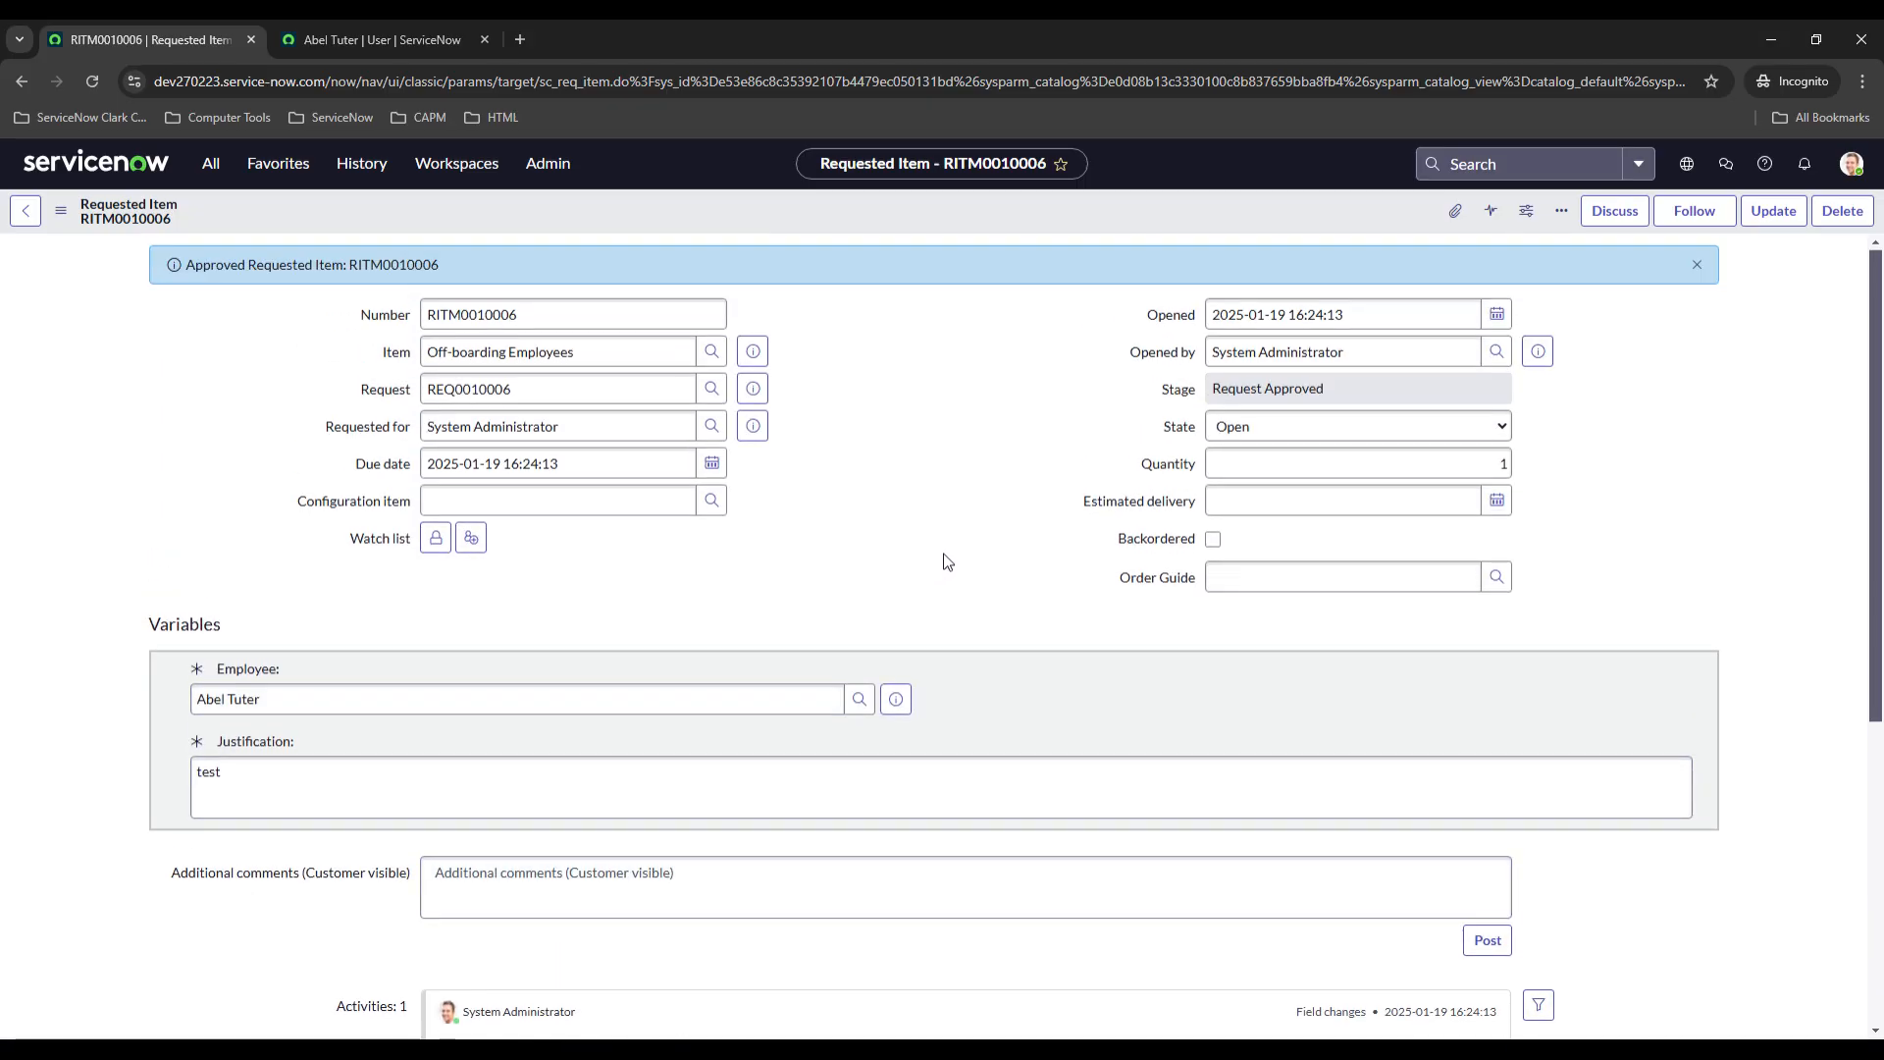
scroll(down, 3)
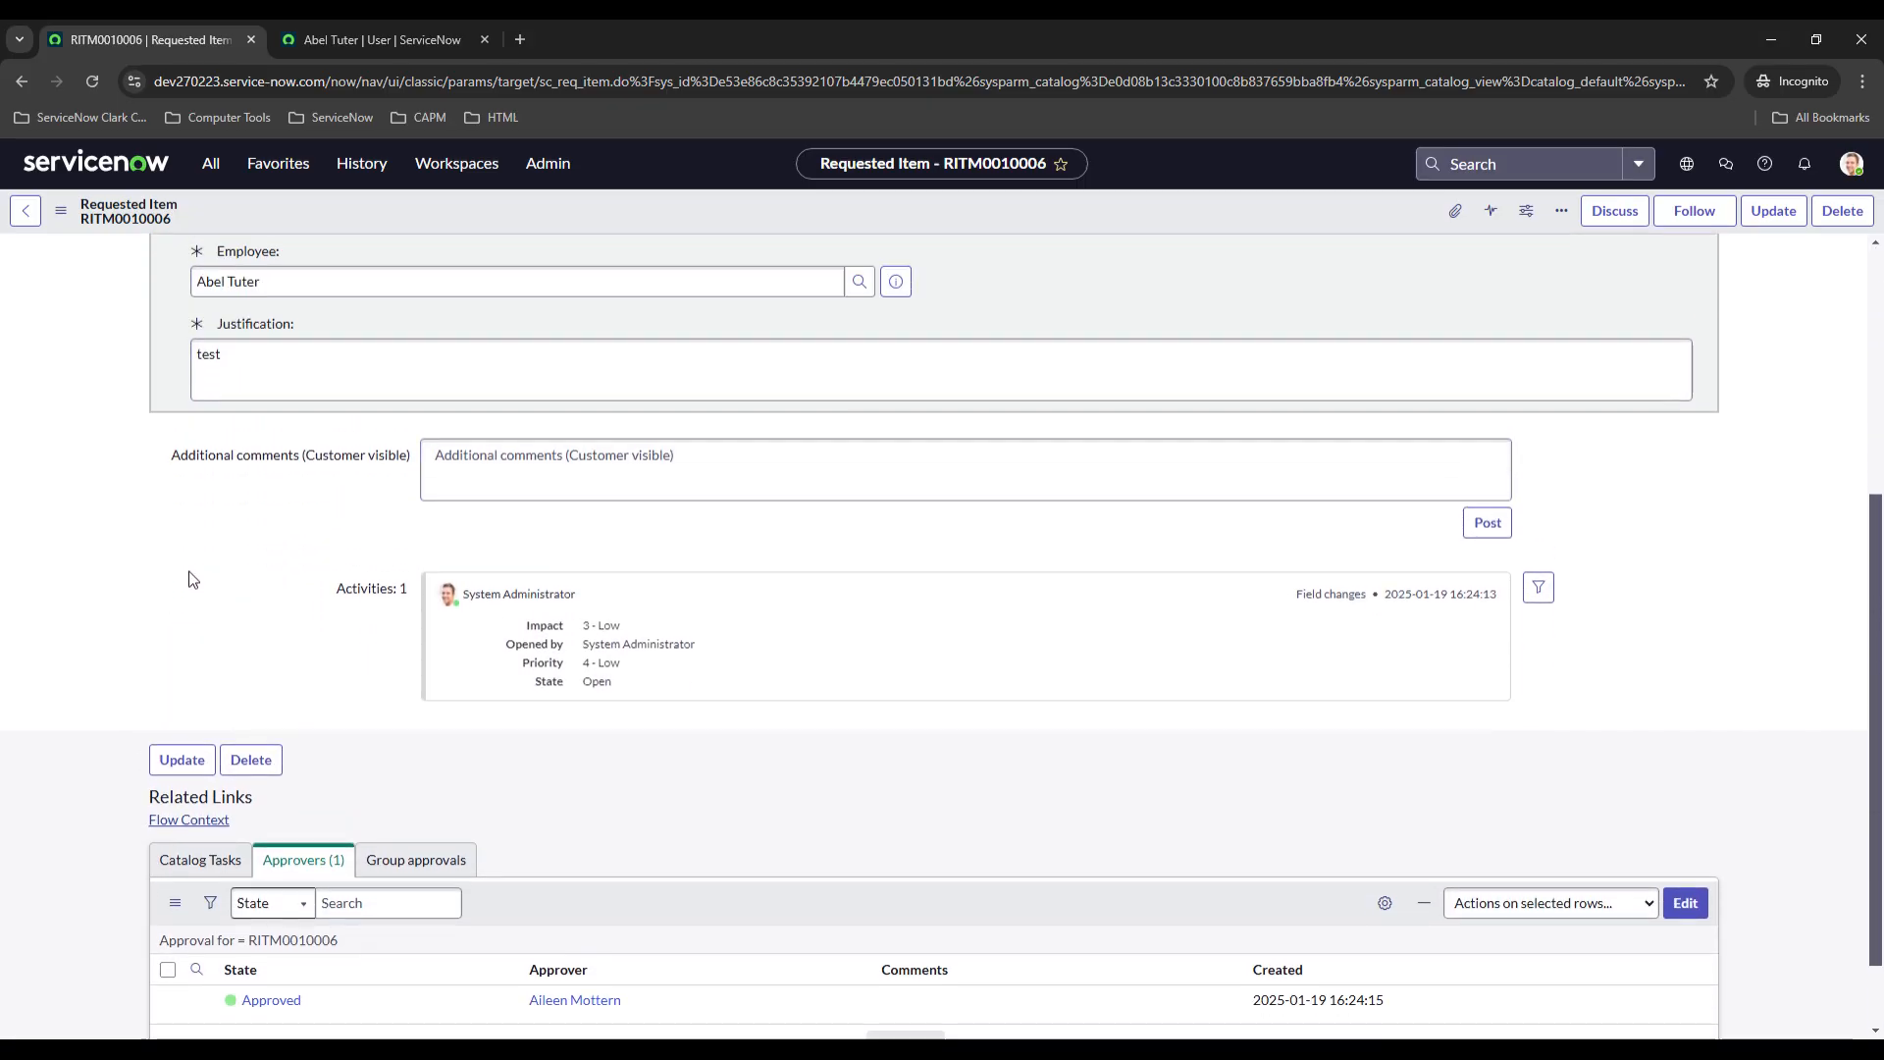
scroll(up, 3)
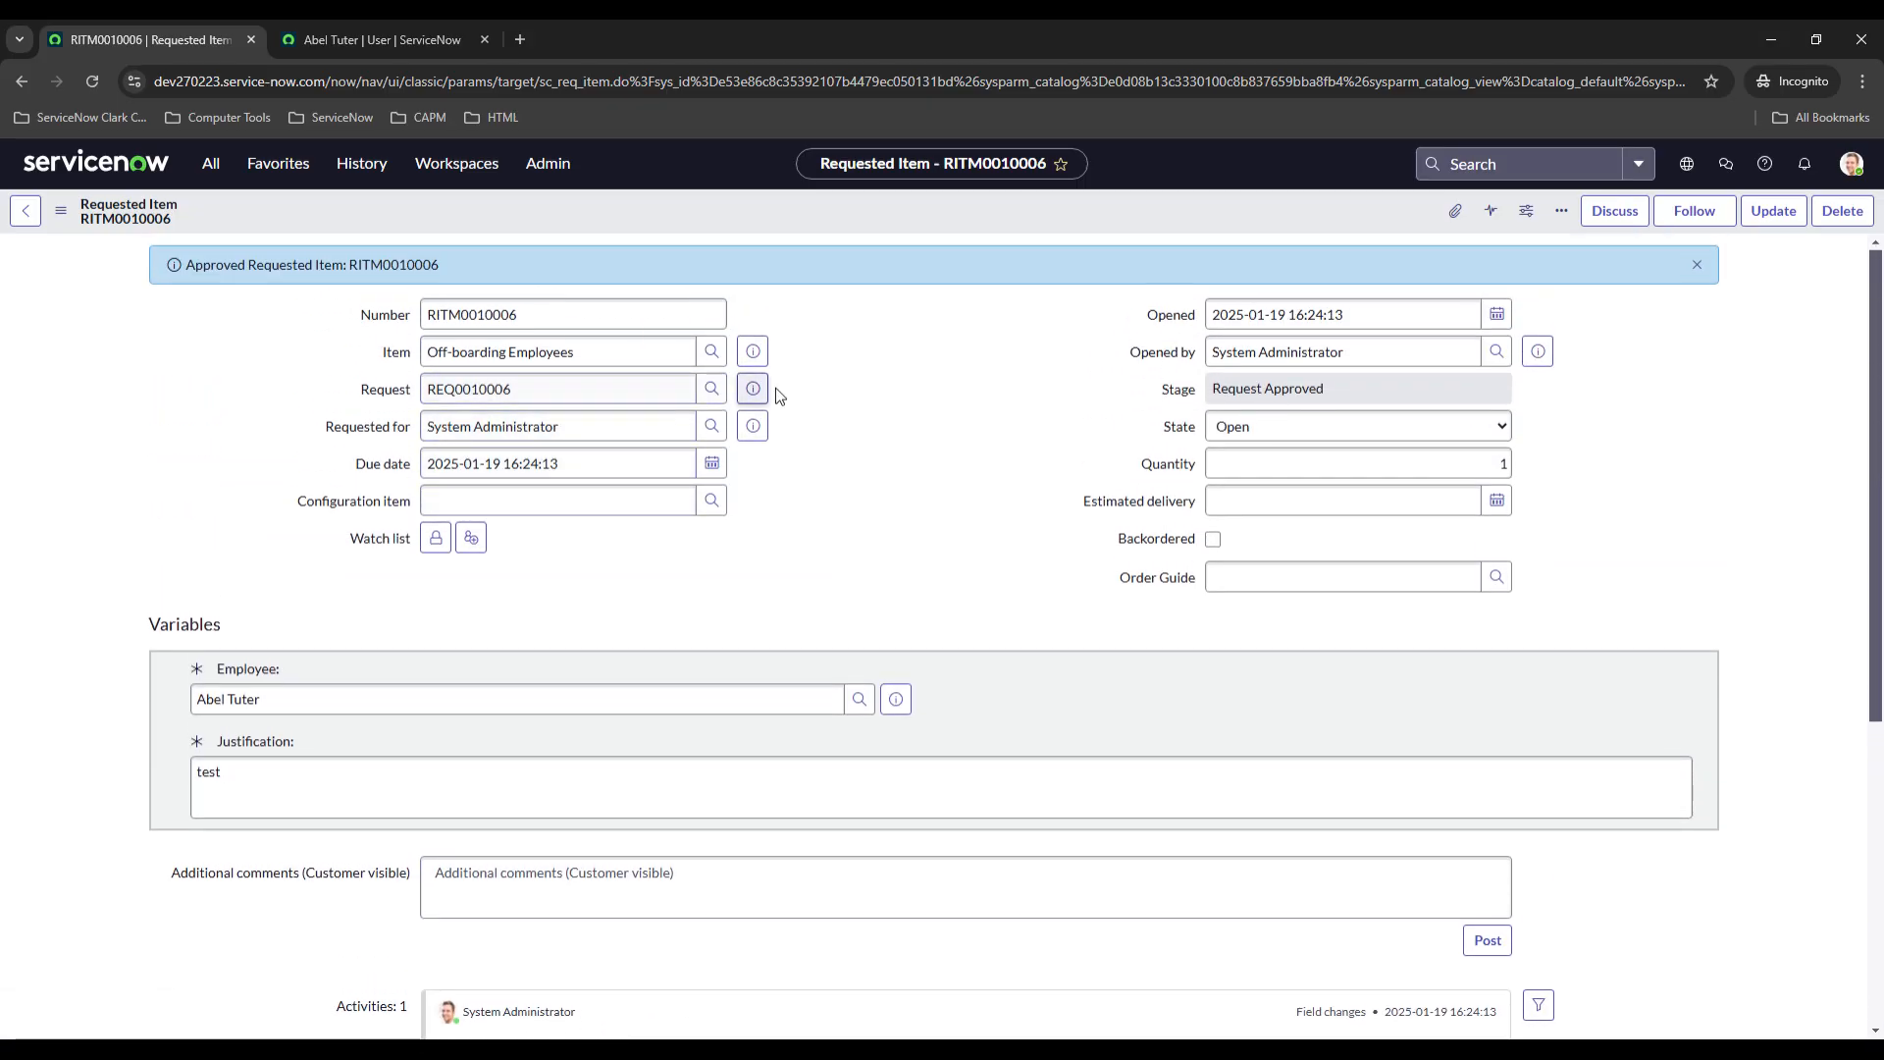
click(752, 389)
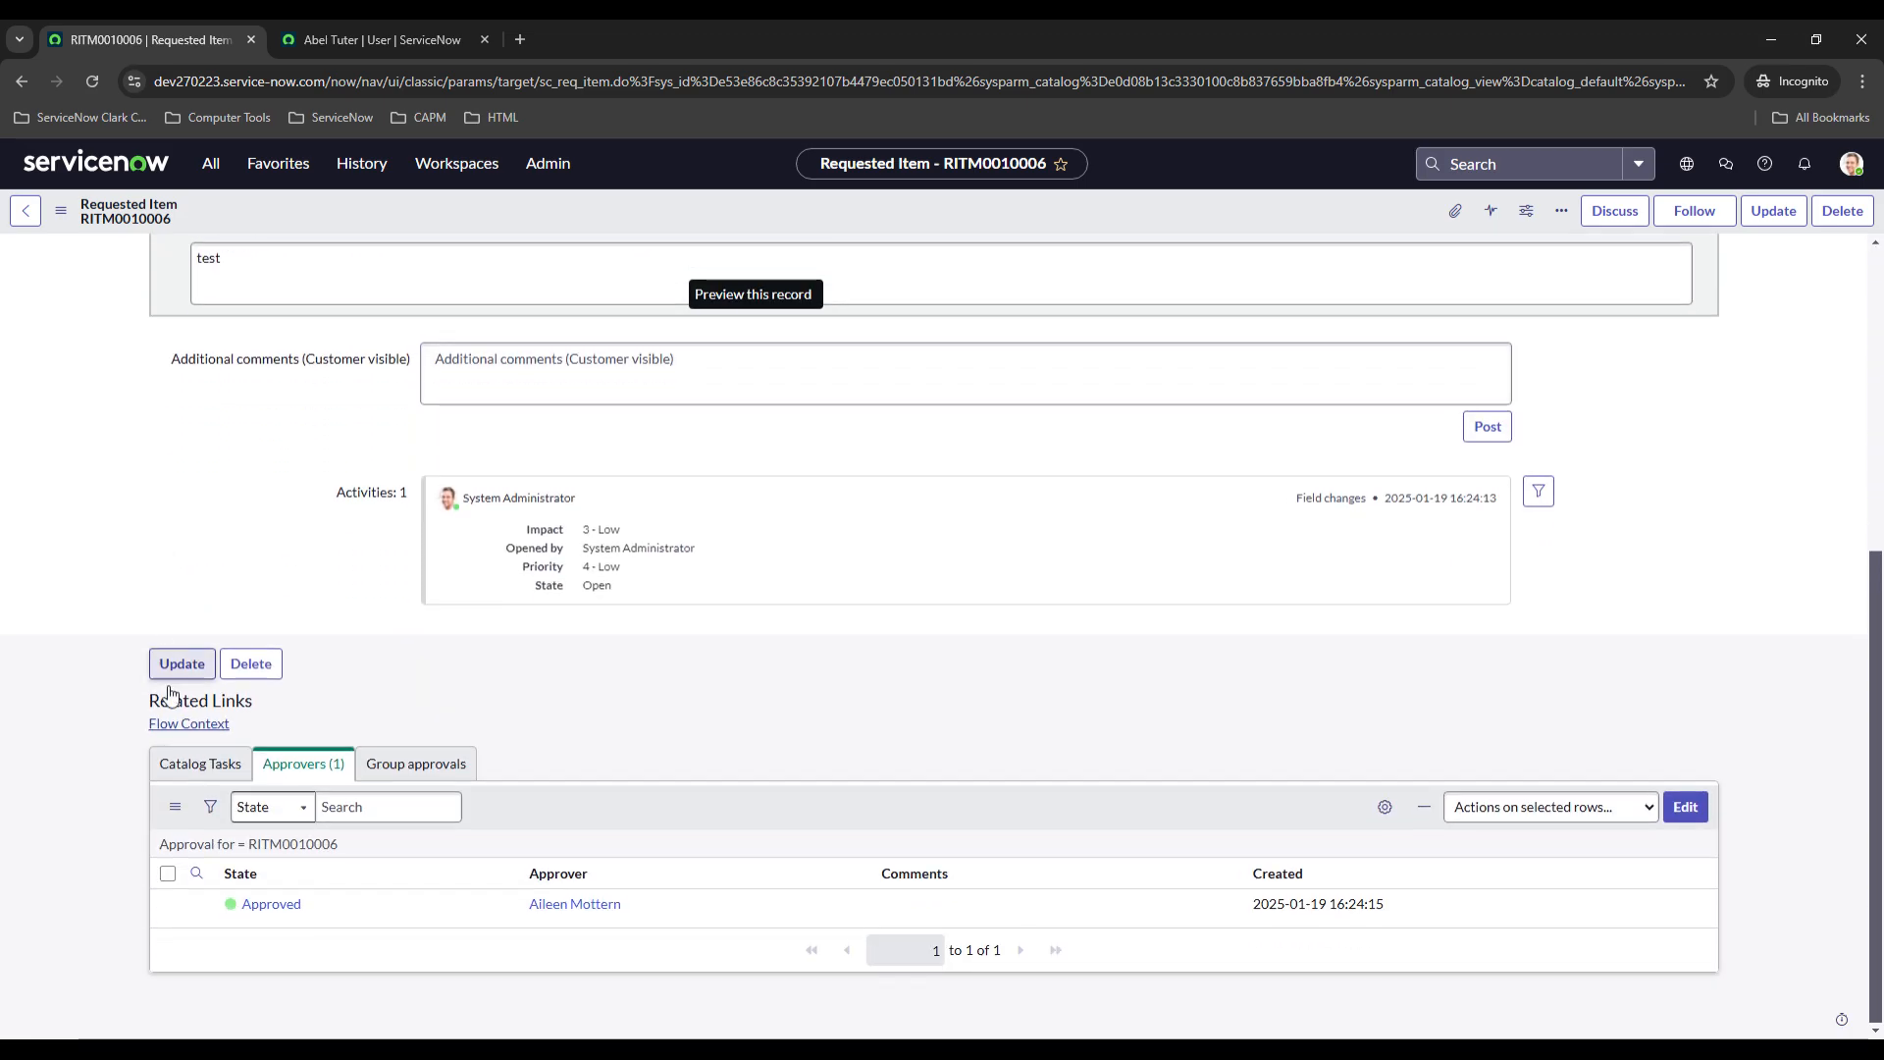
click(188, 723)
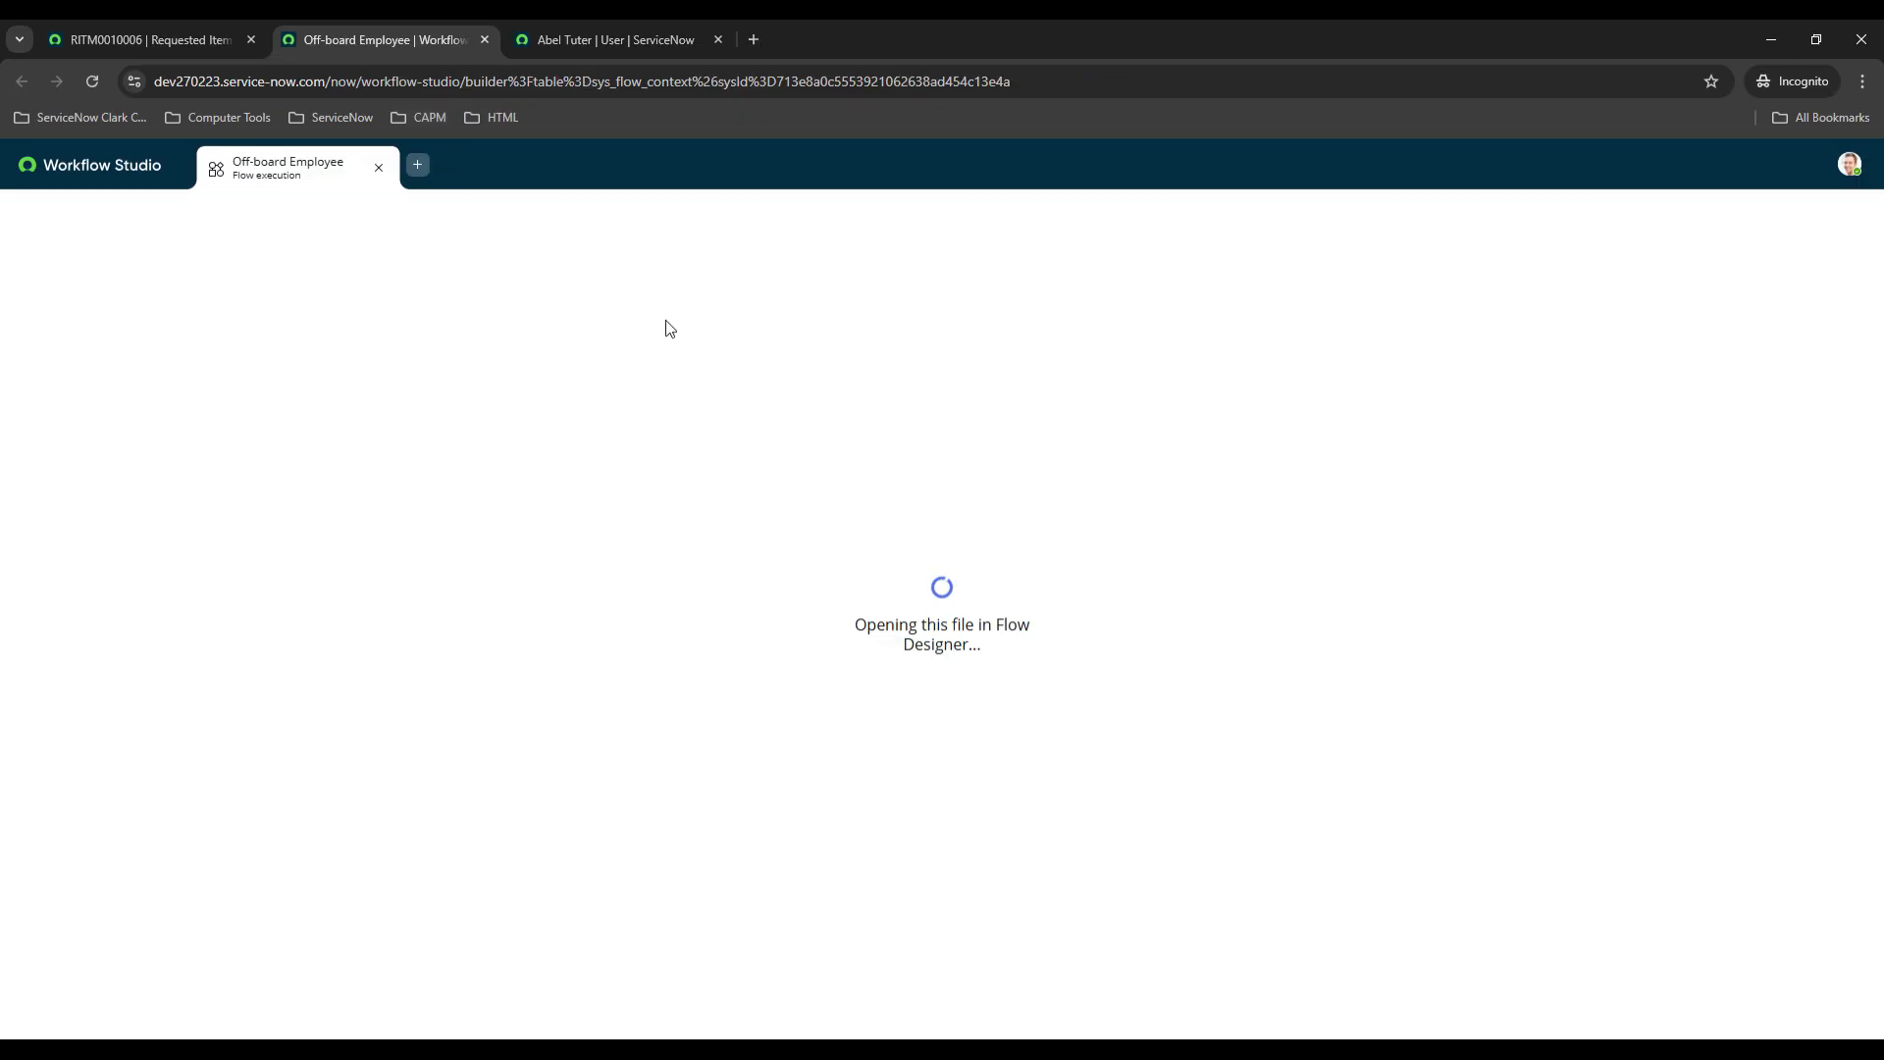
mouse_move(832, 458)
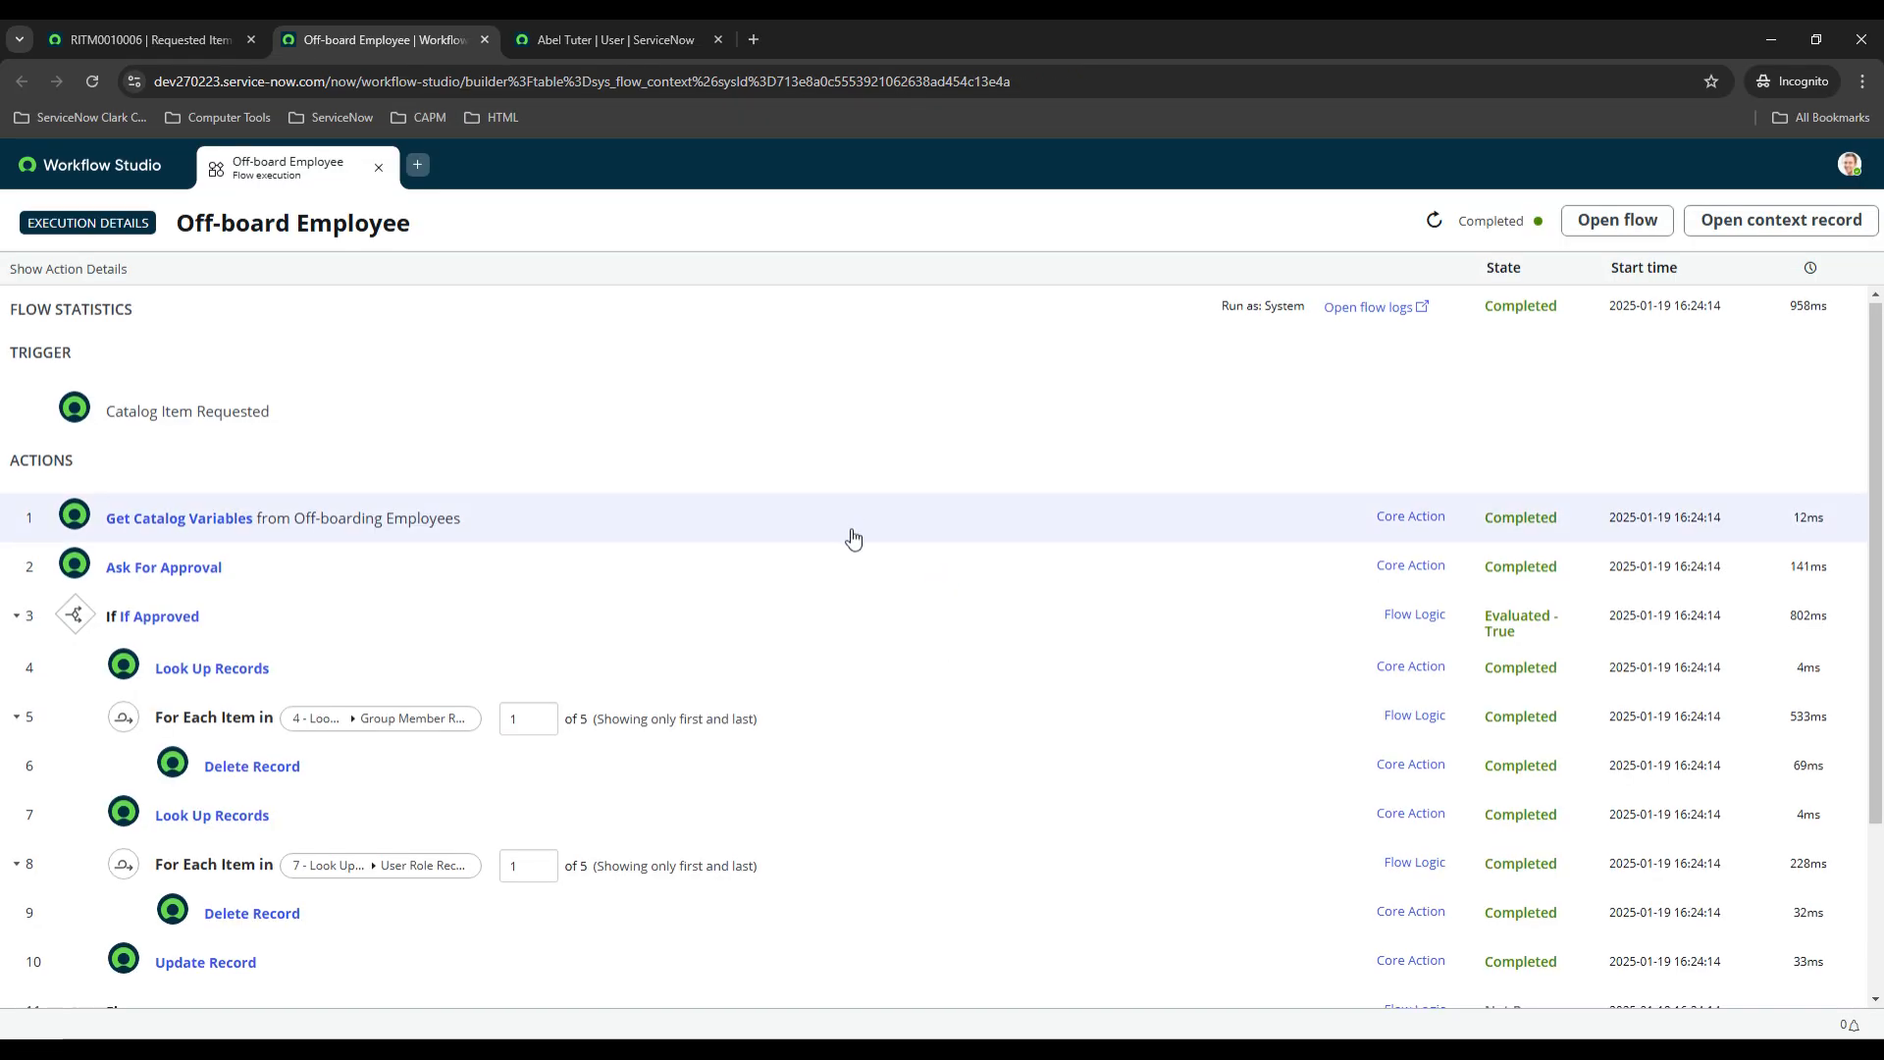
mouse_move(439, 519)
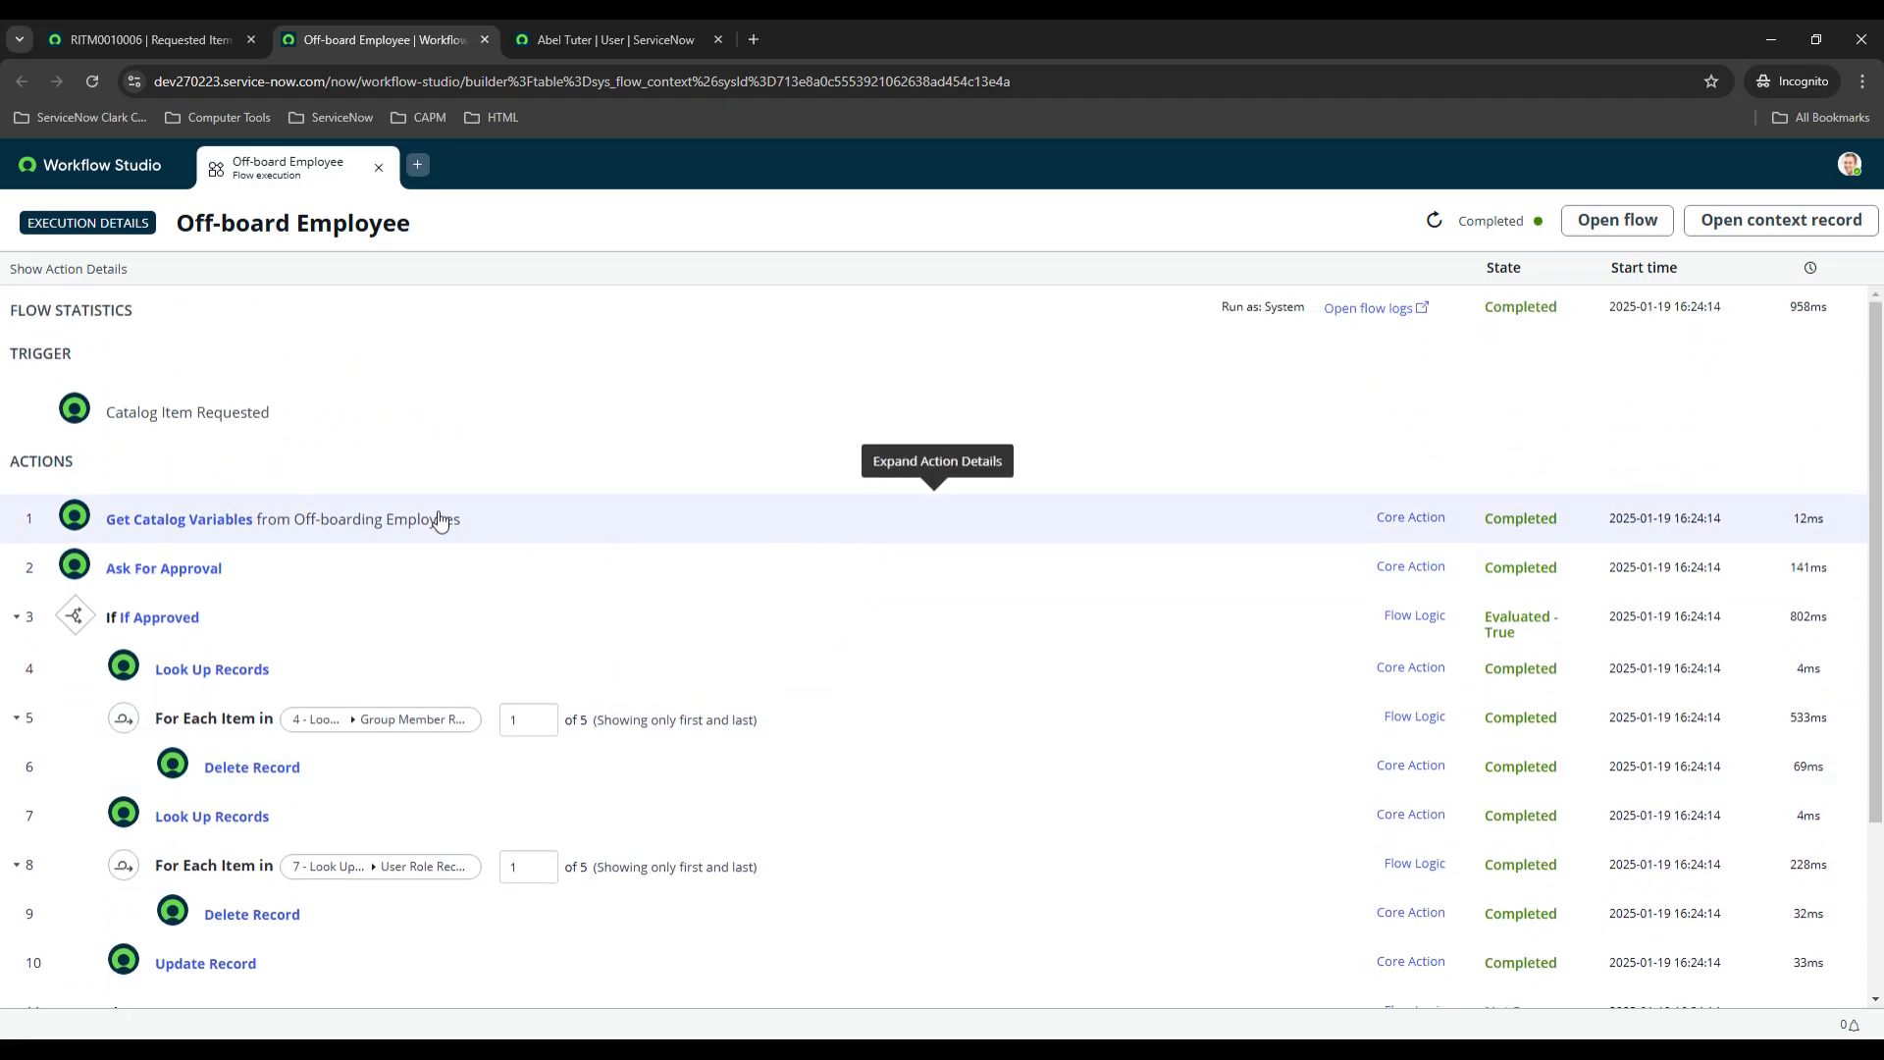
Inspect the For Each user role loop step's details in the completed run.
scroll(down, 3)
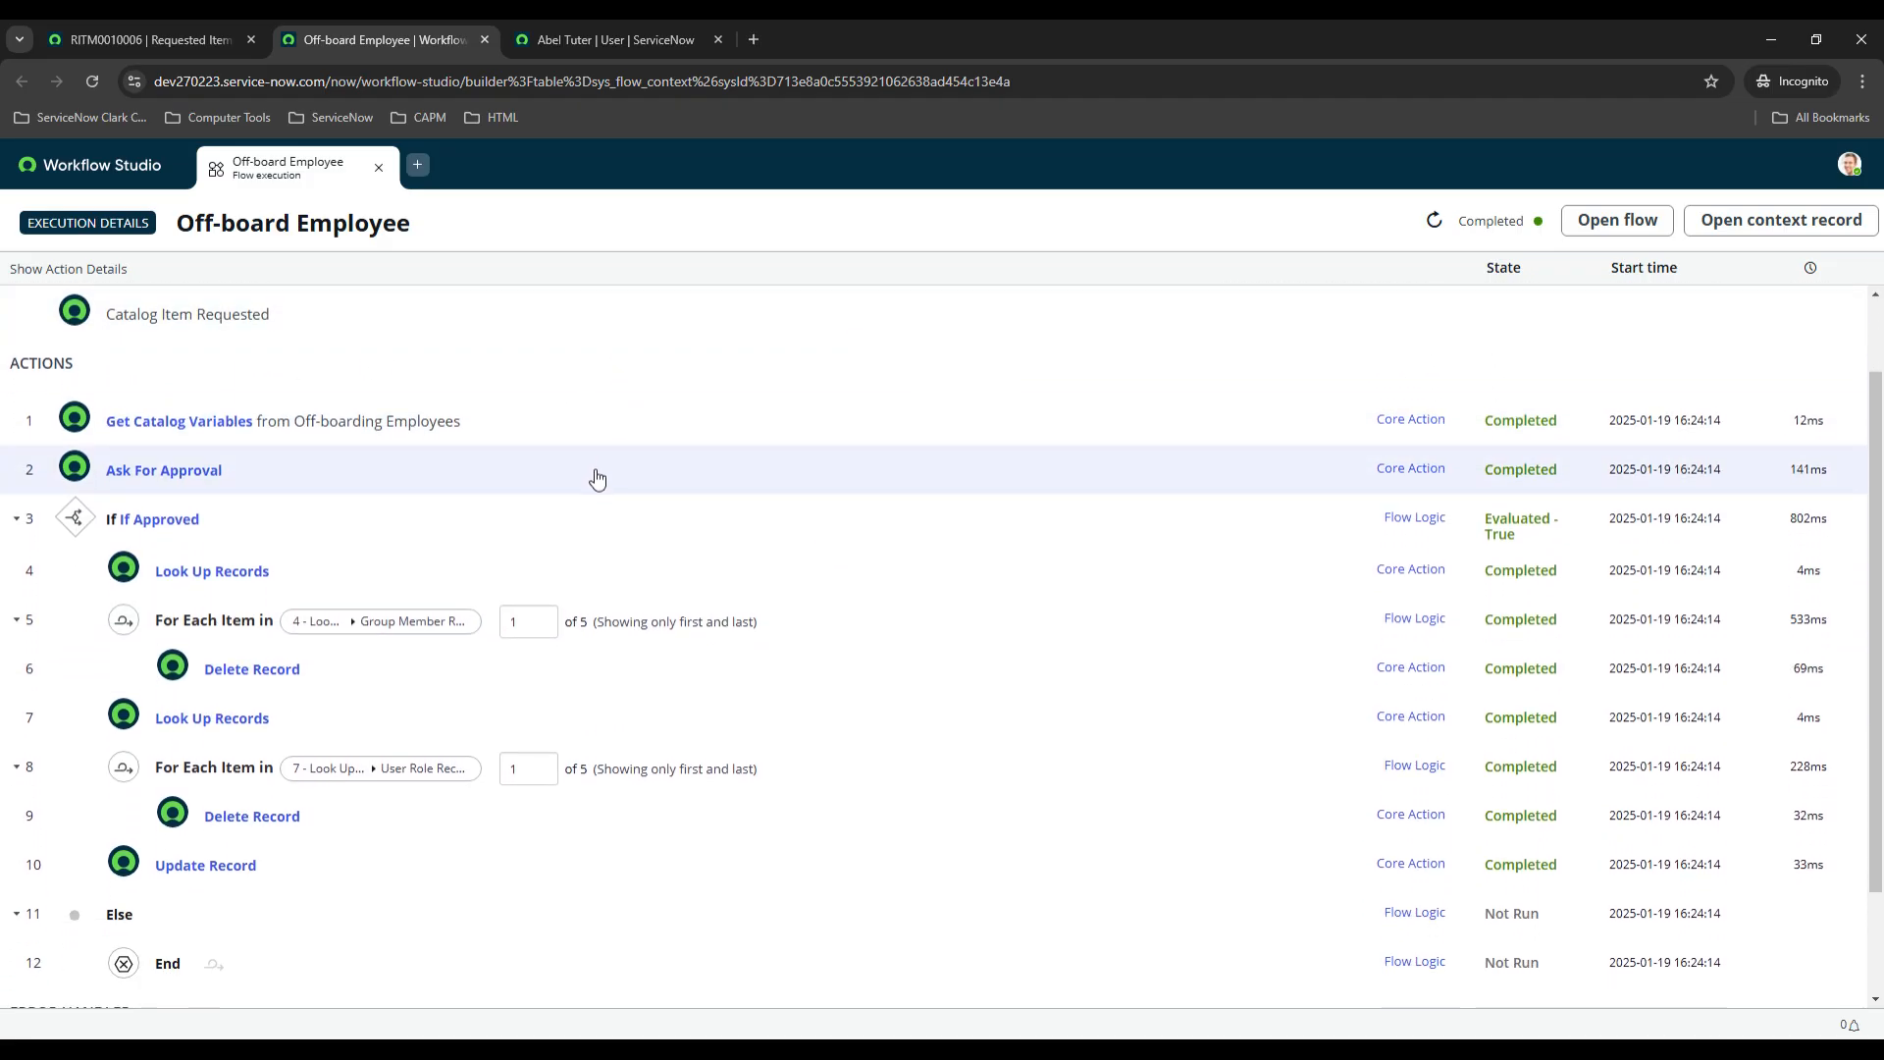
mouse_move(648, 438)
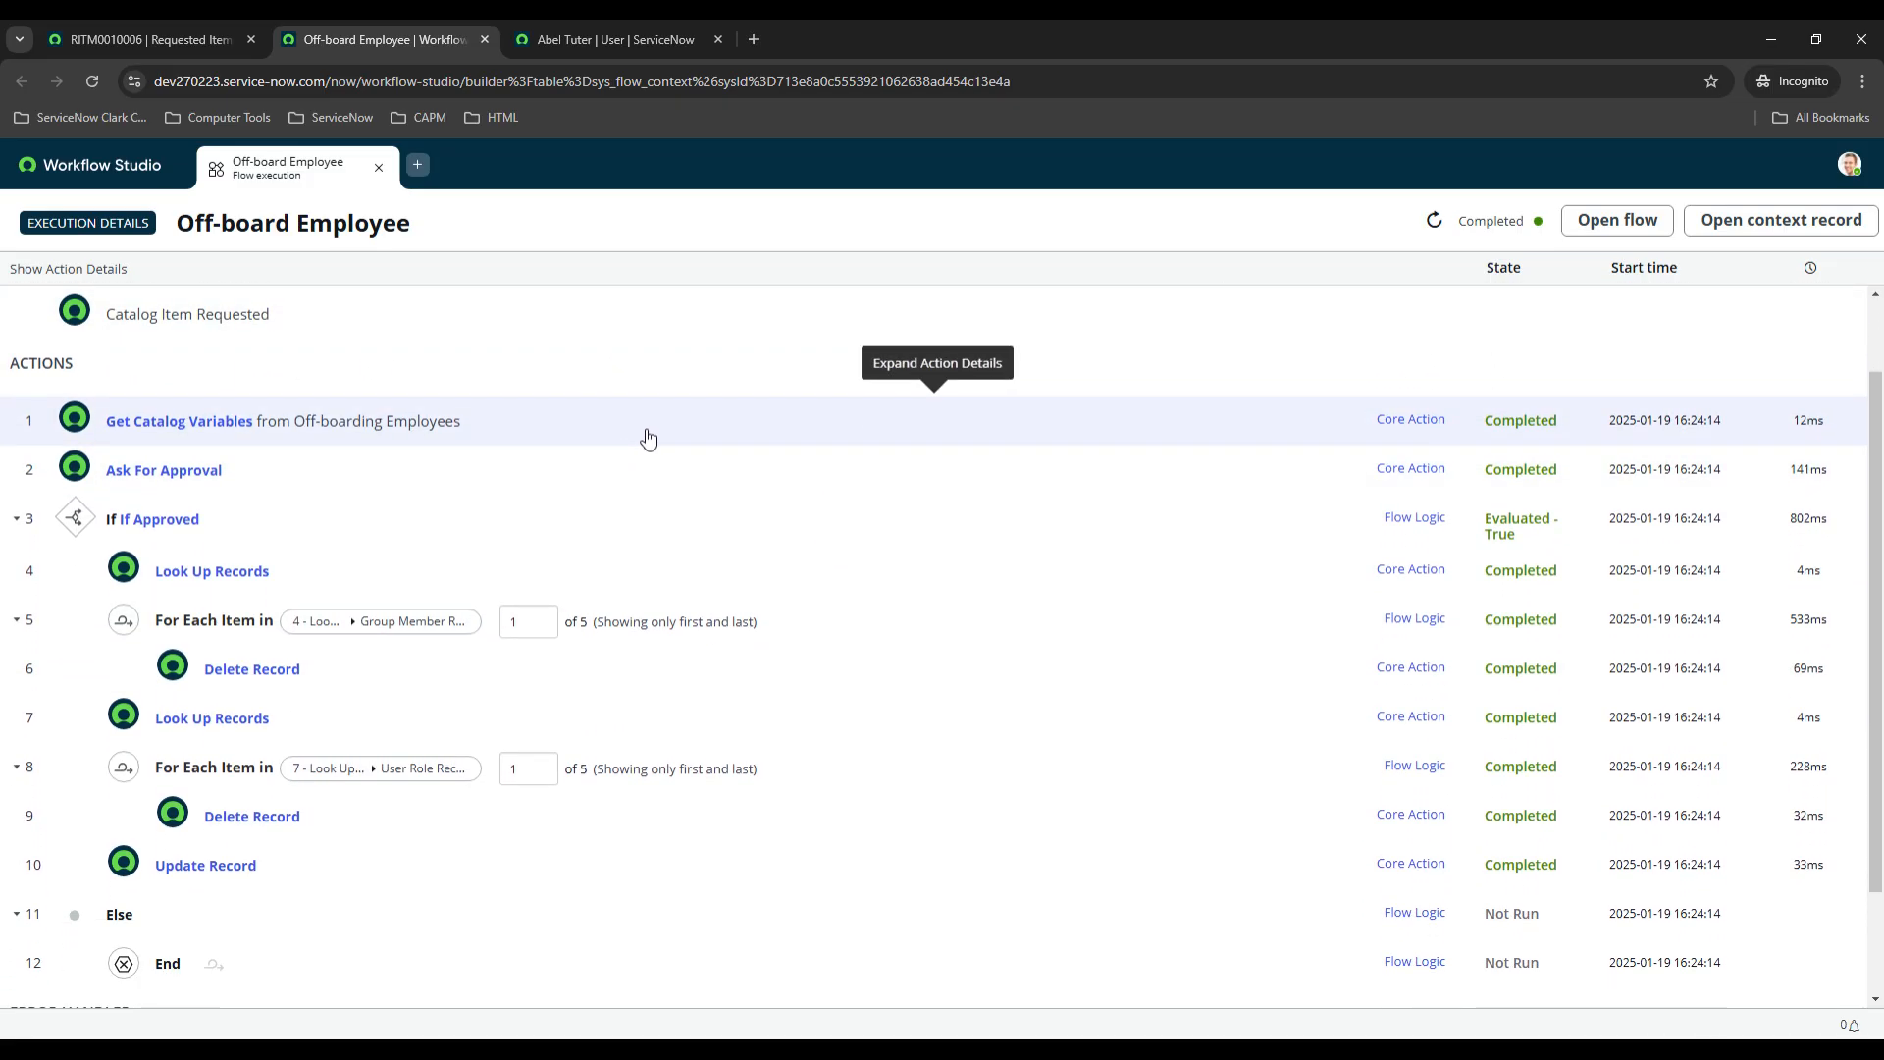
mouse_move(601, 502)
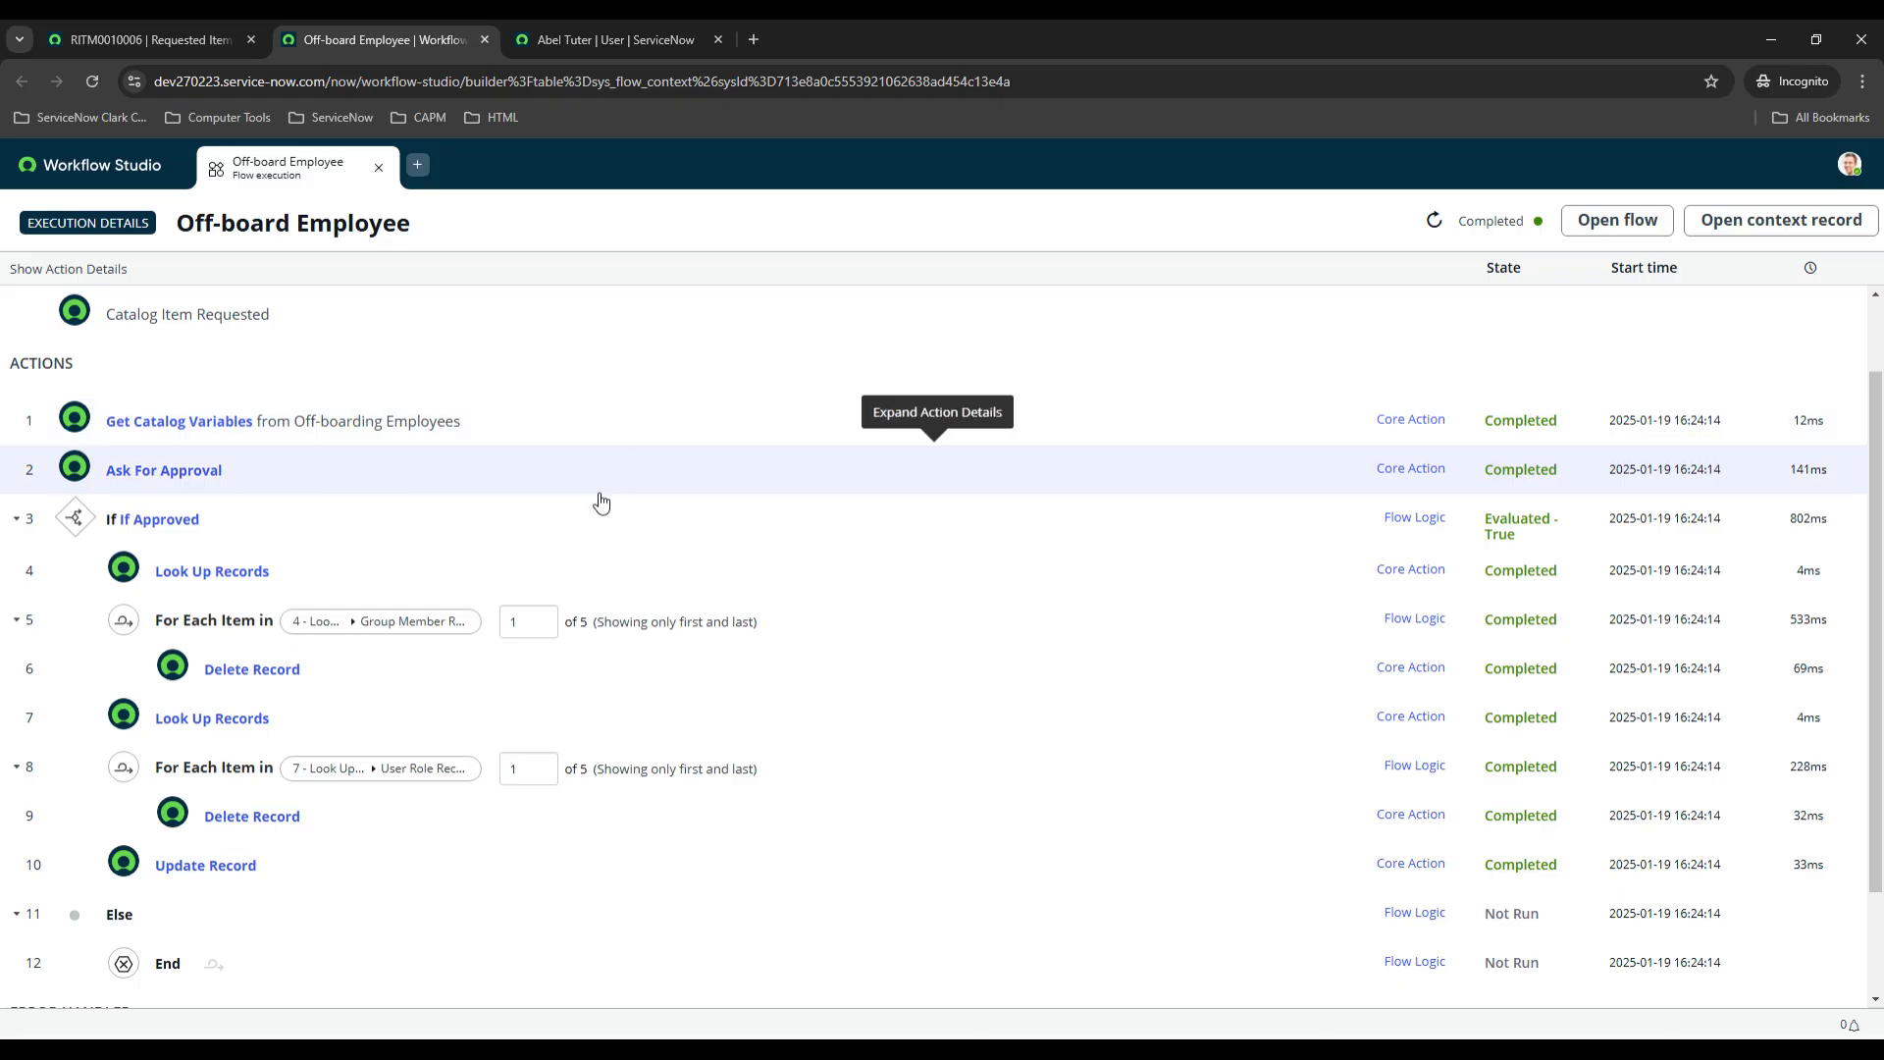
mouse_move(588, 540)
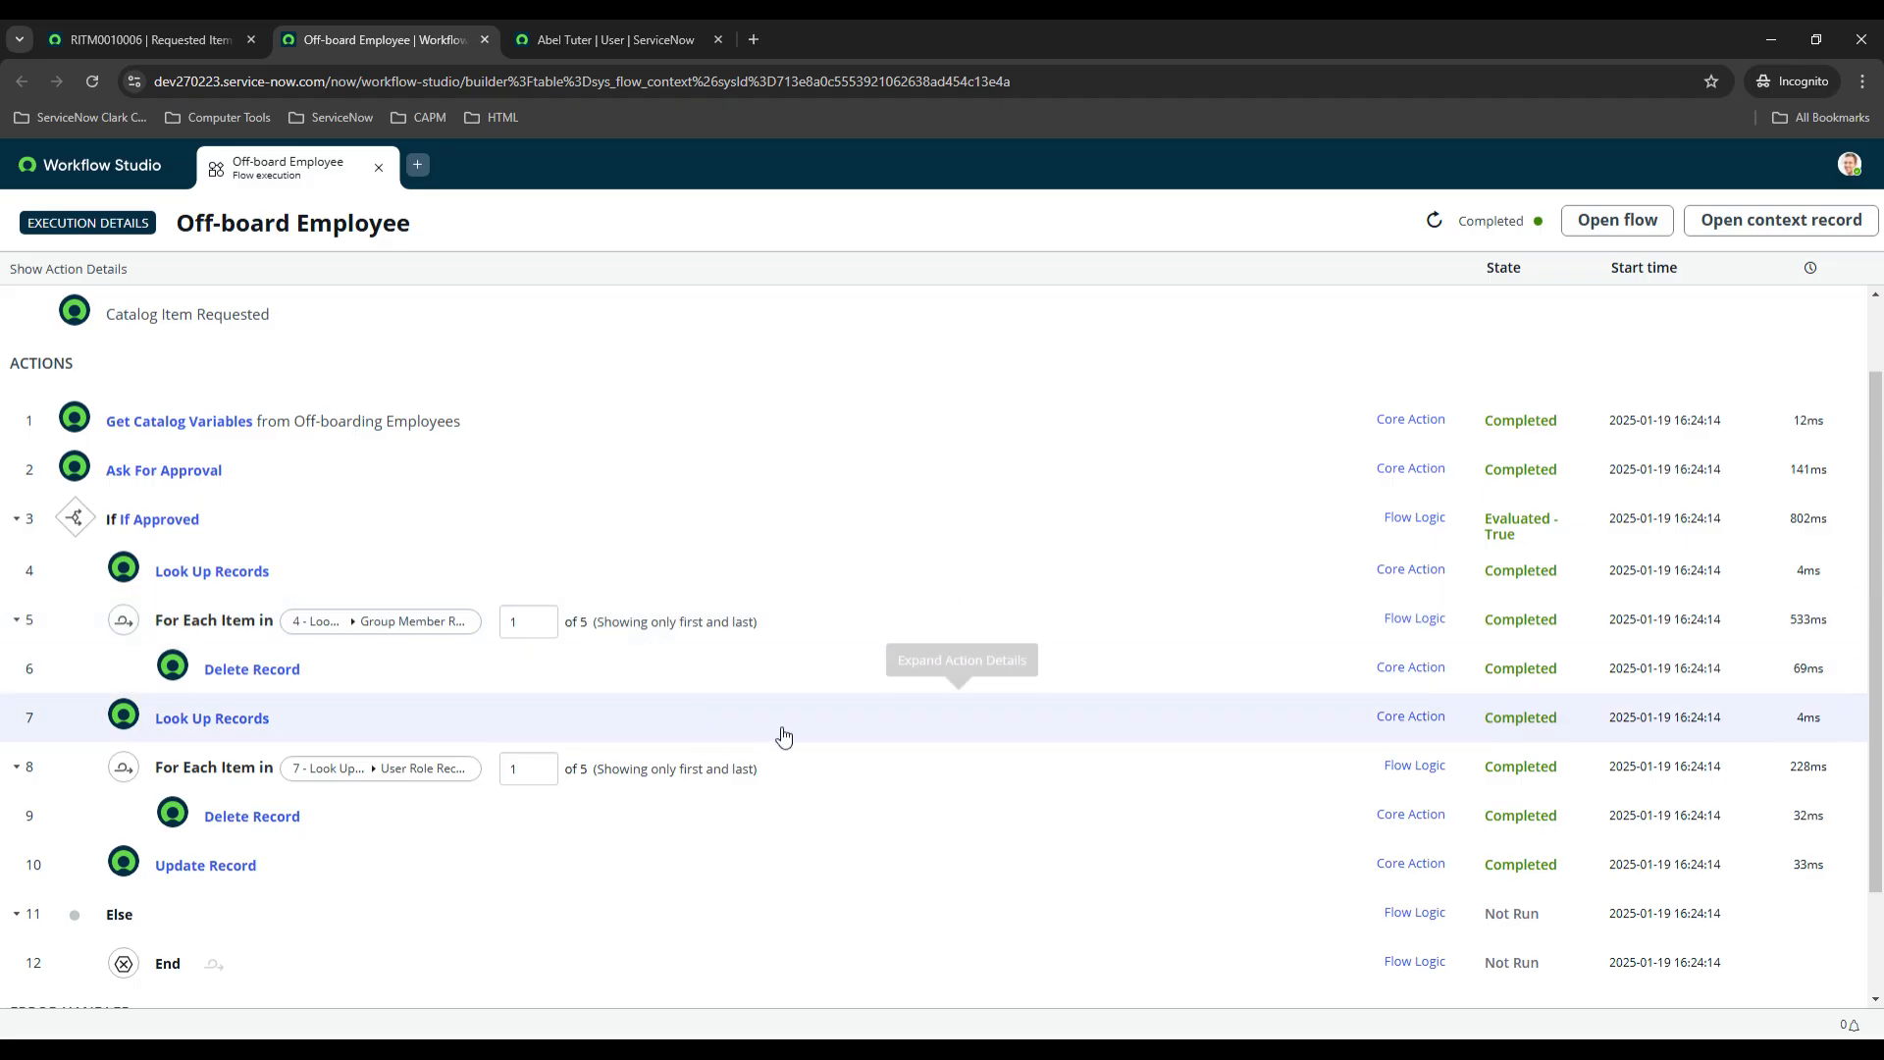
mouse_move(888, 723)
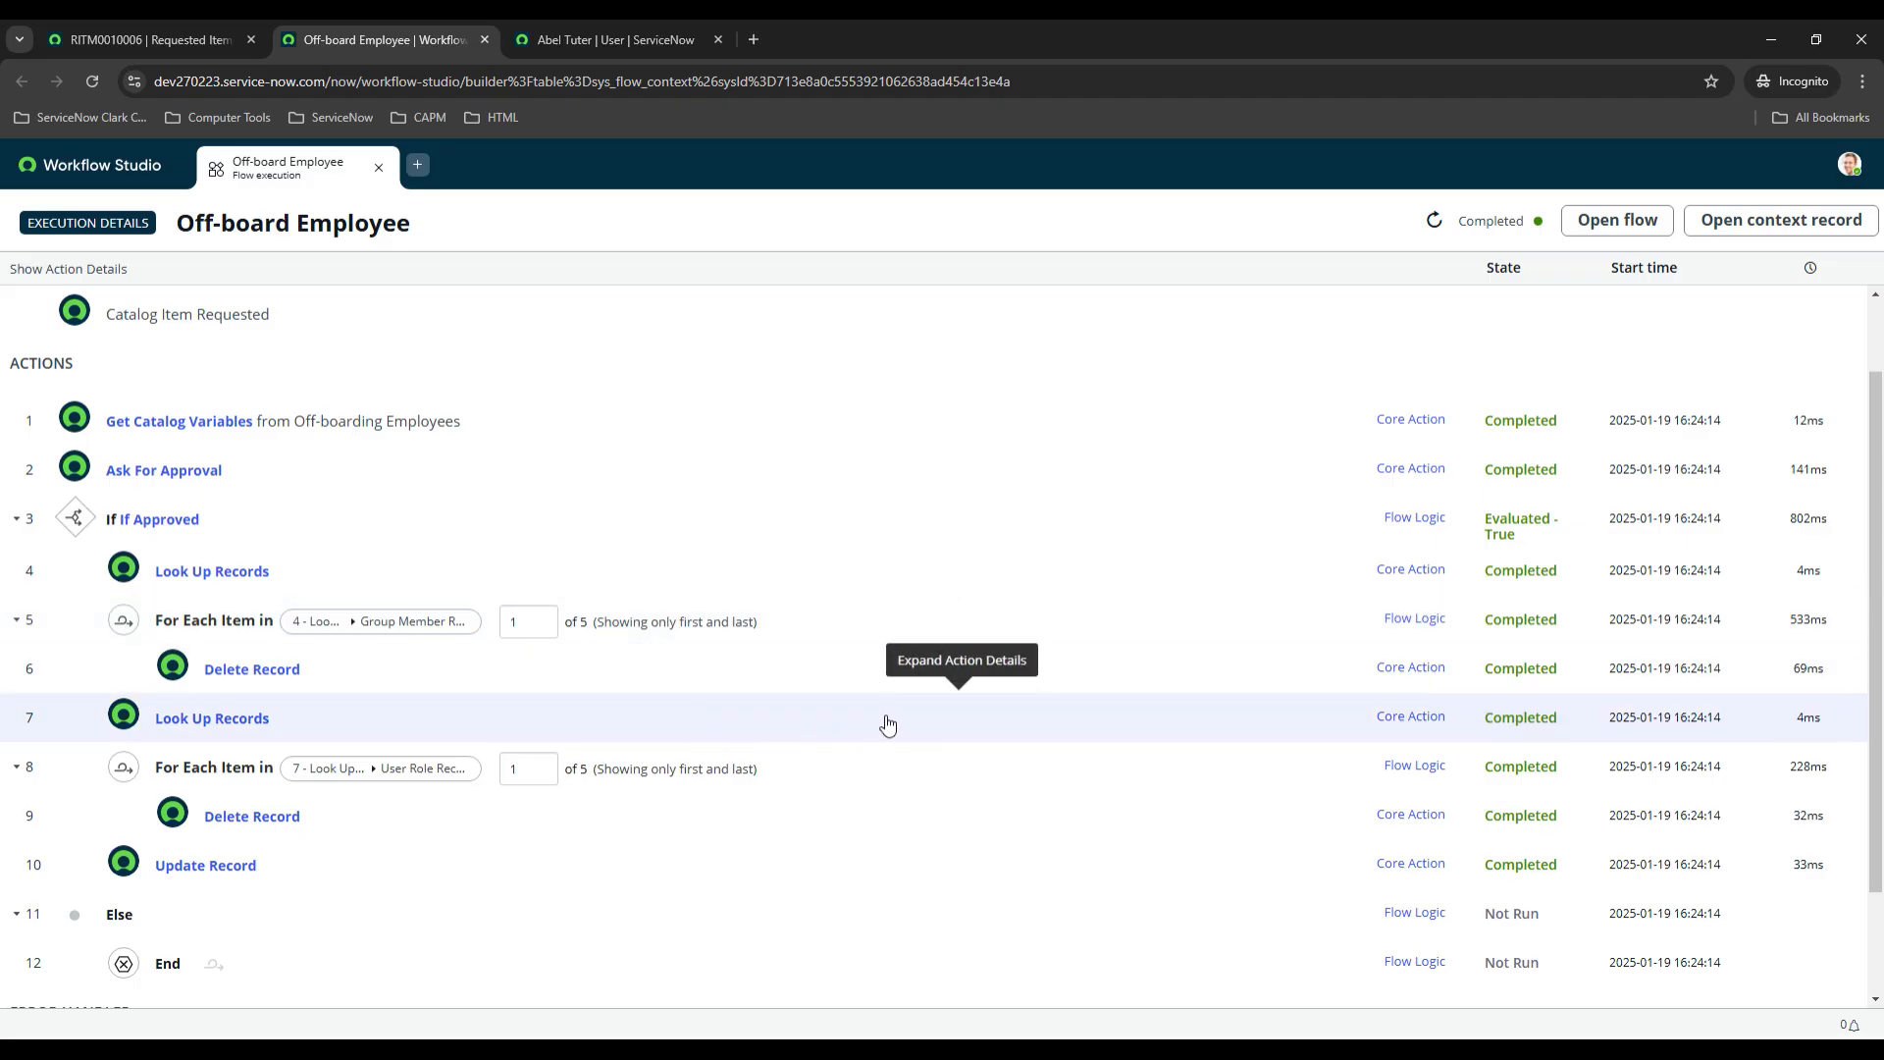
click(878, 771)
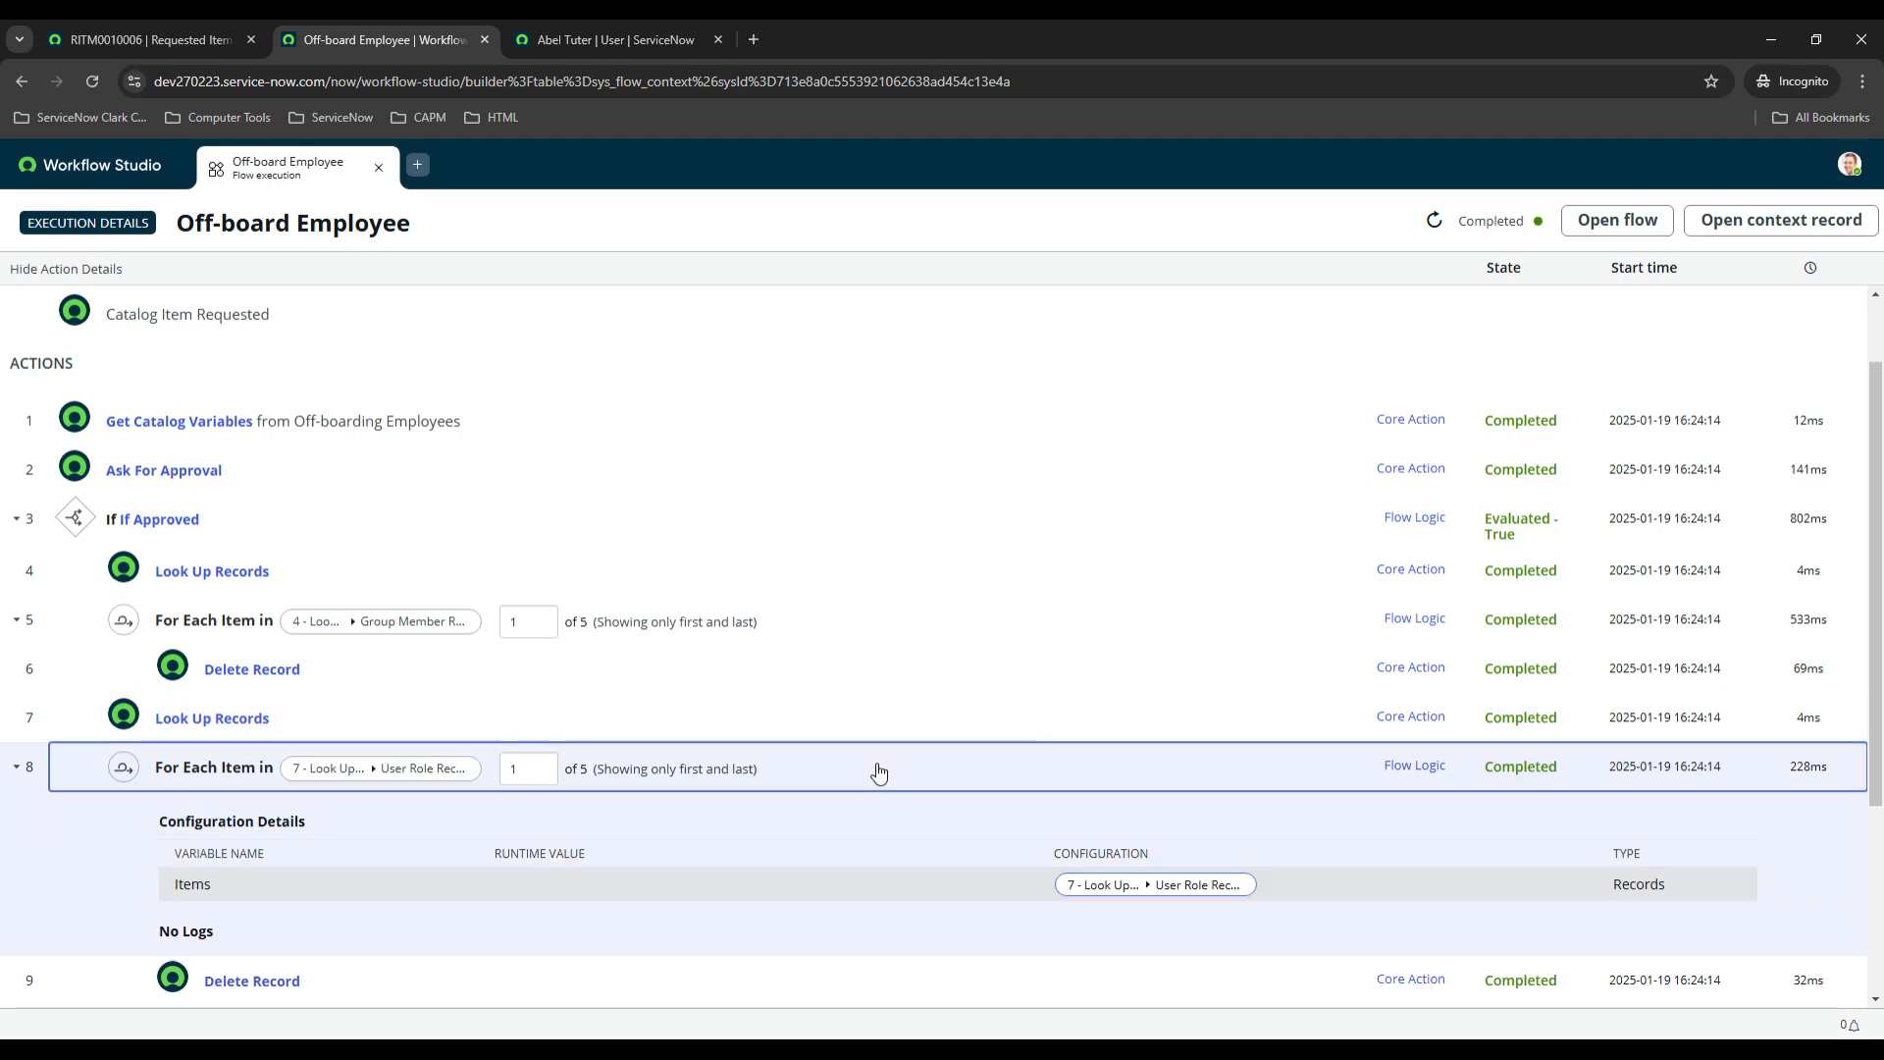
scroll(down, 3)
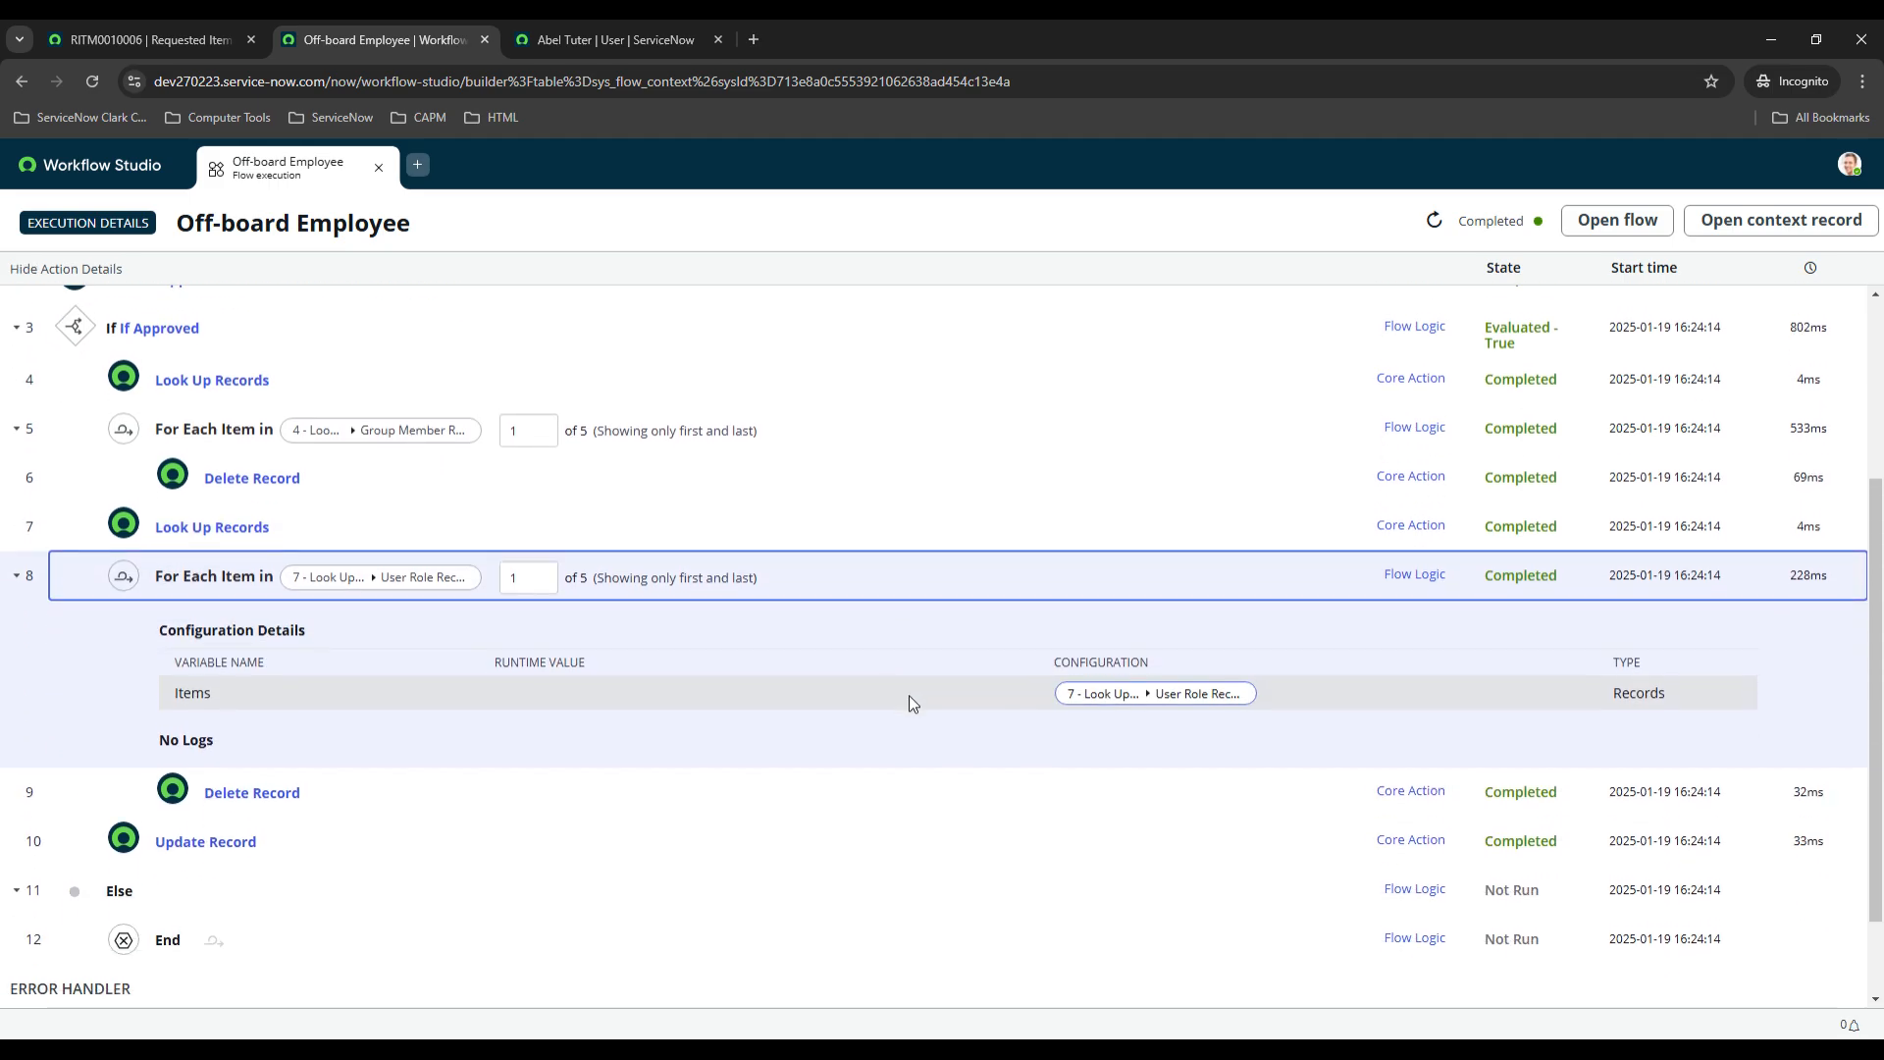
click(66, 269)
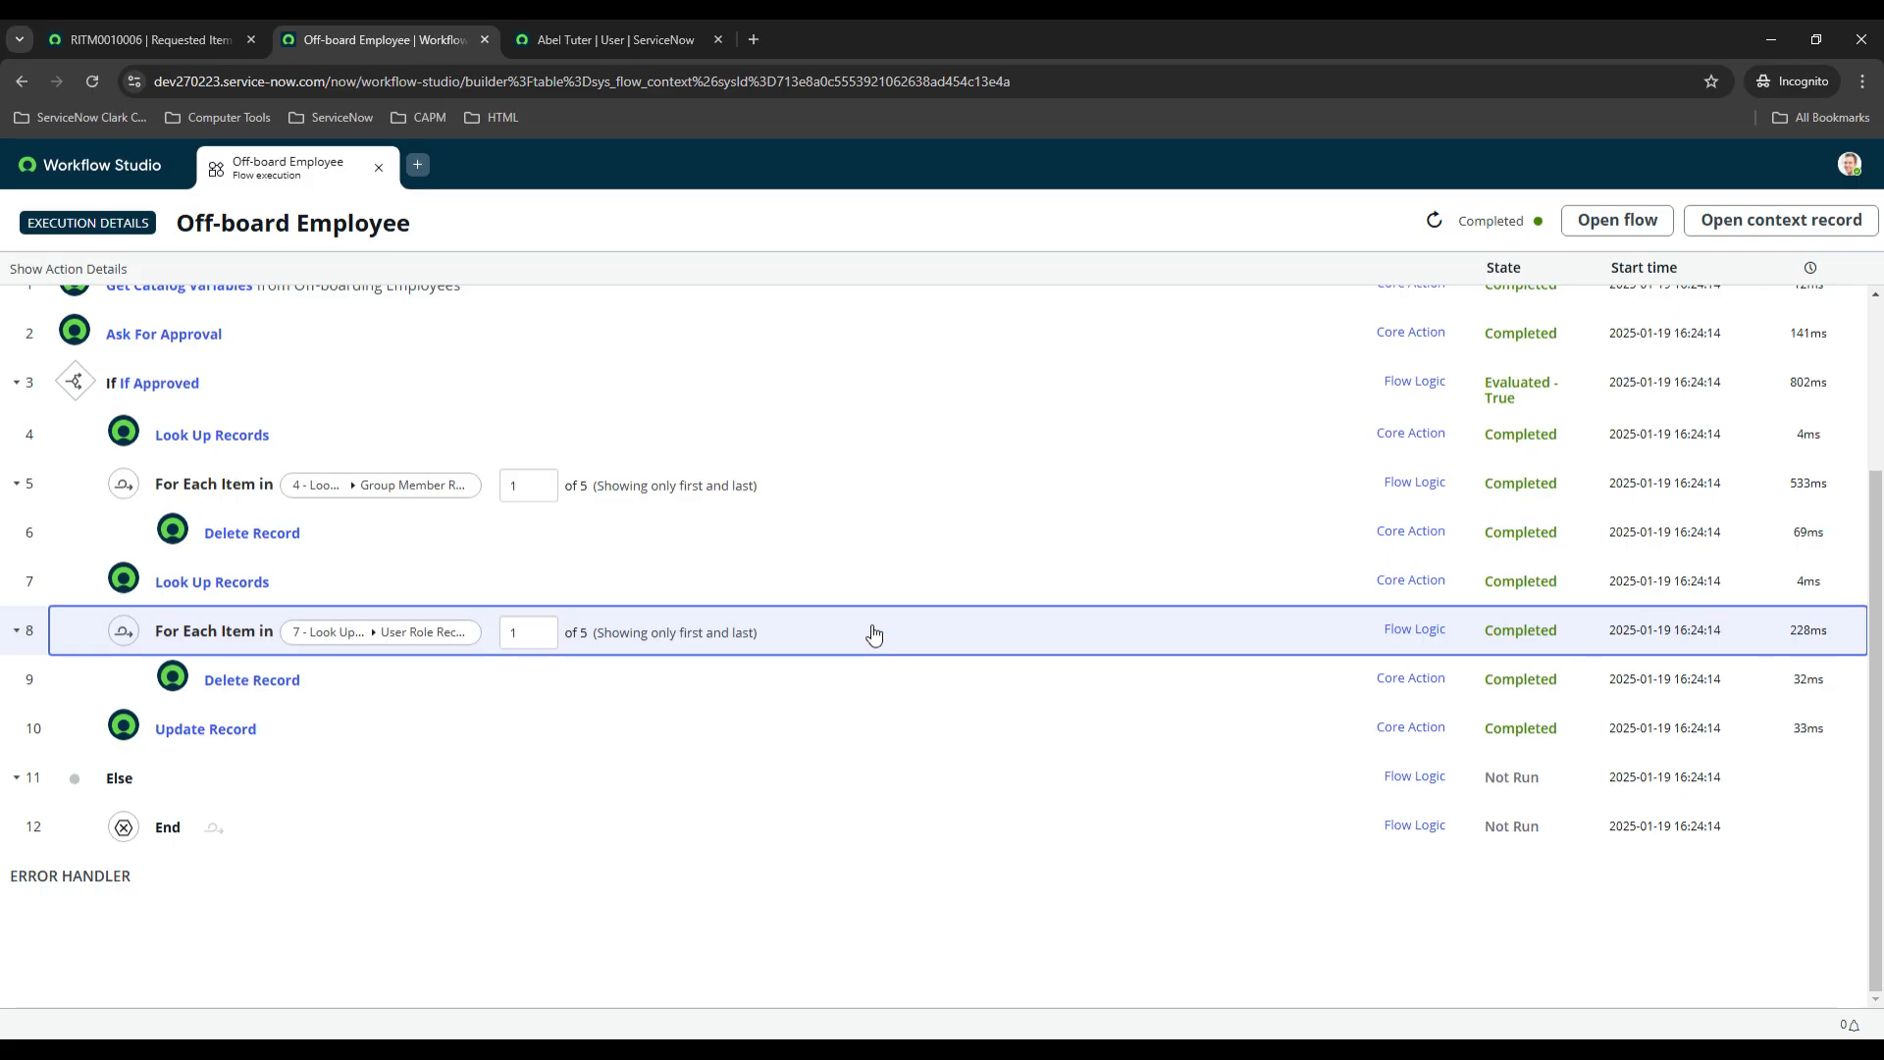
mouse_move(818, 647)
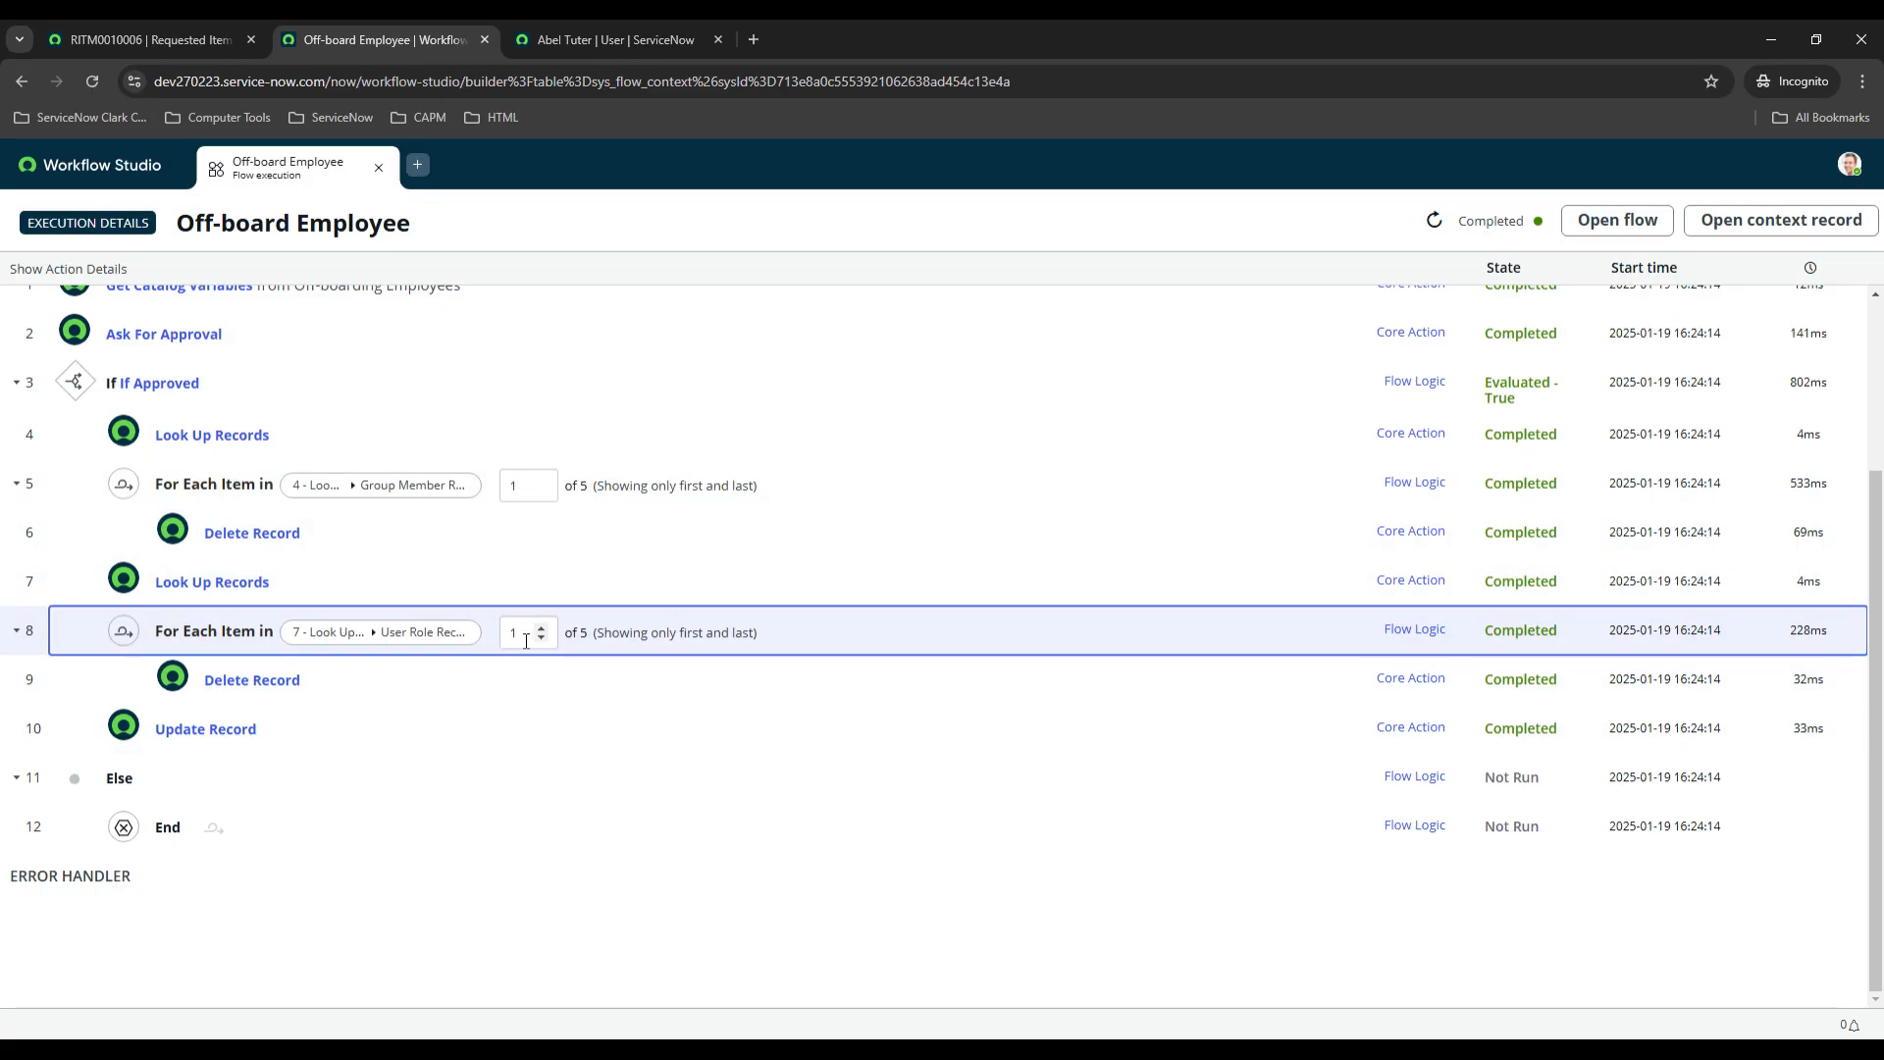
Inspect the Delete Record and Update Record steps, then view Abel Tuter's user record.
click(252, 533)
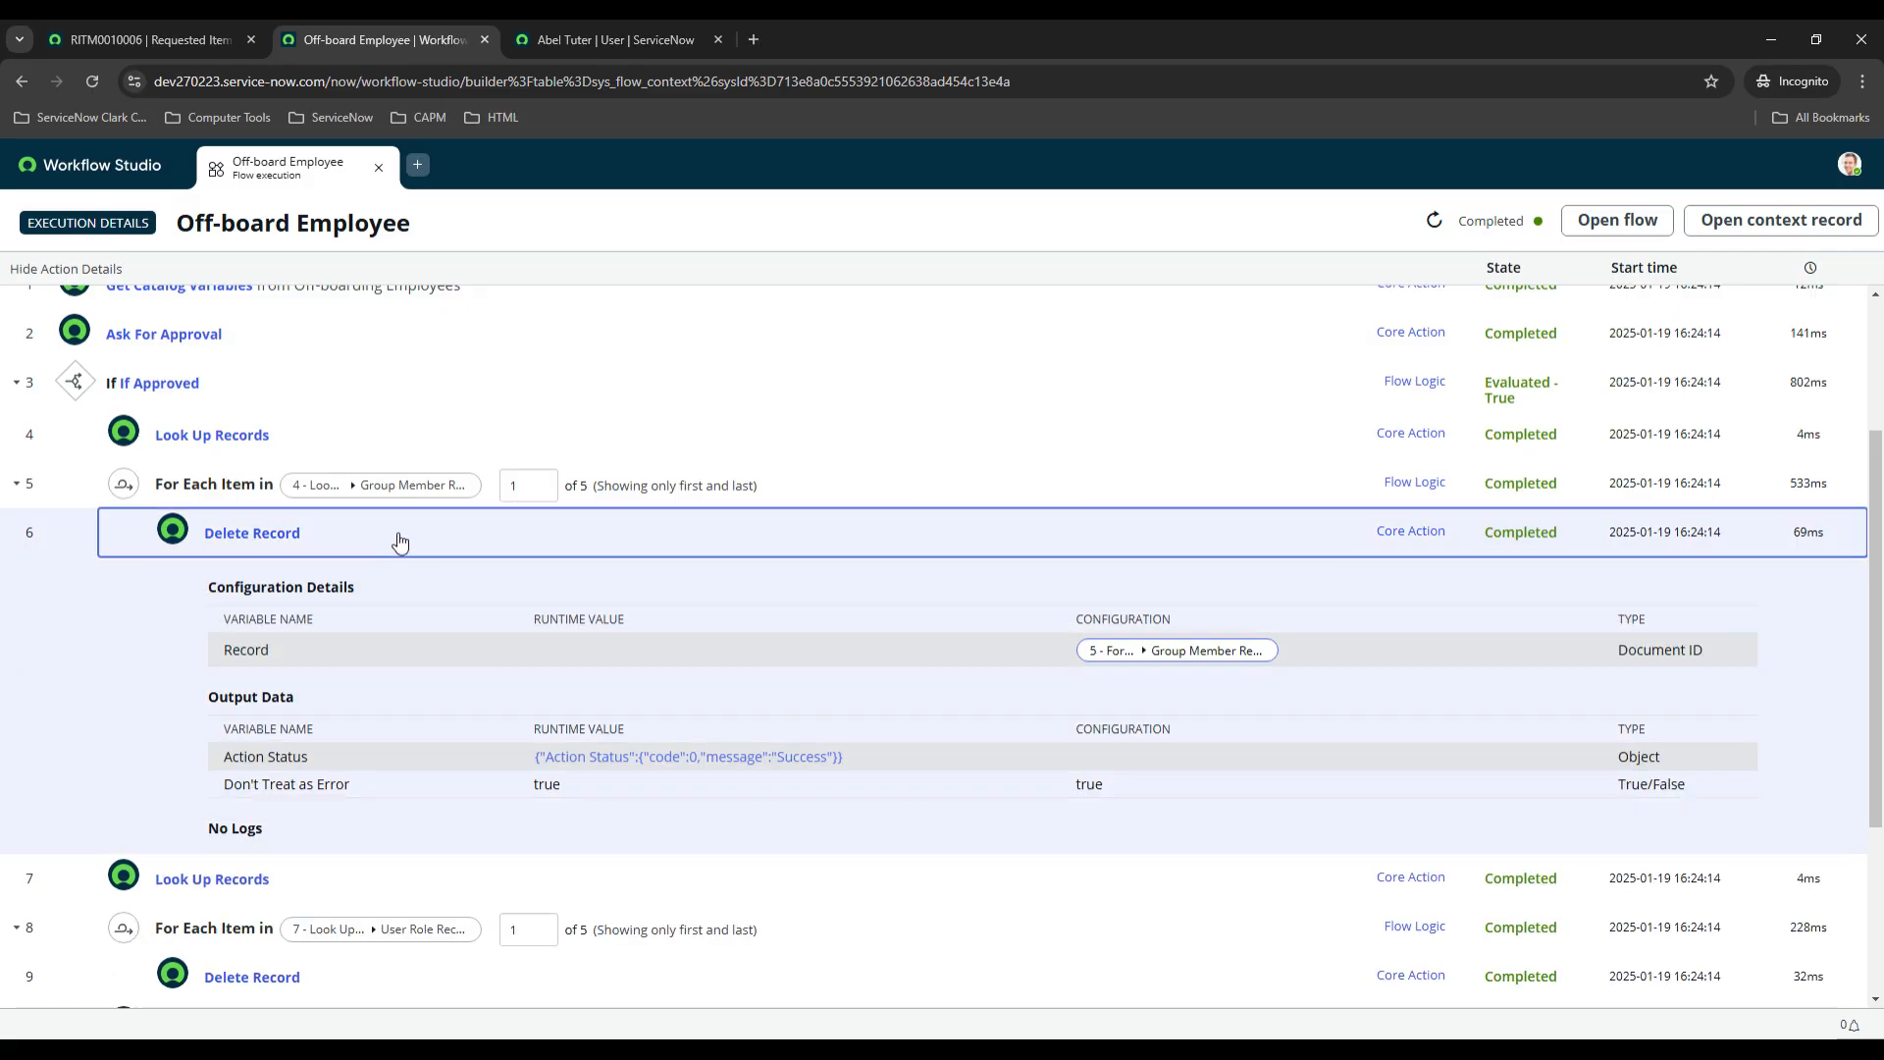
click(251, 533)
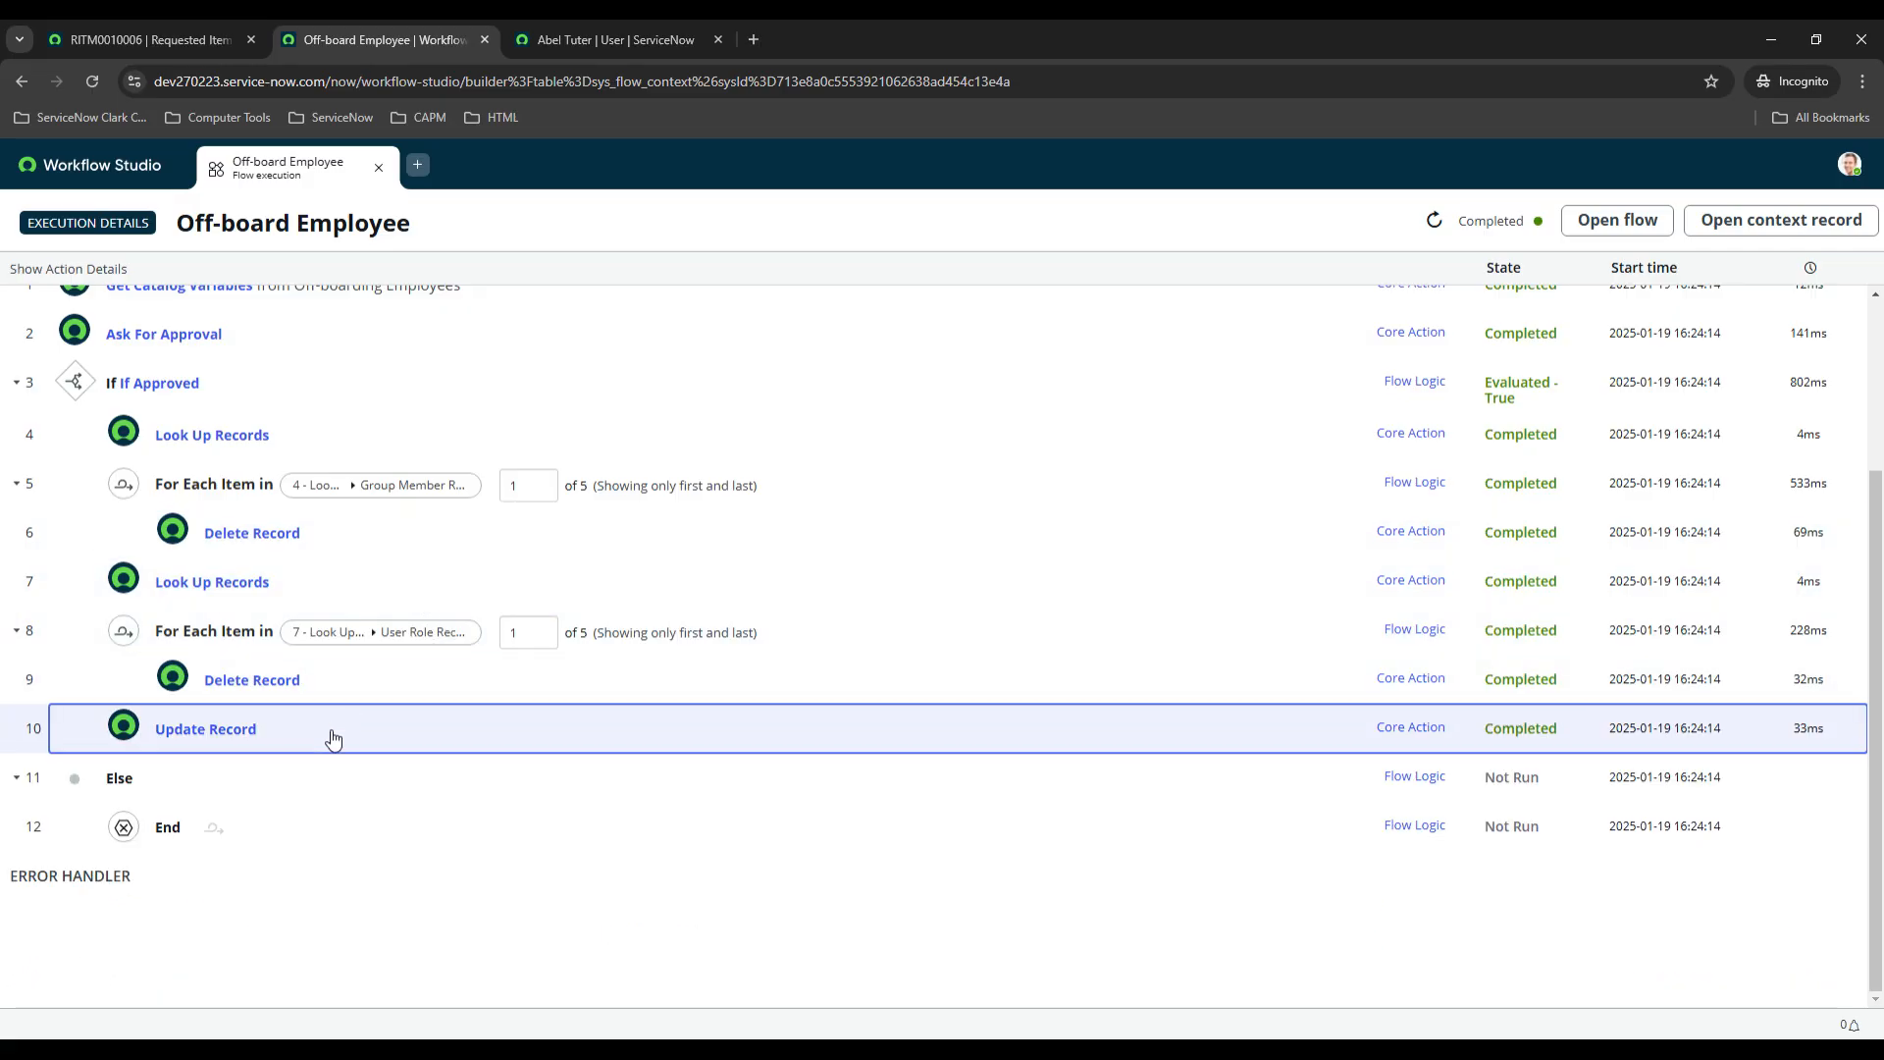
click(204, 728)
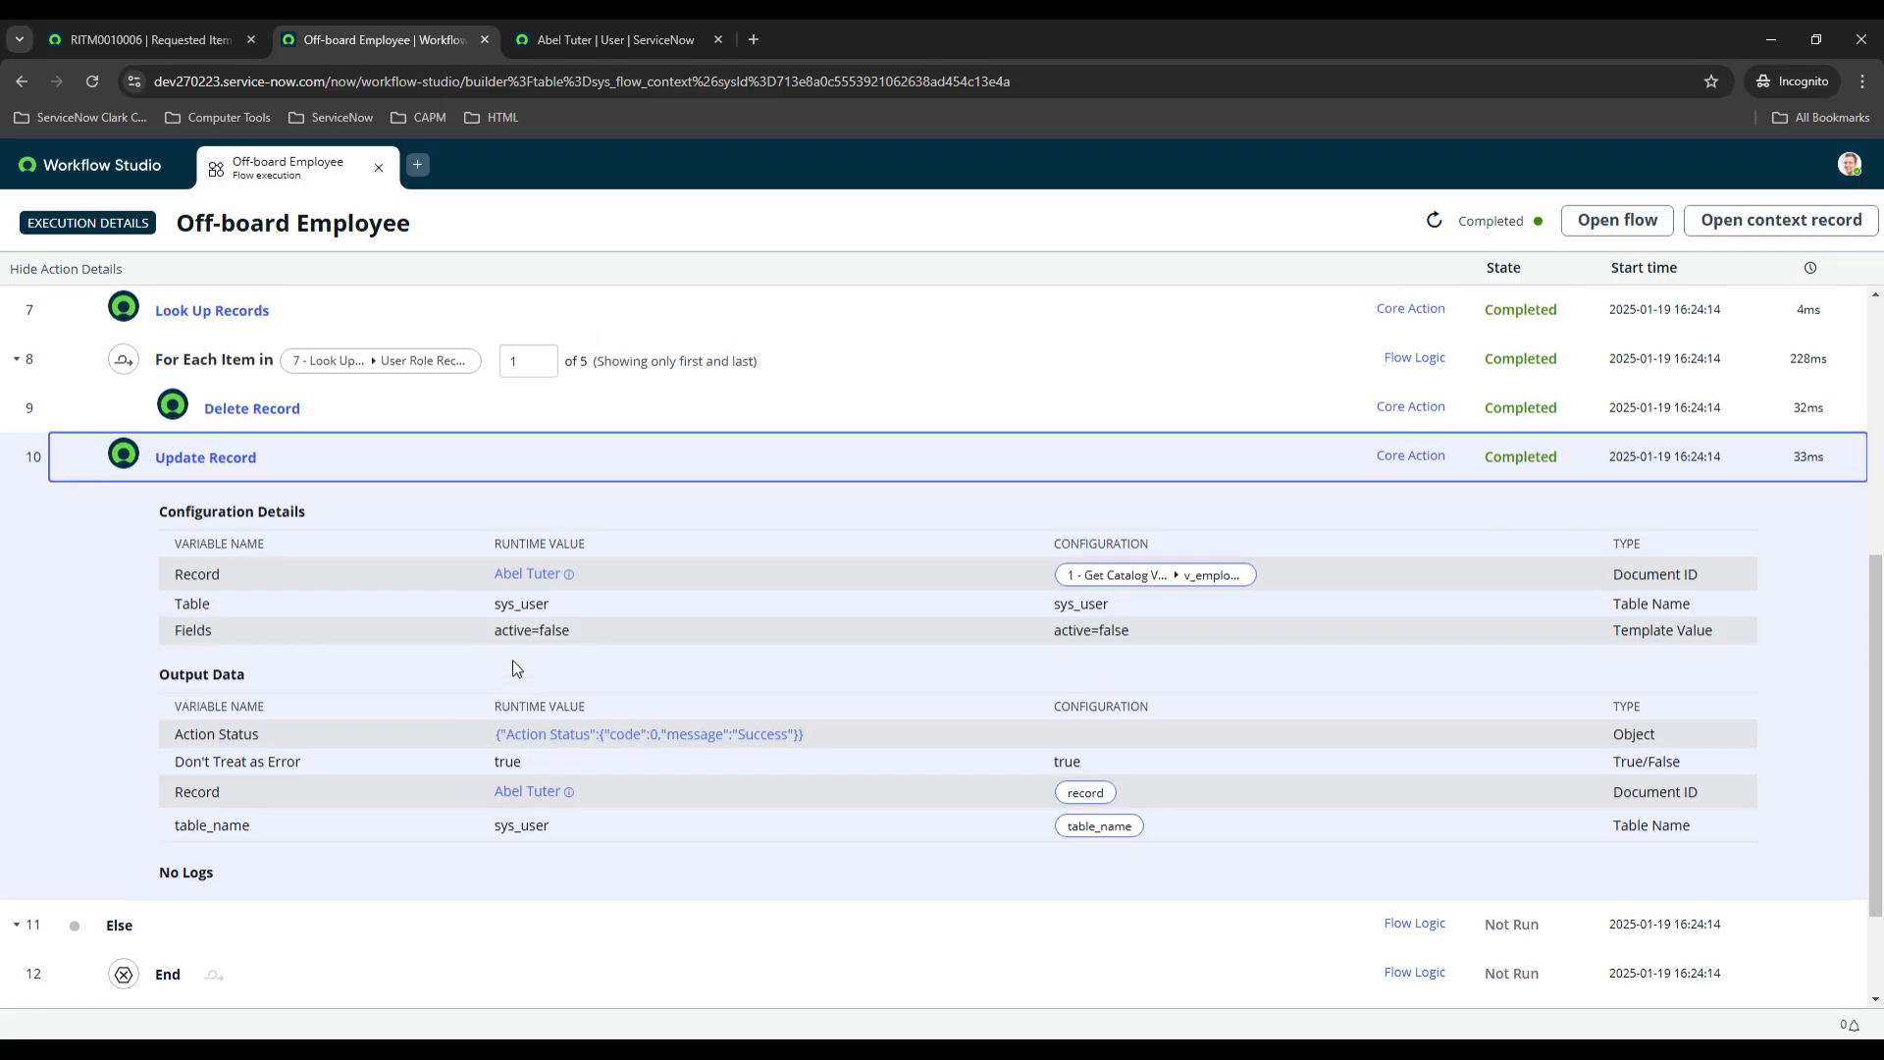
click(66, 269)
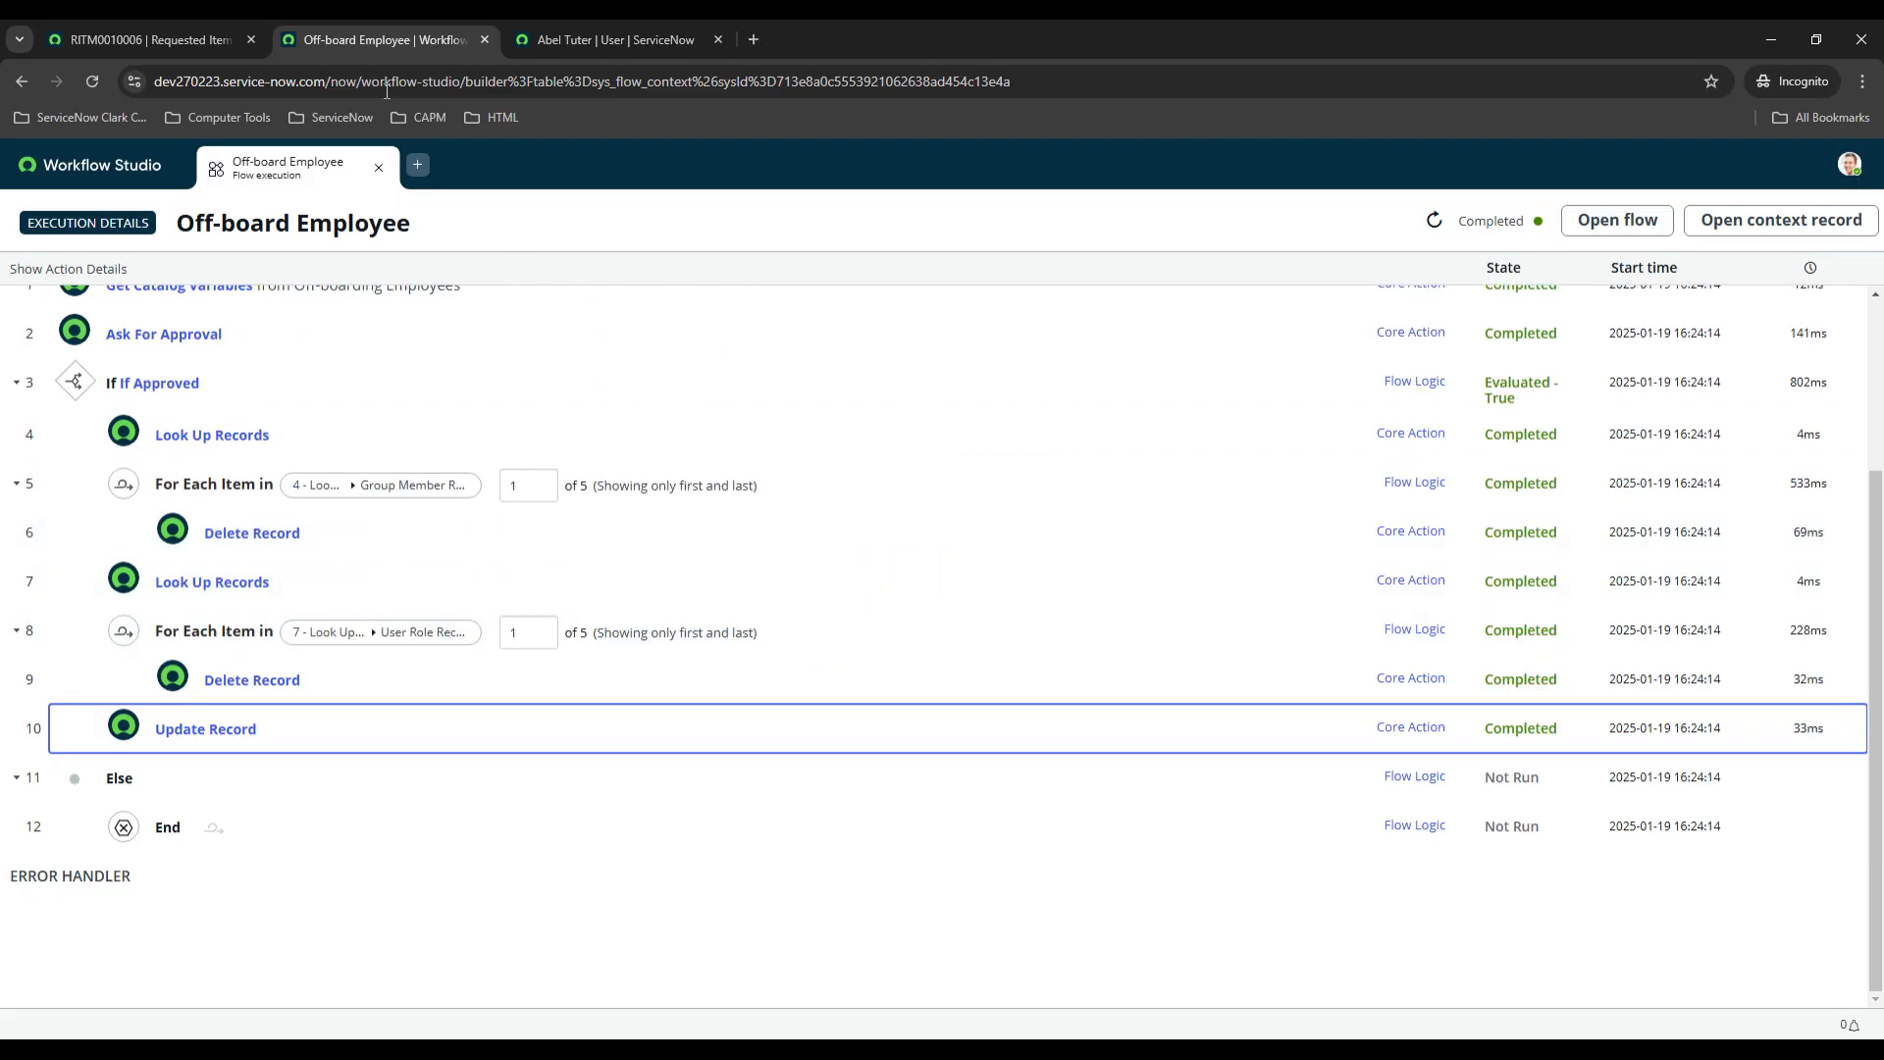
click(606, 40)
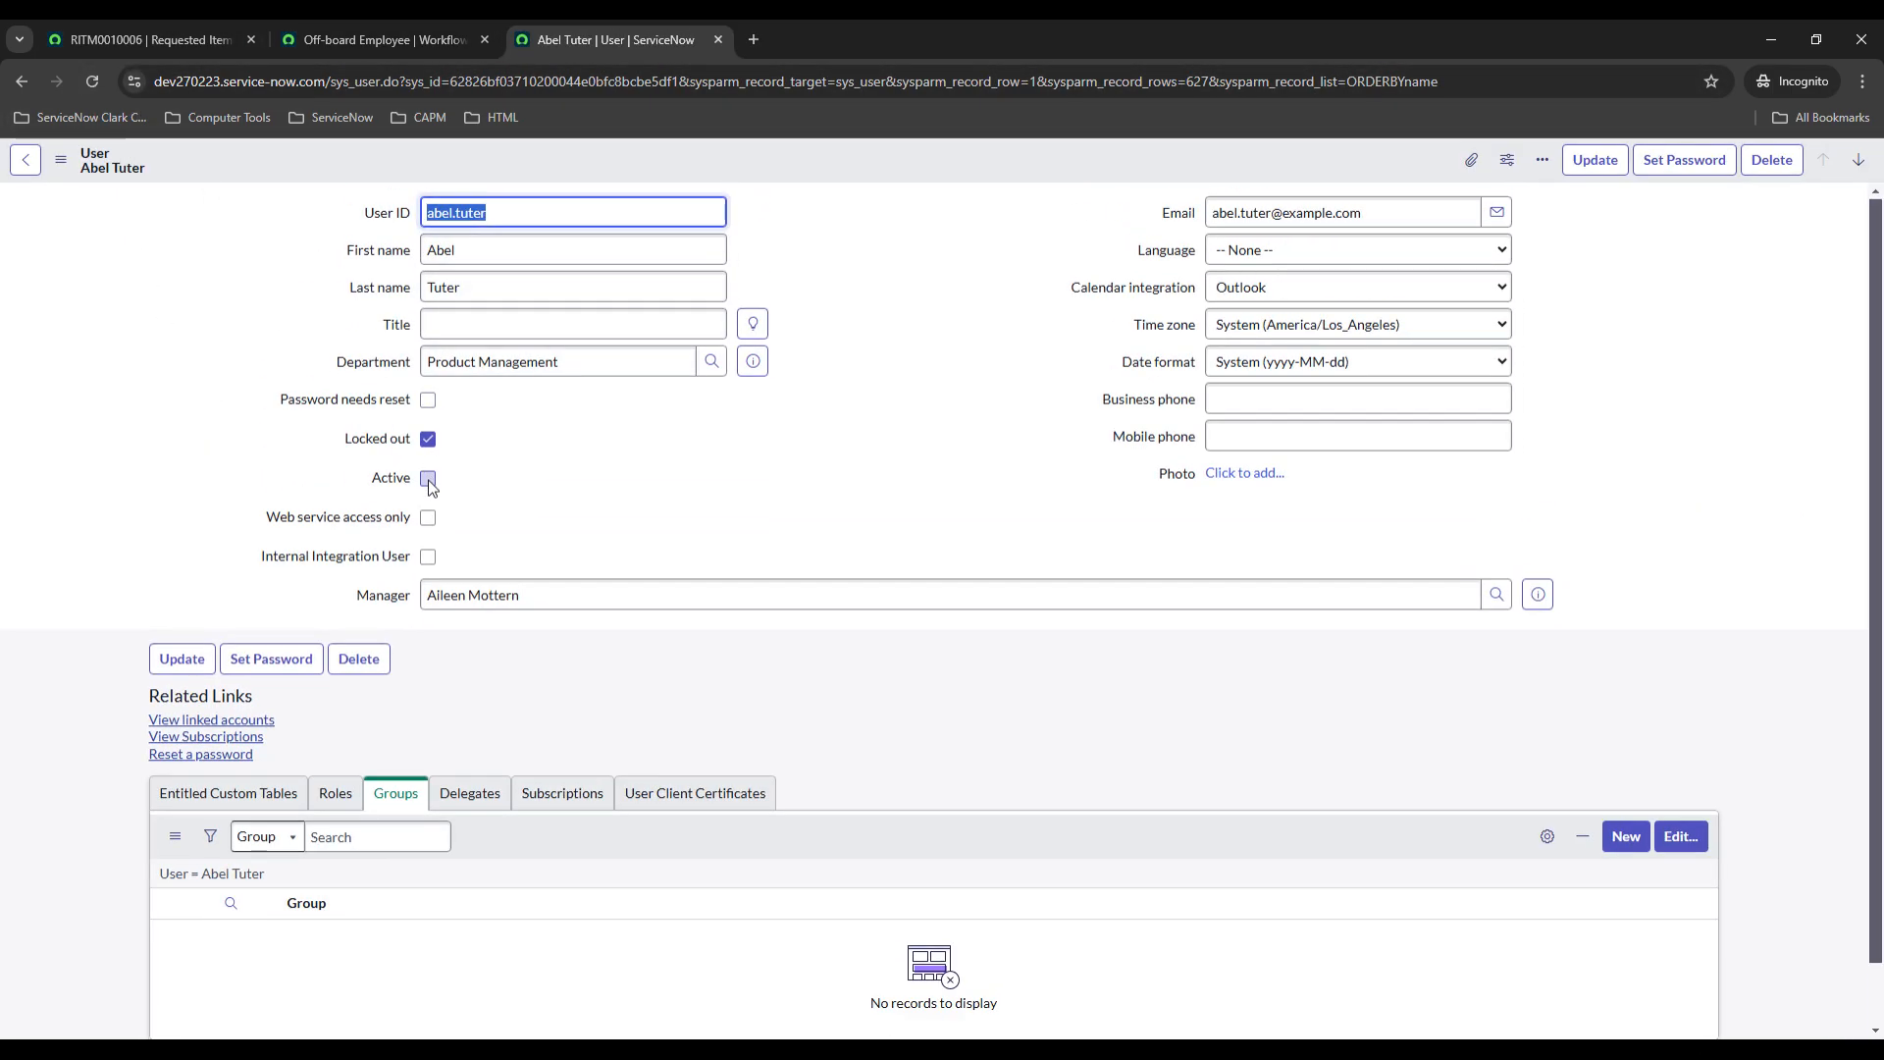
Check Abel Tuter's user record for locked out, inactive status, and empty Groups and Roles lists.
click(428, 478)
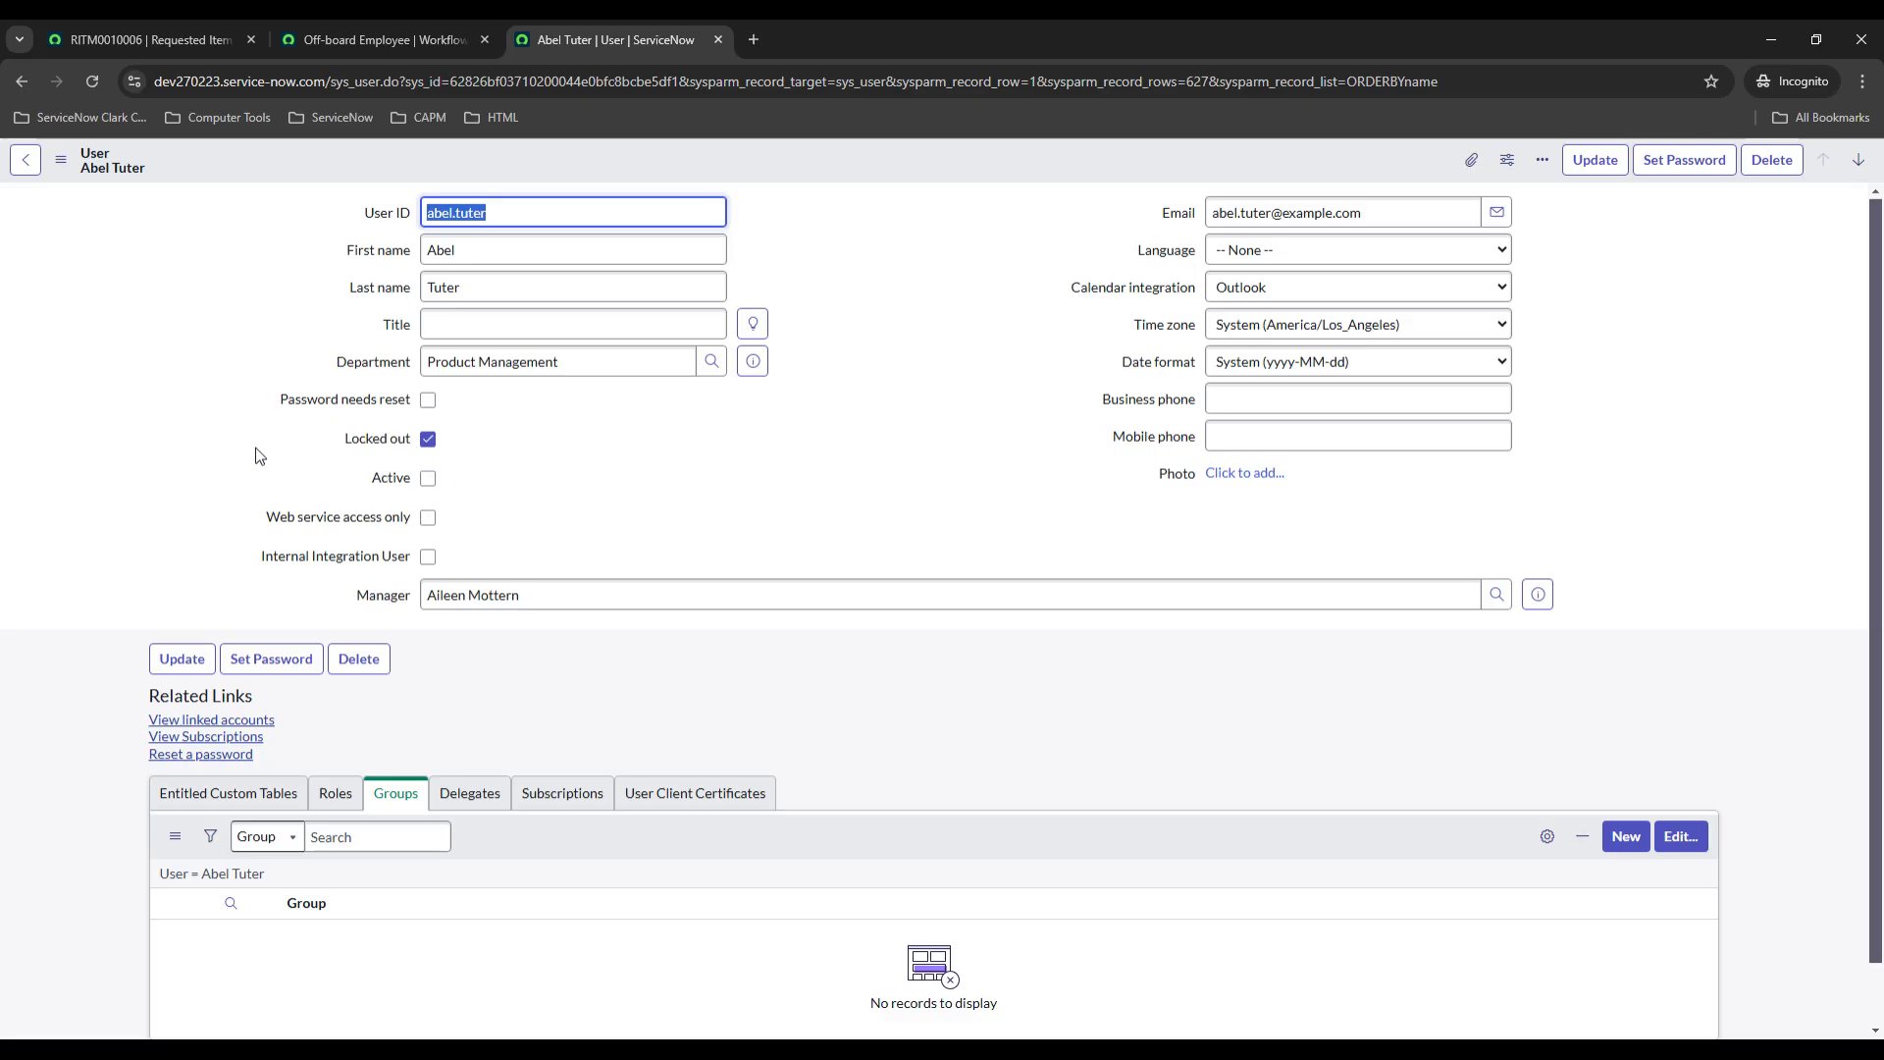
click(335, 793)
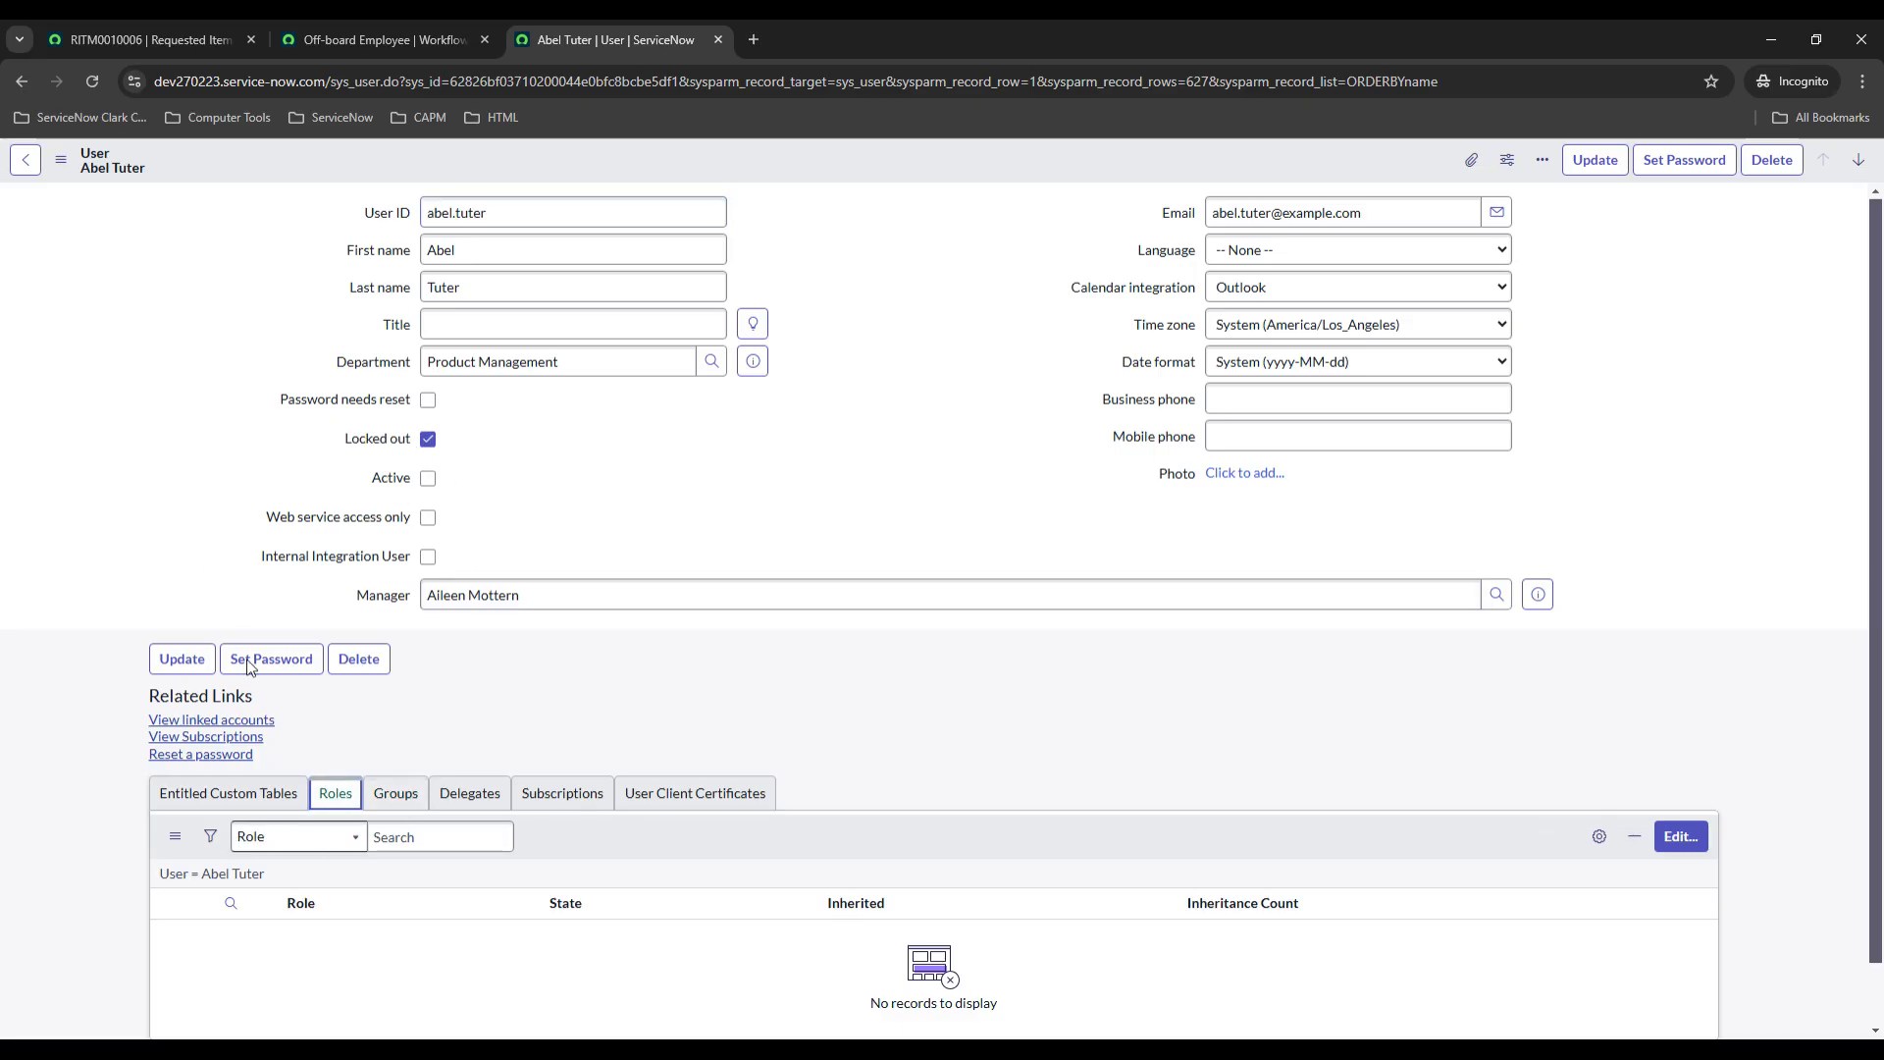
mouse_move(153, 505)
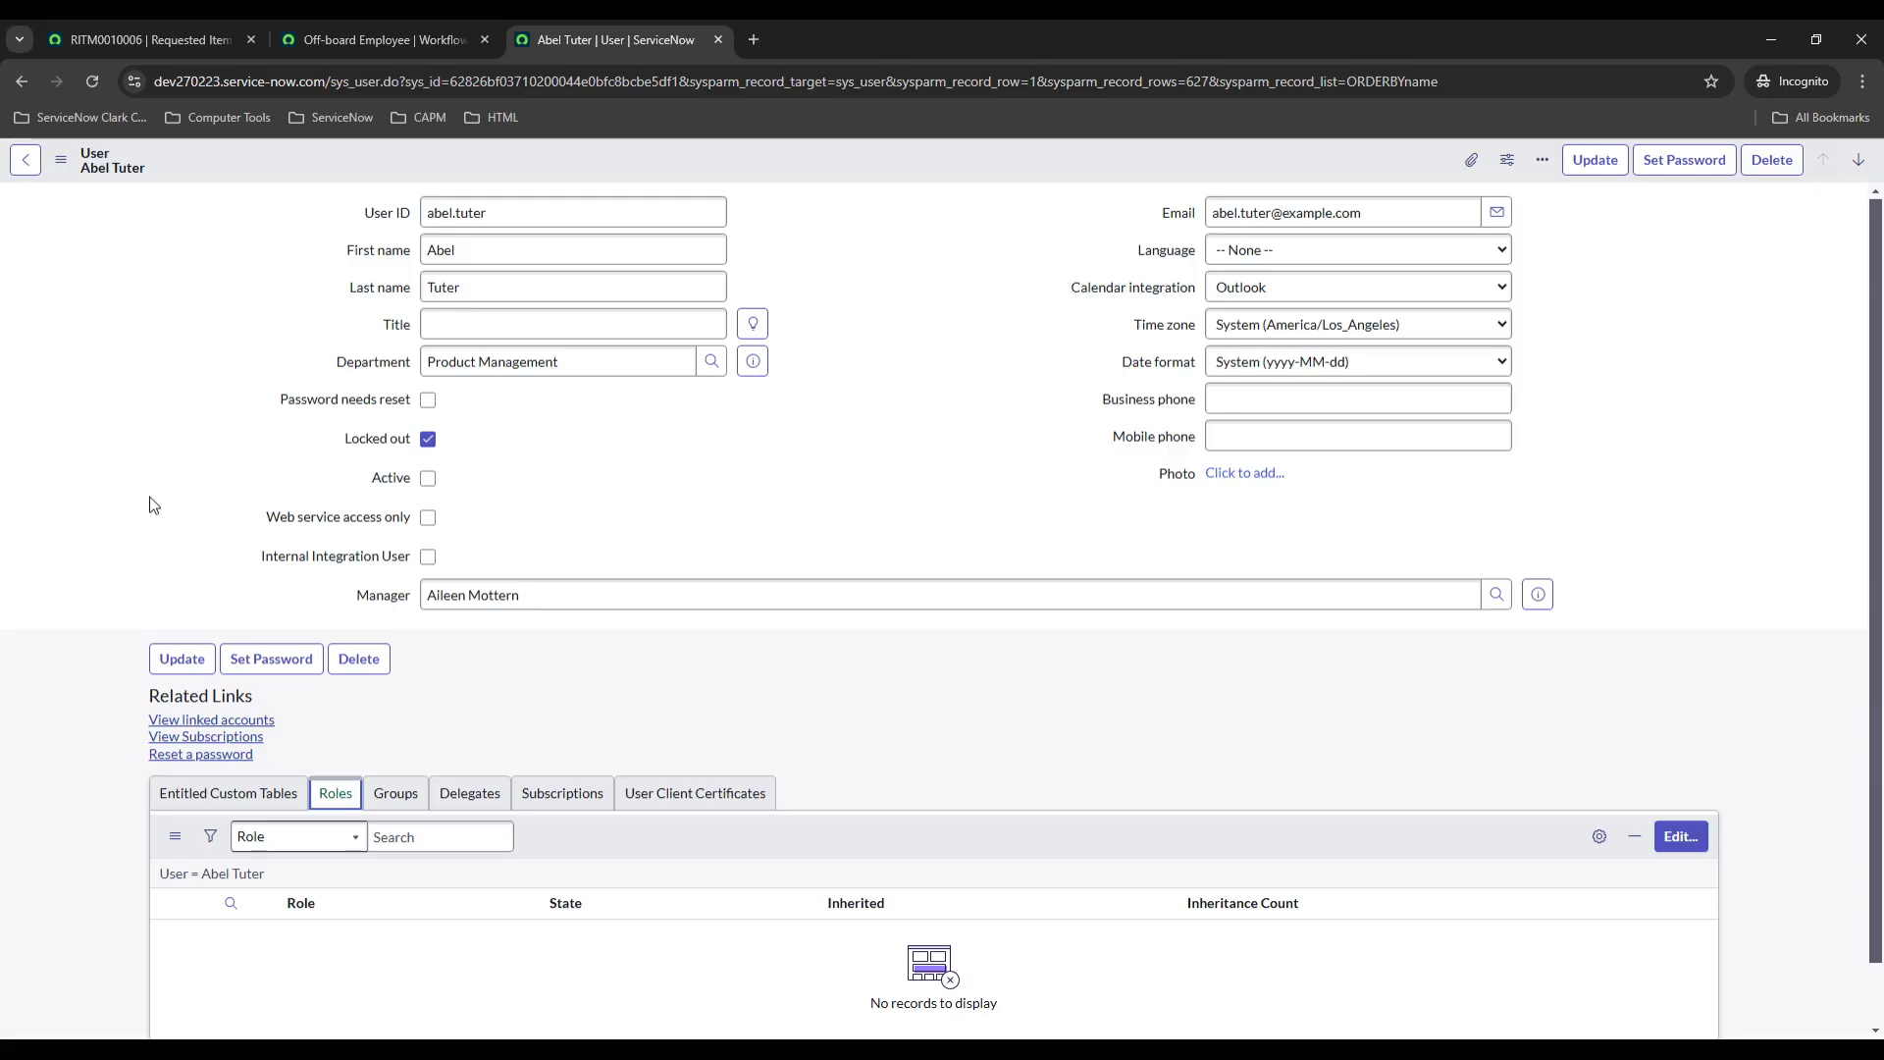
mouse_move(316, 823)
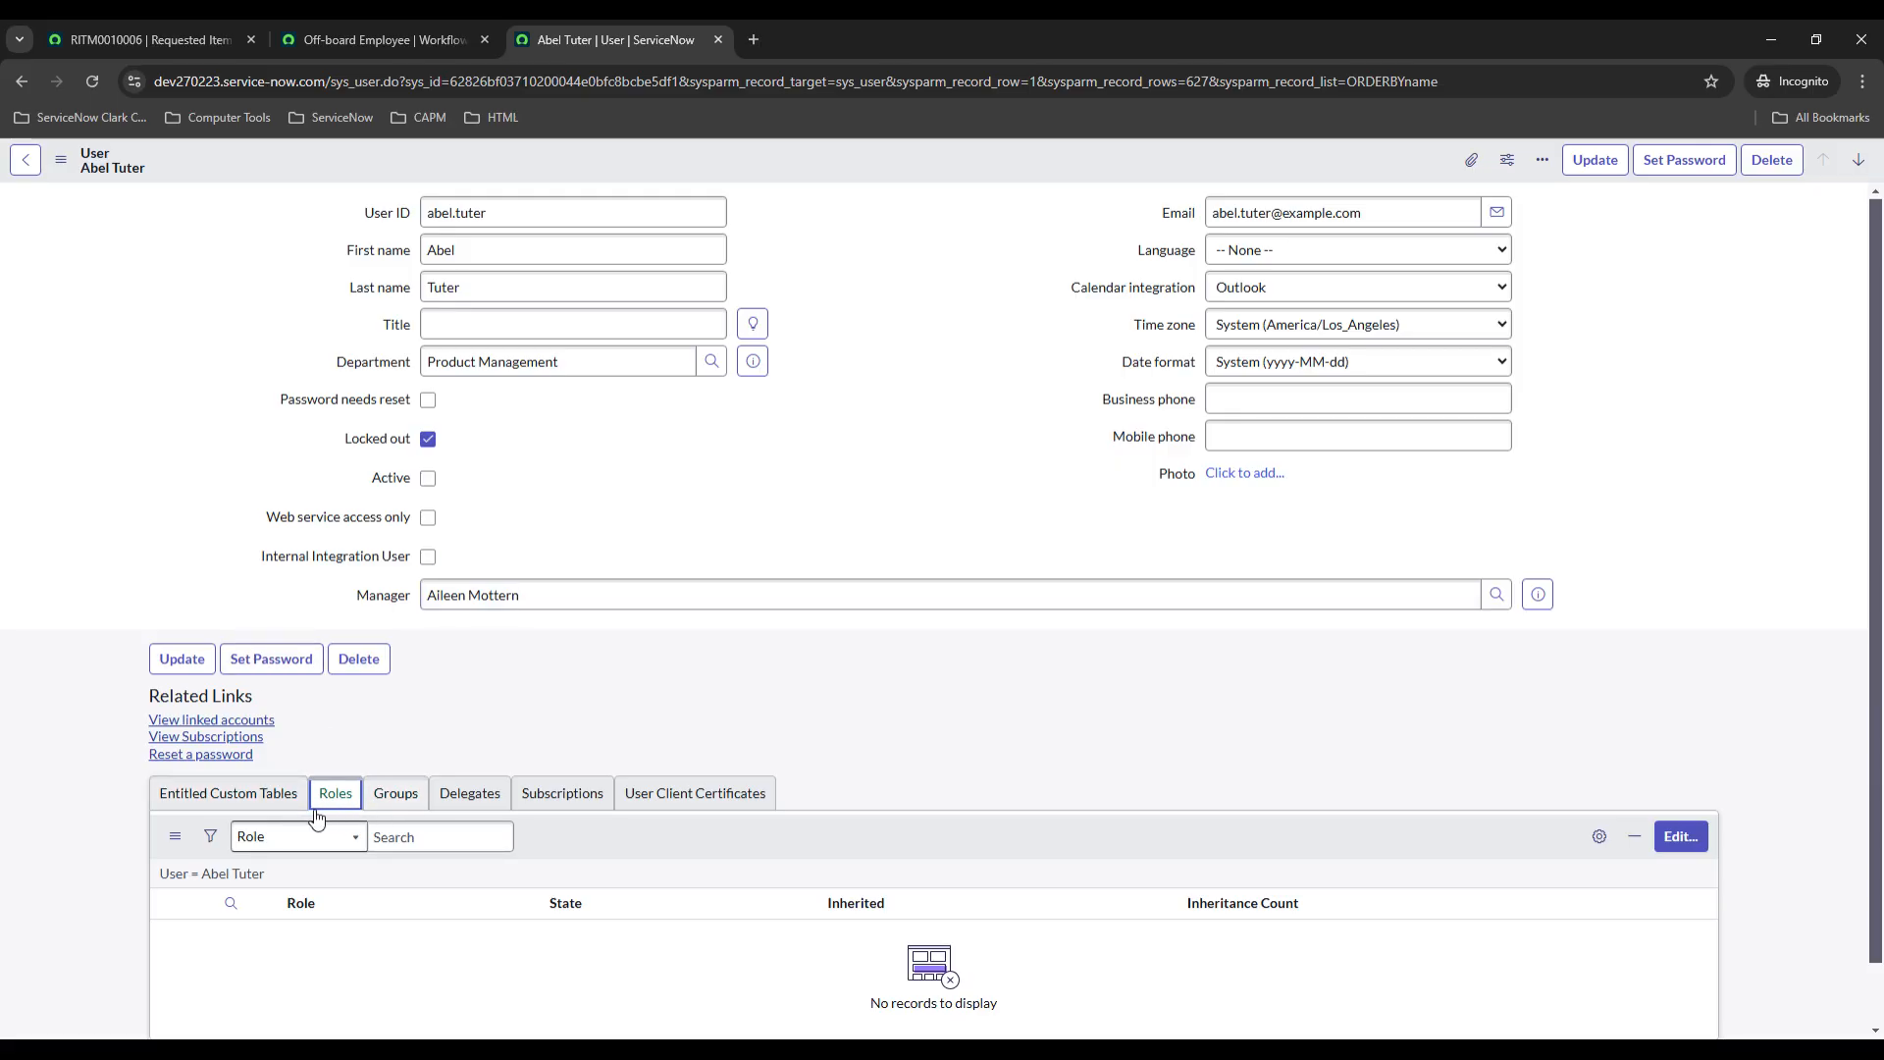
mouse_move(124, 522)
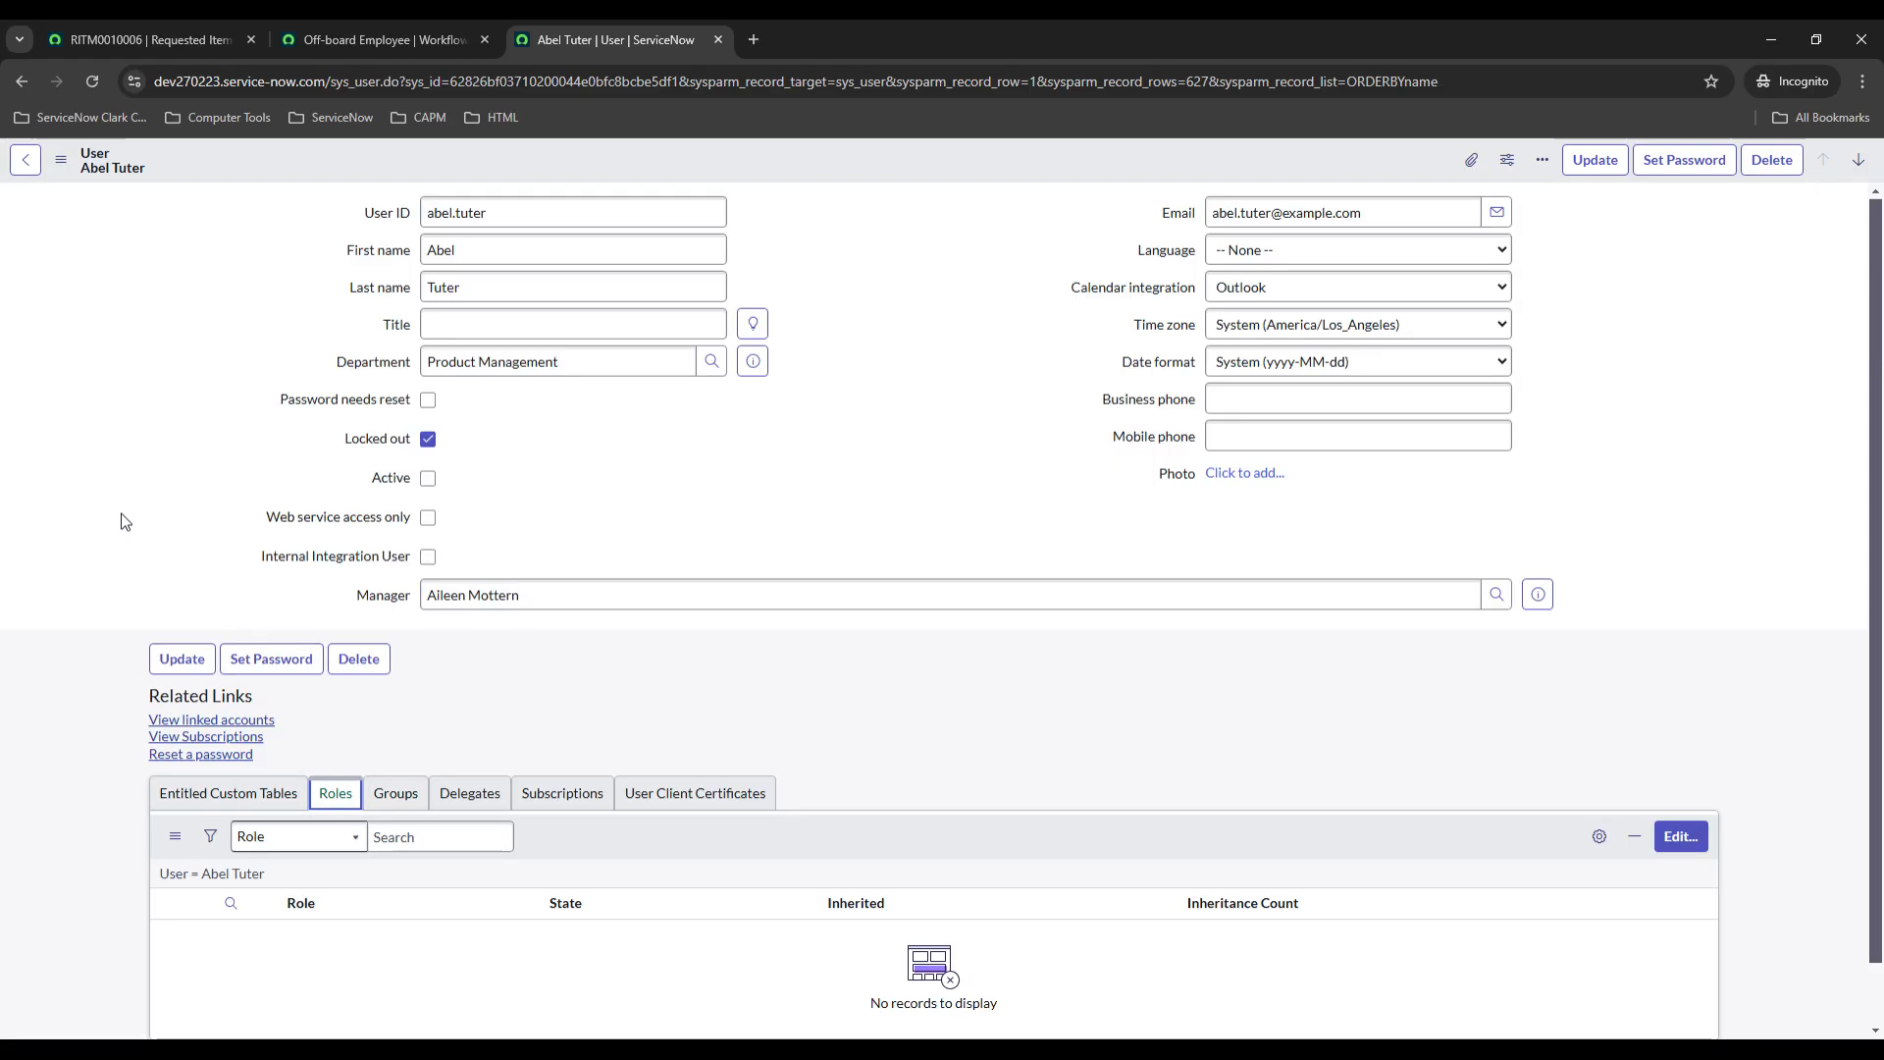
scroll(down, 3)
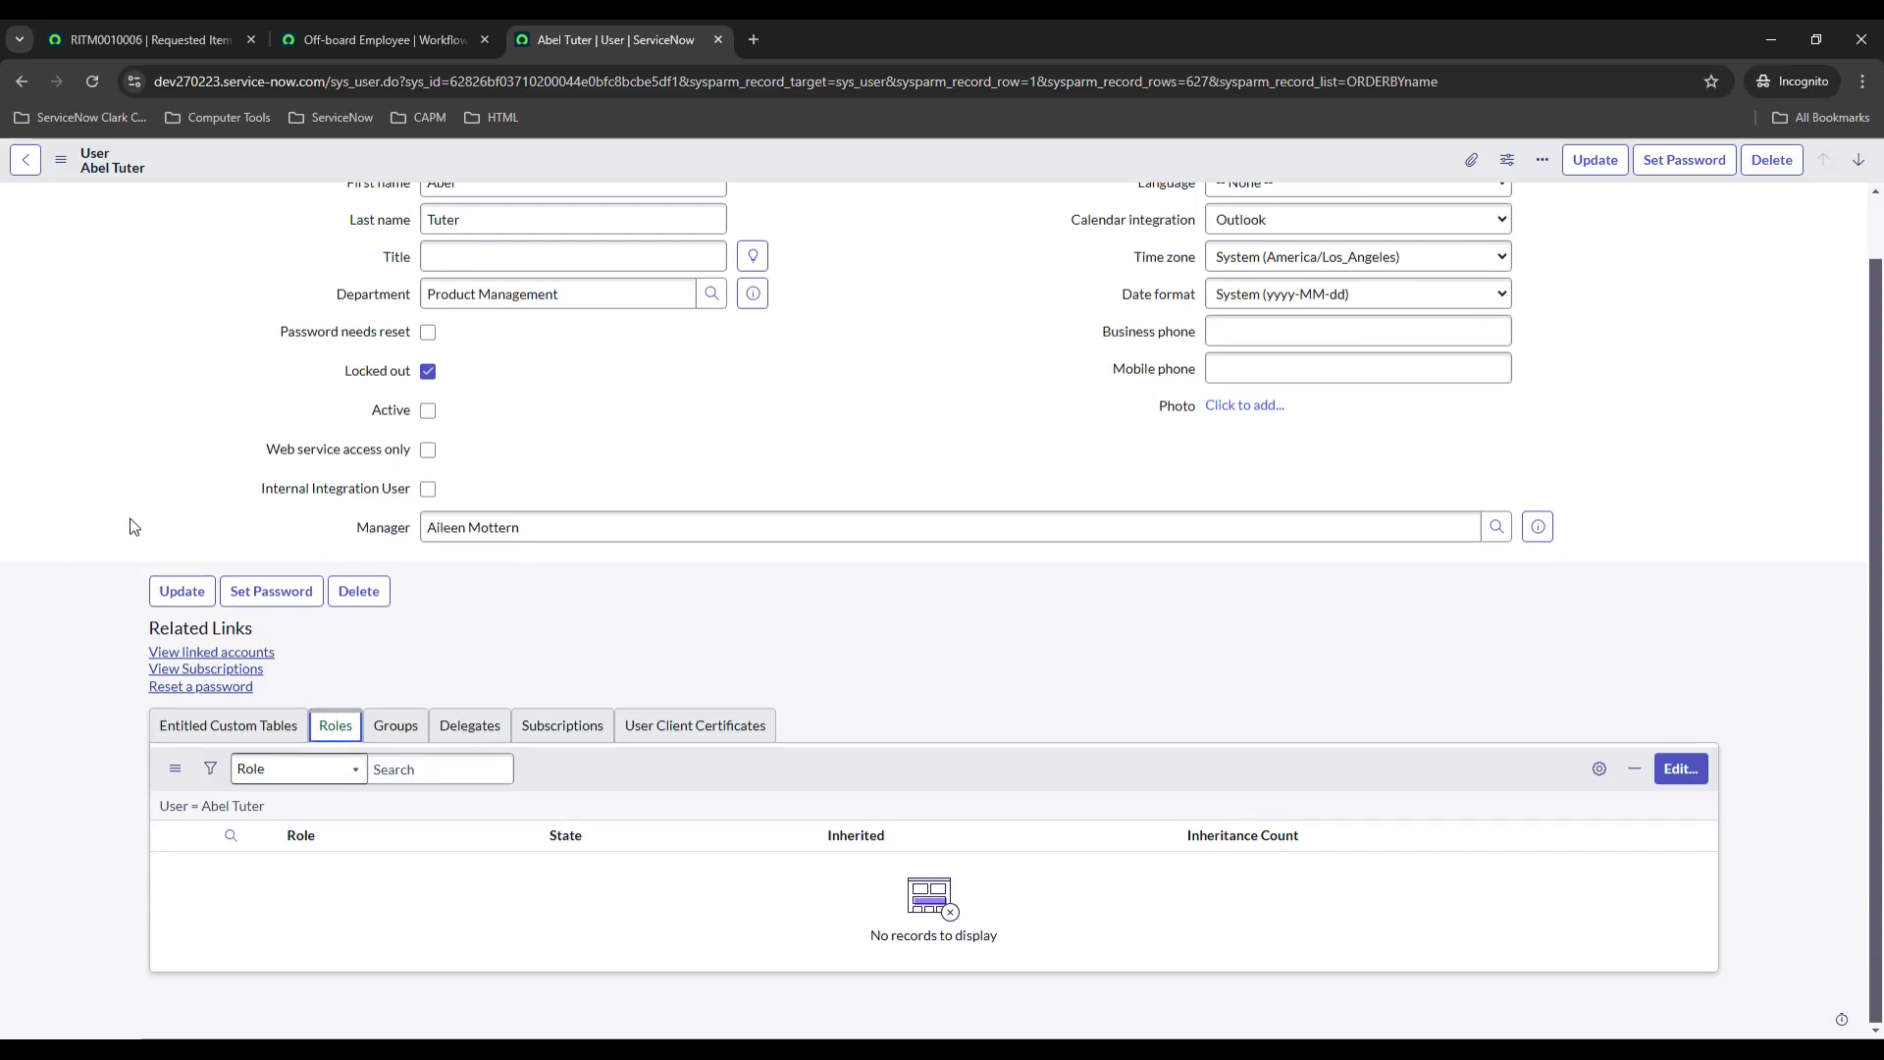